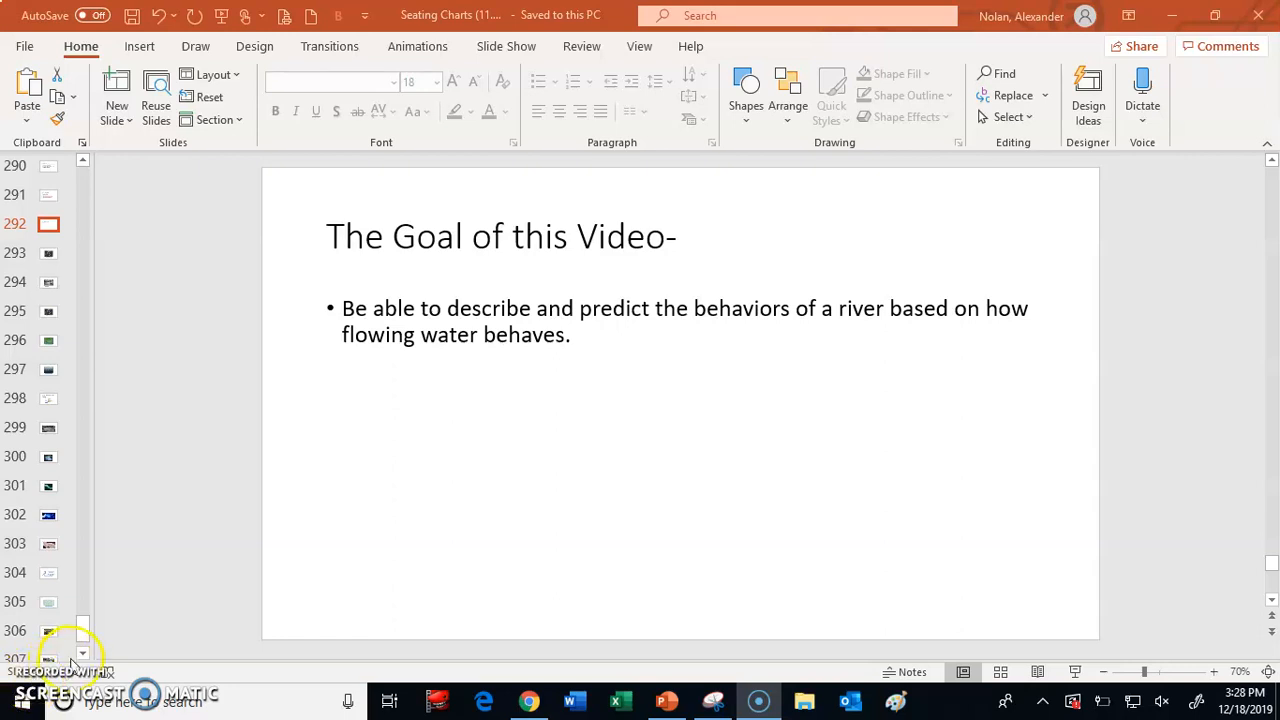
{"action": "mouse_move", "coordinate": [256, 496]}
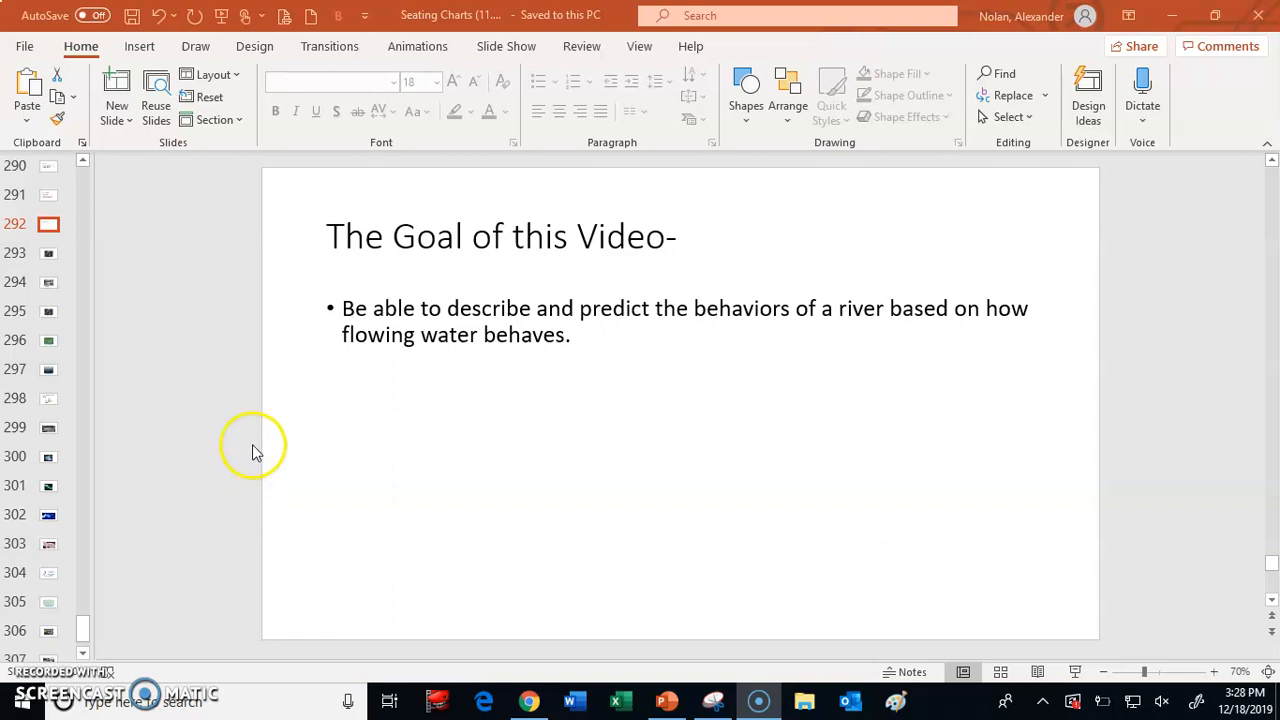
{"action": "mouse_move", "coordinate": [318, 378]}
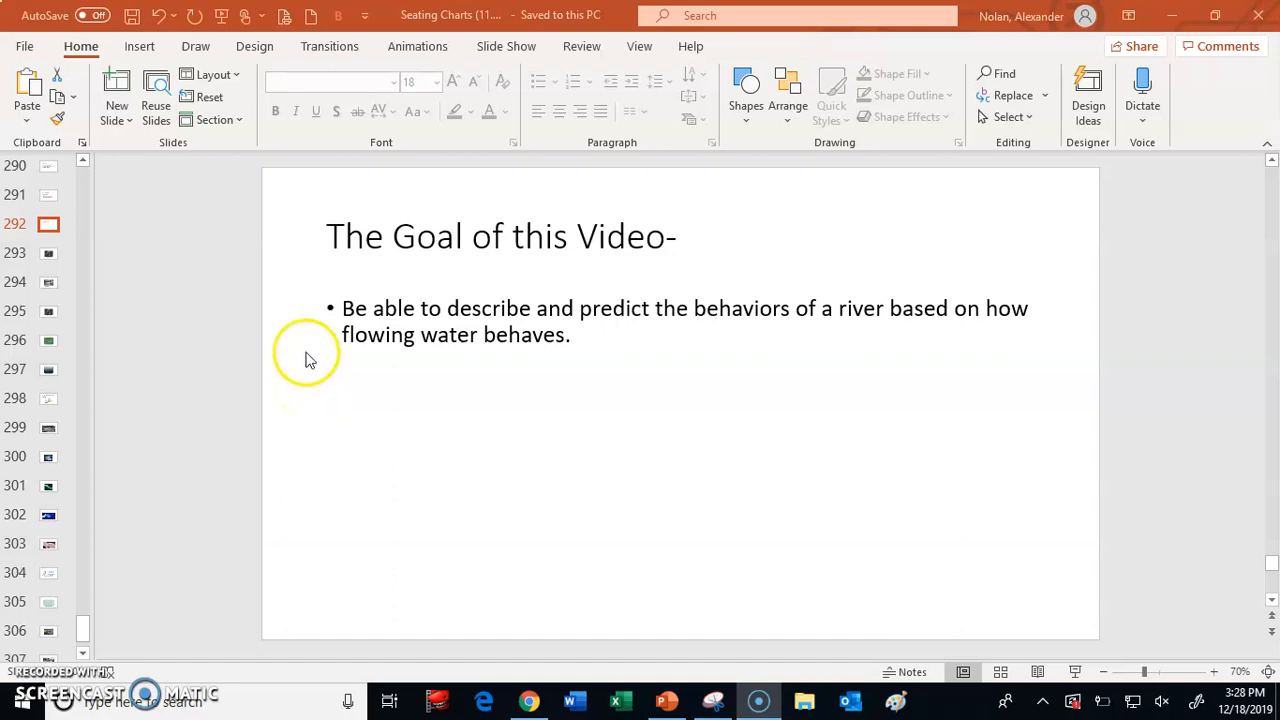
{"action": "mouse_move", "coordinate": [428, 320]}
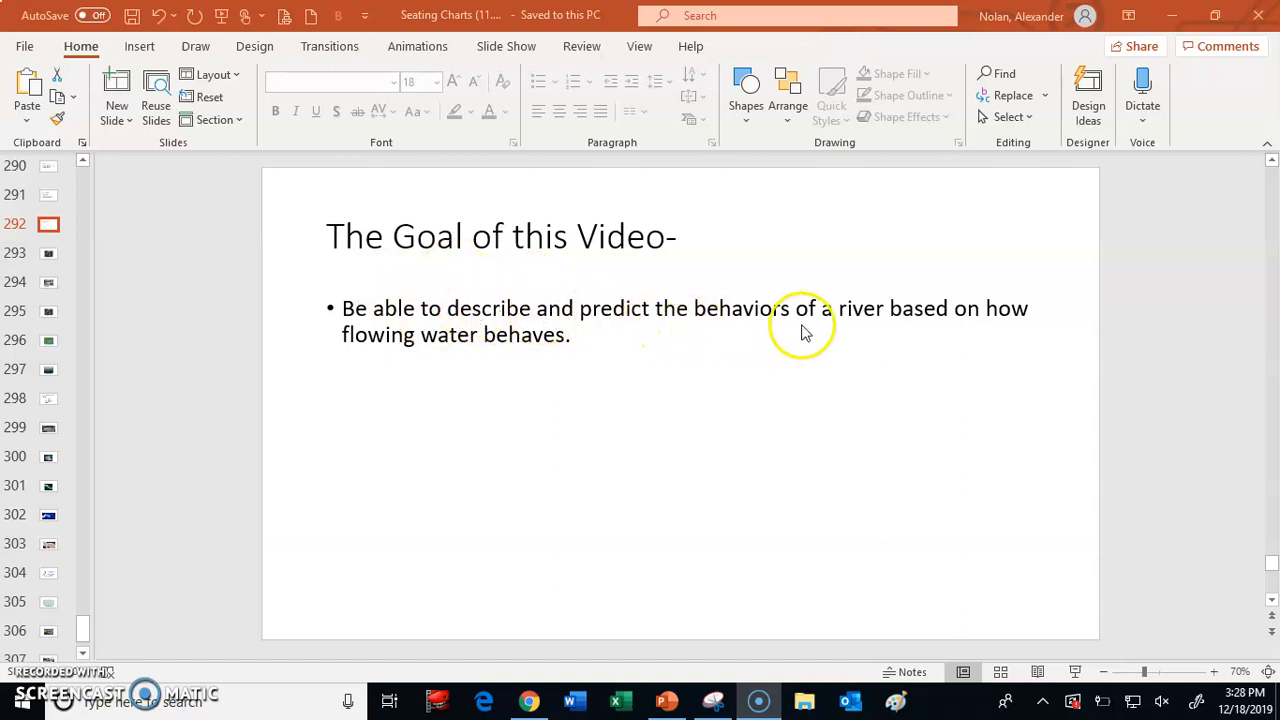
{"action": "mouse_move", "coordinate": [430, 364]}
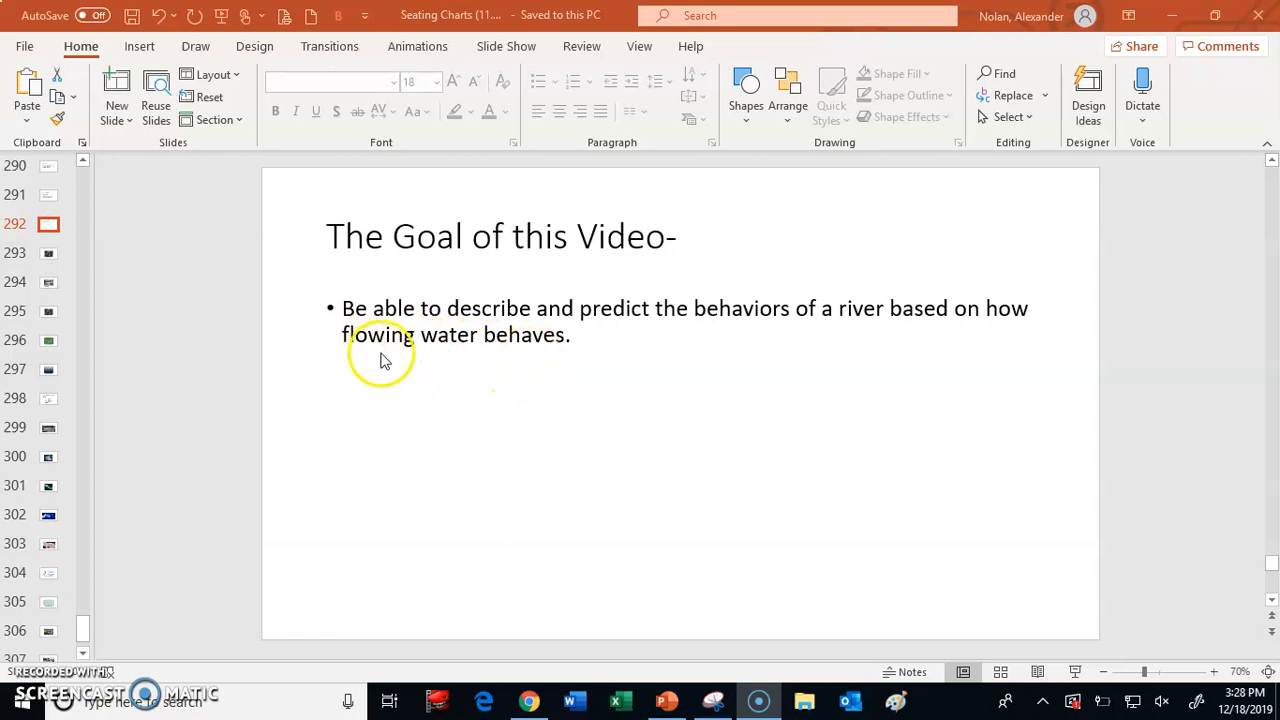
{"action": "mouse_move", "coordinate": [544, 362]}
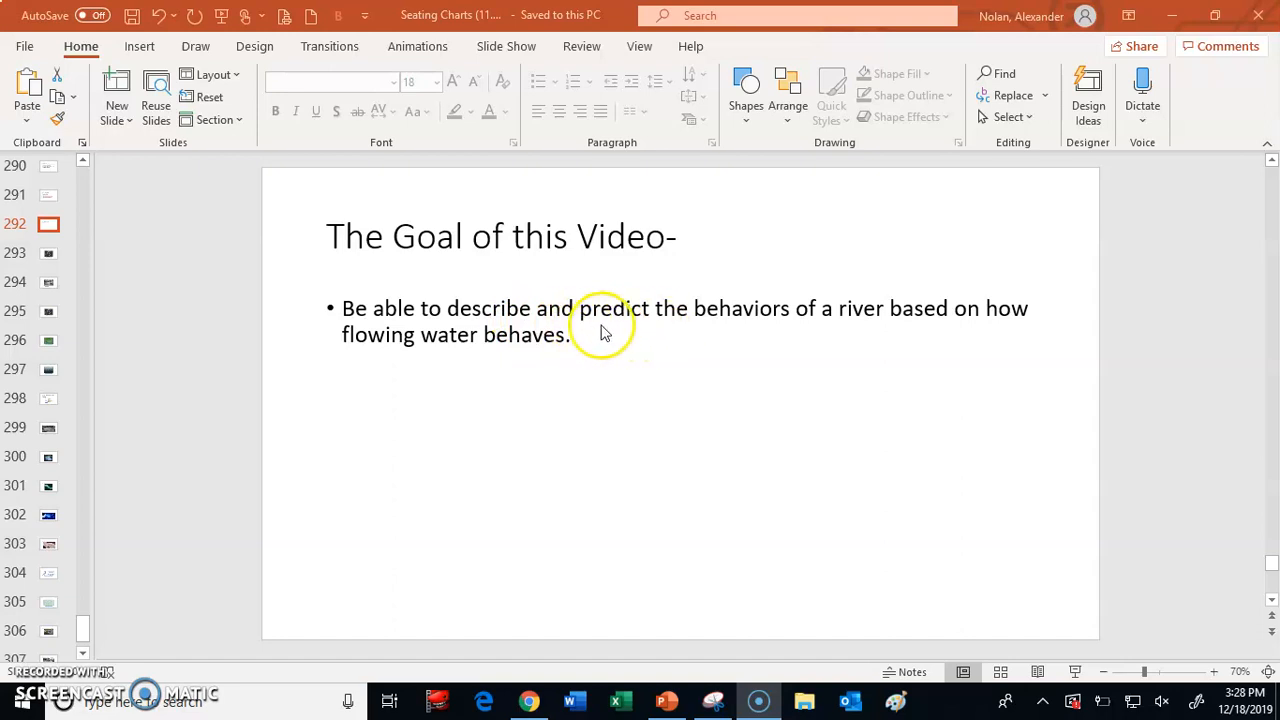
{"action": "mouse_move", "coordinate": [618, 330]}
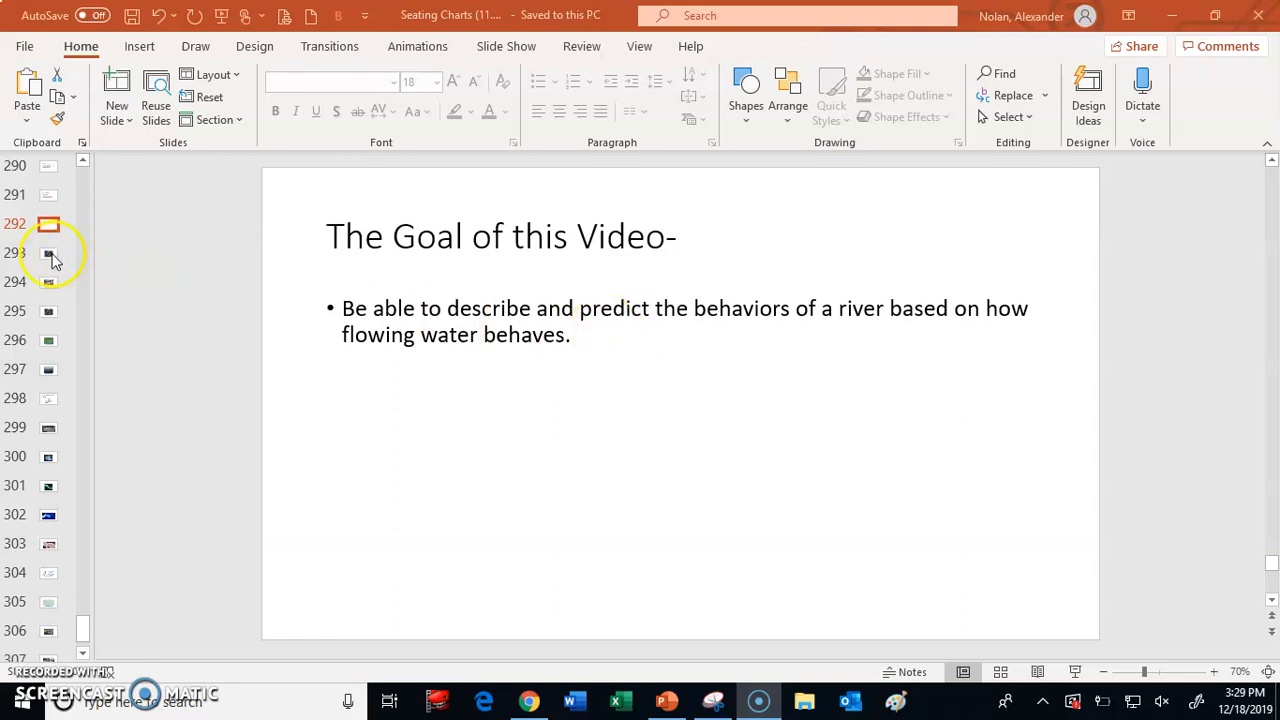
Step: Switch to slide 293, the Meandering Rivers slide with the aerial winding-river photo
{"action": "left_click", "coordinate": [48, 252]}
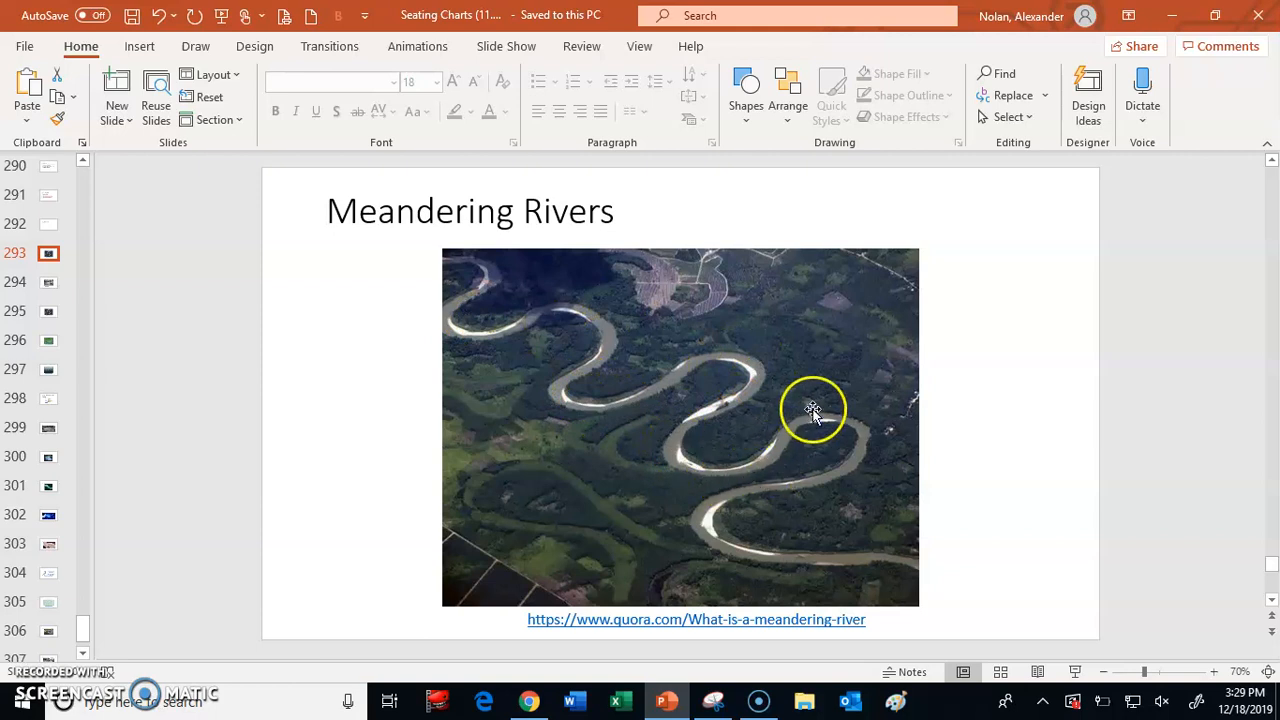
{"action": "mouse_move", "coordinate": [840, 472]}
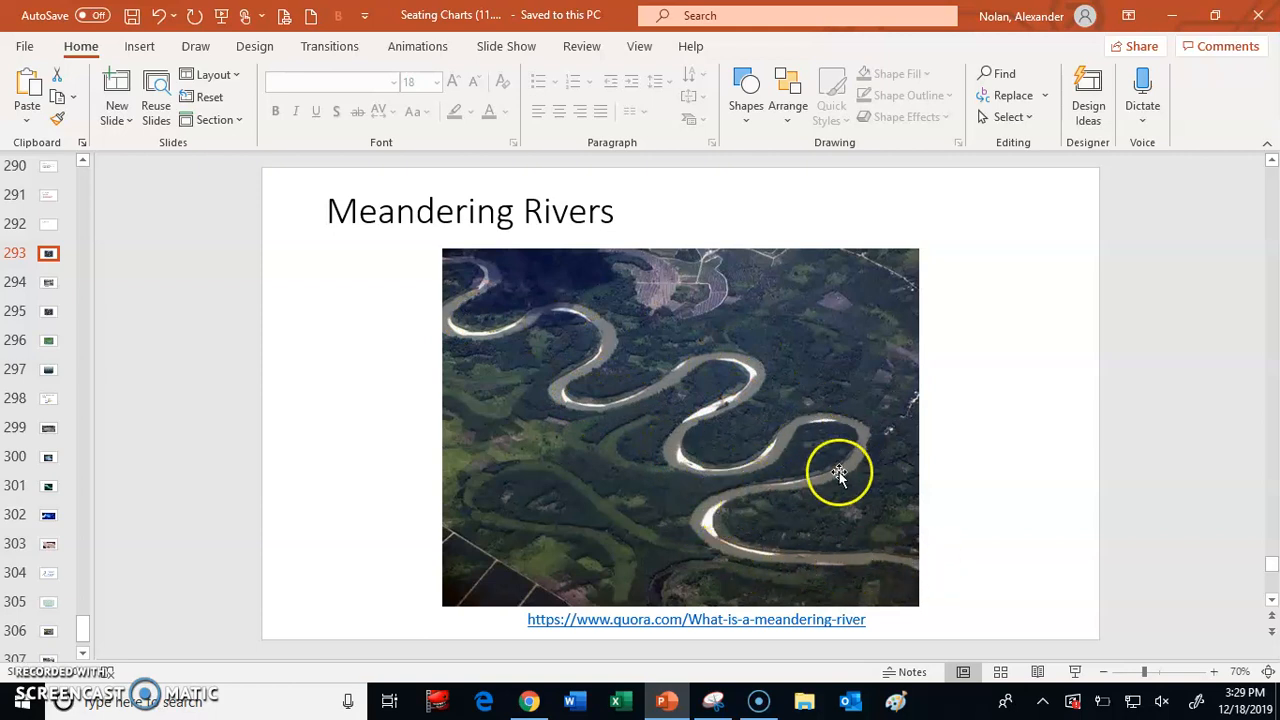
{"action": "mouse_move", "coordinate": [552, 384]}
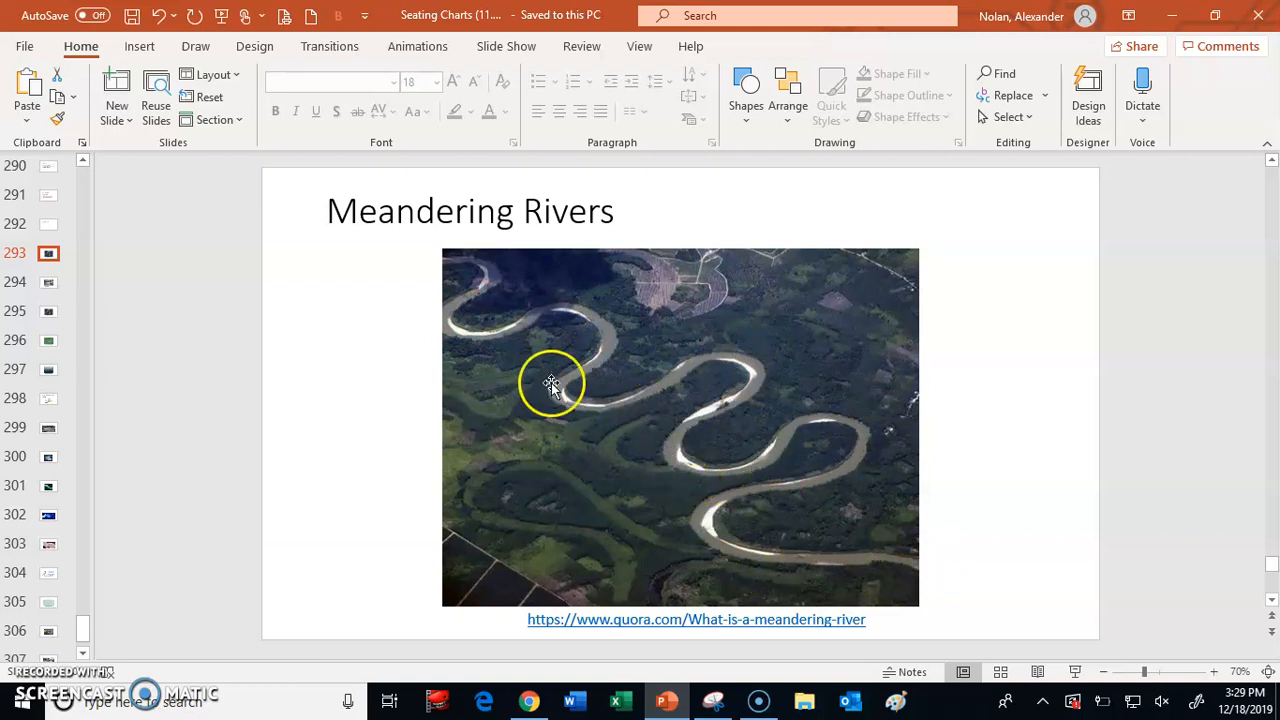
{"action": "mouse_move", "coordinate": [484, 264]}
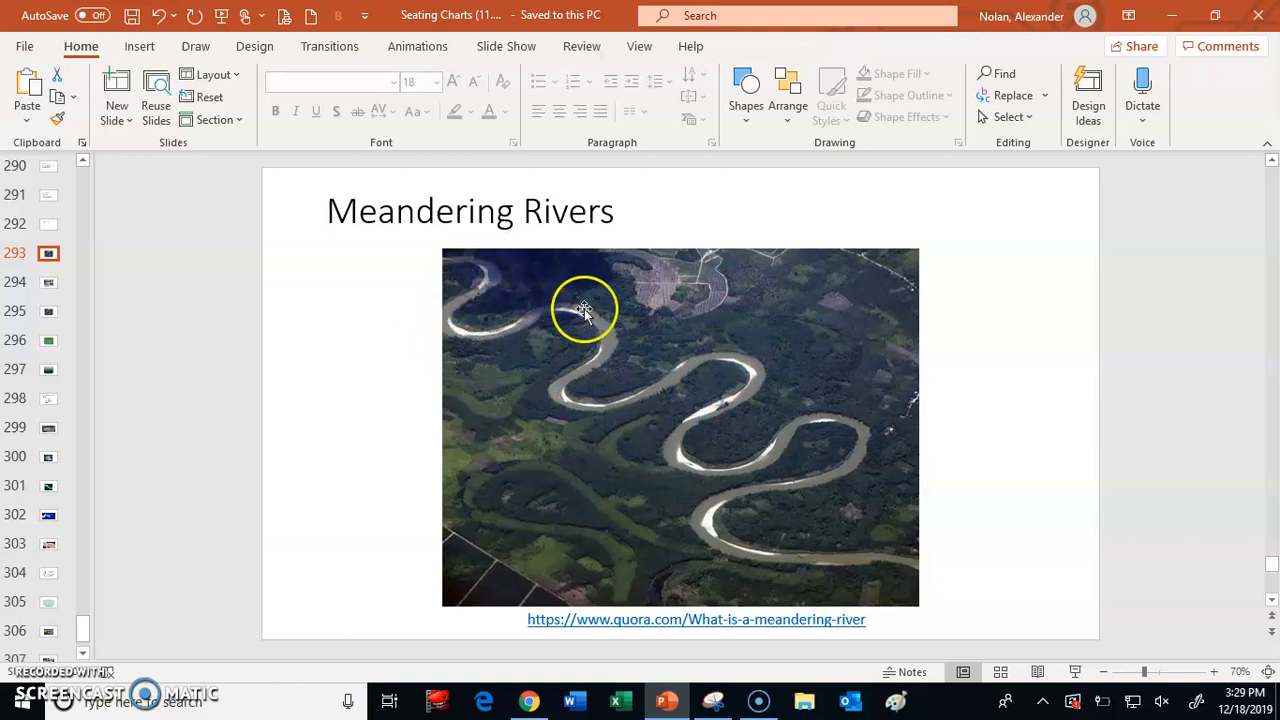
{"action": "mouse_move", "coordinate": [760, 540]}
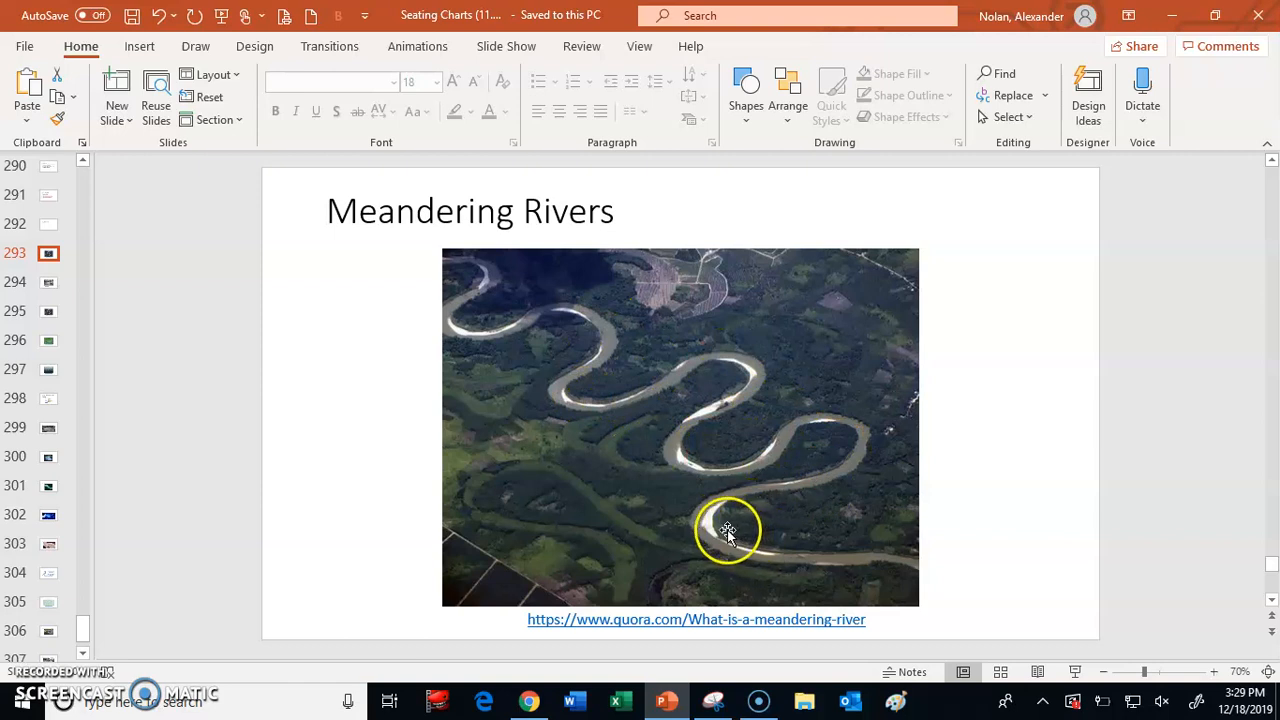
{"action": "mouse_move", "coordinate": [736, 530]}
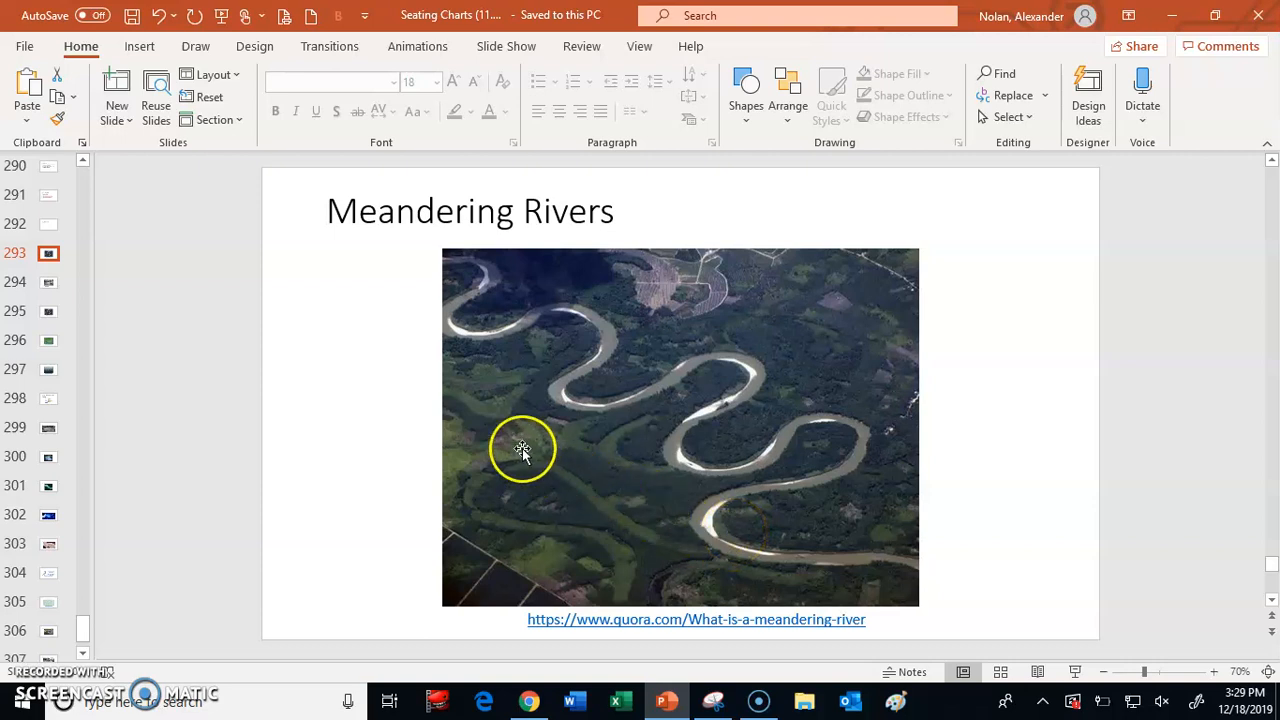
{"action": "mouse_move", "coordinate": [496, 446]}
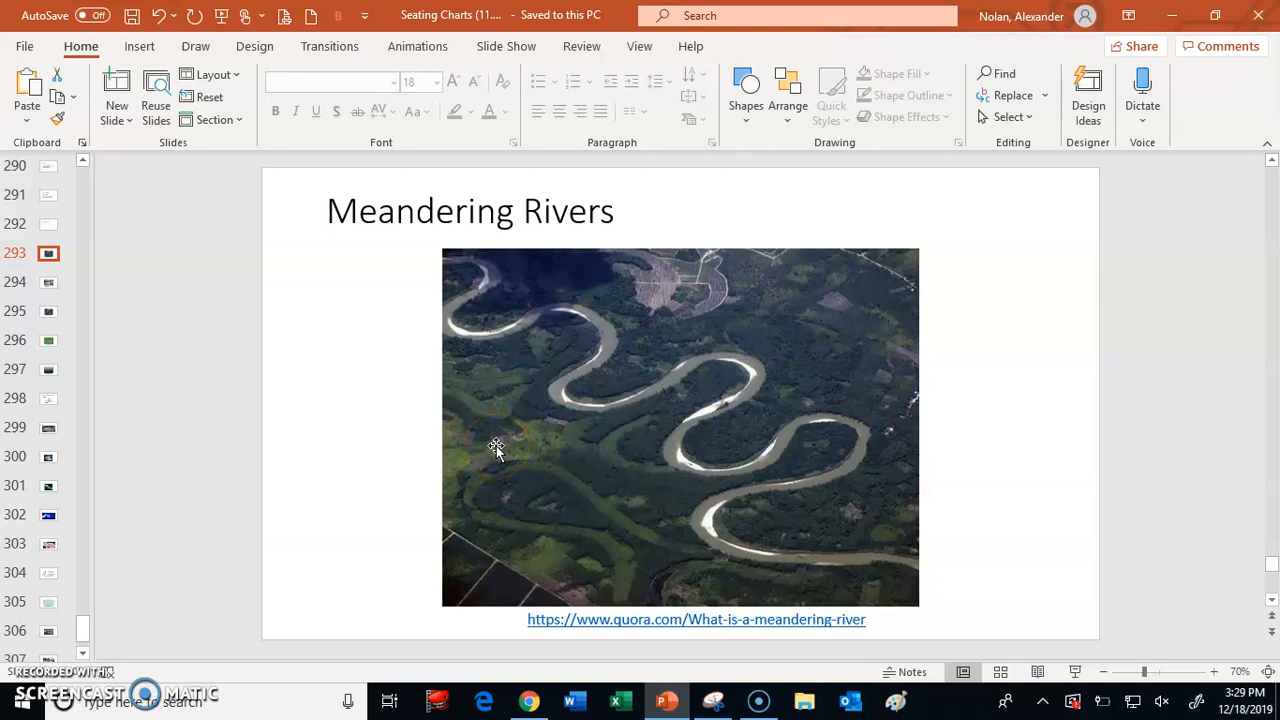
{"action": "mouse_move", "coordinate": [492, 290]}
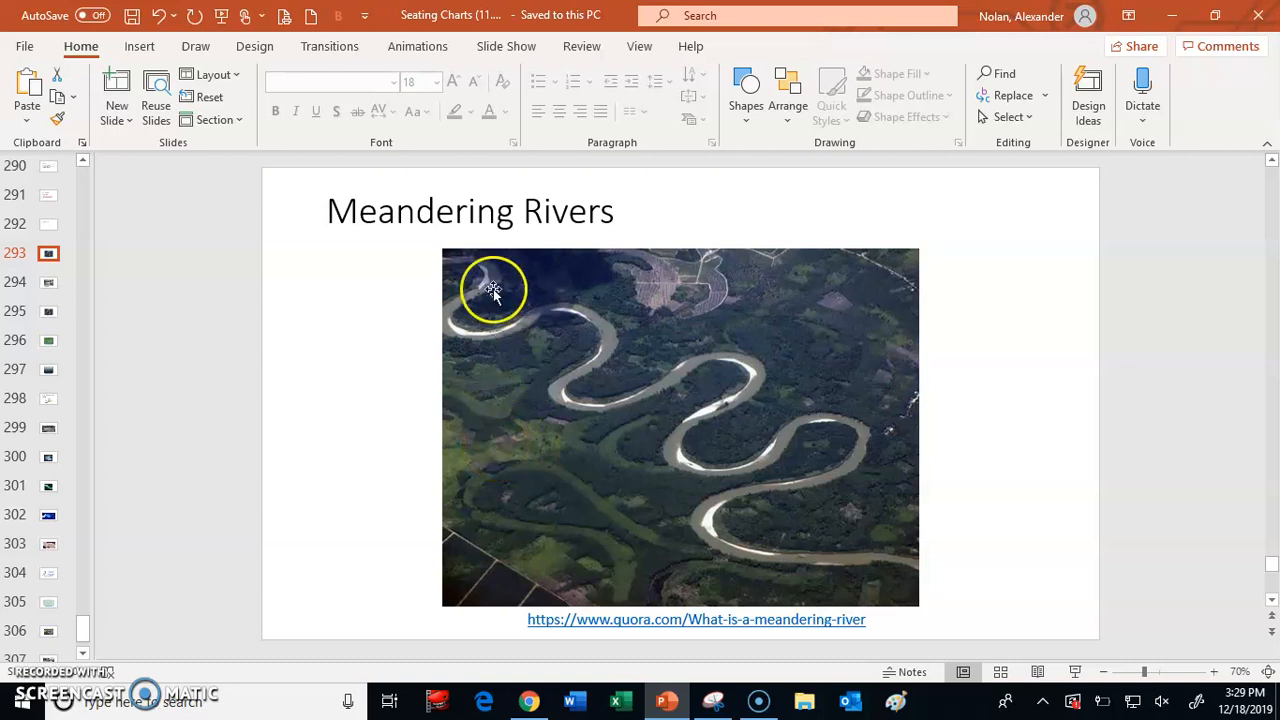
{"action": "mouse_move", "coordinate": [736, 376]}
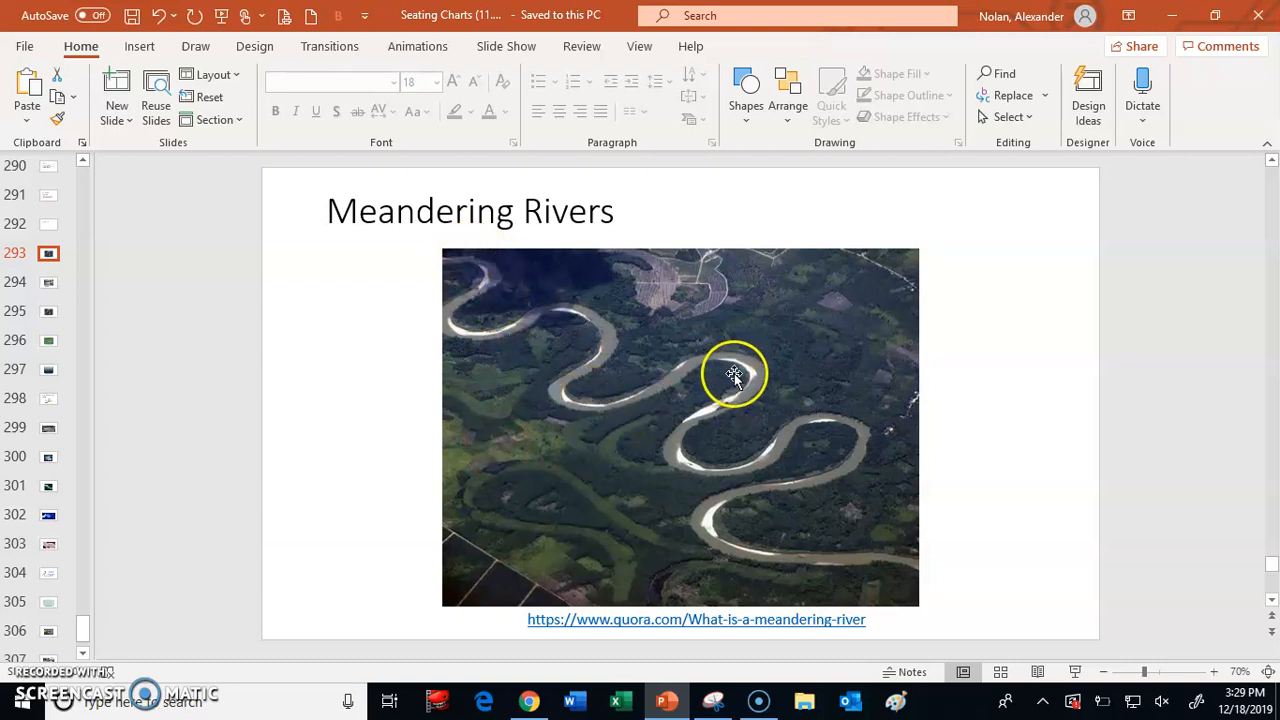
{"action": "mouse_move", "coordinate": [768, 378]}
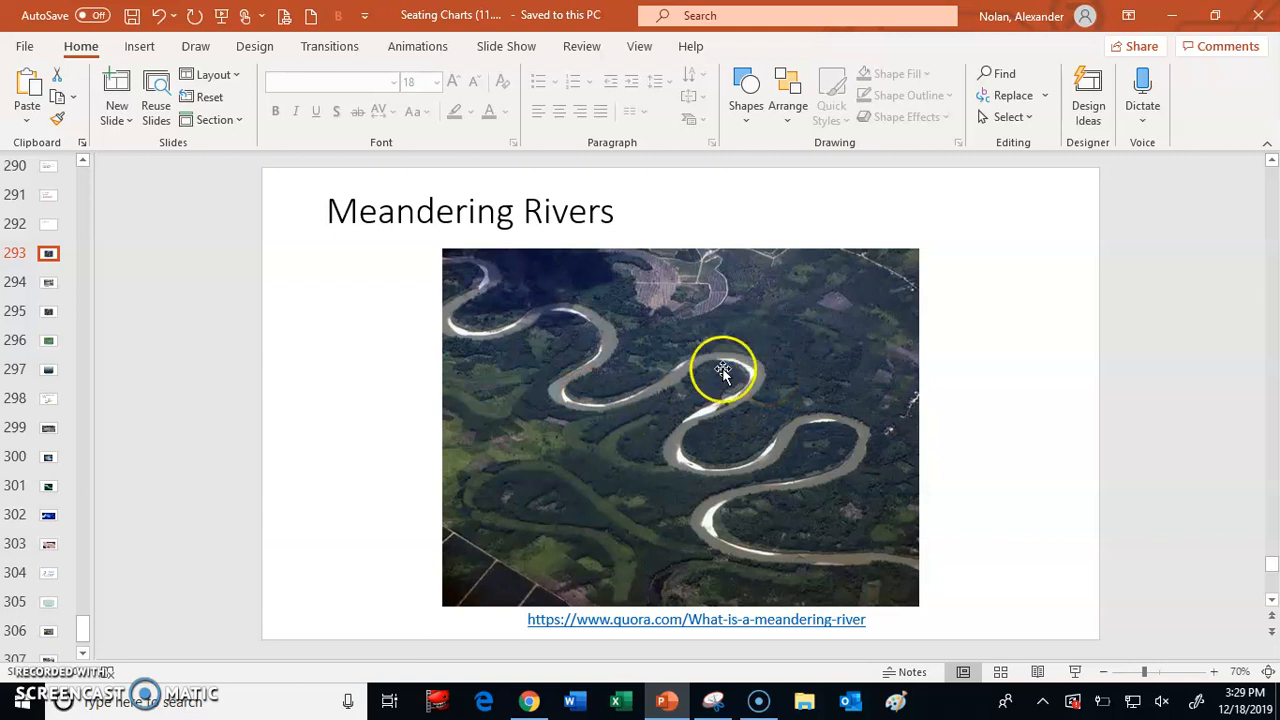
{"action": "mouse_move", "coordinate": [700, 490]}
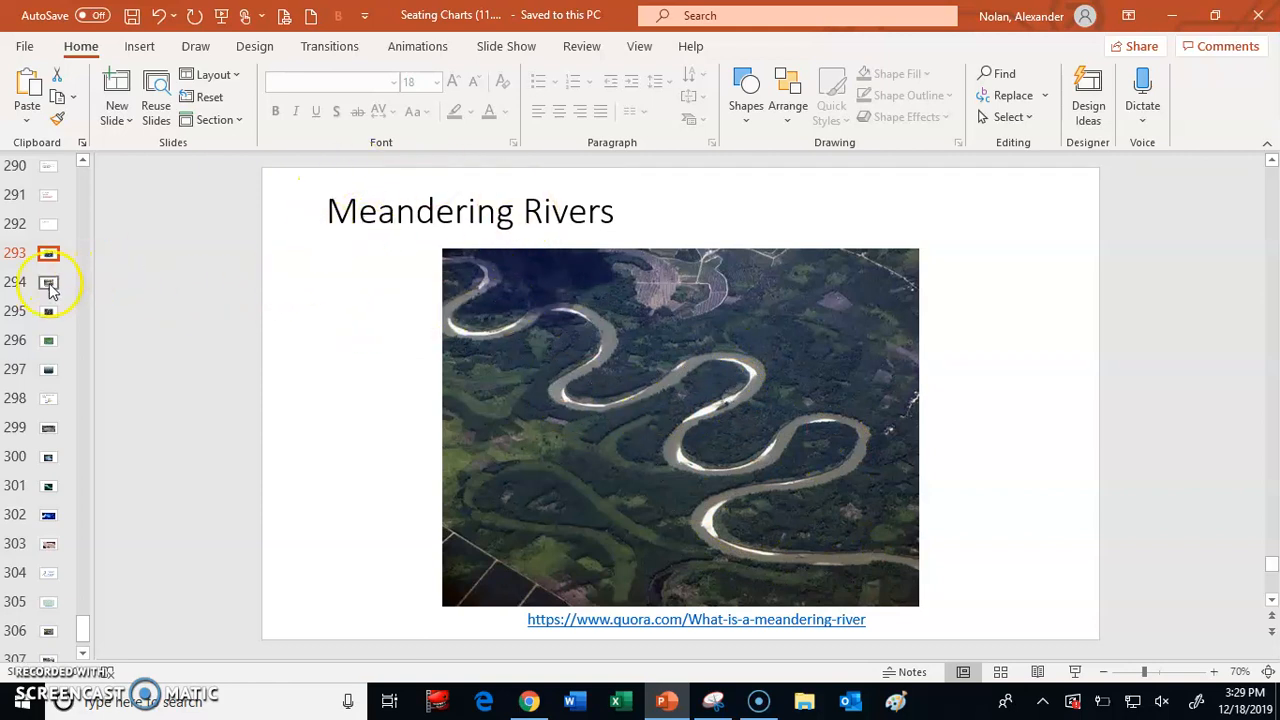
Step: Switch to slide 294, the Meandering slide with the man on a night street
{"action": "left_click", "coordinate": [48, 282]}
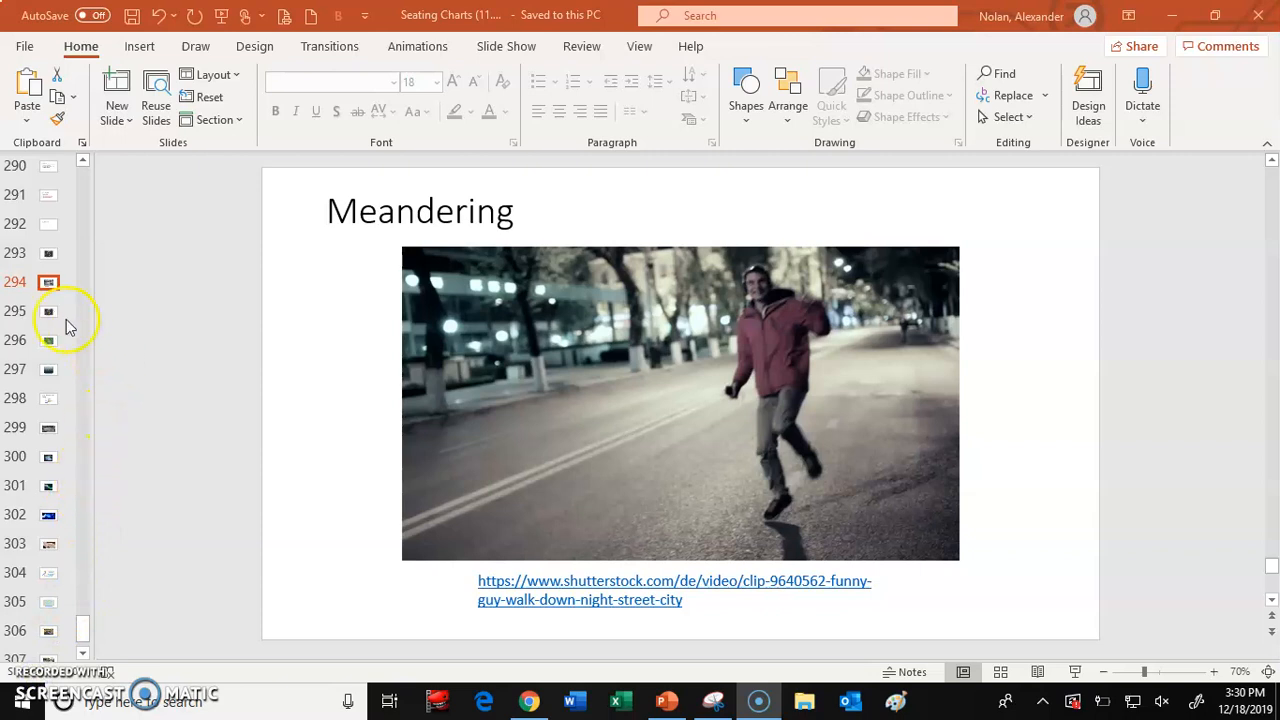
Step: Switch to slide 295, the next Meandering Rivers slide with the aerial river photo
{"action": "left_click", "coordinate": [48, 312]}
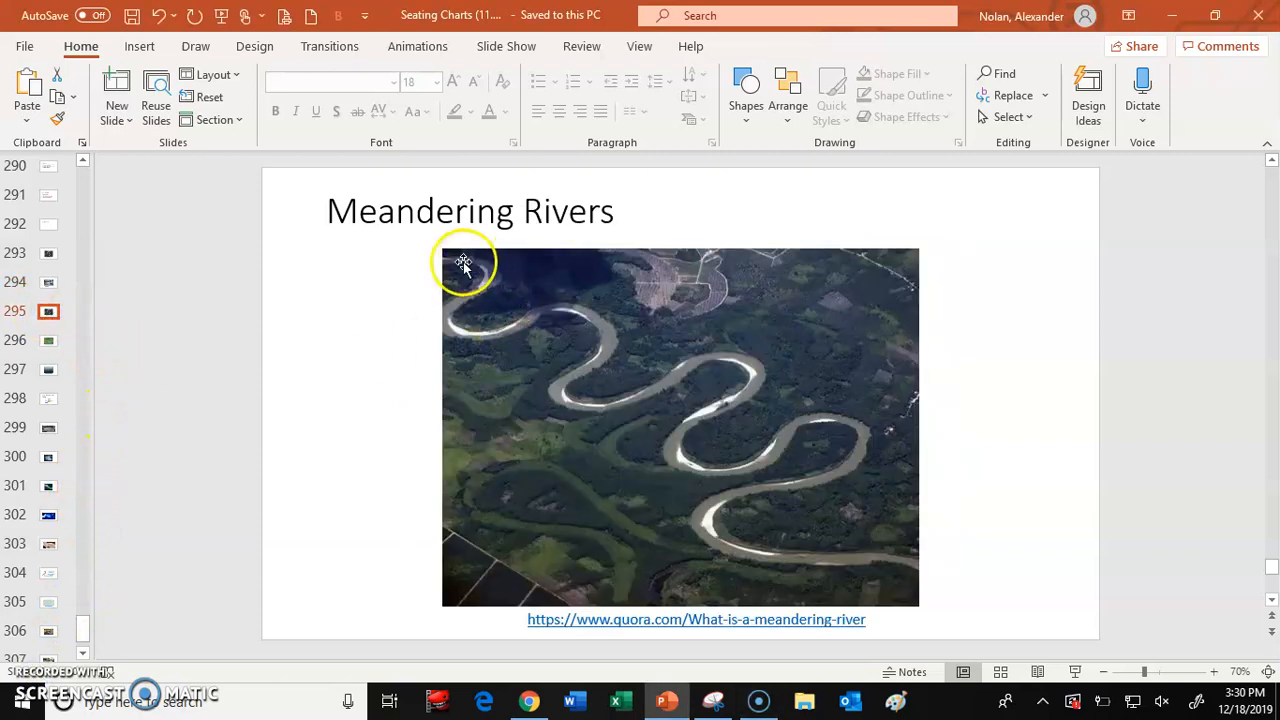
{"action": "mouse_move", "coordinate": [830, 464]}
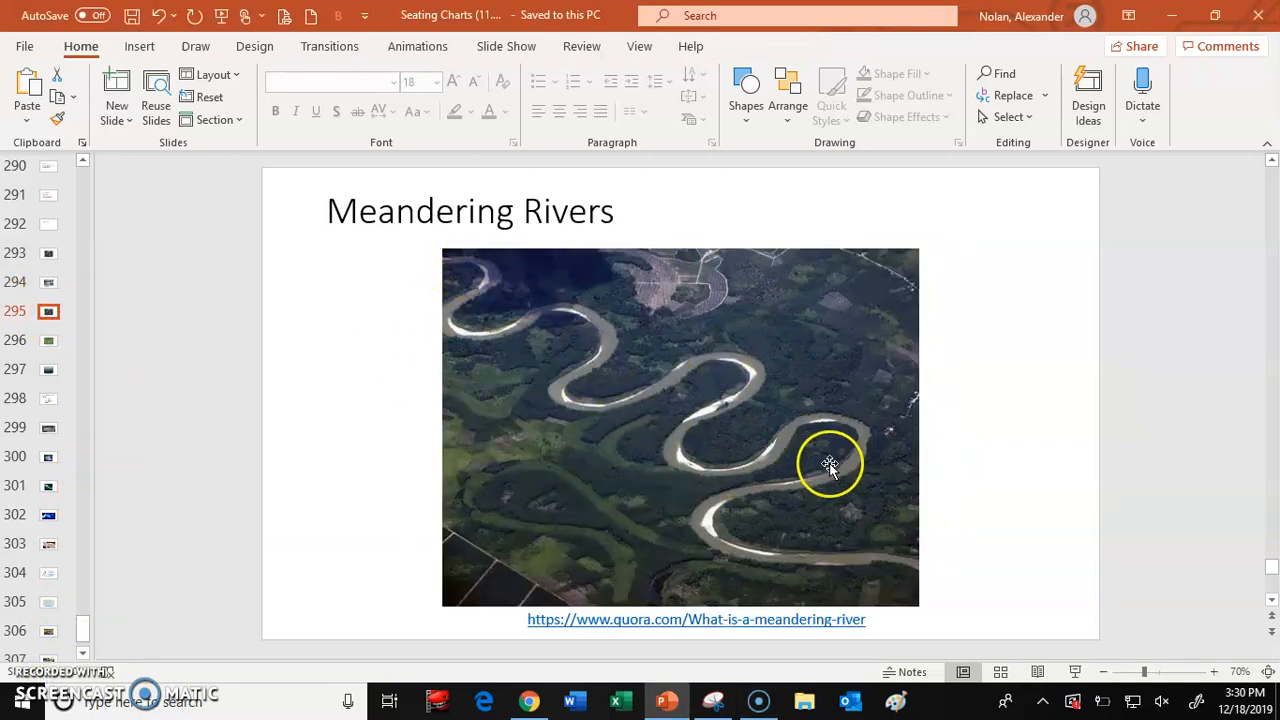
{"action": "mouse_move", "coordinate": [764, 482]}
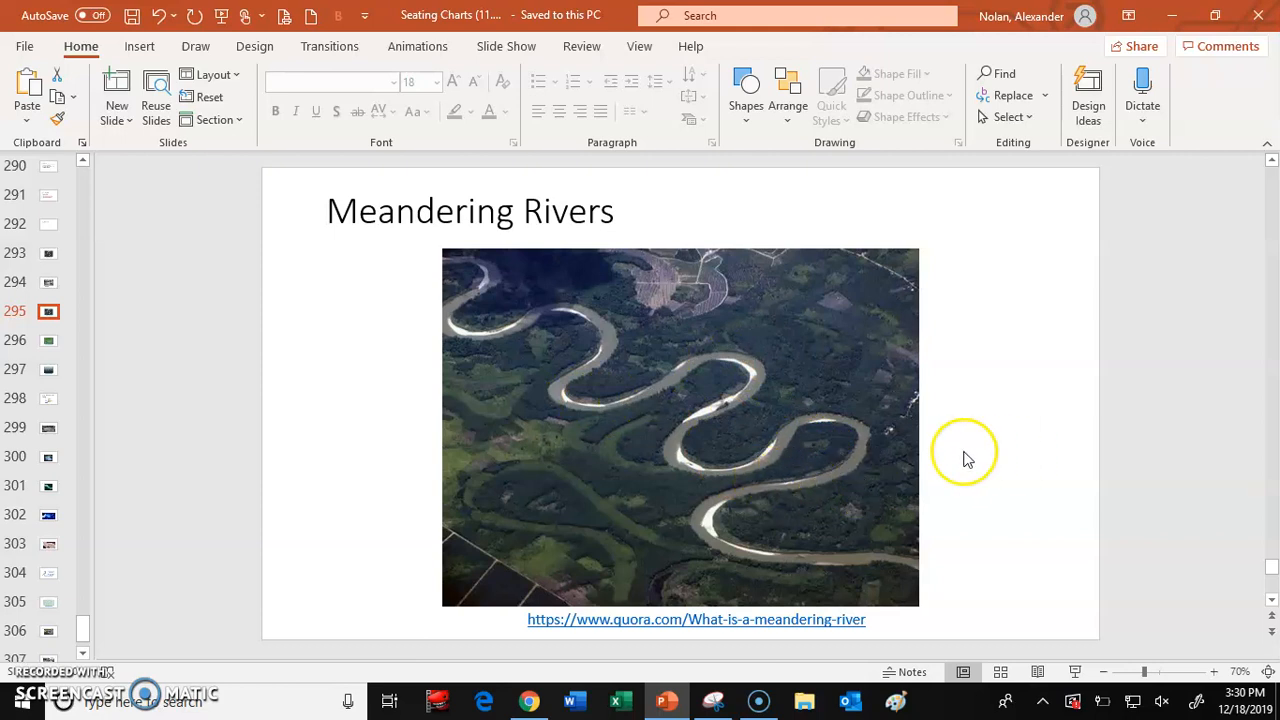
{"action": "mouse_move", "coordinate": [630, 590]}
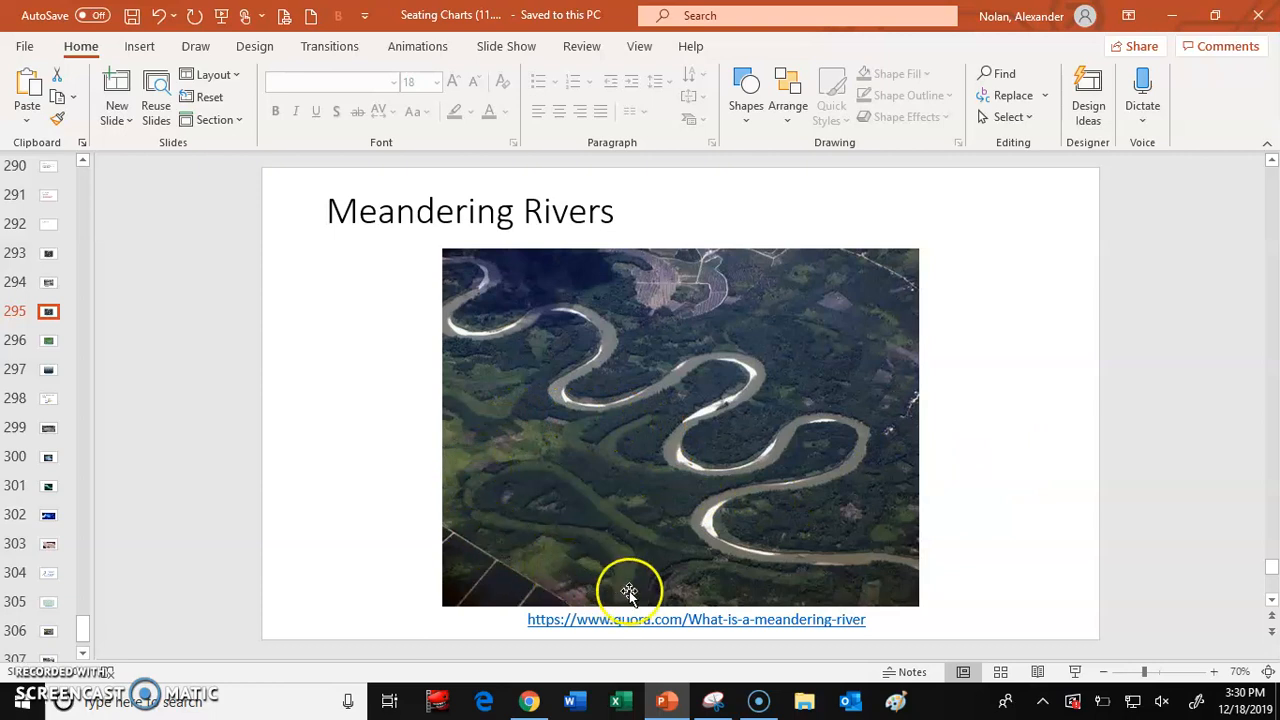
{"action": "mouse_move", "coordinate": [312, 552]}
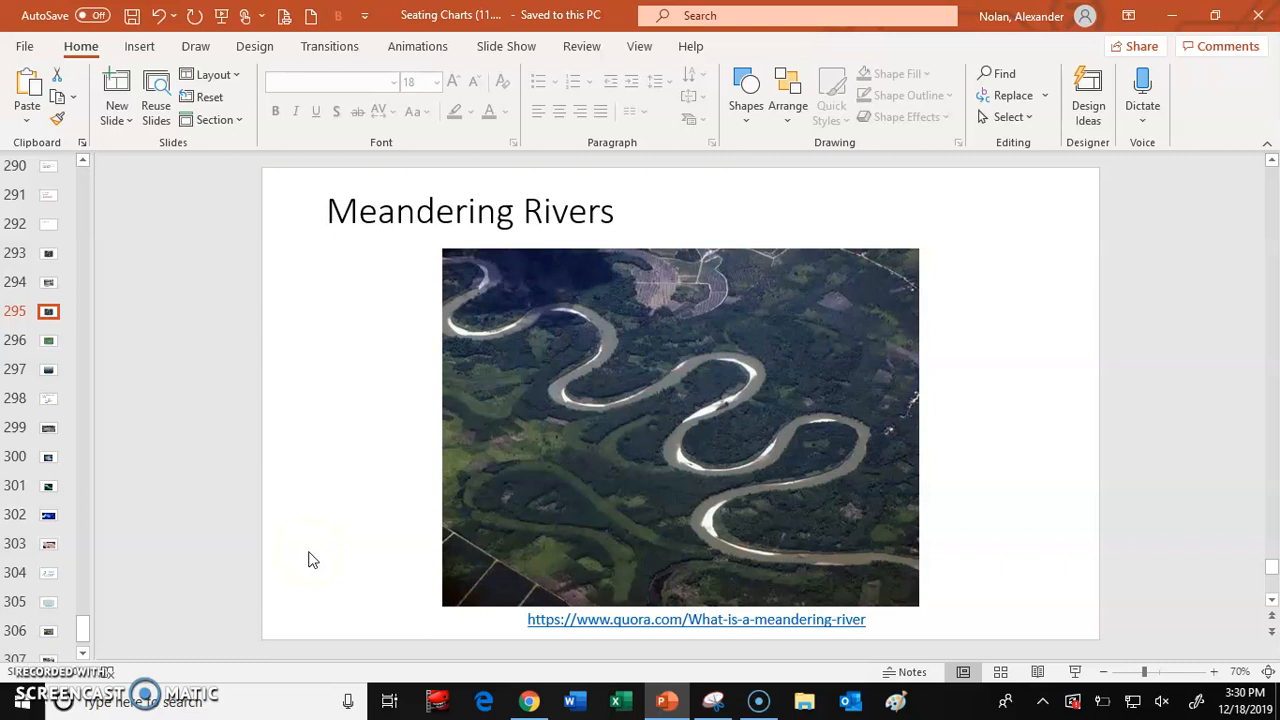
{"action": "mouse_move", "coordinate": [572, 448]}
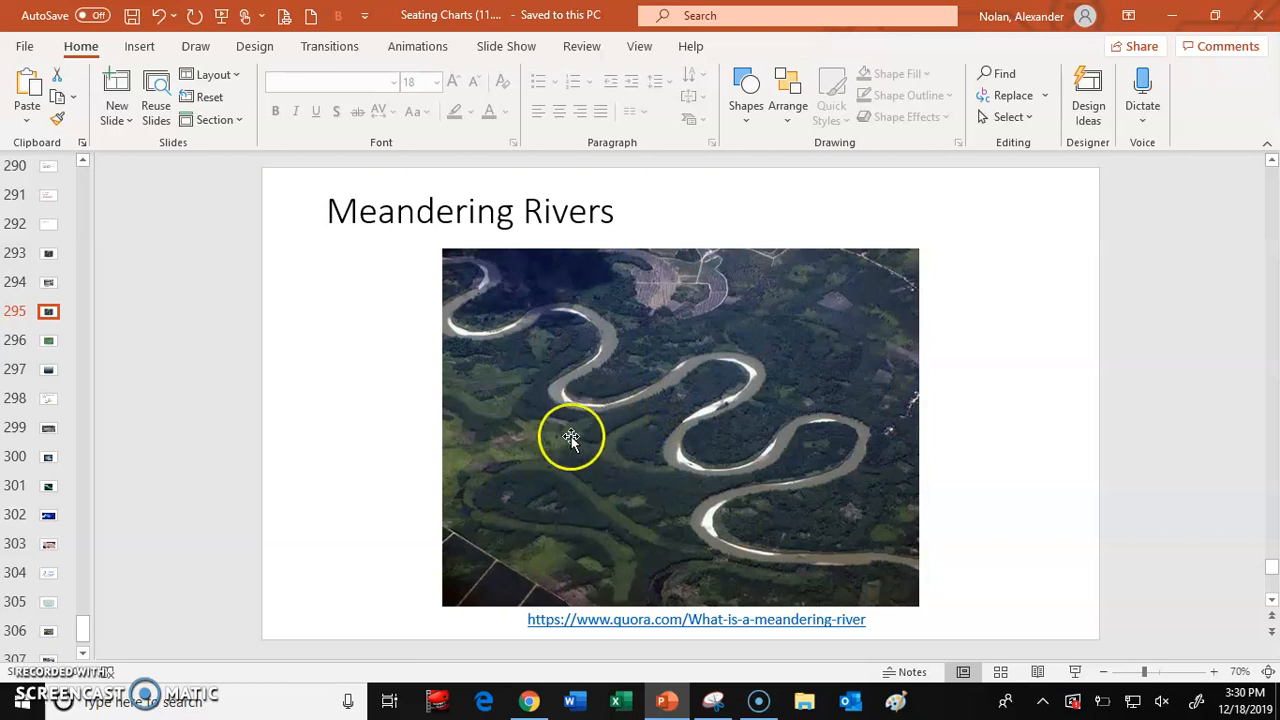
{"action": "mouse_move", "coordinate": [644, 512]}
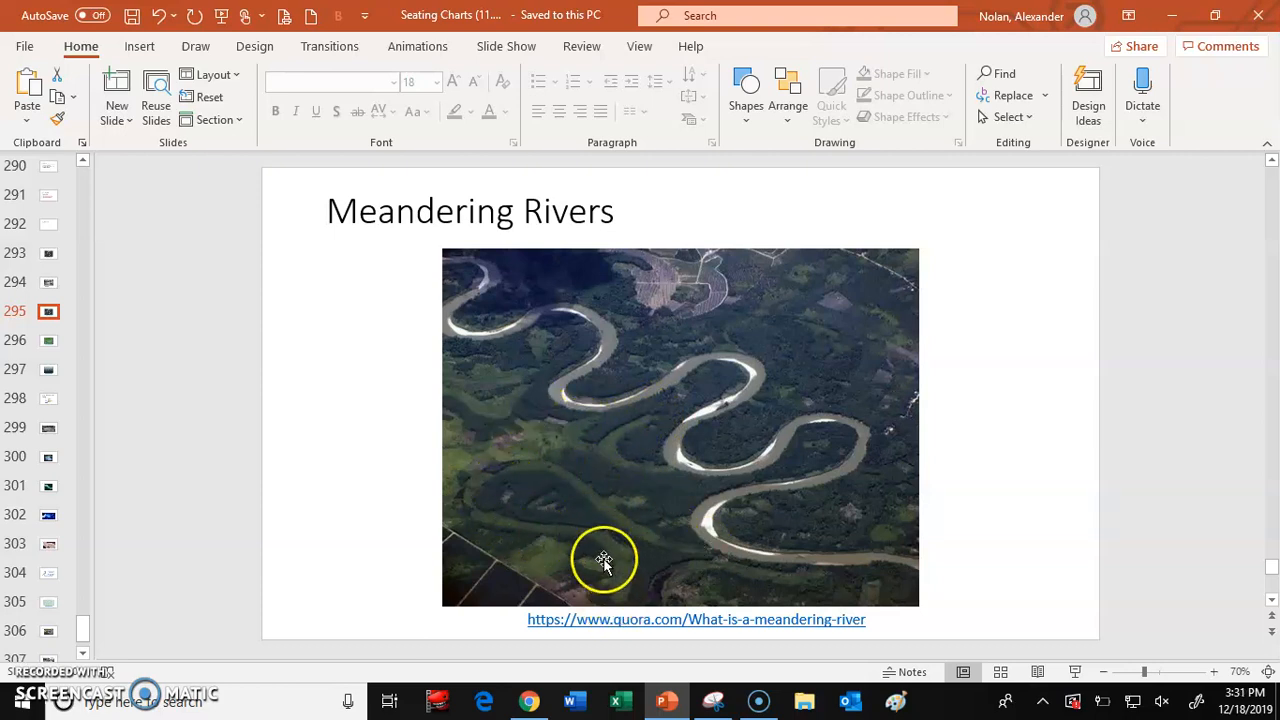
{"action": "mouse_move", "coordinate": [496, 482]}
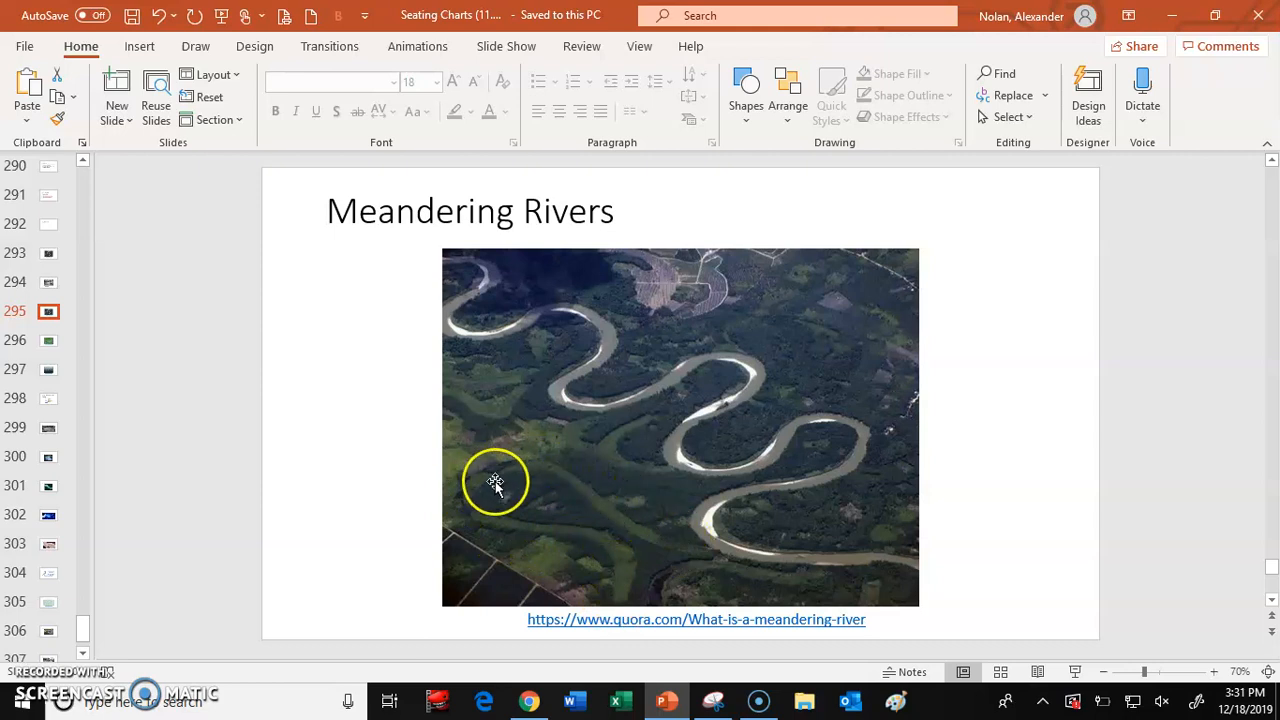
{"action": "mouse_move", "coordinate": [646, 544]}
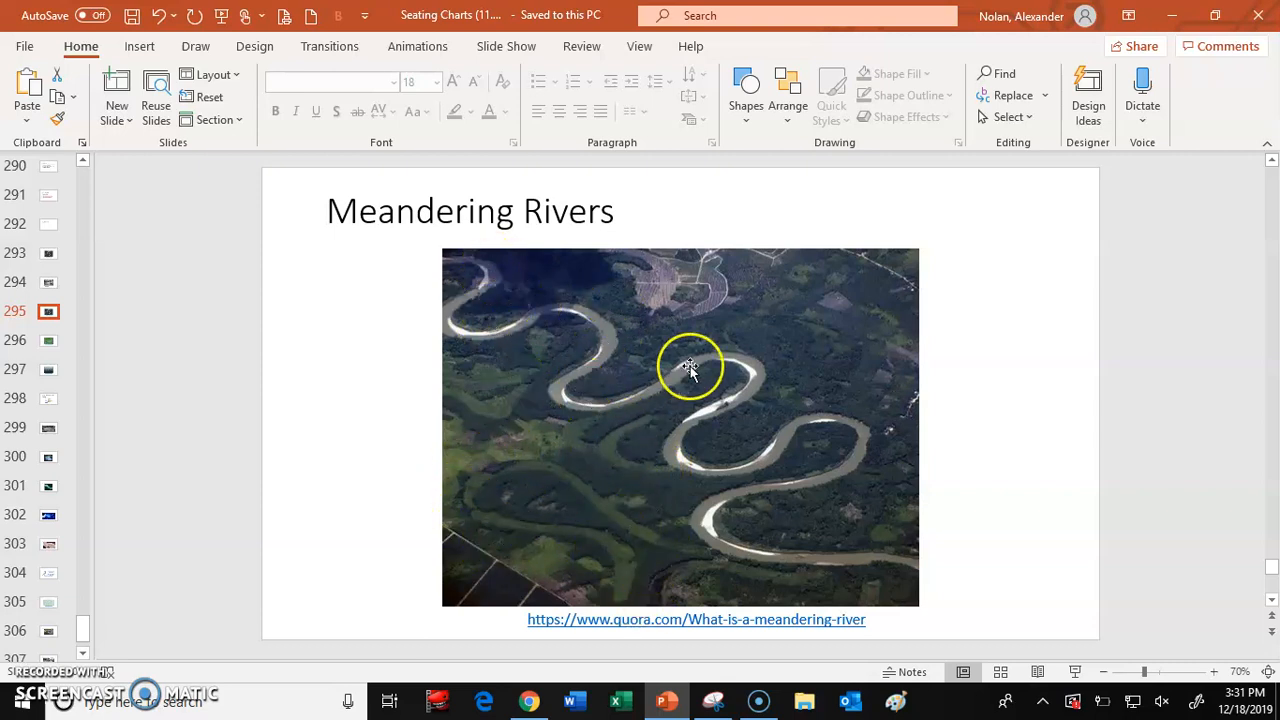
{"action": "mouse_move", "coordinate": [620, 588]}
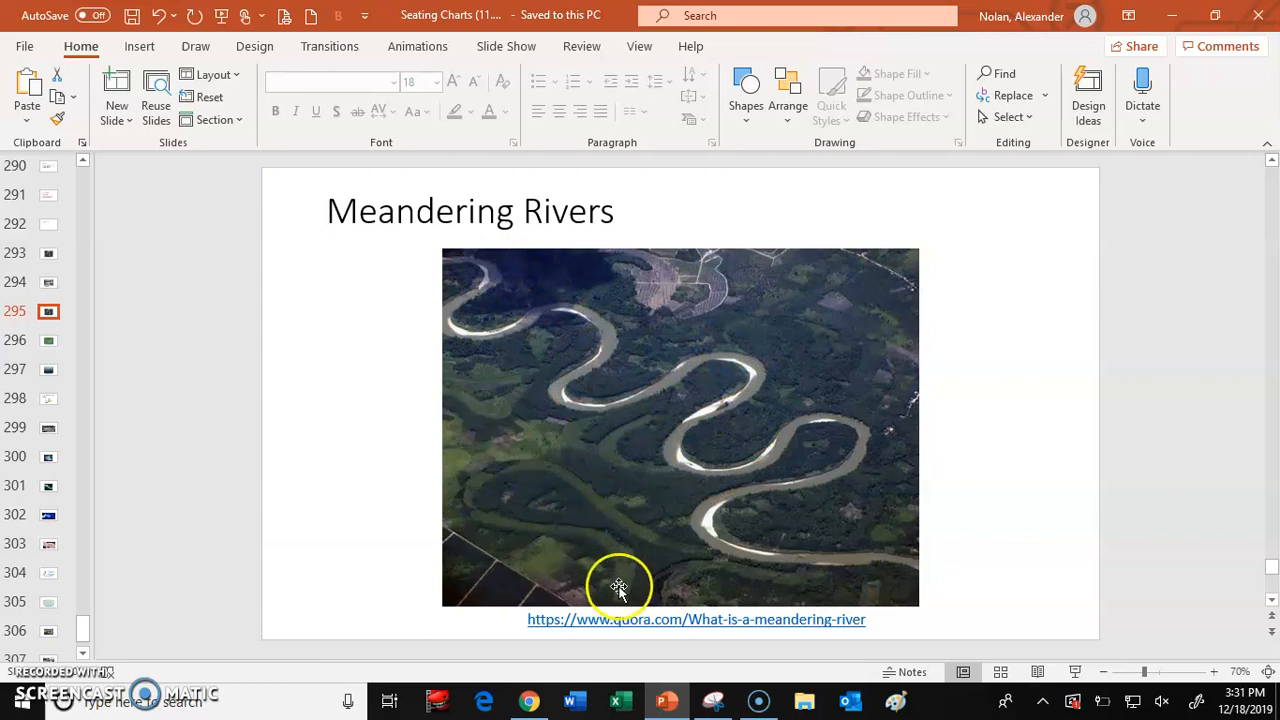
{"action": "mouse_move", "coordinate": [604, 516]}
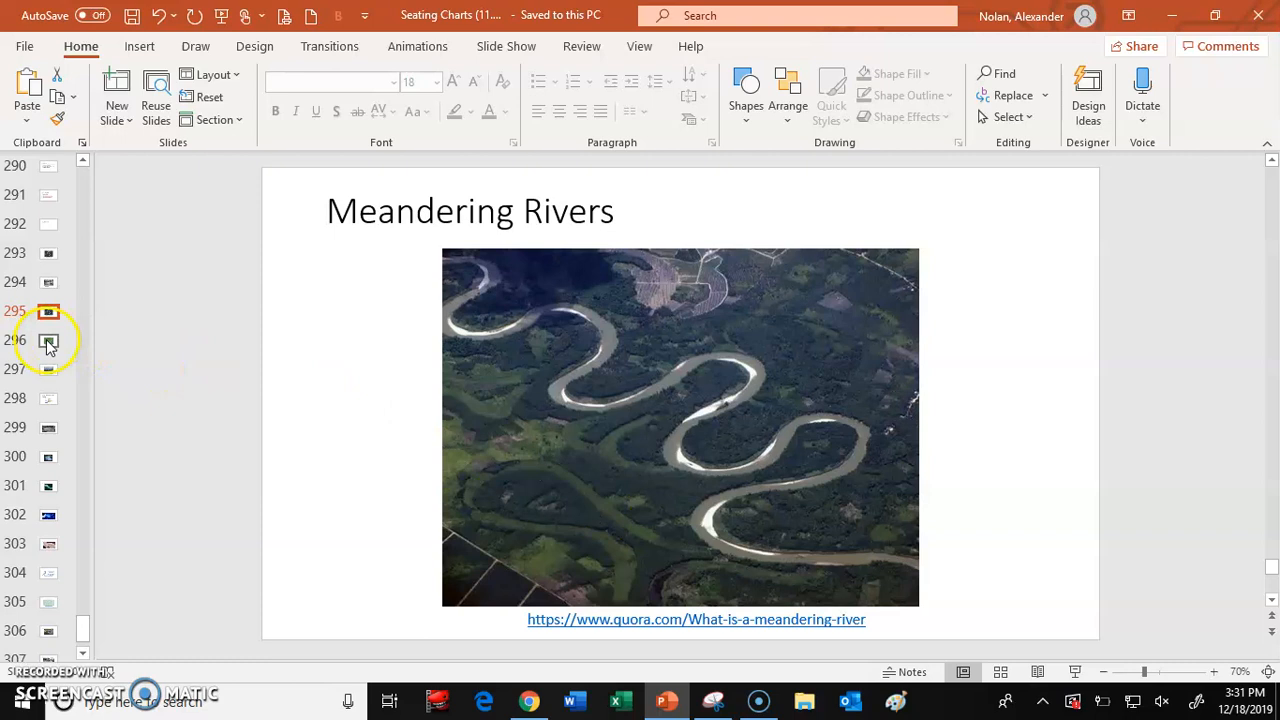
{"action": "left_click", "coordinate": [48, 340]}
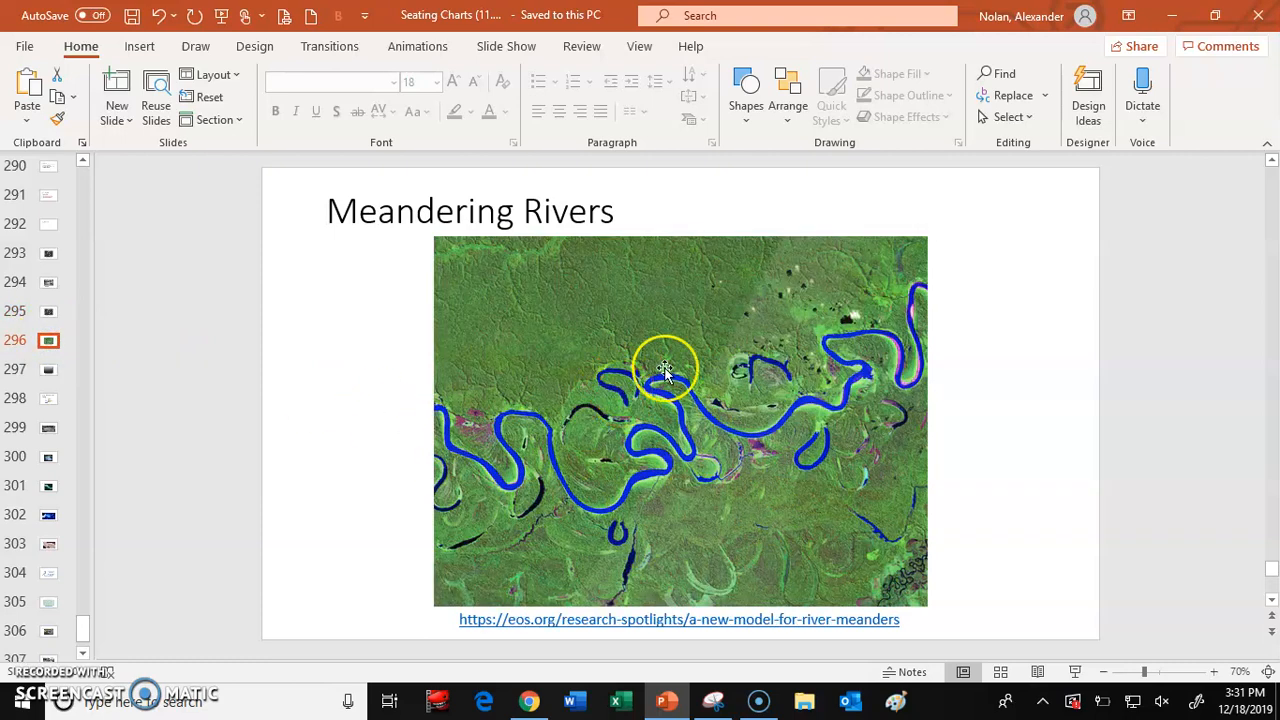
{"action": "mouse_move", "coordinate": [700, 522]}
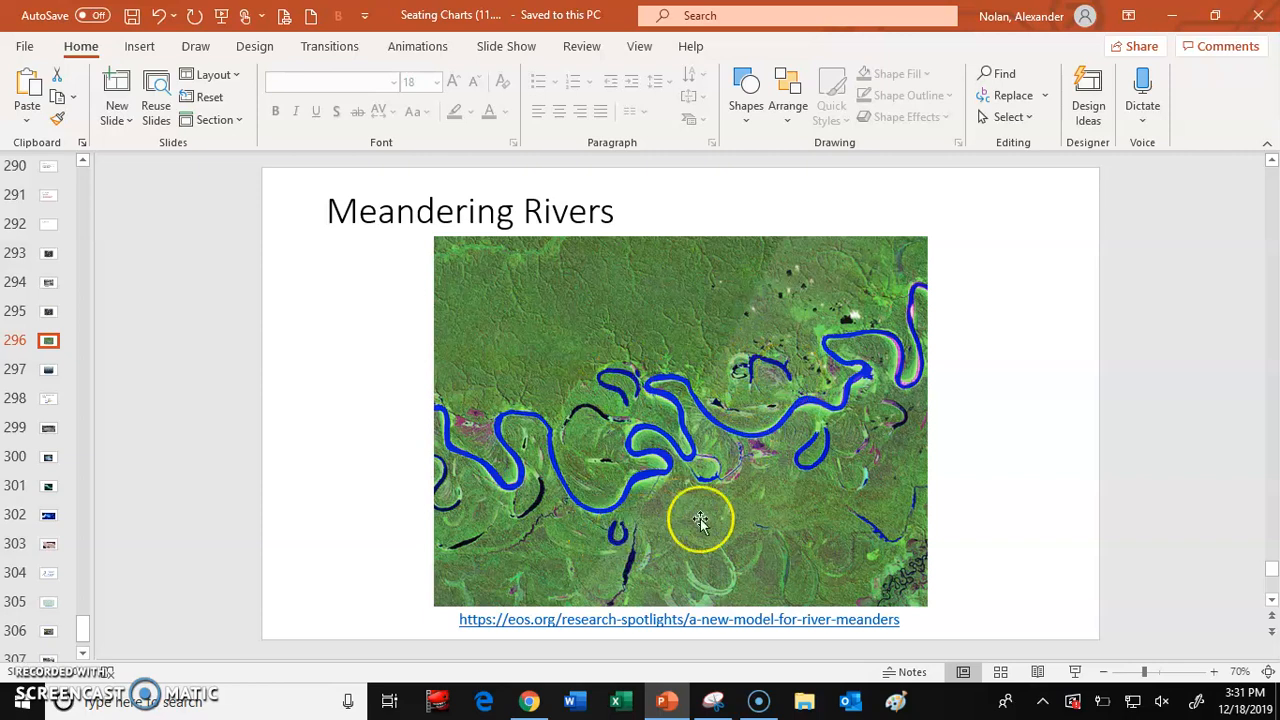
{"action": "mouse_move", "coordinate": [792, 376]}
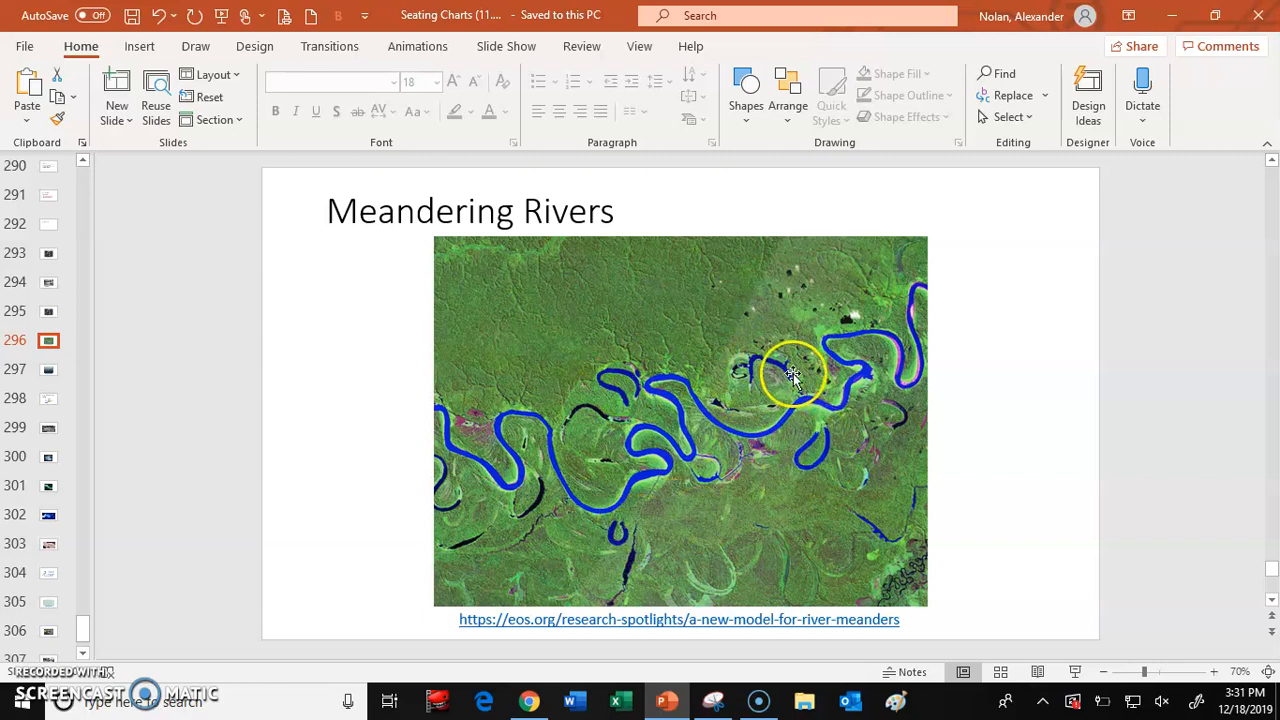
{"action": "mouse_move", "coordinate": [624, 460]}
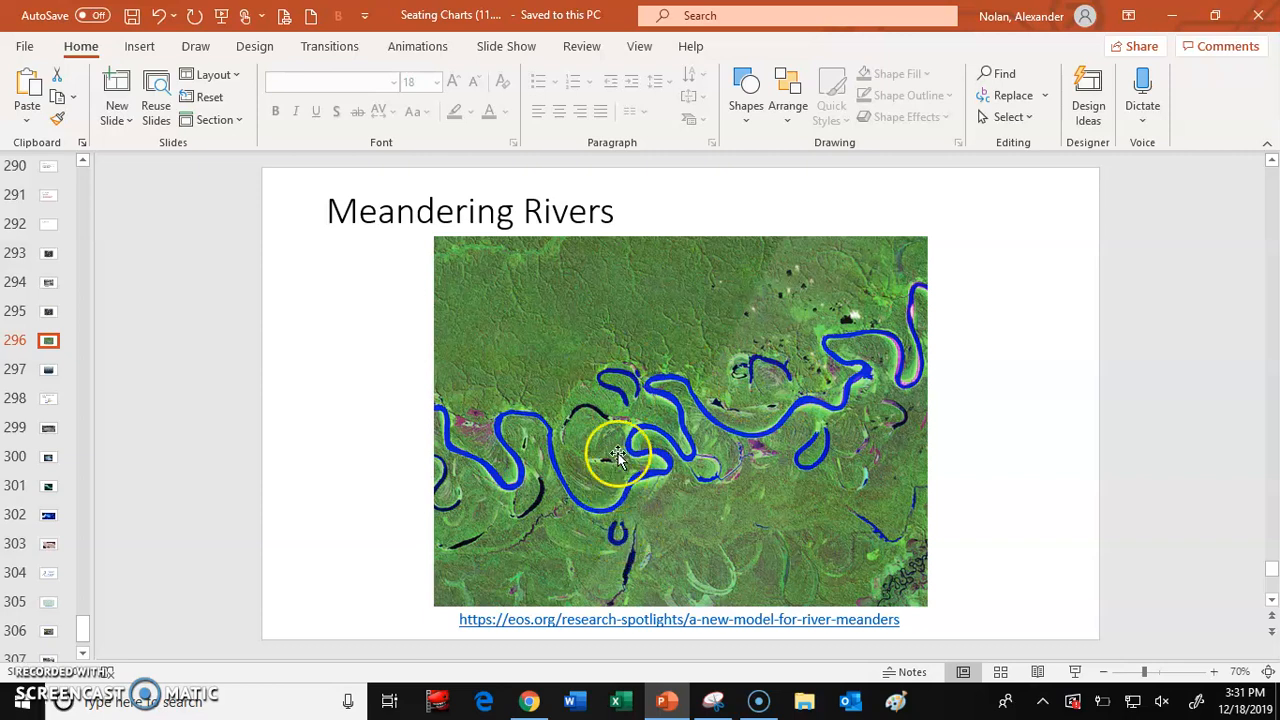
{"action": "mouse_move", "coordinate": [840, 438]}
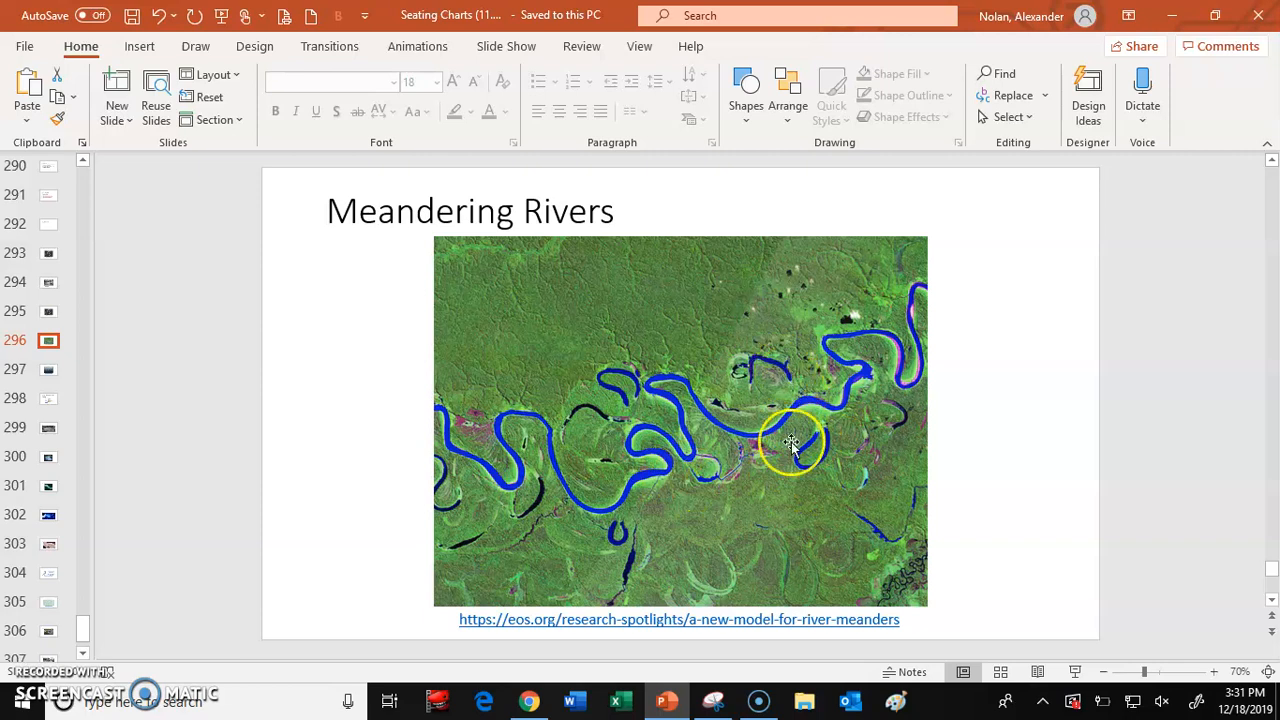
{"action": "mouse_move", "coordinate": [804, 452]}
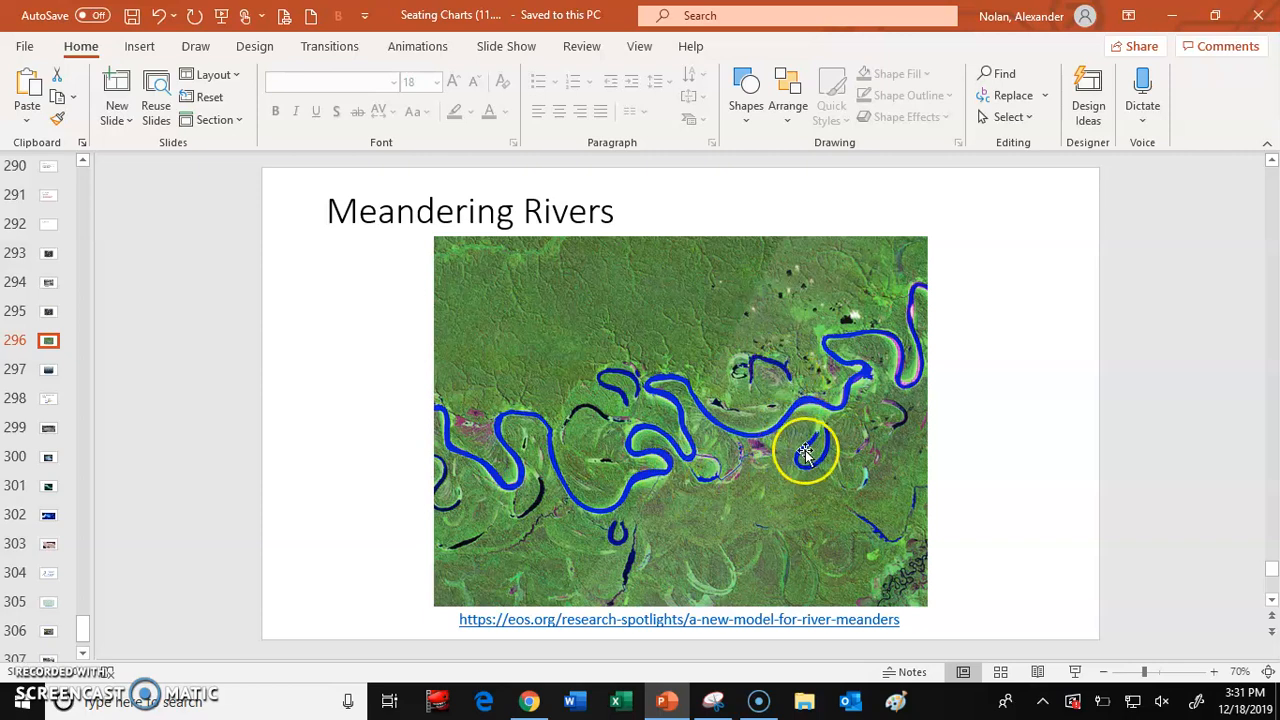
Step: Advance to slide 297, the Oxbow Lakes slide with the looping river under clouds
{"action": "left_click", "coordinate": [48, 368]}
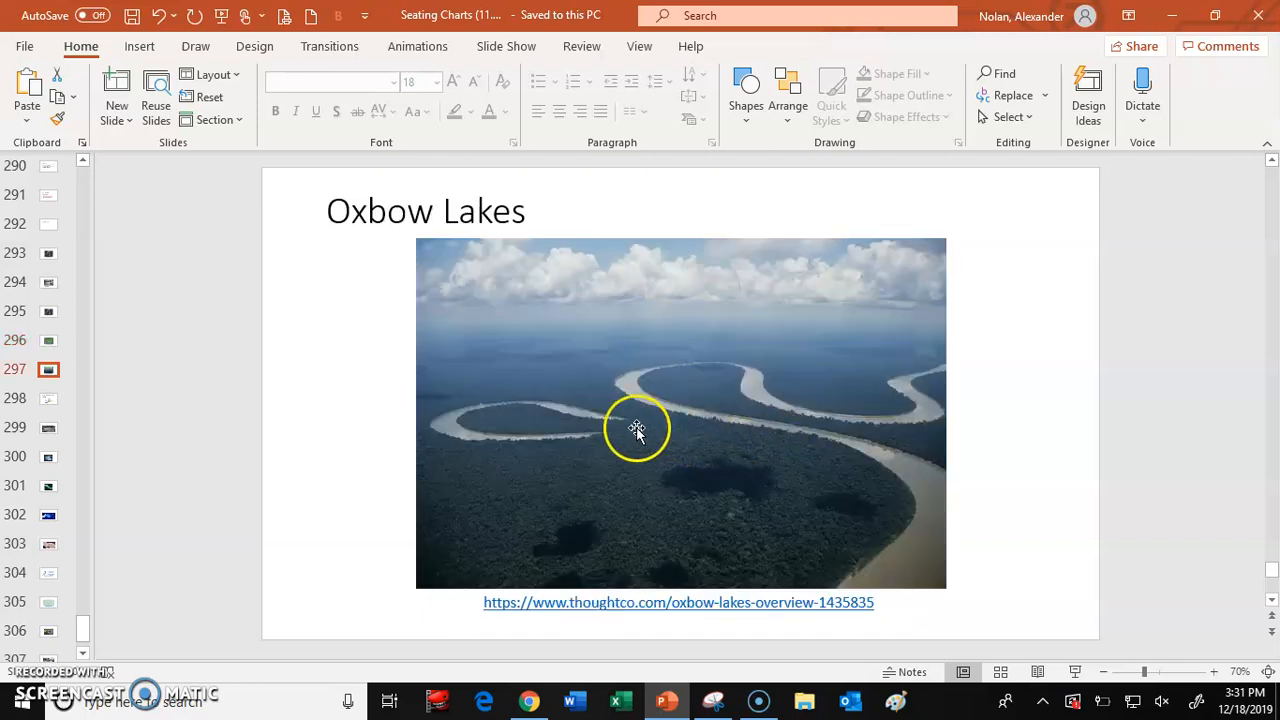
{"action": "mouse_move", "coordinate": [576, 440]}
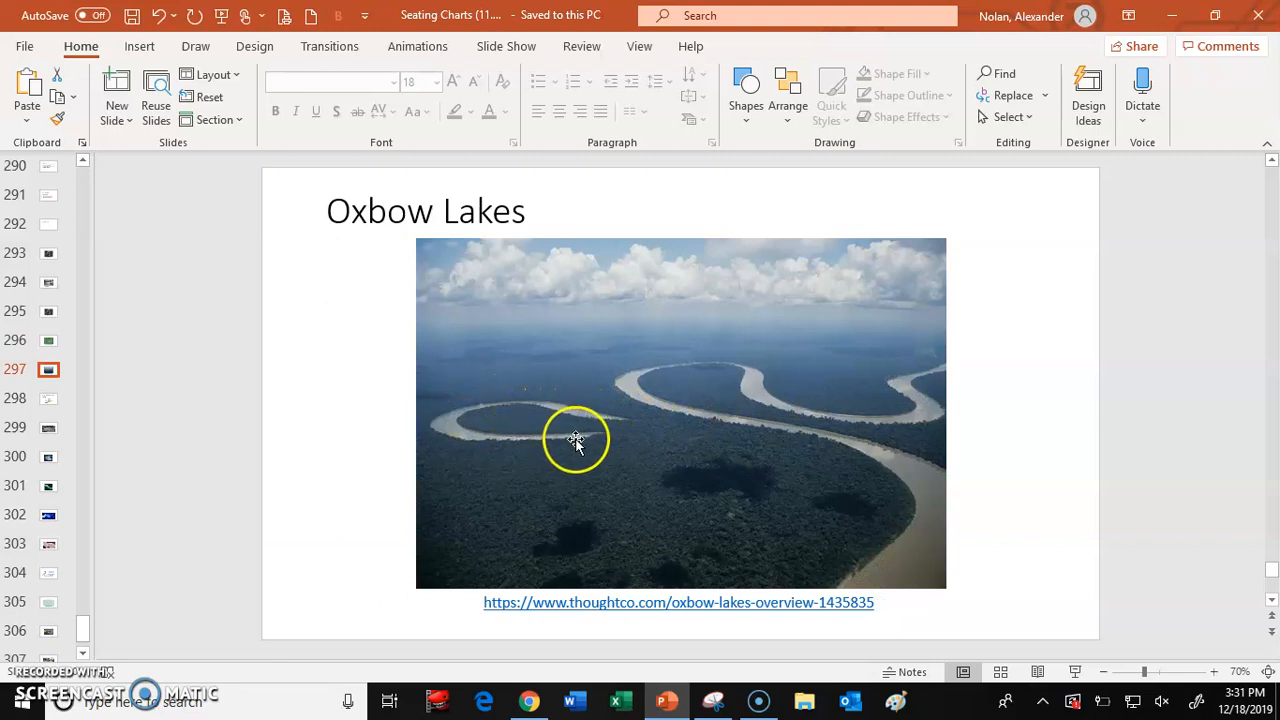
{"action": "mouse_move", "coordinate": [870, 448]}
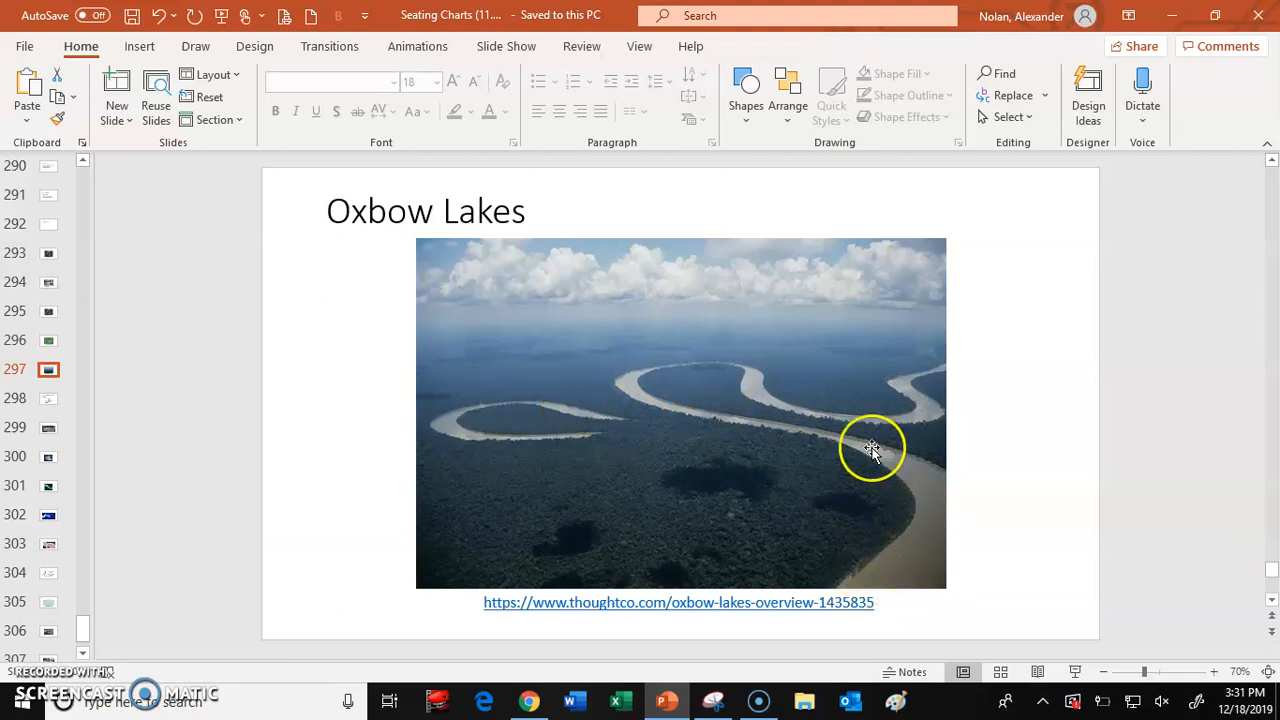
{"action": "mouse_move", "coordinate": [768, 444]}
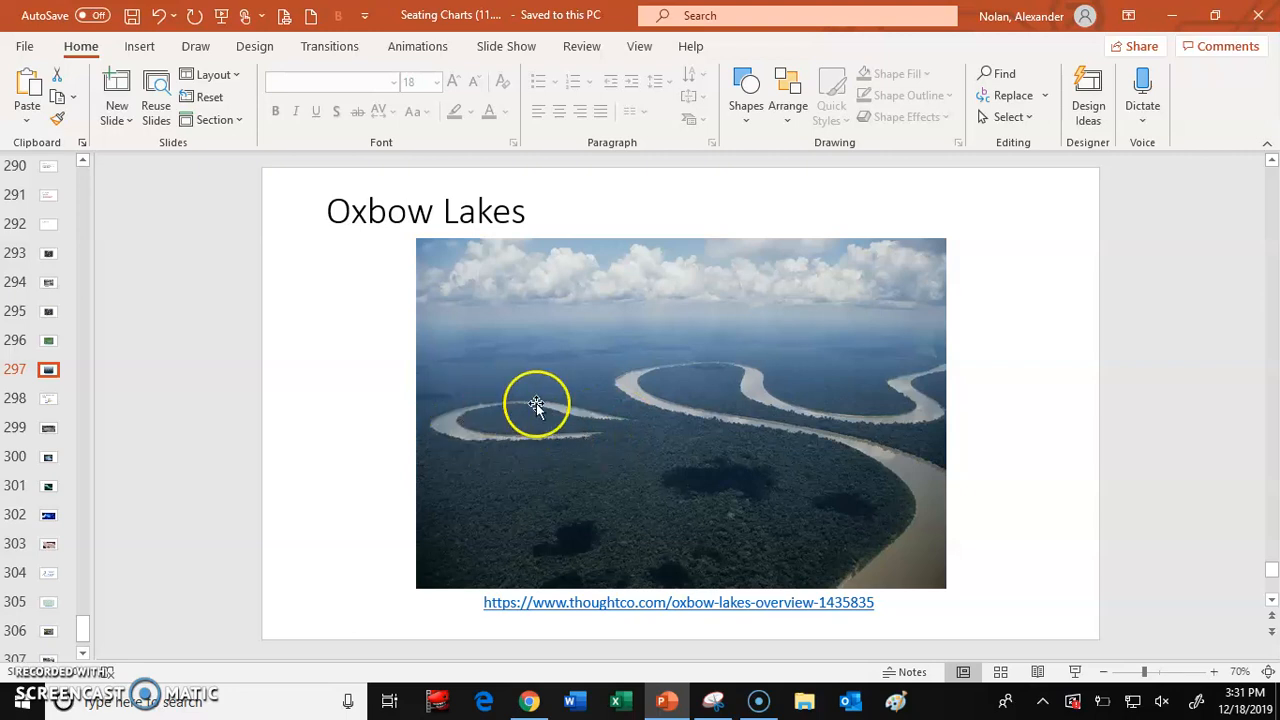
{"action": "mouse_move", "coordinate": [378, 444]}
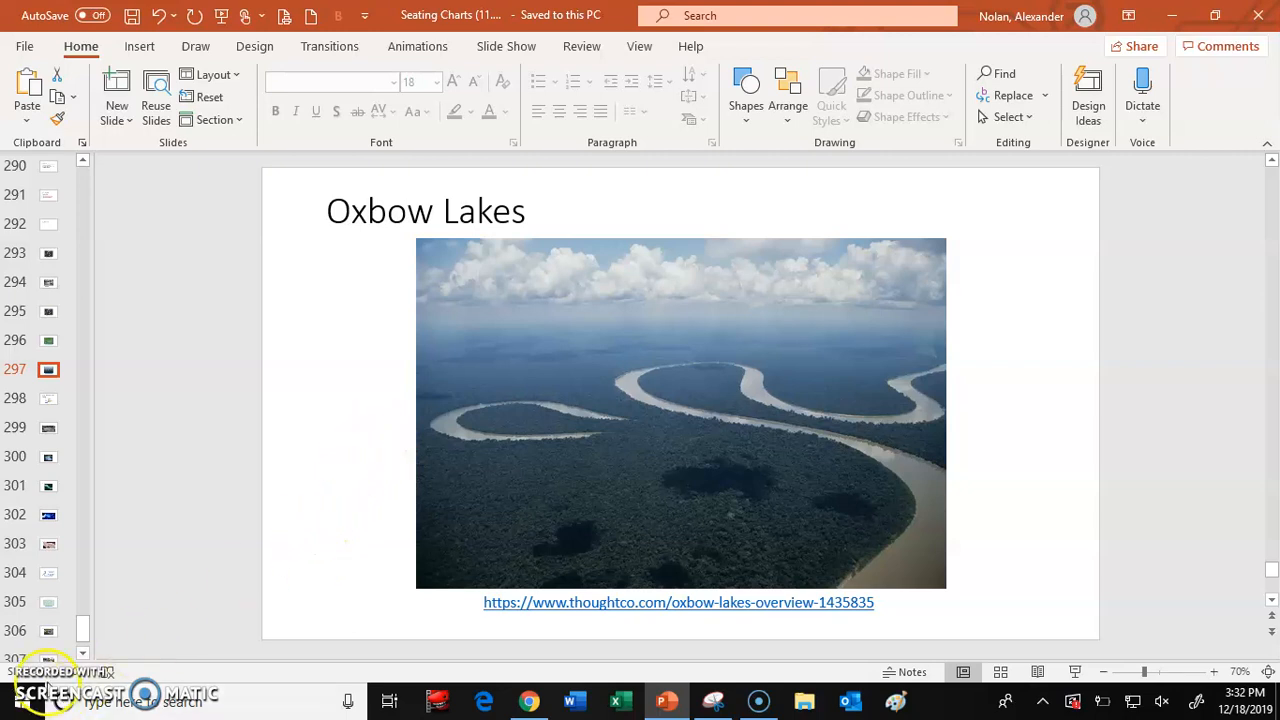
Step: Advance to slide 298, the Lidar and River Channels airborne-scanning diagram
{"action": "left_click", "coordinate": [48, 398]}
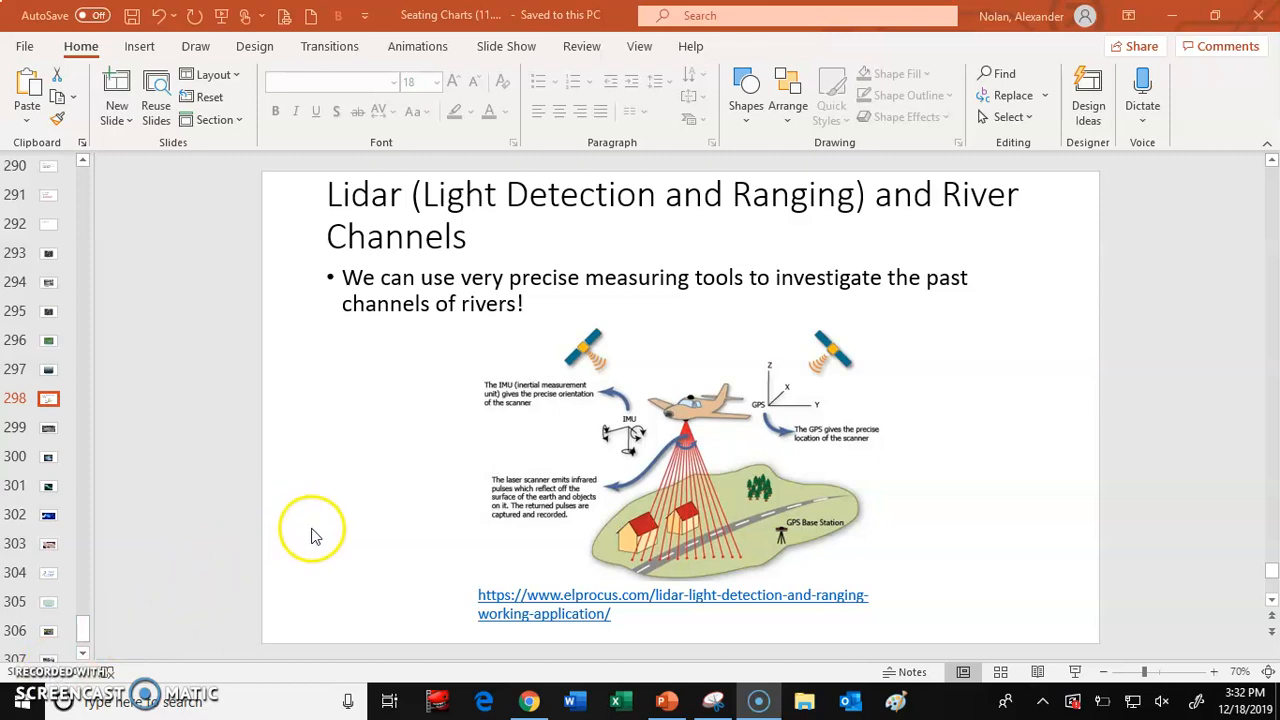
{"action": "mouse_move", "coordinate": [316, 530]}
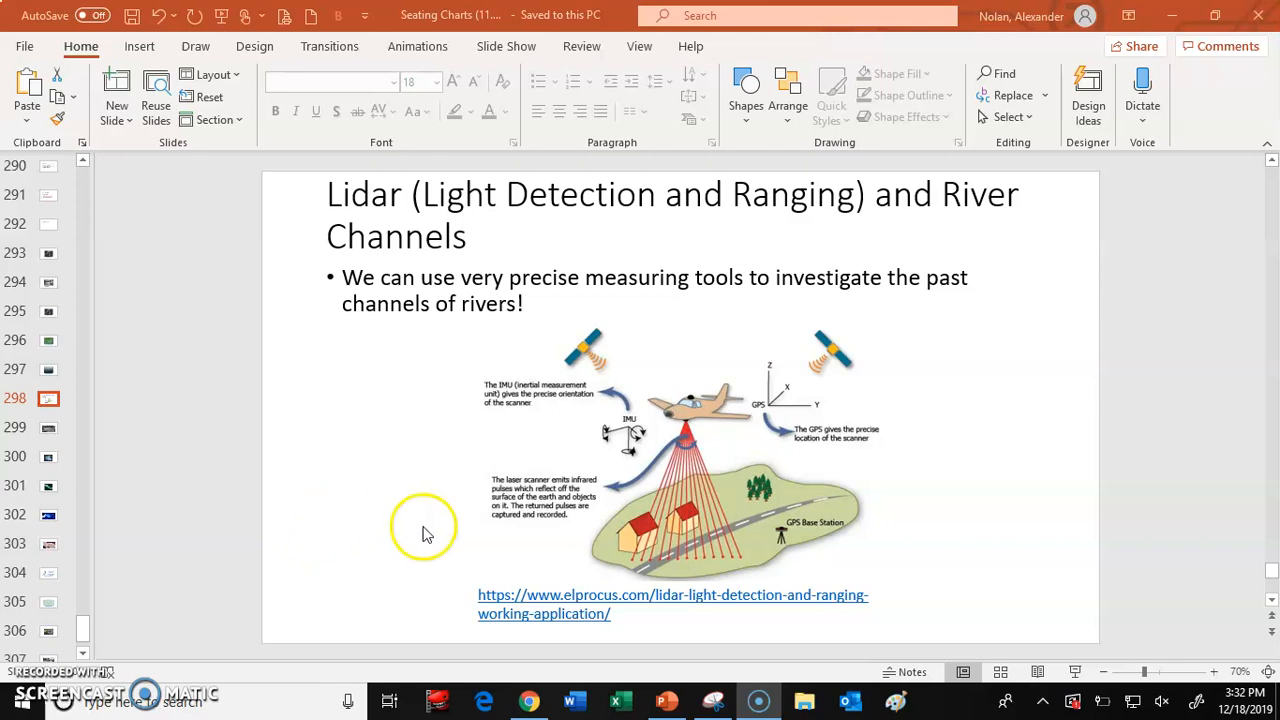
{"action": "mouse_move", "coordinate": [392, 188]}
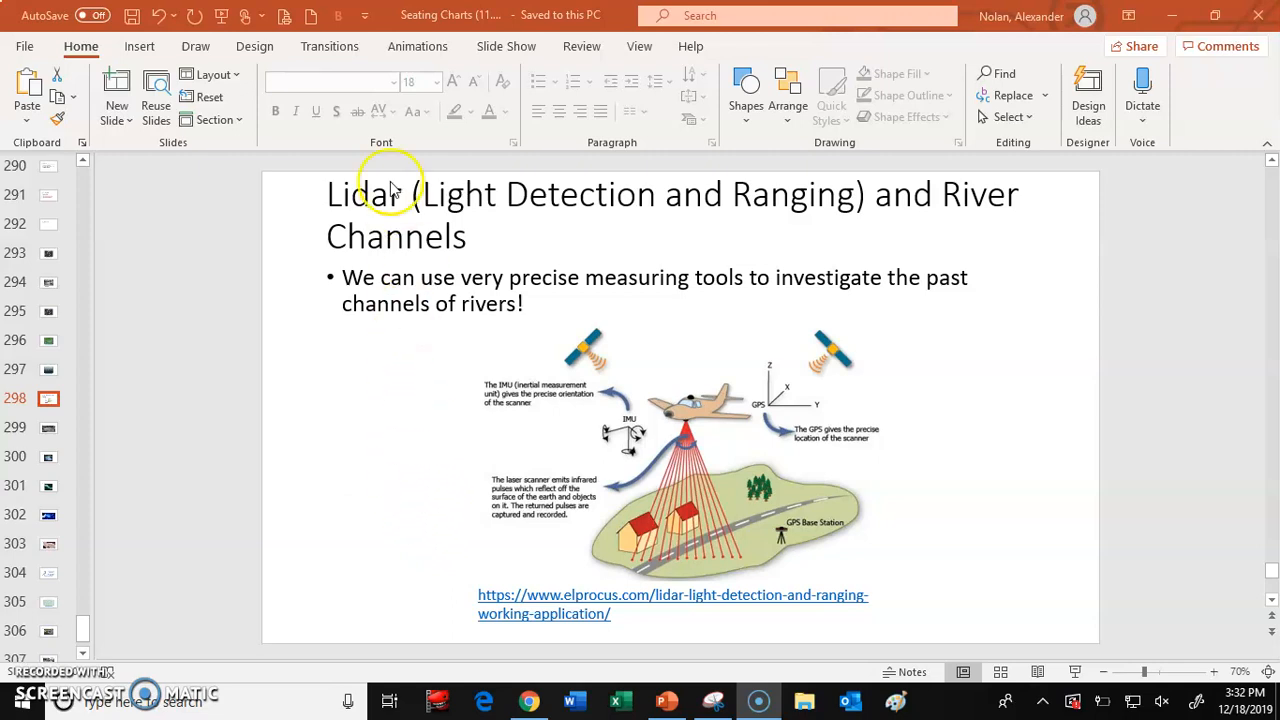
{"action": "mouse_move", "coordinate": [672, 248]}
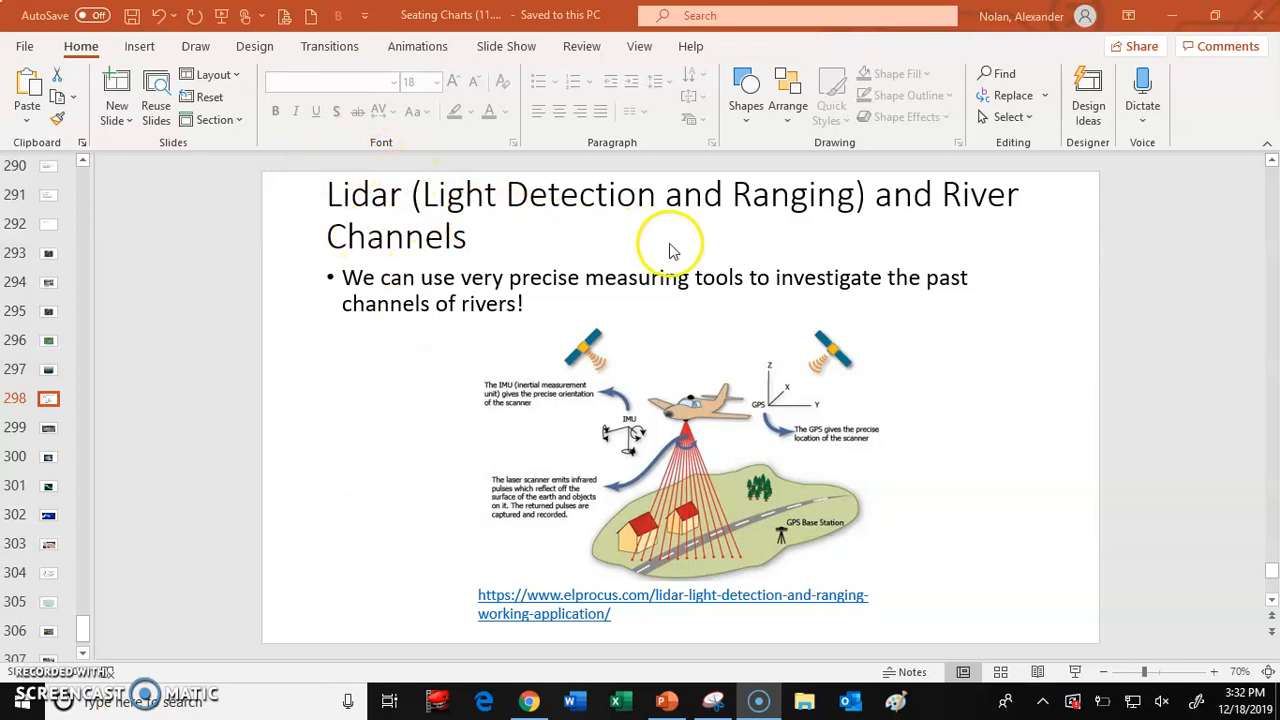
{"action": "mouse_move", "coordinate": [668, 224]}
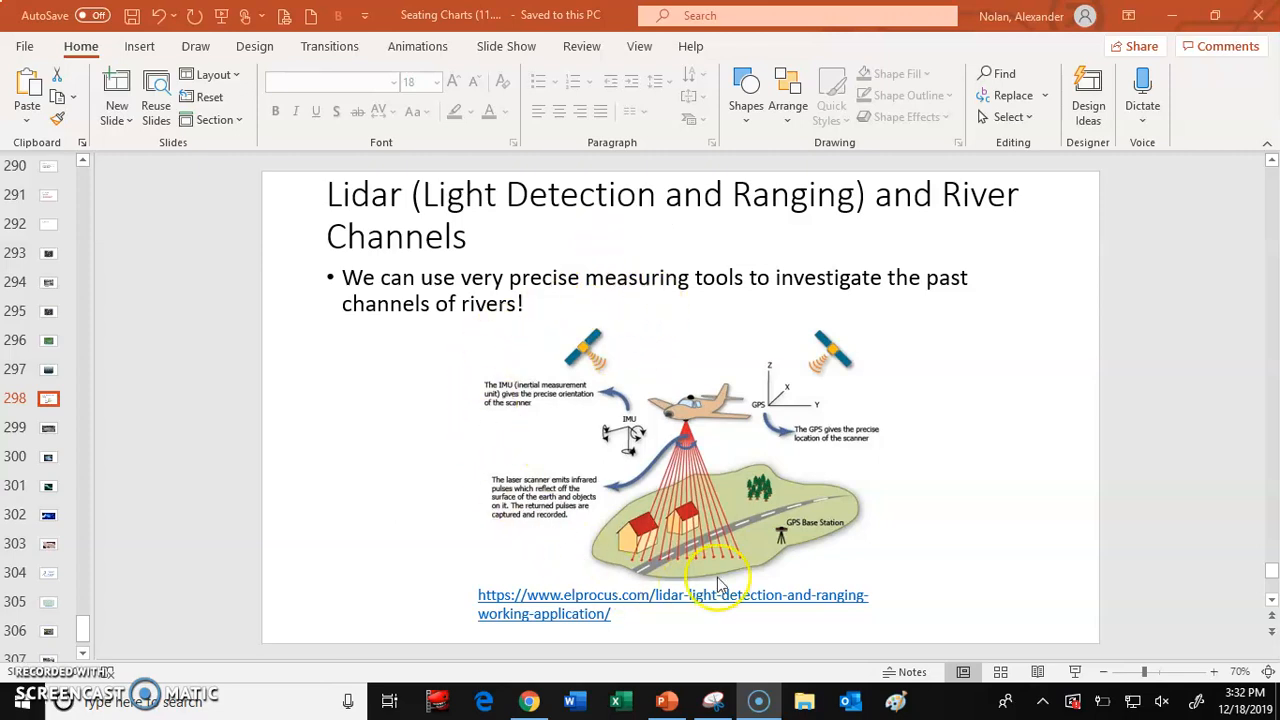
{"action": "mouse_move", "coordinate": [720, 564]}
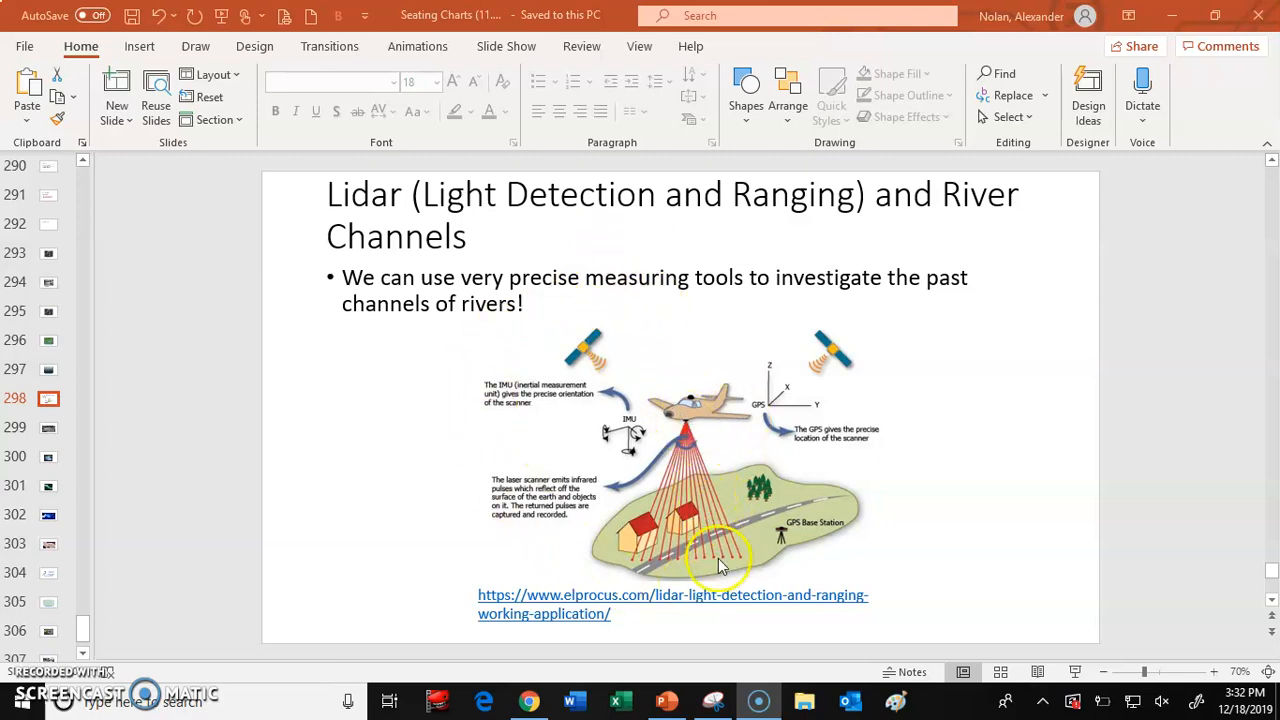
{"action": "mouse_move", "coordinate": [696, 438]}
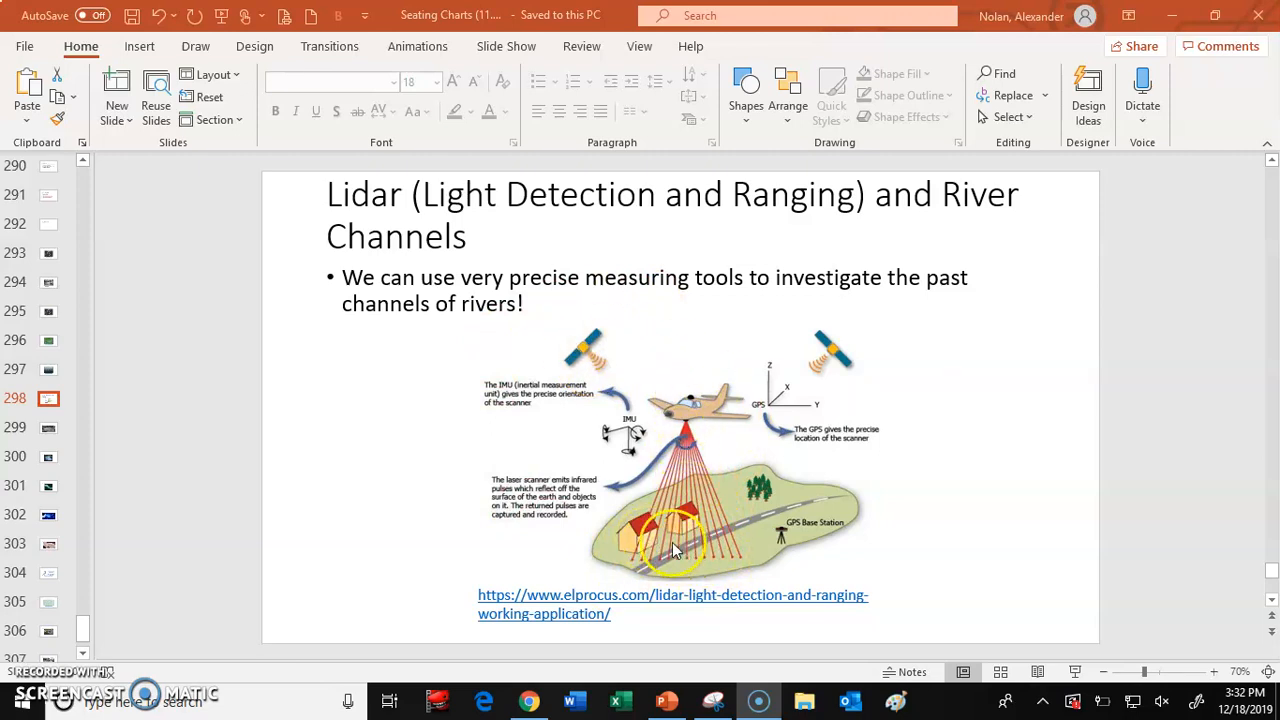
{"action": "mouse_move", "coordinate": [276, 468]}
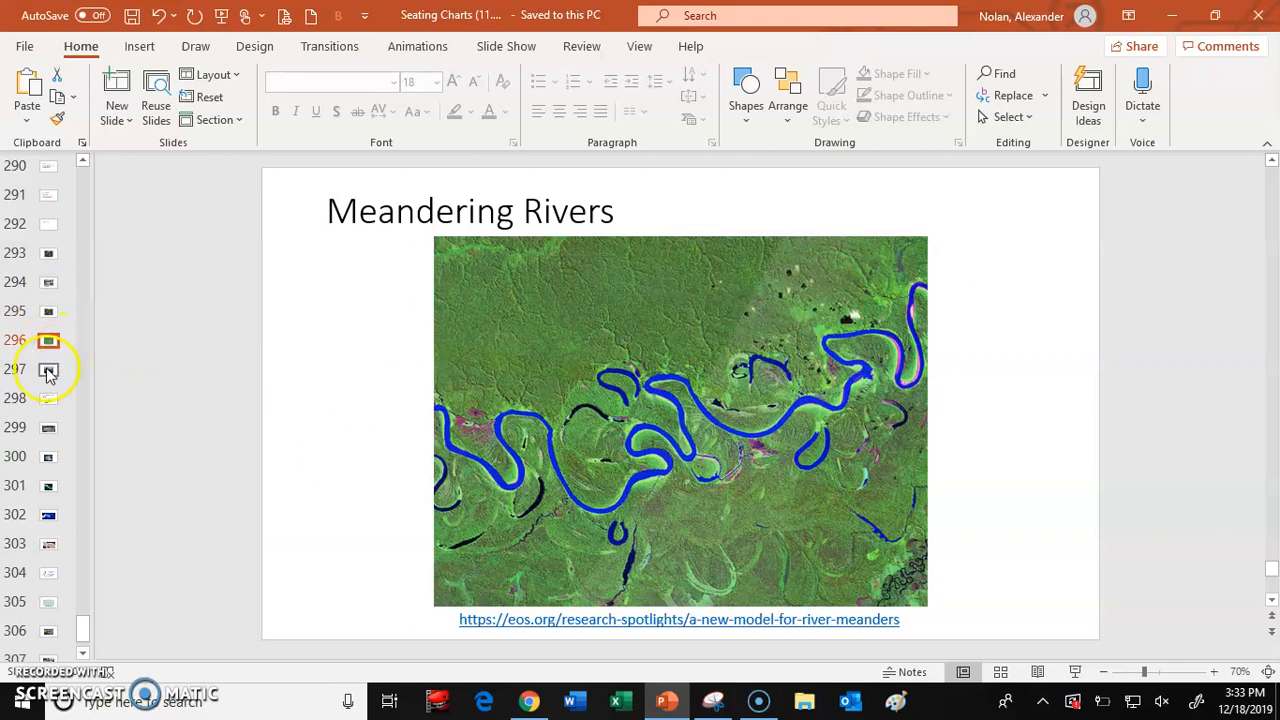
Step: Show slide 299, the second Lidar slide with the shaded-relief terrain image
{"action": "left_click", "coordinate": [48, 428]}
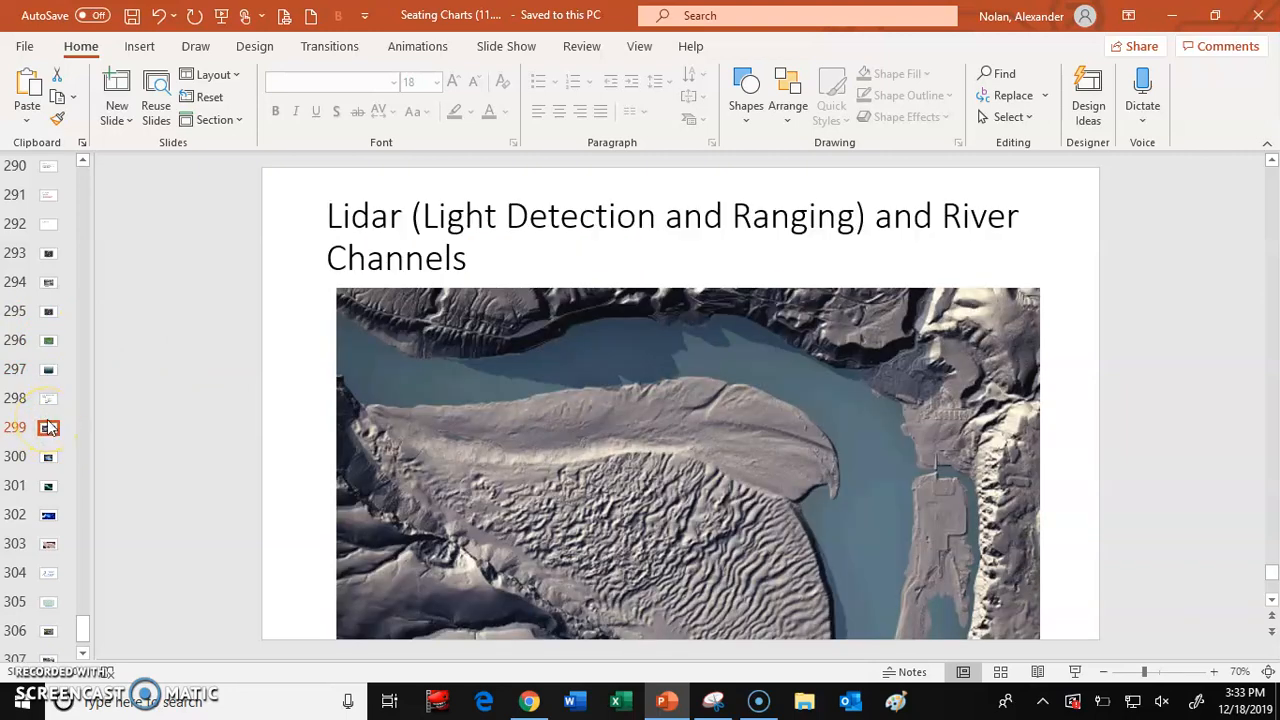
{"action": "mouse_move", "coordinate": [558, 370]}
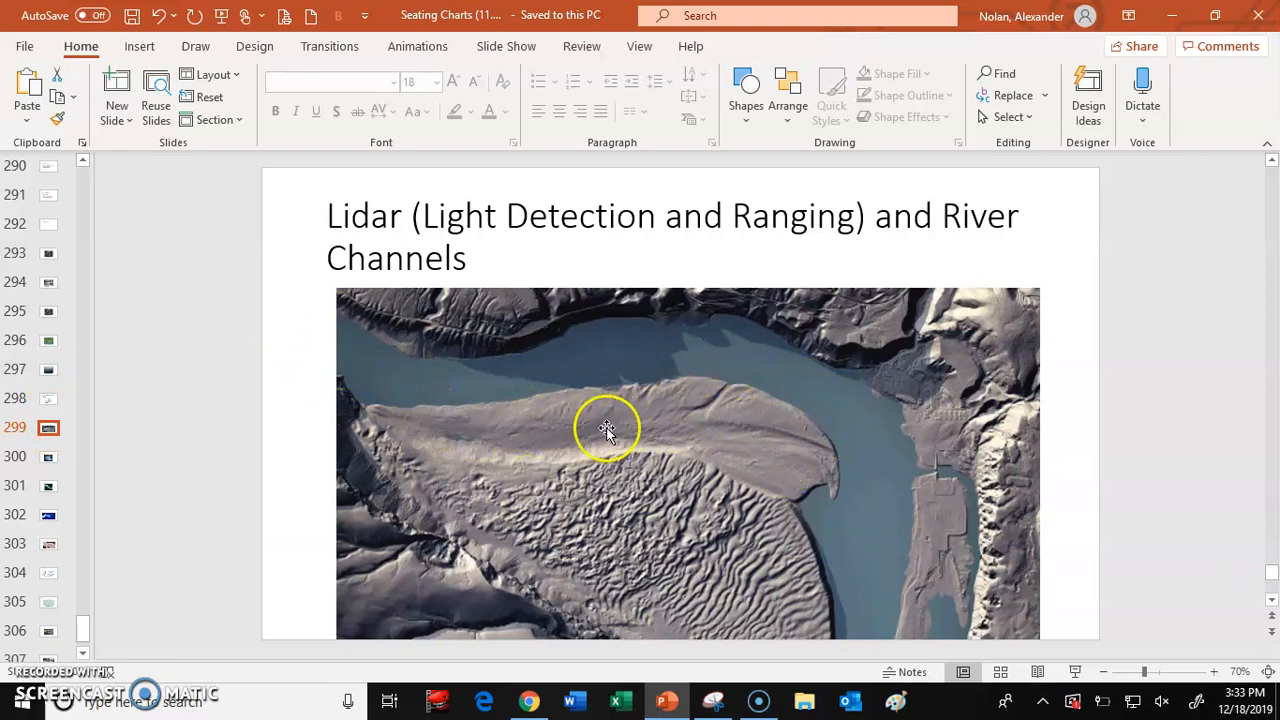
{"action": "mouse_move", "coordinate": [764, 468]}
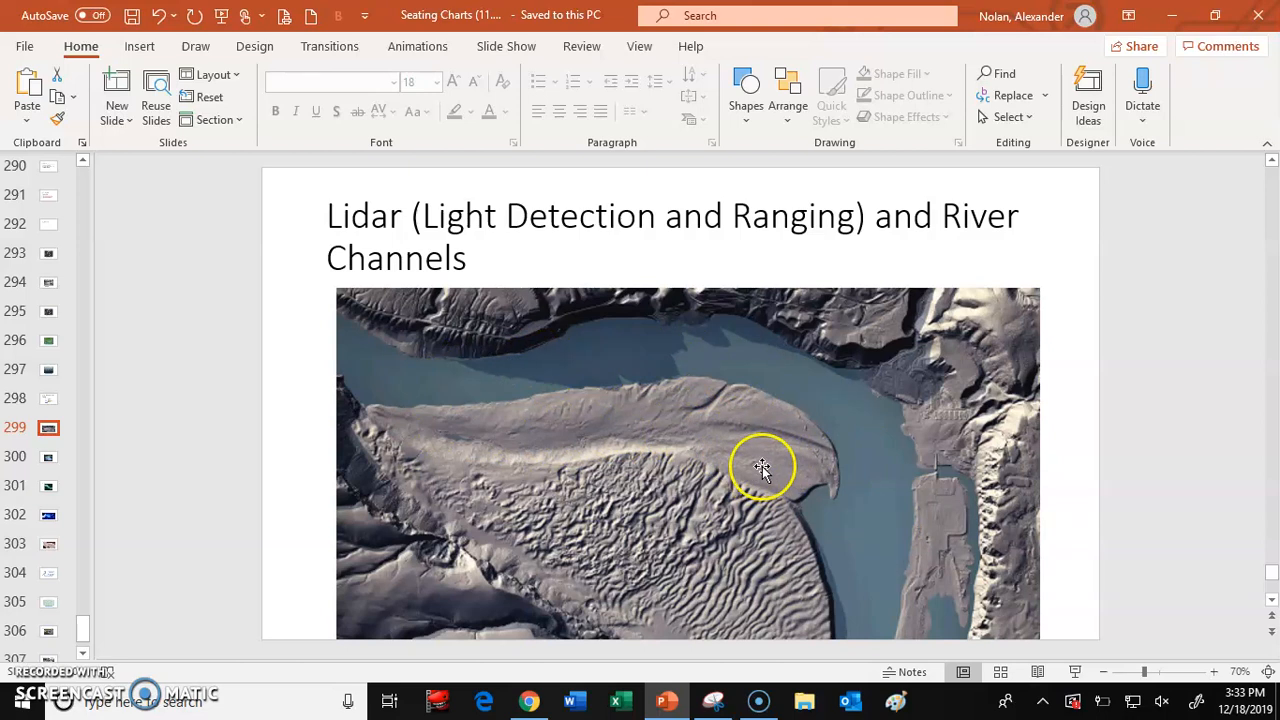
{"action": "mouse_move", "coordinate": [424, 420]}
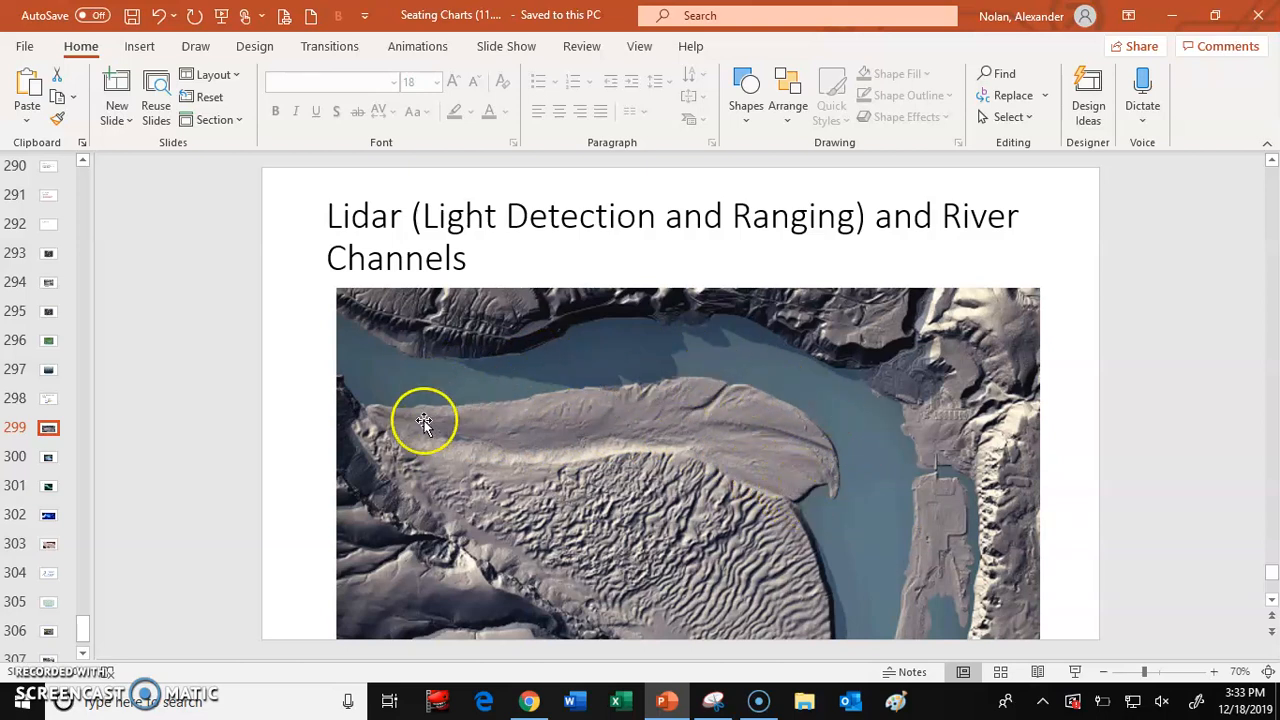
{"action": "mouse_move", "coordinate": [878, 430]}
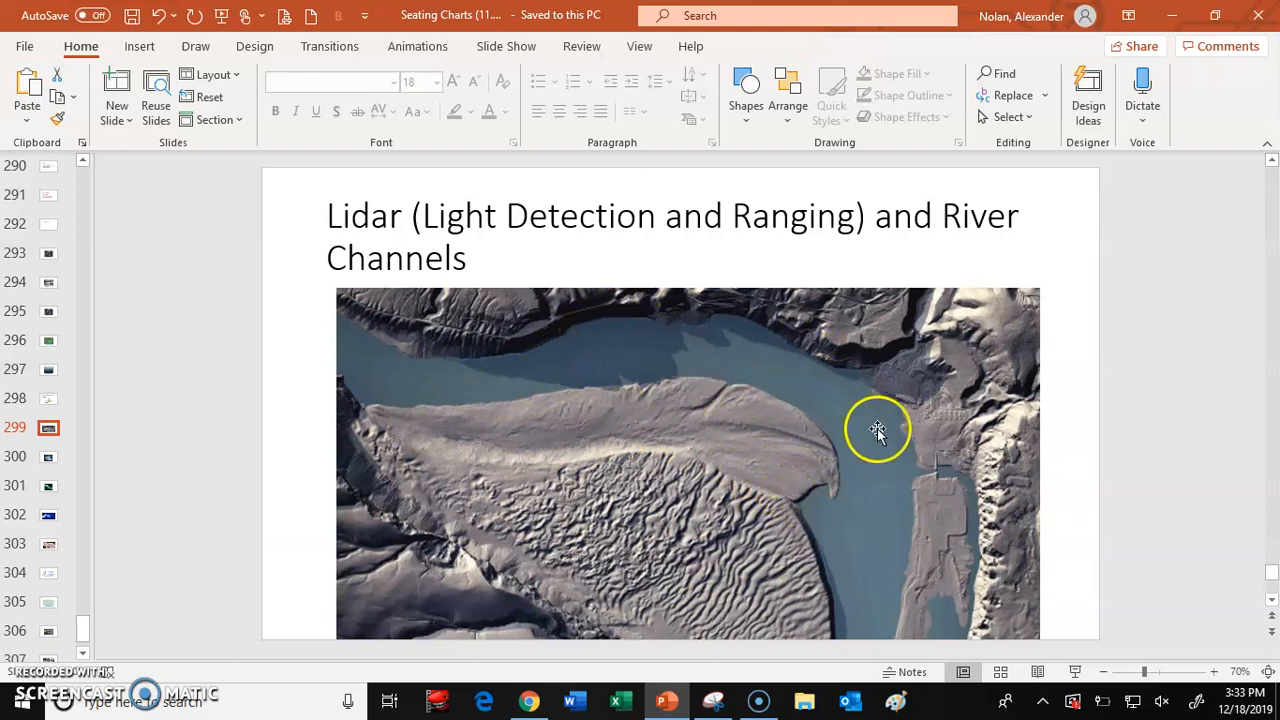
{"action": "mouse_move", "coordinate": [860, 388]}
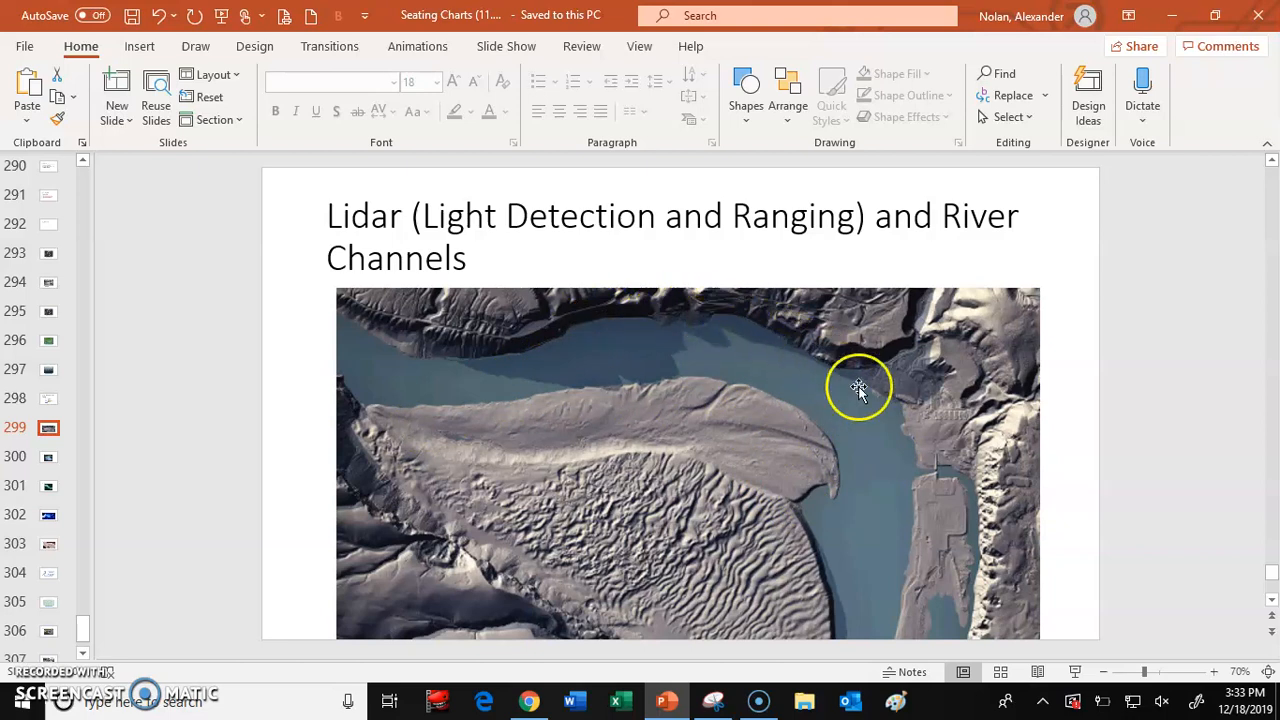
{"action": "mouse_move", "coordinate": [738, 444]}
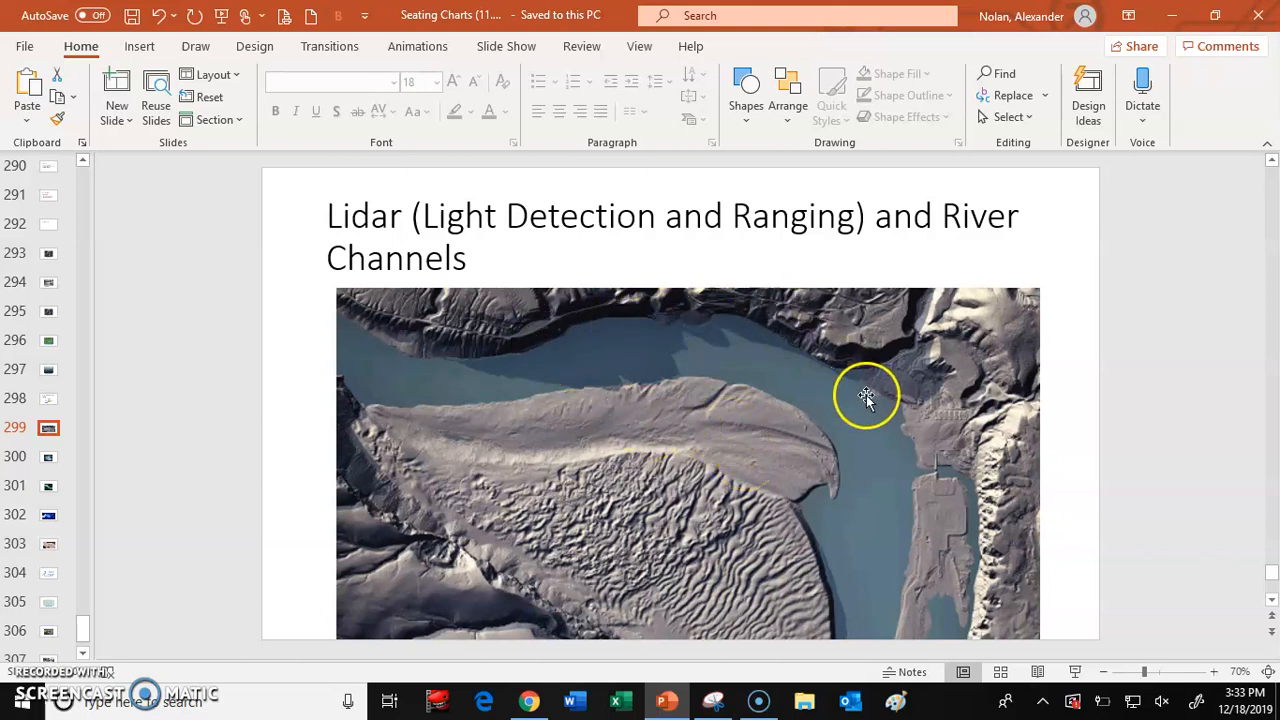
{"action": "mouse_move", "coordinate": [696, 302]}
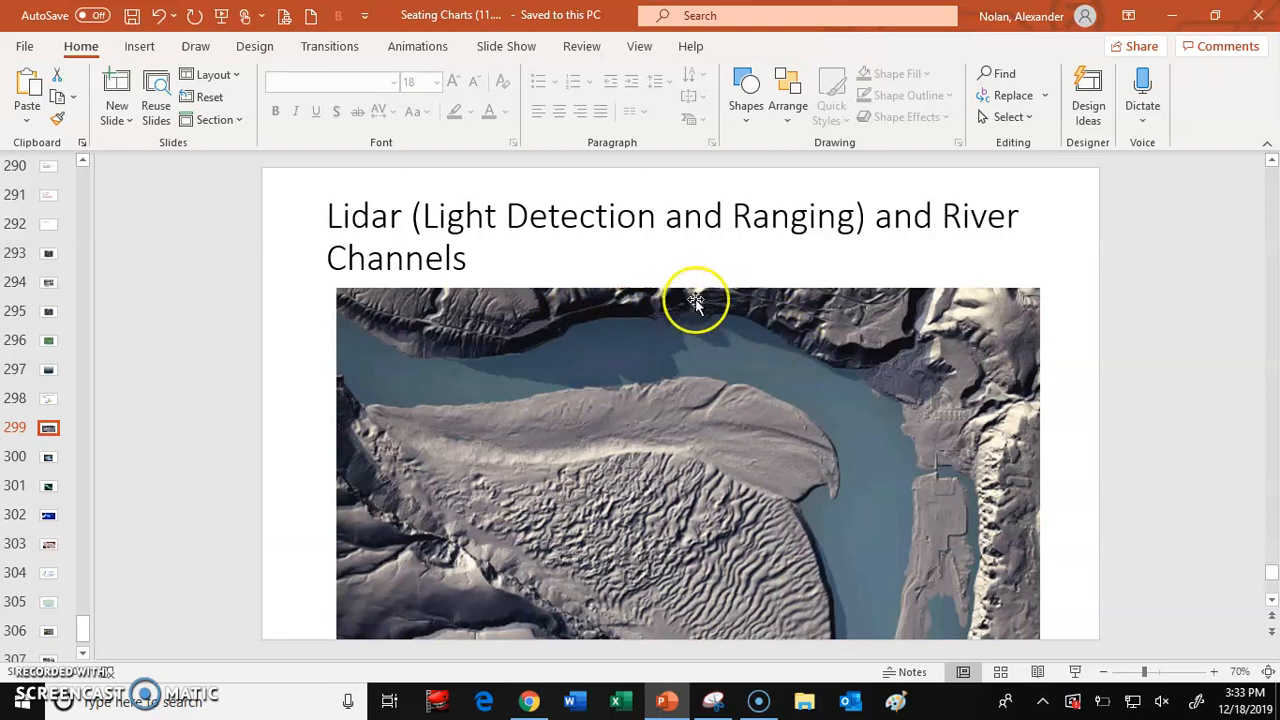
{"action": "mouse_move", "coordinate": [720, 320]}
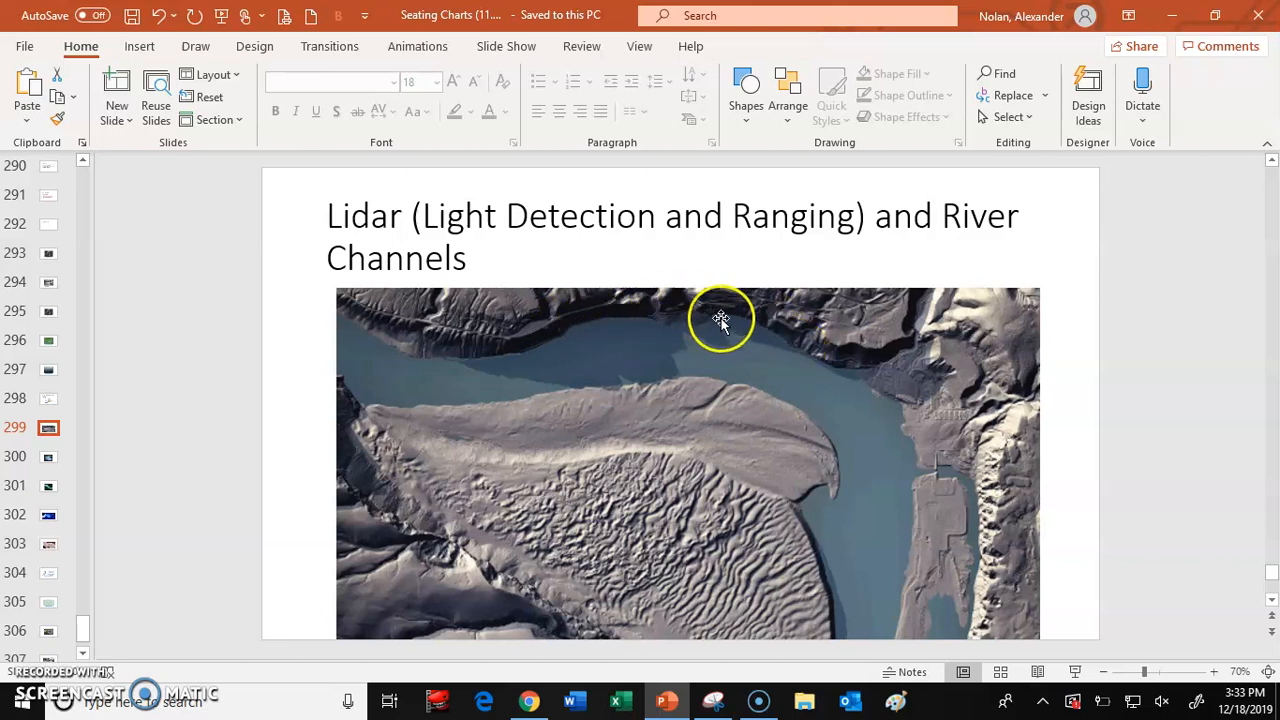
{"action": "mouse_move", "coordinate": [580, 430]}
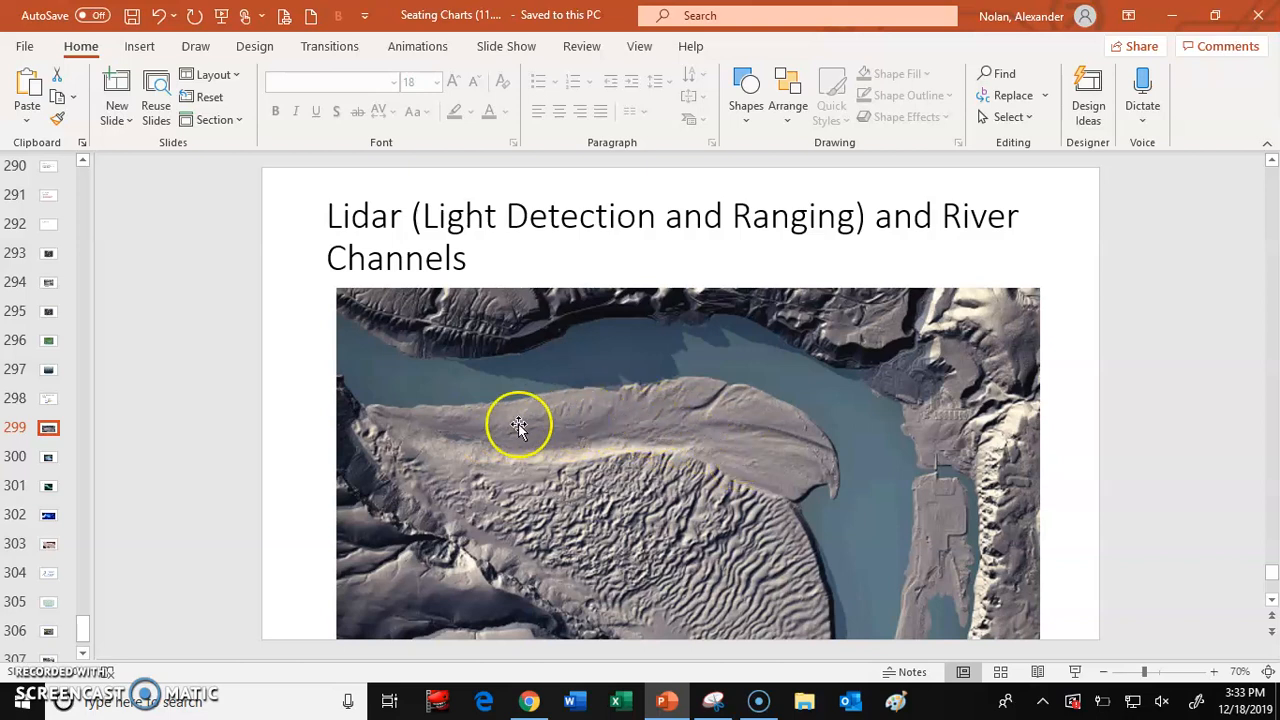
{"action": "mouse_move", "coordinate": [804, 510]}
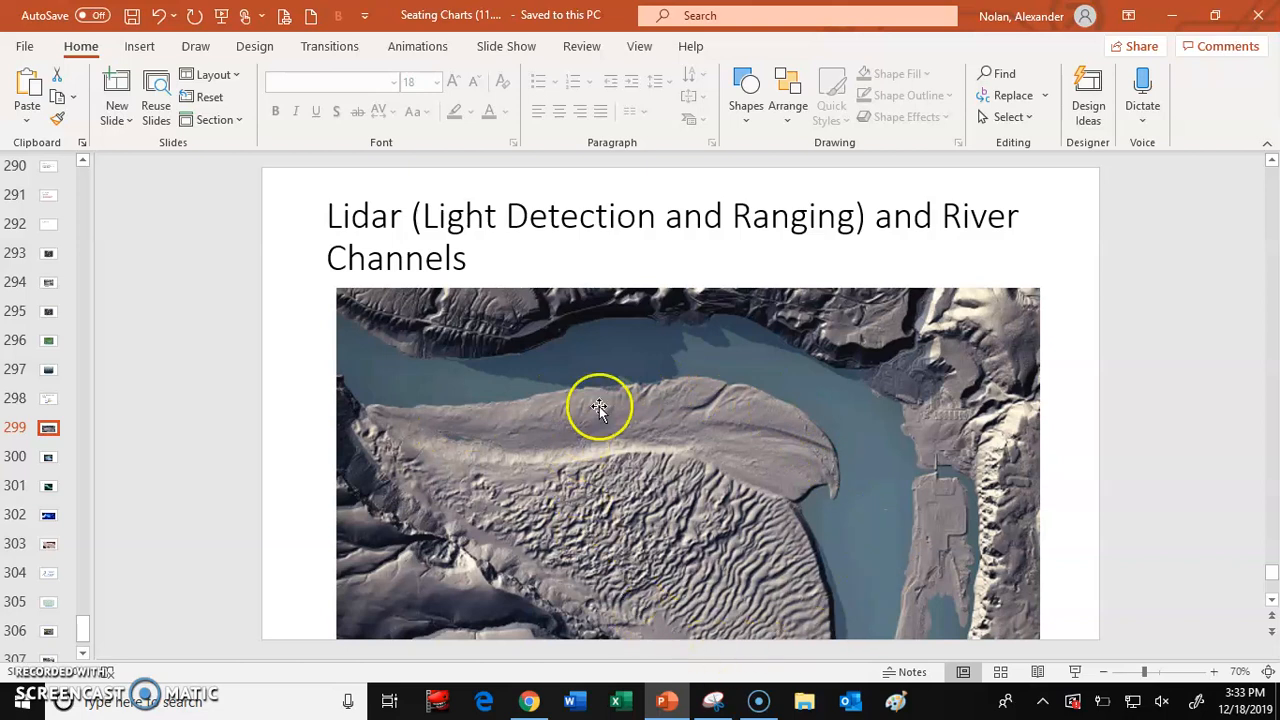
{"action": "mouse_move", "coordinate": [884, 610]}
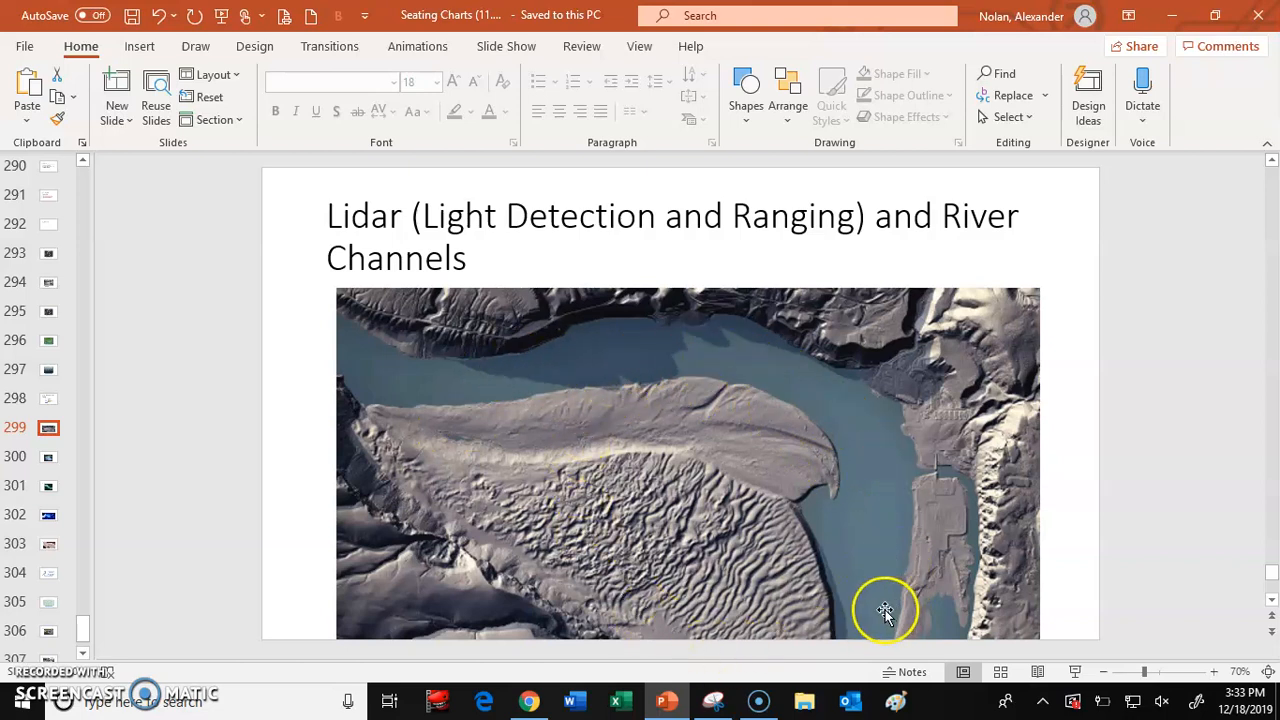
{"action": "mouse_move", "coordinate": [884, 570]}
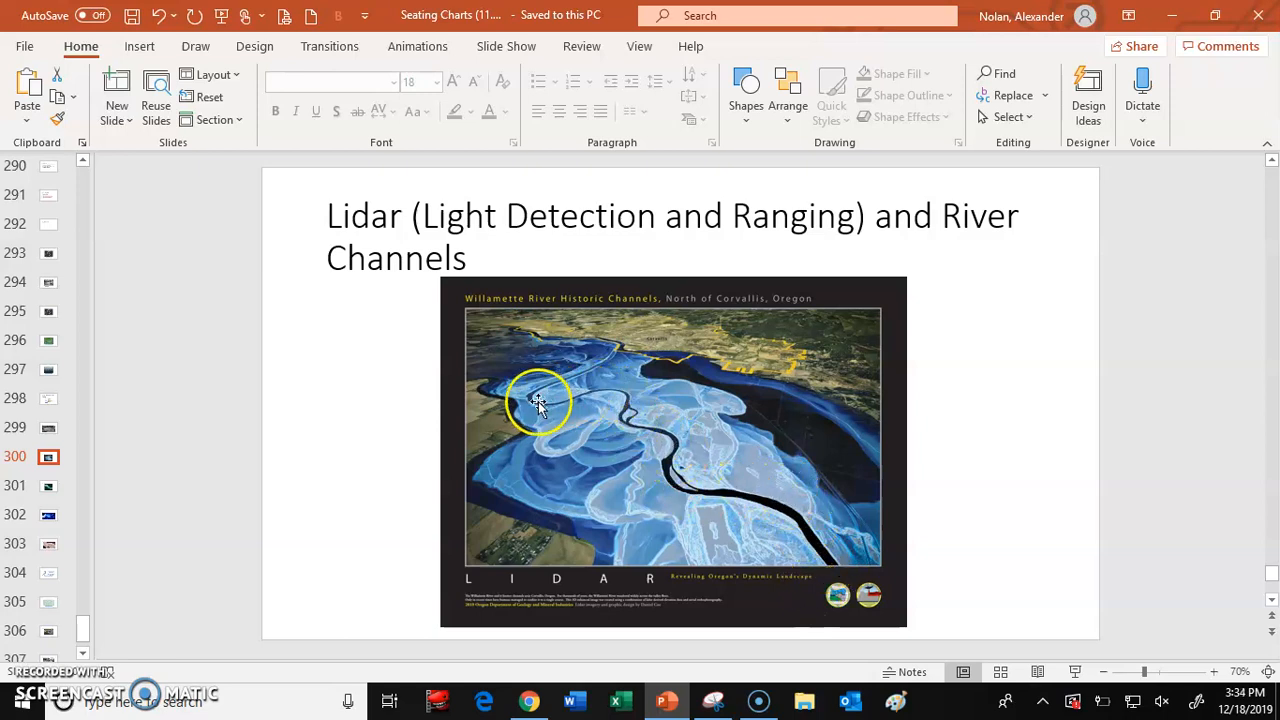
{"action": "mouse_move", "coordinate": [592, 418]}
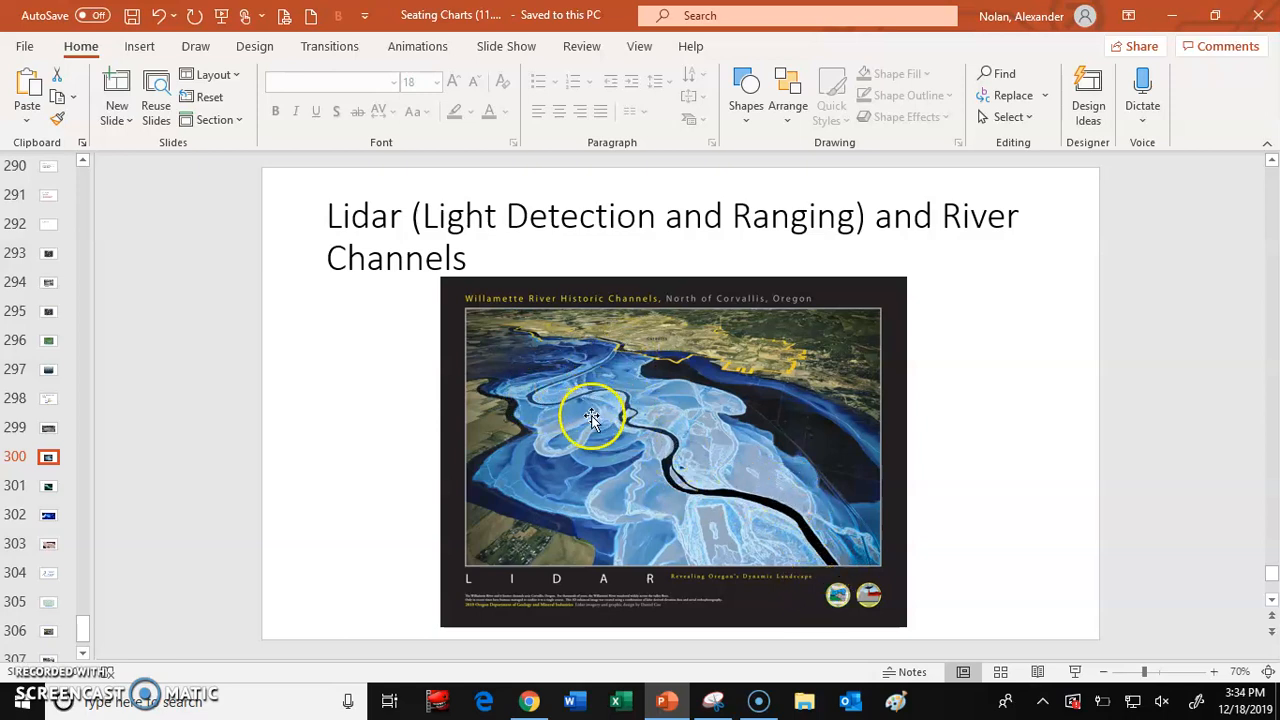
{"action": "mouse_move", "coordinate": [708, 418]}
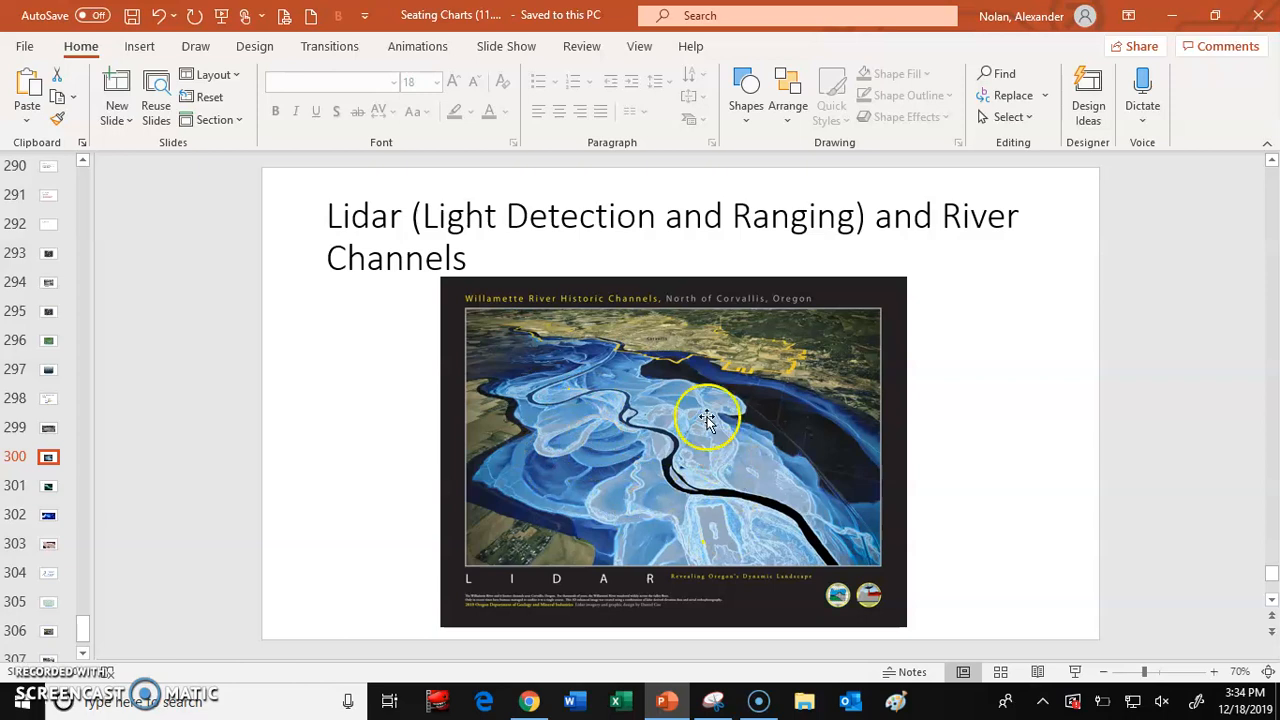
{"action": "mouse_move", "coordinate": [684, 532]}
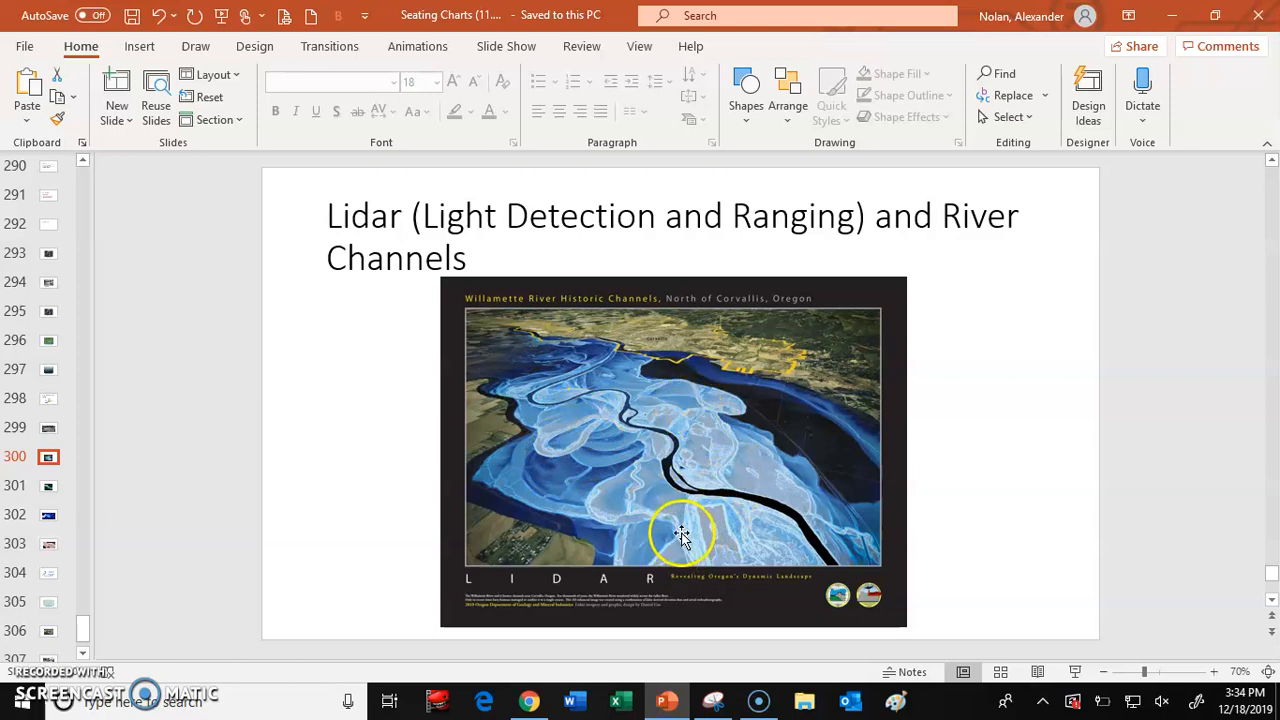
{"action": "mouse_move", "coordinate": [584, 428]}
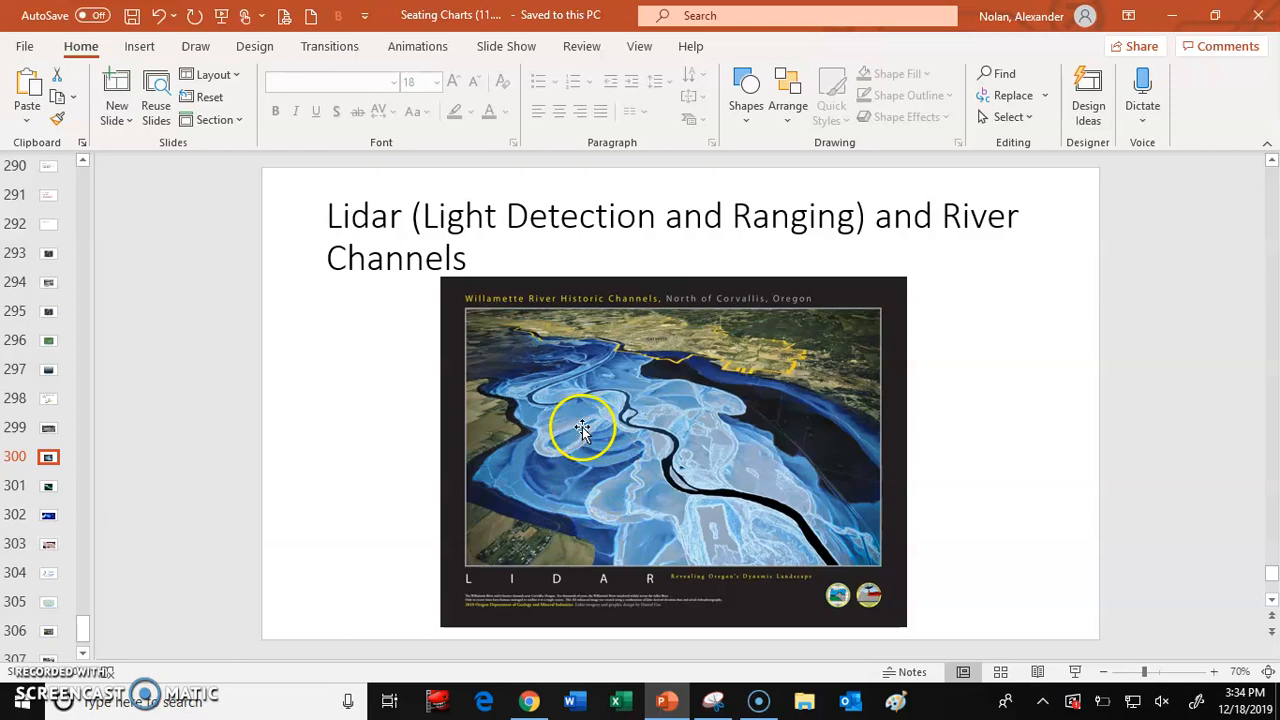
{"action": "mouse_move", "coordinate": [718, 448]}
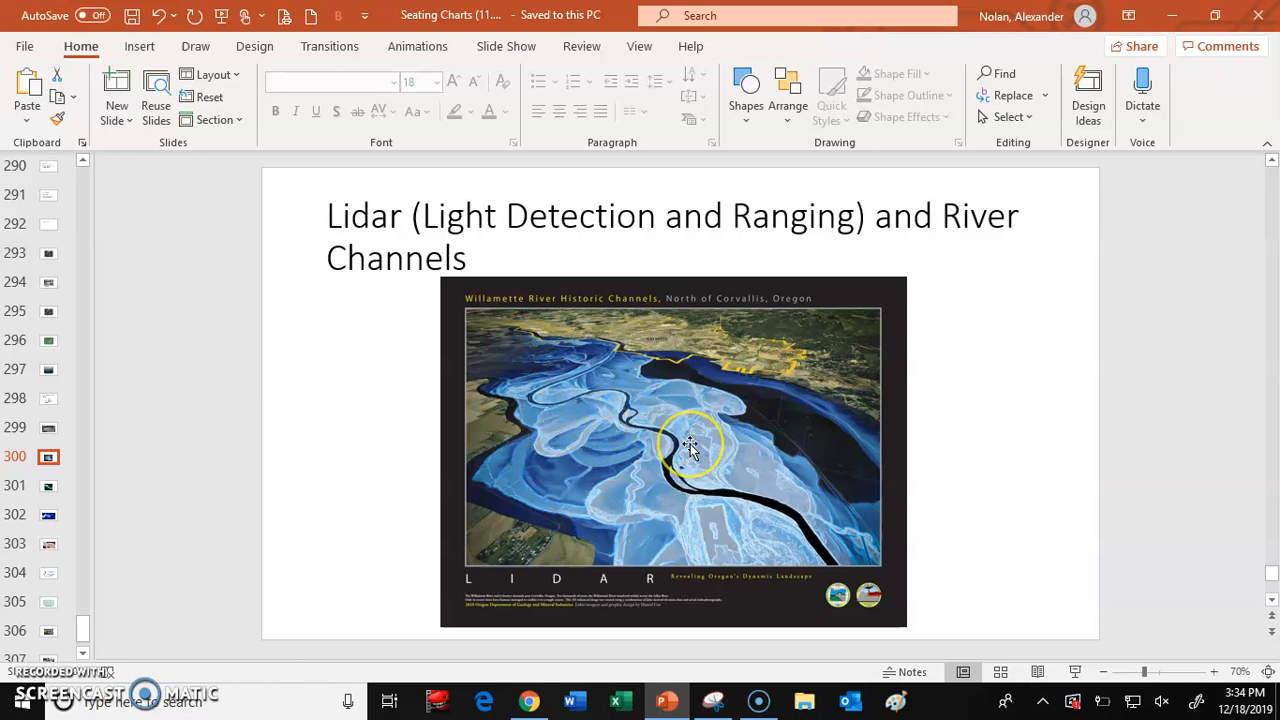
Step: Show slide 301, the lidar slide with the glowing teal braided river channels
{"action": "left_click", "coordinate": [48, 486]}
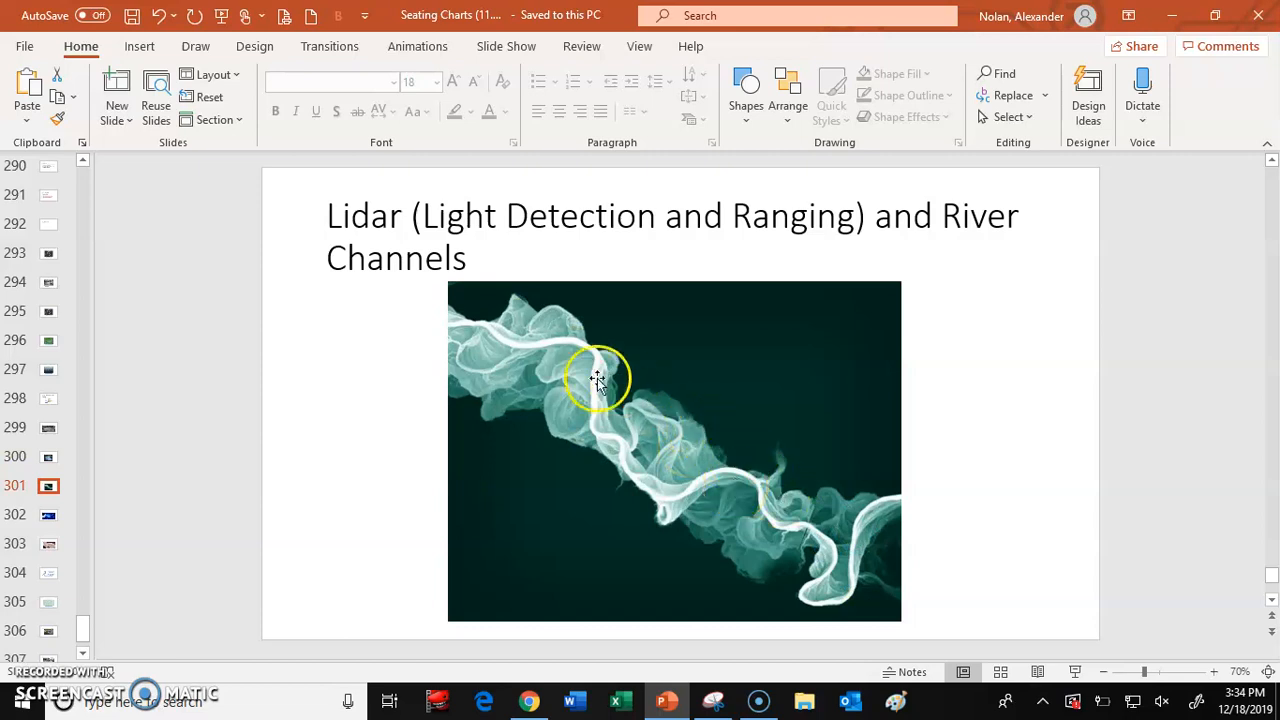
{"action": "mouse_move", "coordinate": [638, 480]}
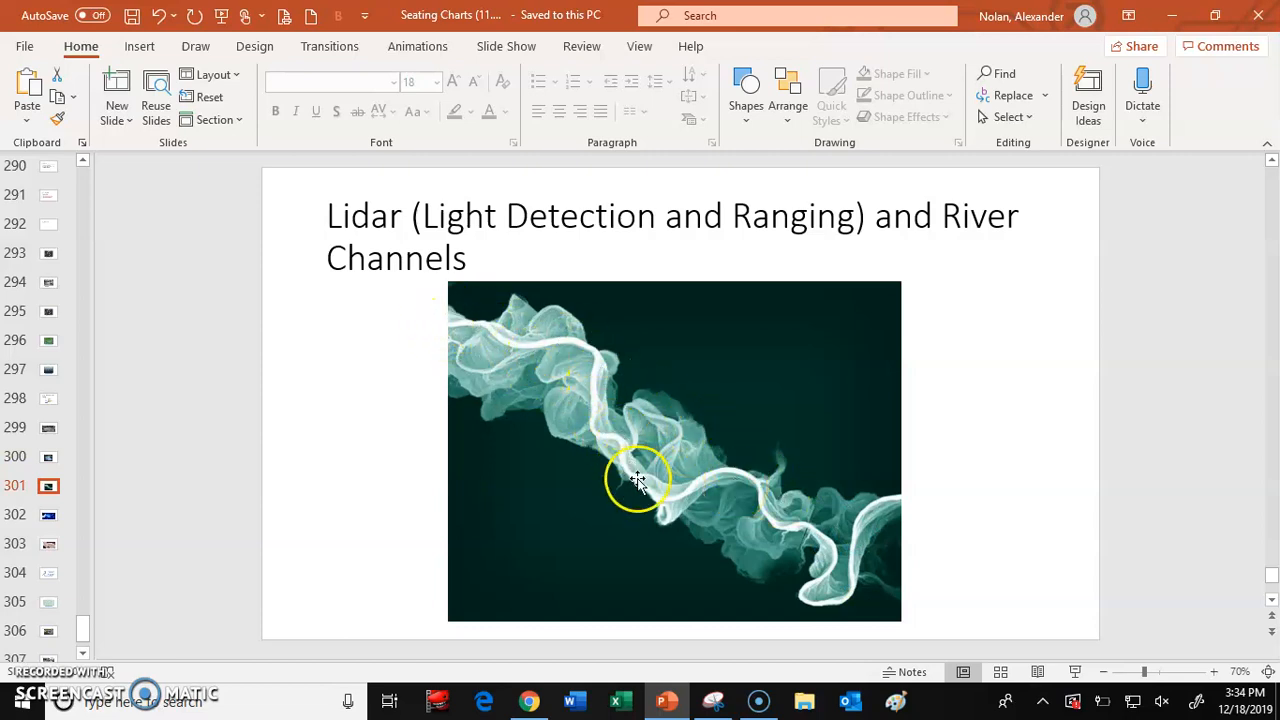
{"action": "mouse_move", "coordinate": [644, 456]}
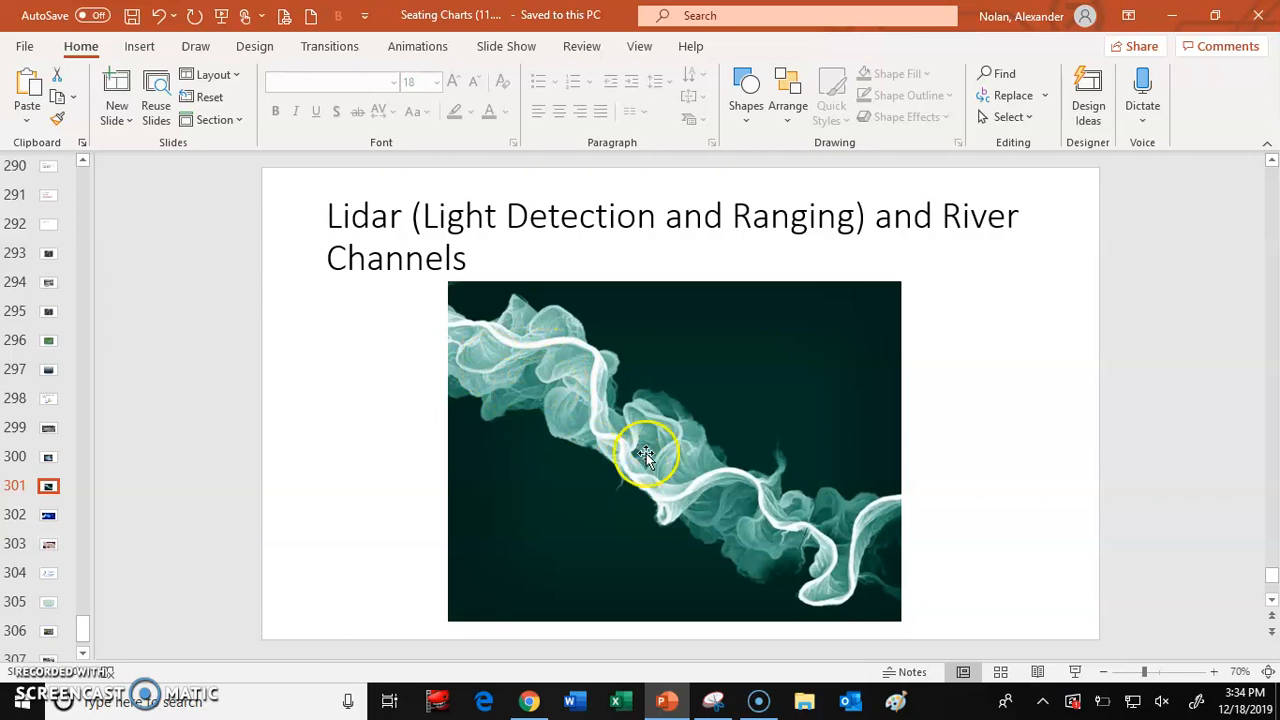
{"action": "mouse_move", "coordinate": [696, 524]}
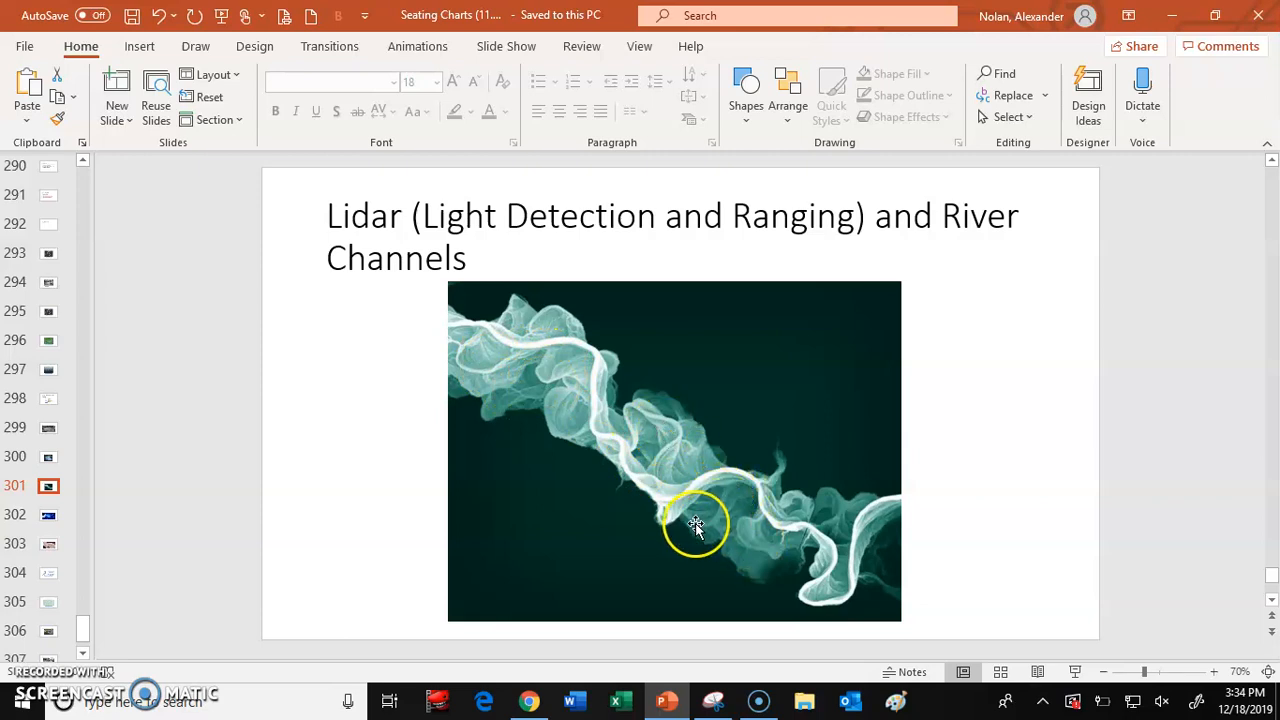
{"action": "mouse_move", "coordinate": [604, 420]}
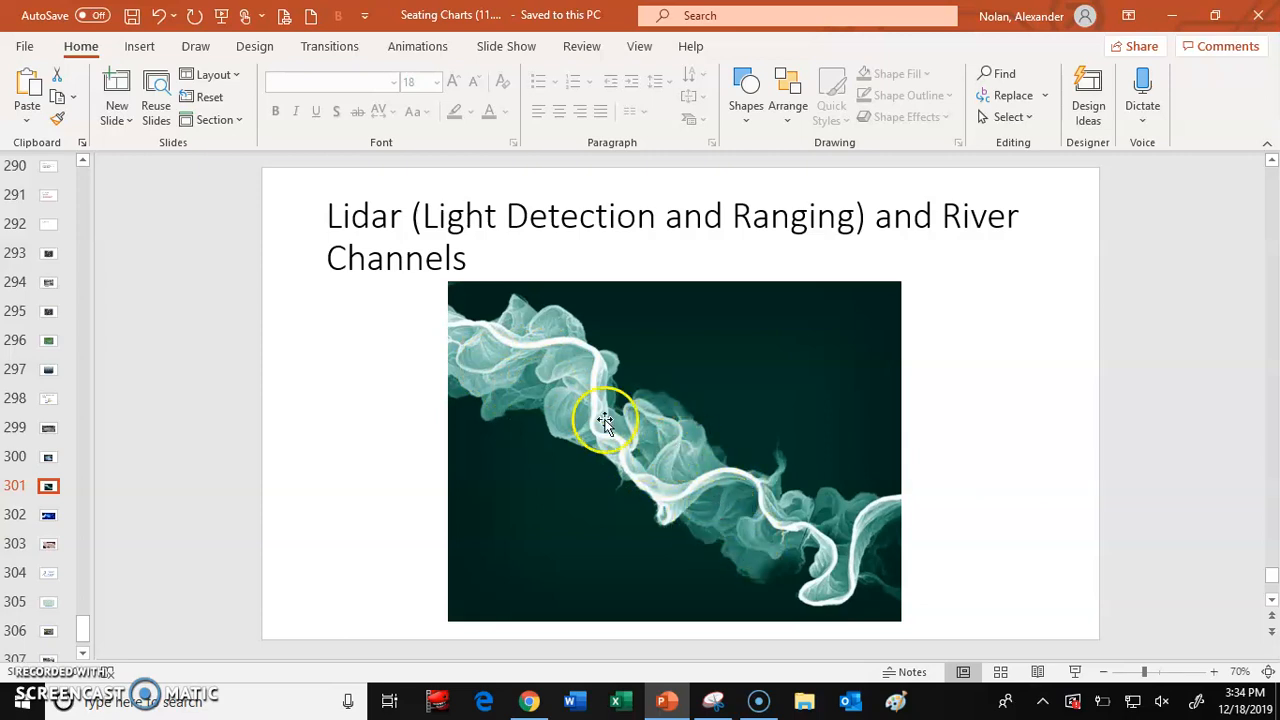
{"action": "mouse_move", "coordinate": [716, 522]}
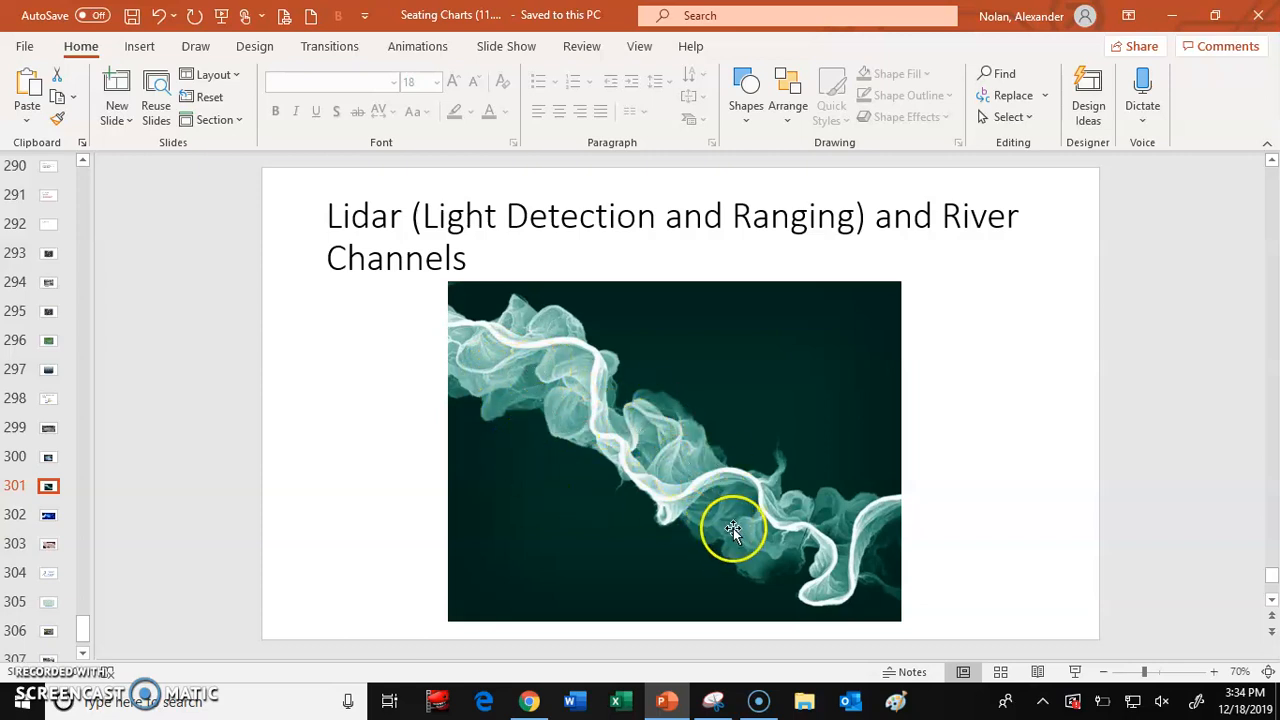
{"action": "mouse_move", "coordinate": [780, 538]}
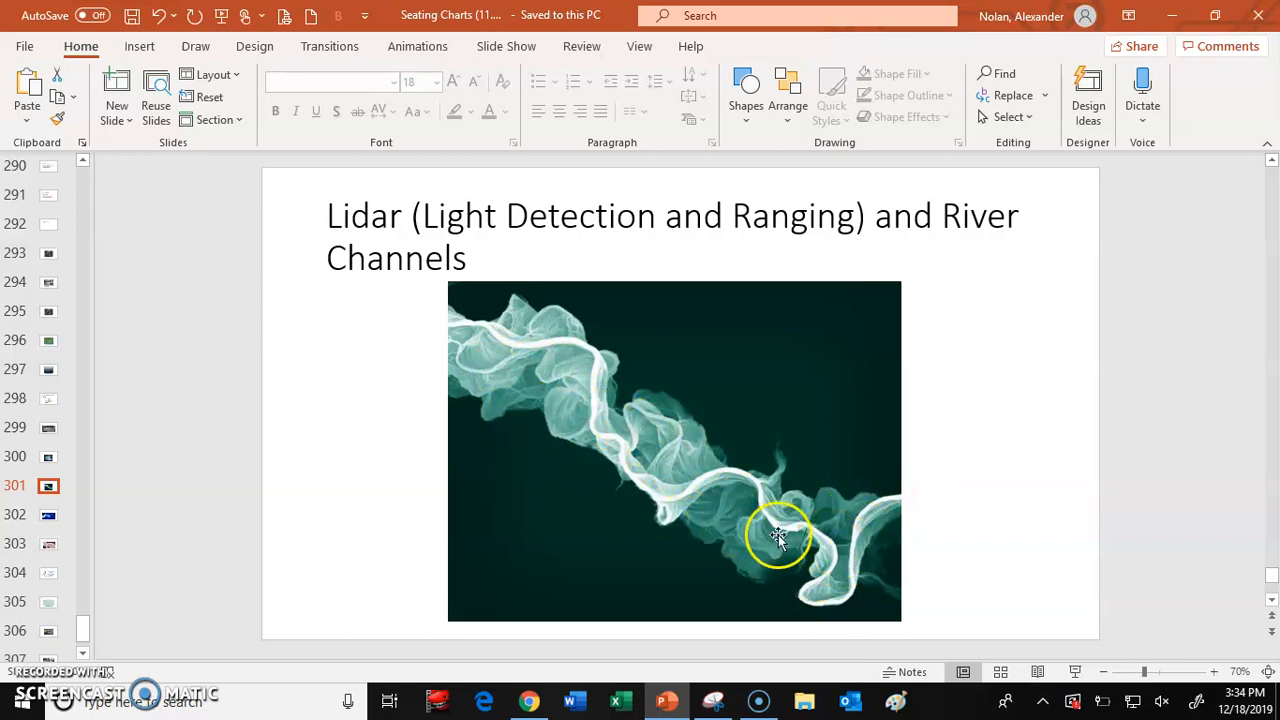
{"action": "mouse_move", "coordinate": [578, 390]}
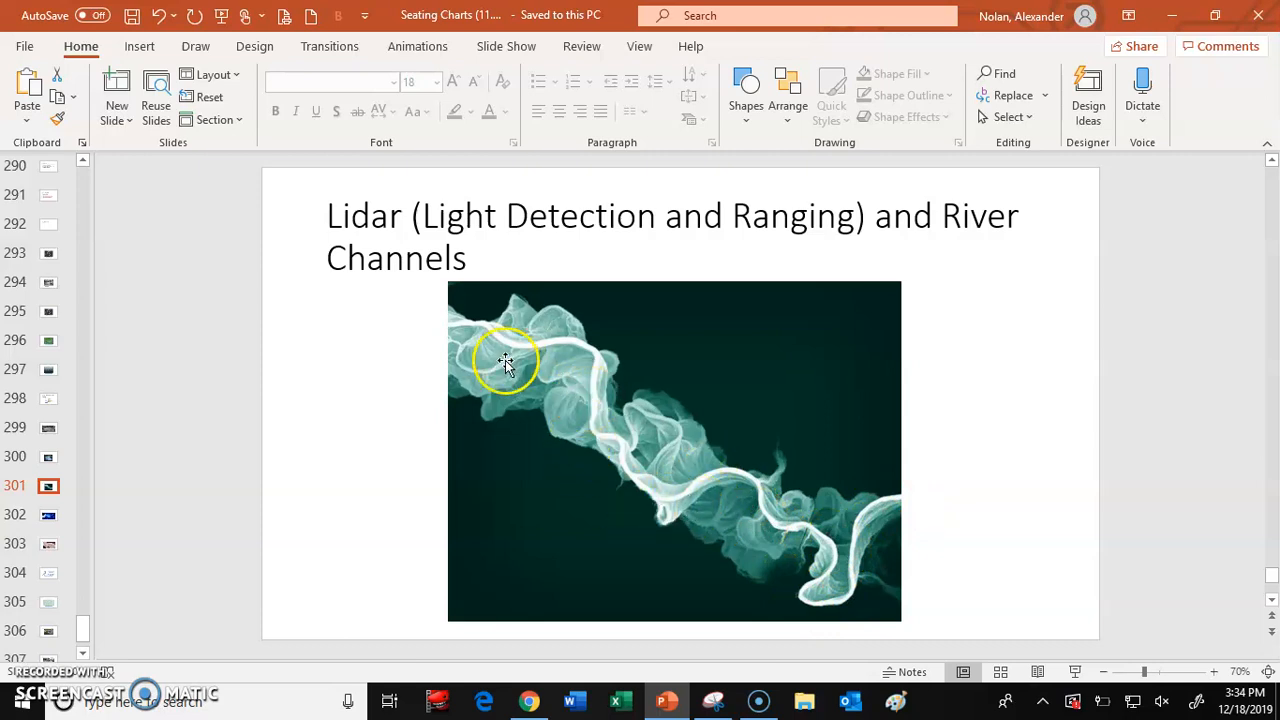
{"action": "mouse_move", "coordinate": [644, 468]}
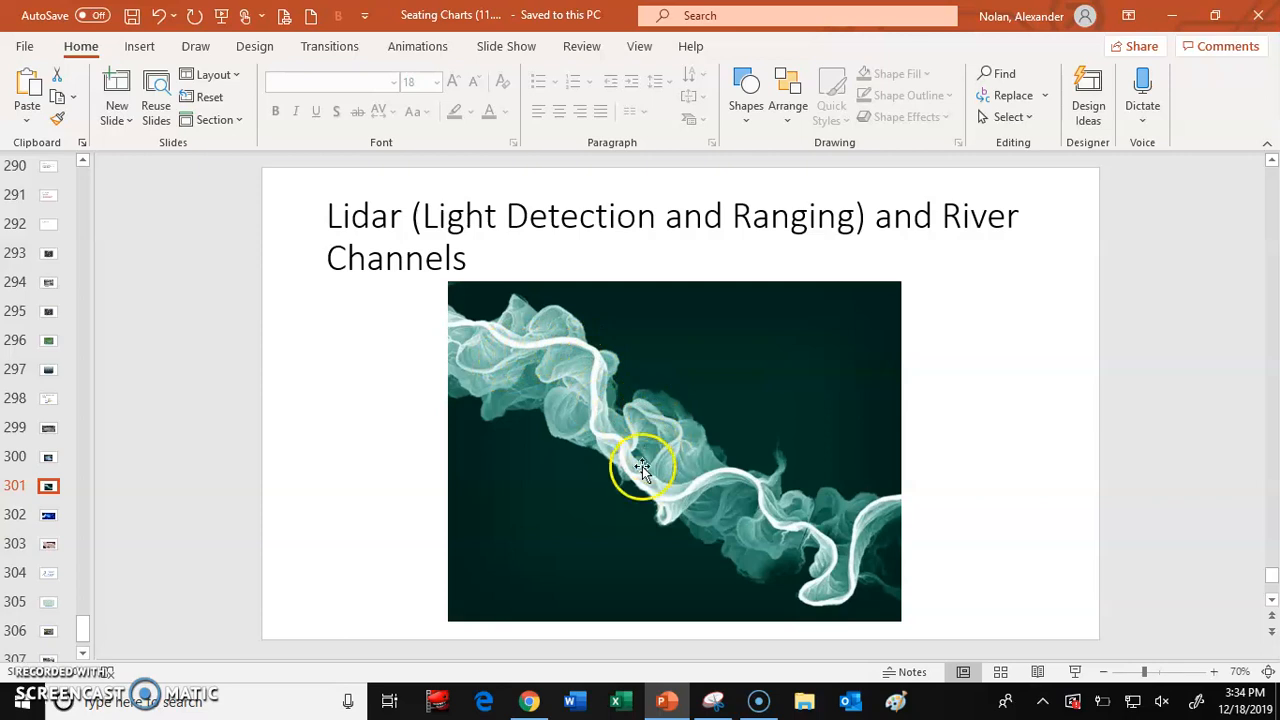
Step: Show slide 302, the lidar slide with bright blue branching river channels
{"action": "left_click", "coordinate": [48, 516]}
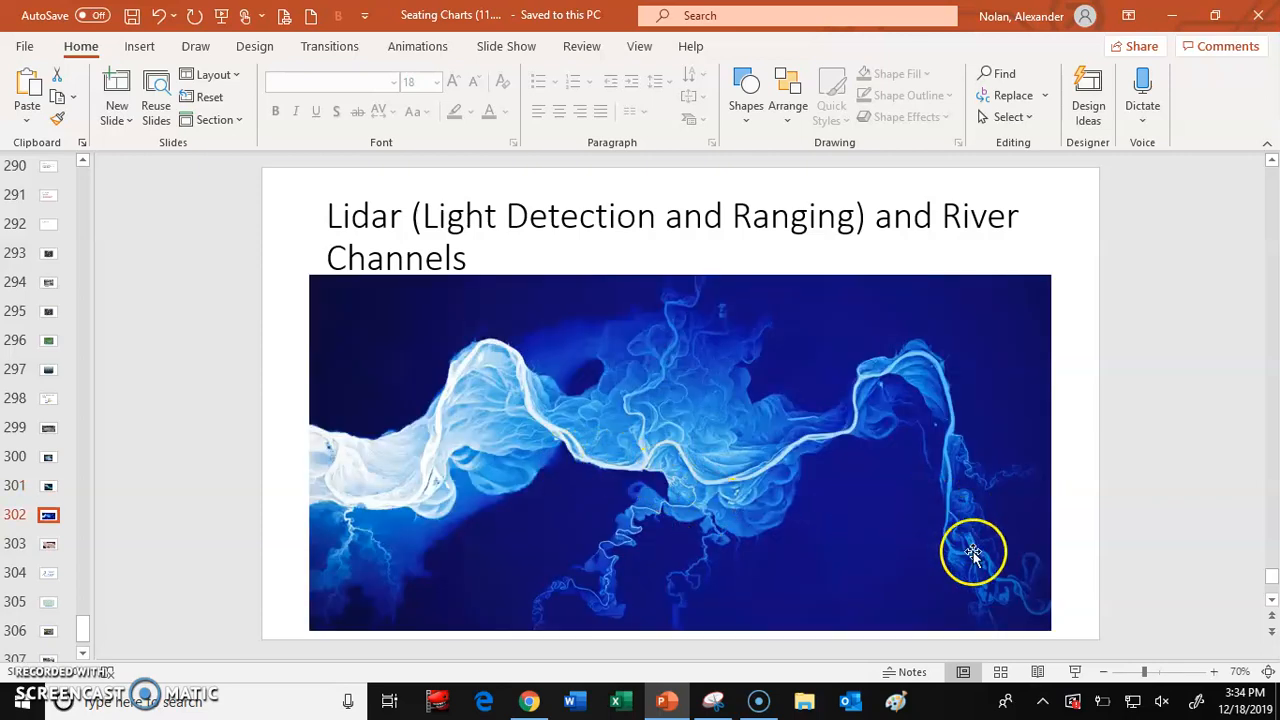
{"action": "mouse_move", "coordinate": [504, 402]}
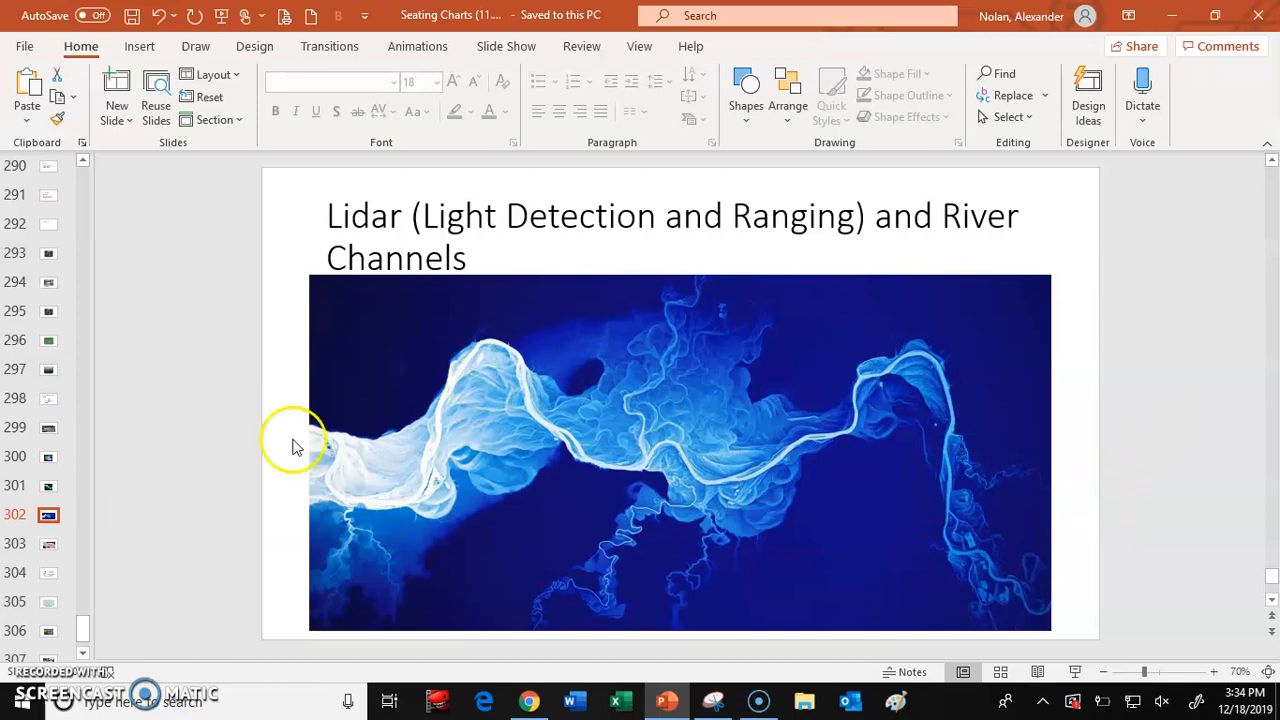
{"action": "mouse_move", "coordinate": [940, 390]}
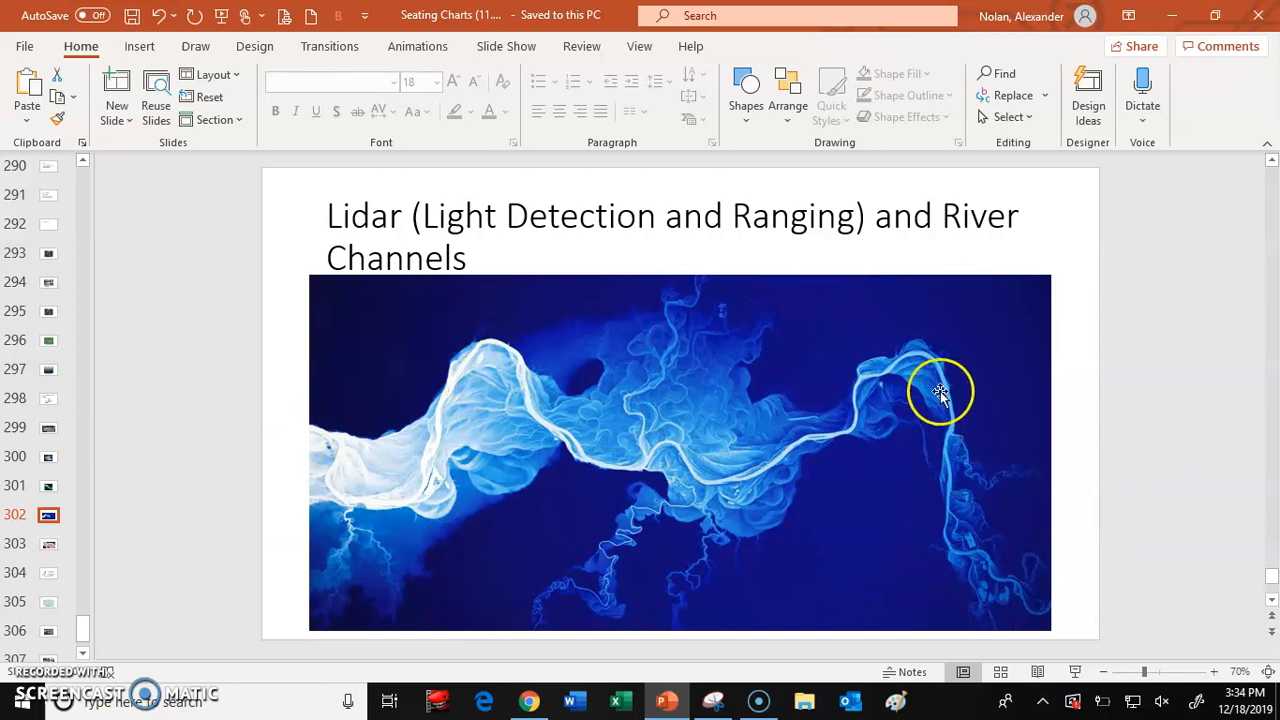
{"action": "mouse_move", "coordinate": [630, 436]}
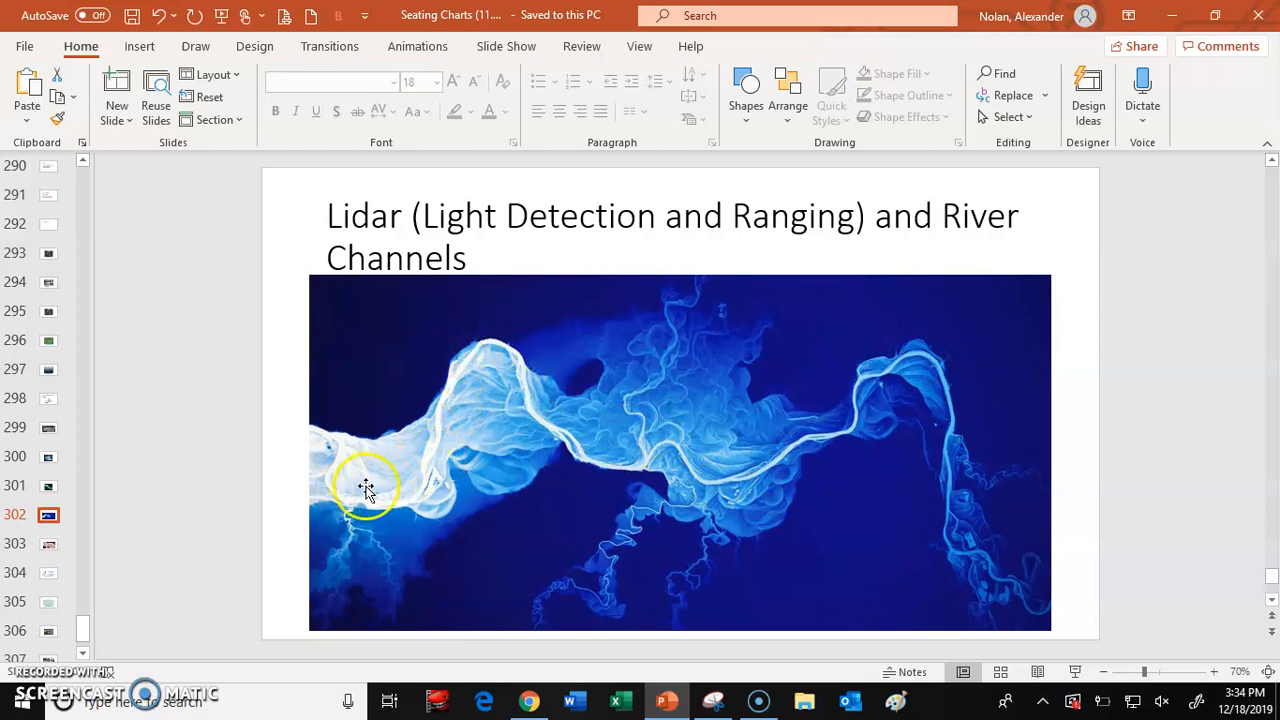
{"action": "mouse_move", "coordinate": [502, 356]}
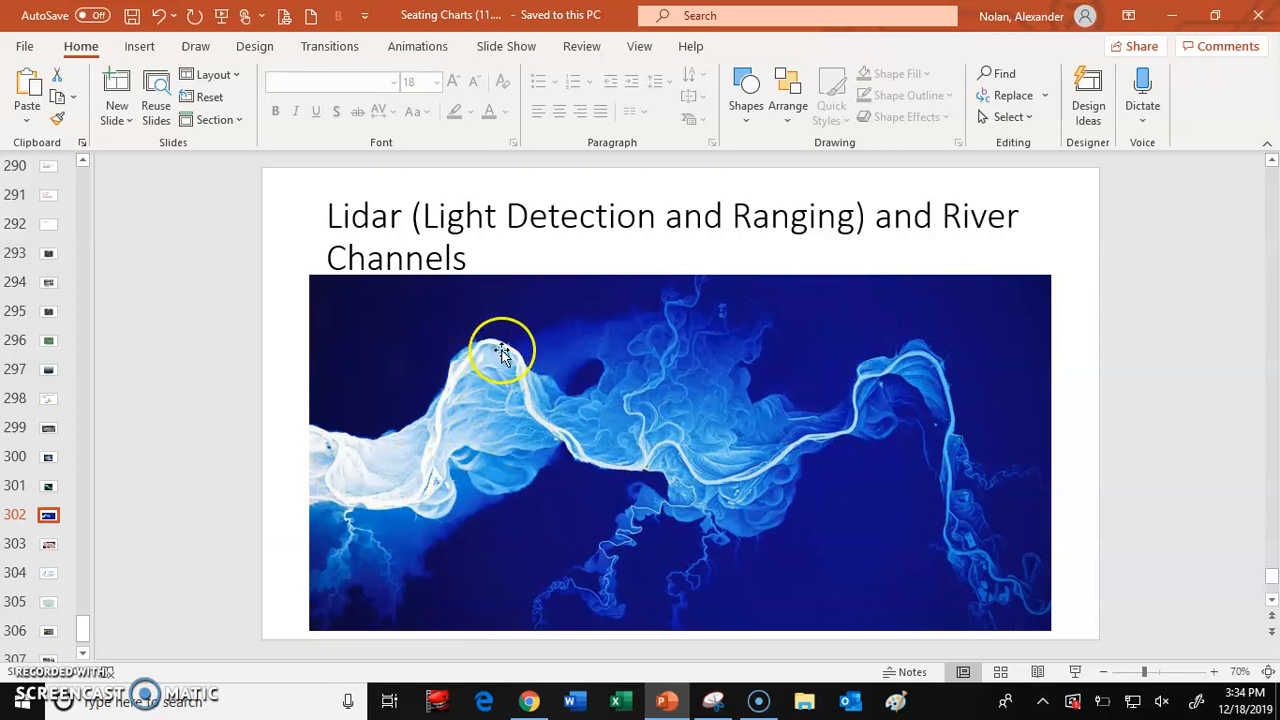
{"action": "mouse_move", "coordinate": [500, 486]}
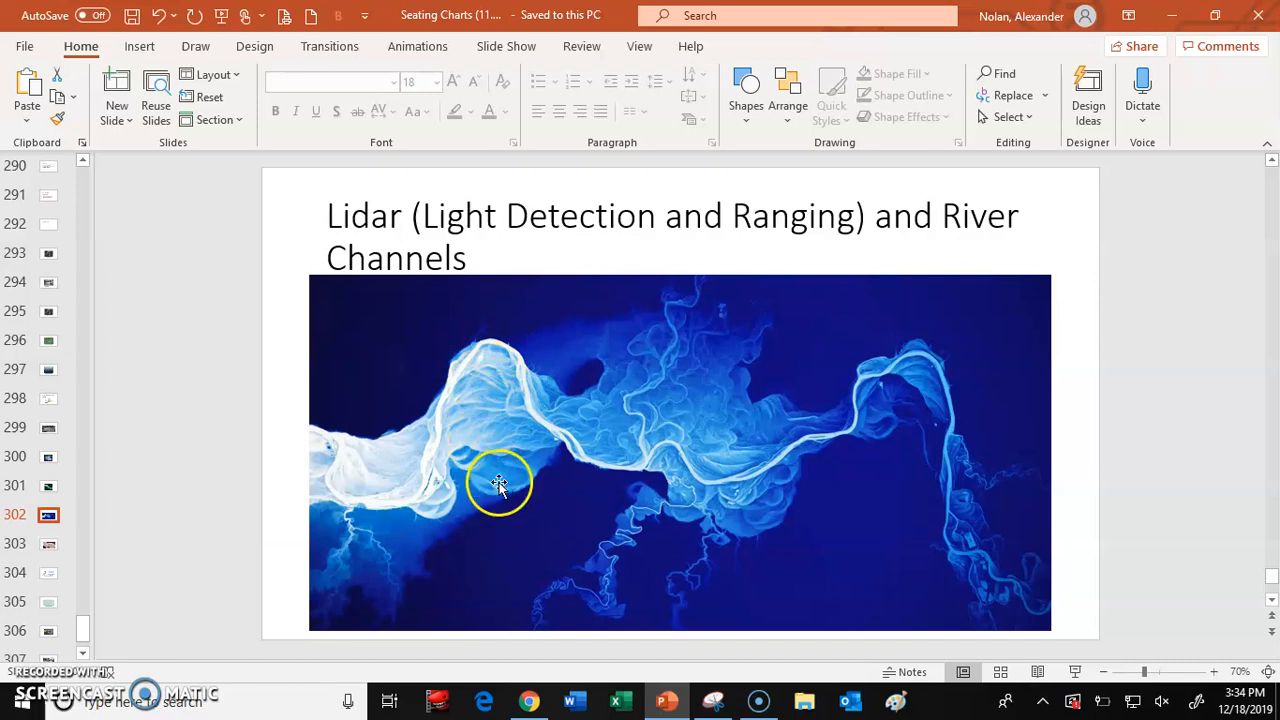
{"action": "mouse_move", "coordinate": [450, 390]}
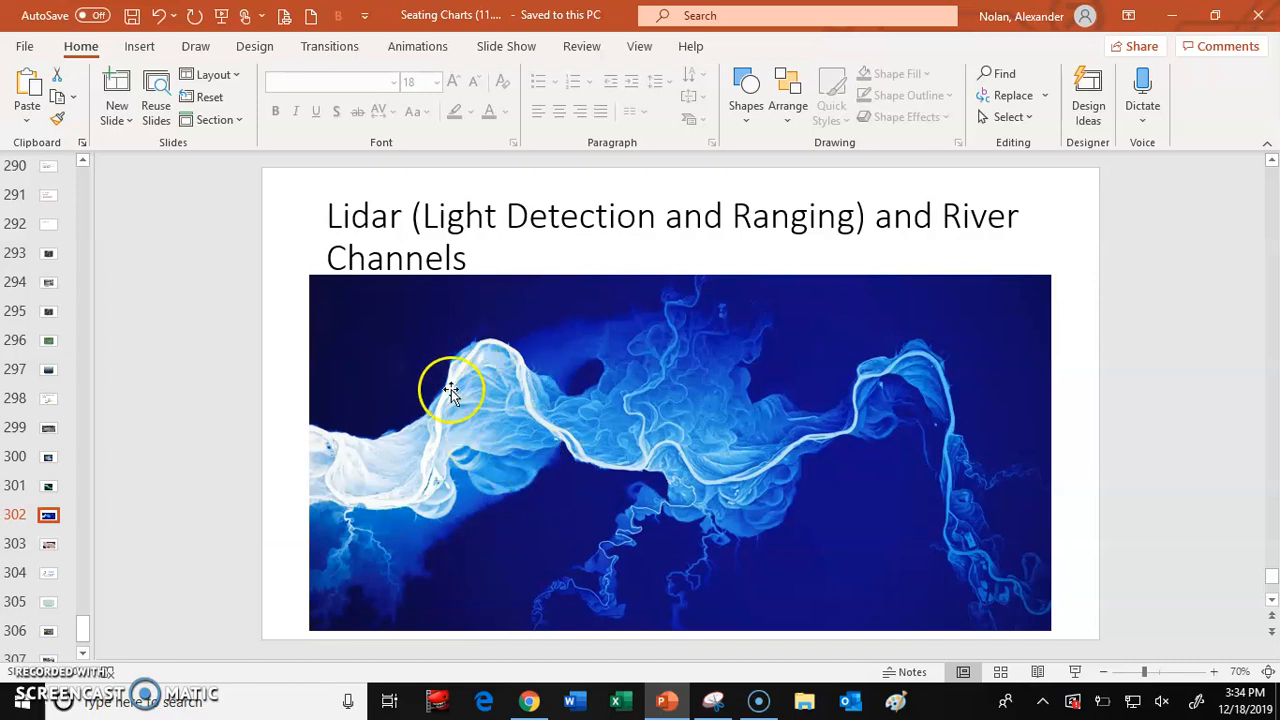
{"action": "mouse_move", "coordinate": [484, 388]}
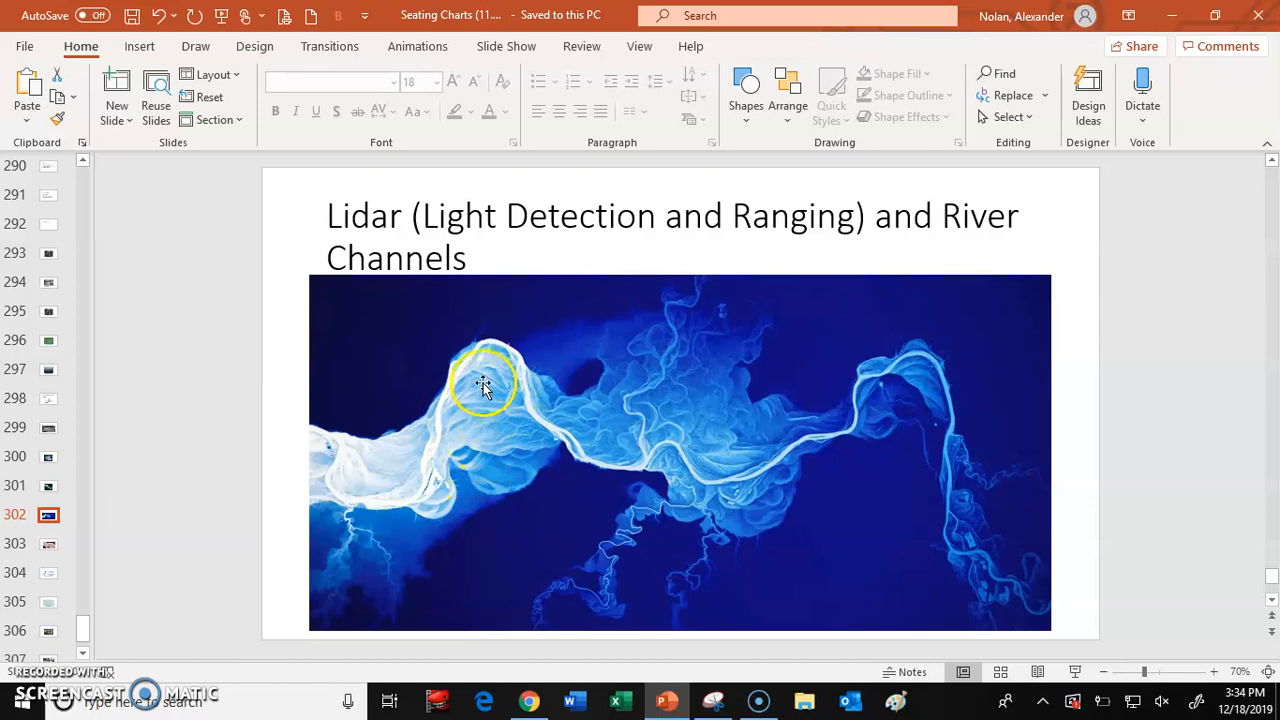
{"action": "mouse_move", "coordinate": [518, 368]}
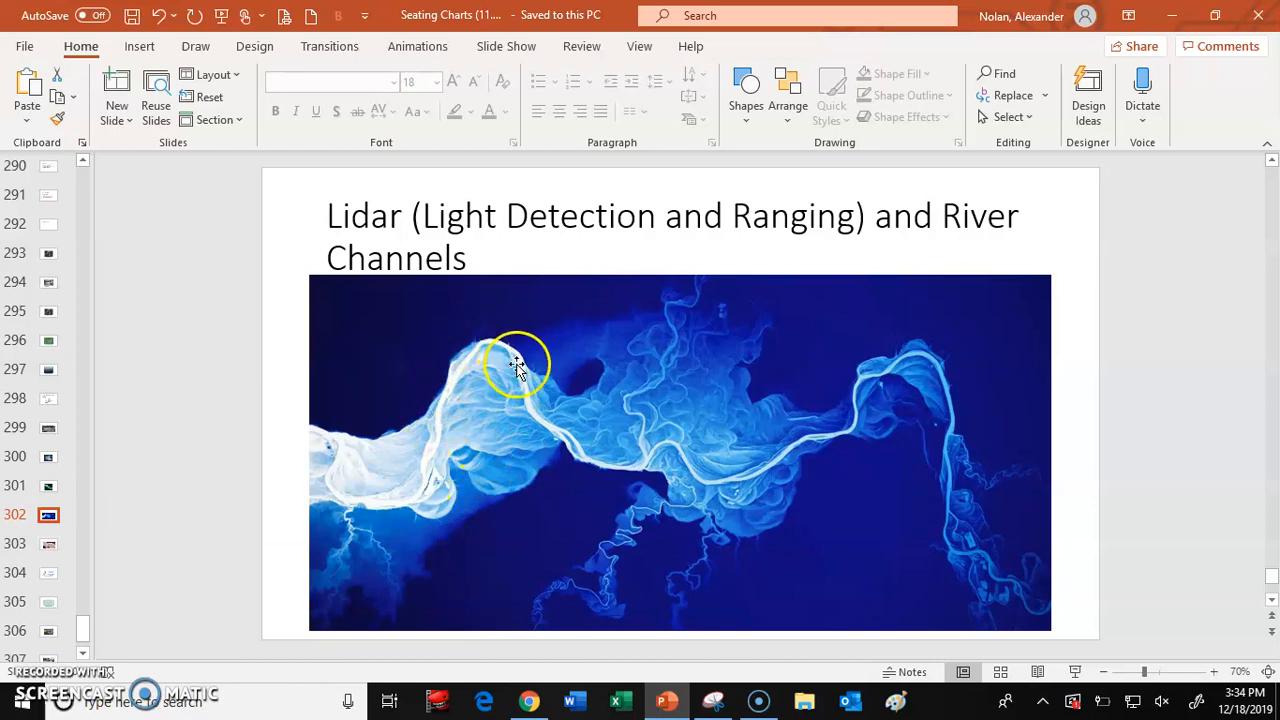
{"action": "mouse_move", "coordinate": [488, 388]}
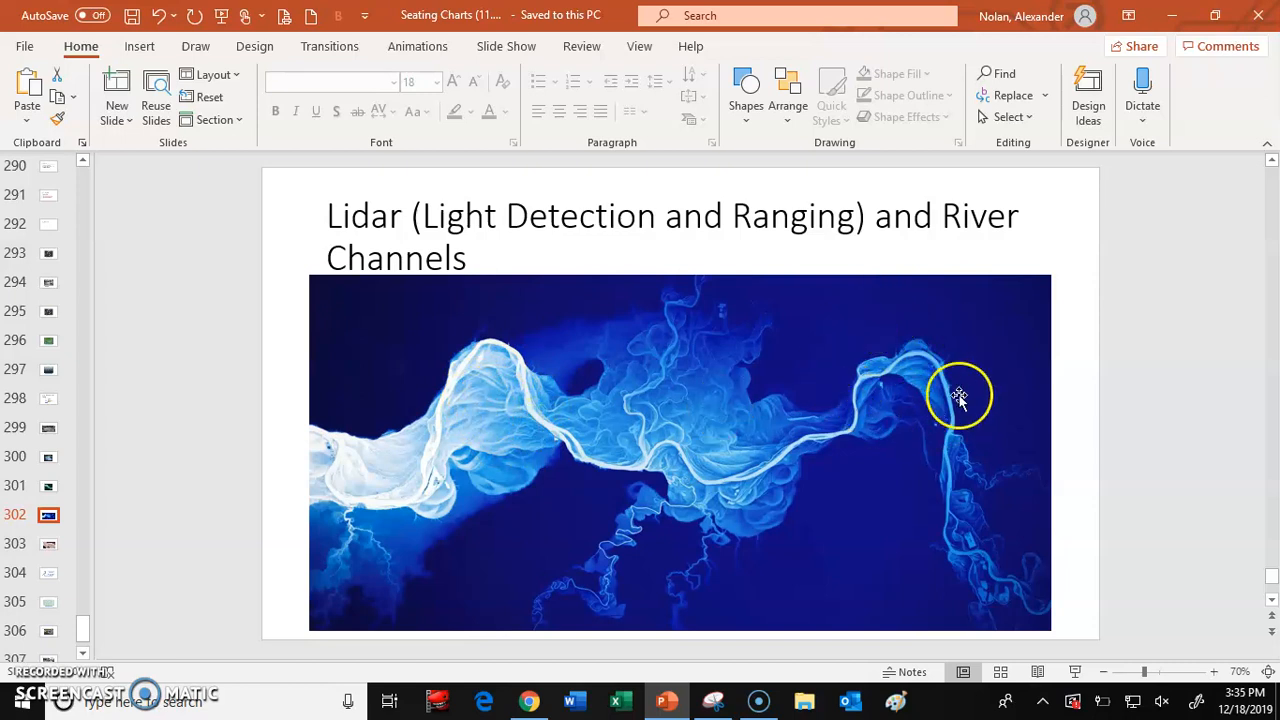
{"action": "mouse_move", "coordinate": [910, 370]}
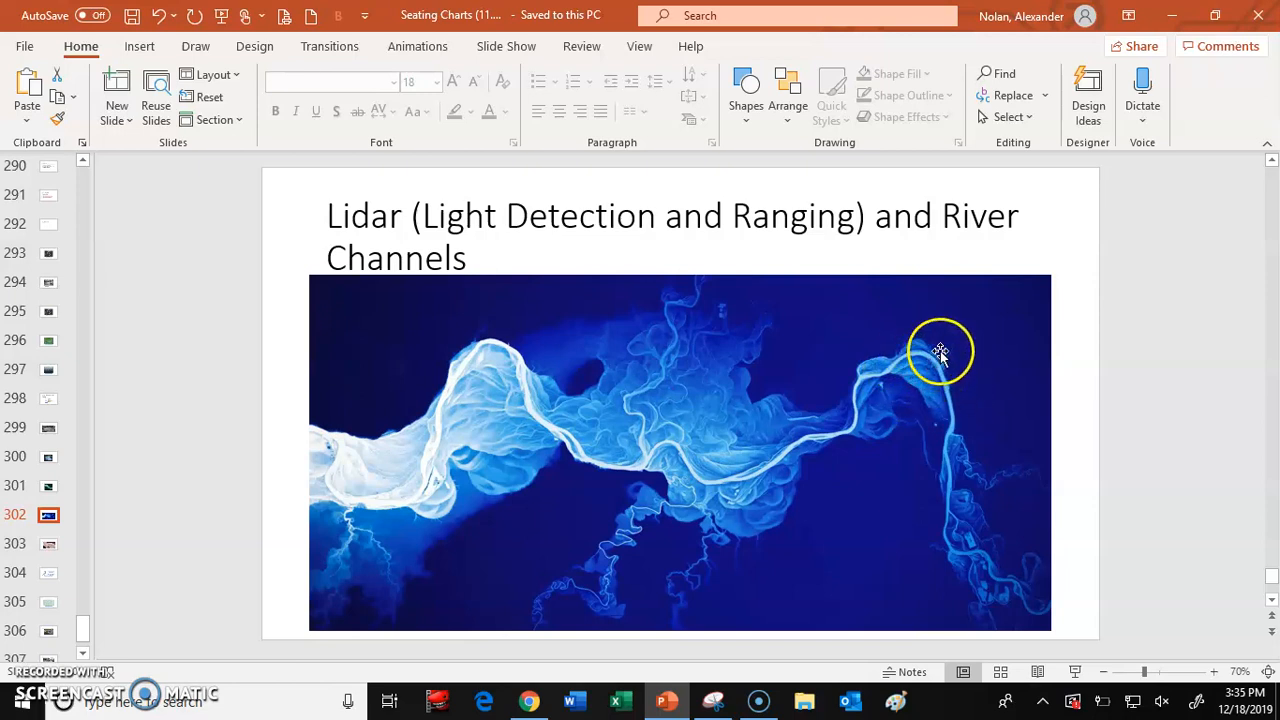
{"action": "mouse_move", "coordinate": [708, 354]}
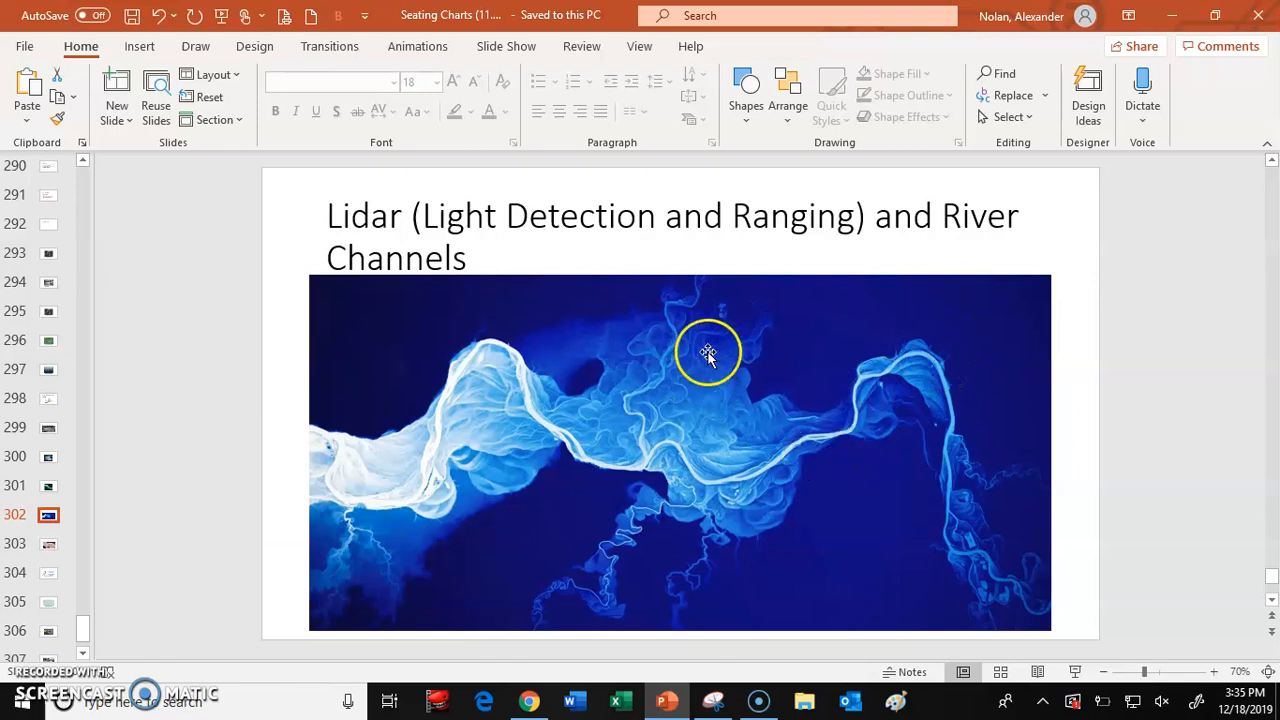
{"action": "mouse_move", "coordinate": [624, 604]}
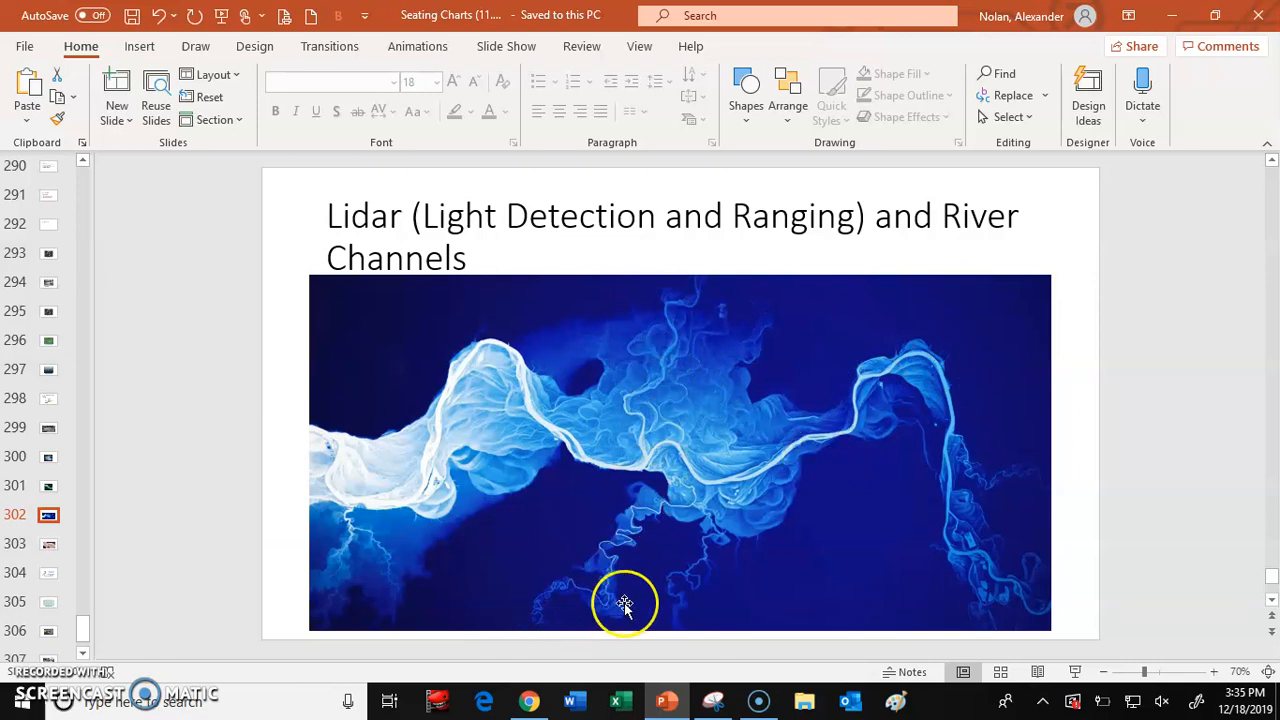
{"action": "mouse_move", "coordinate": [544, 388]}
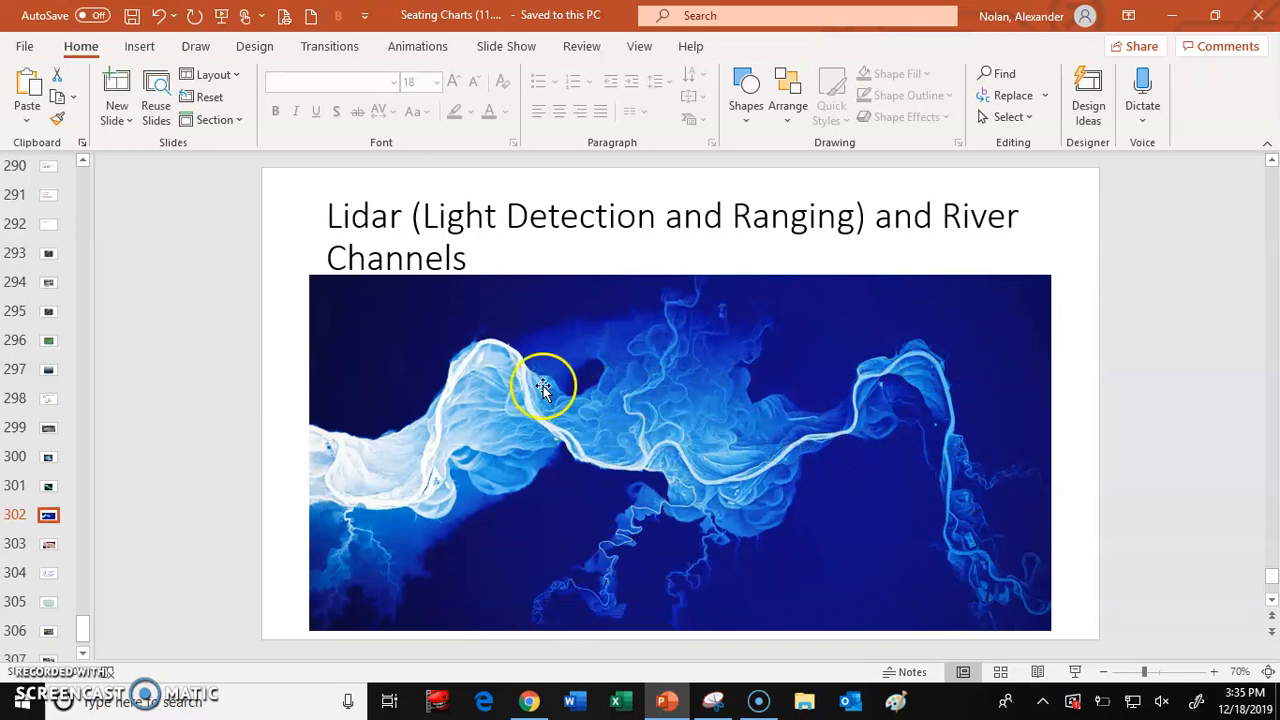
{"action": "mouse_move", "coordinate": [756, 422]}
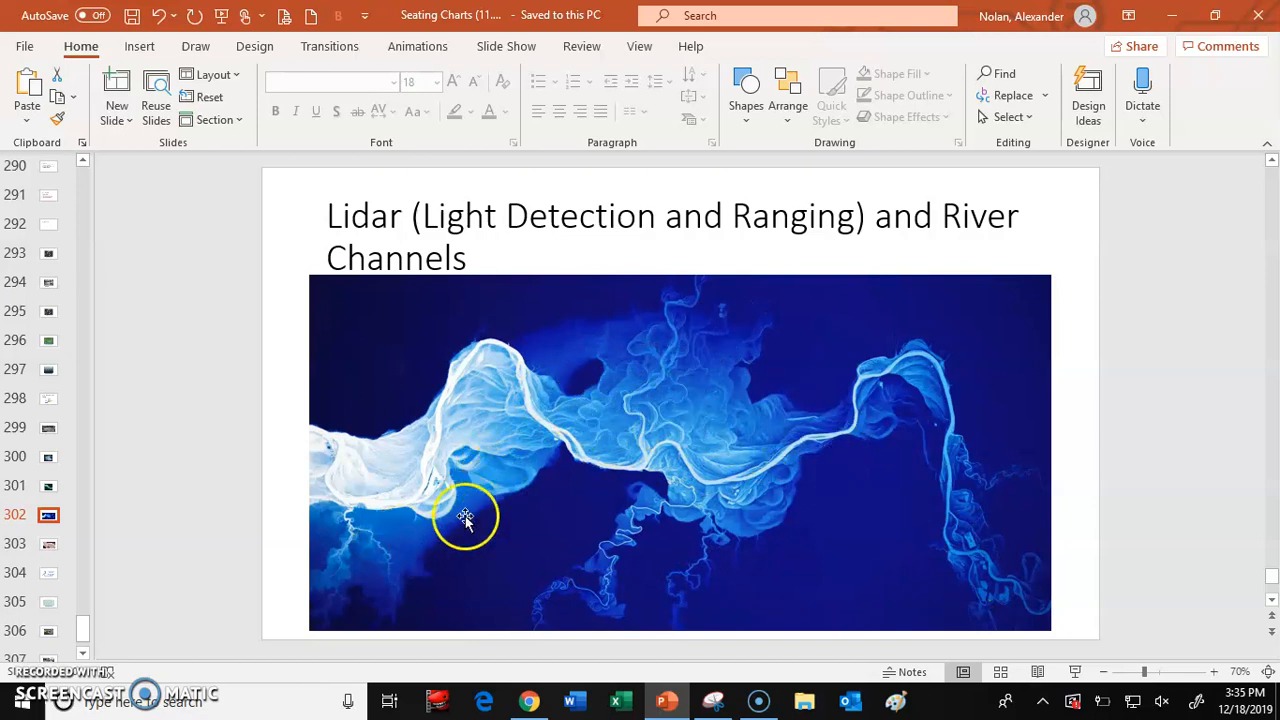
{"action": "mouse_move", "coordinate": [724, 396]}
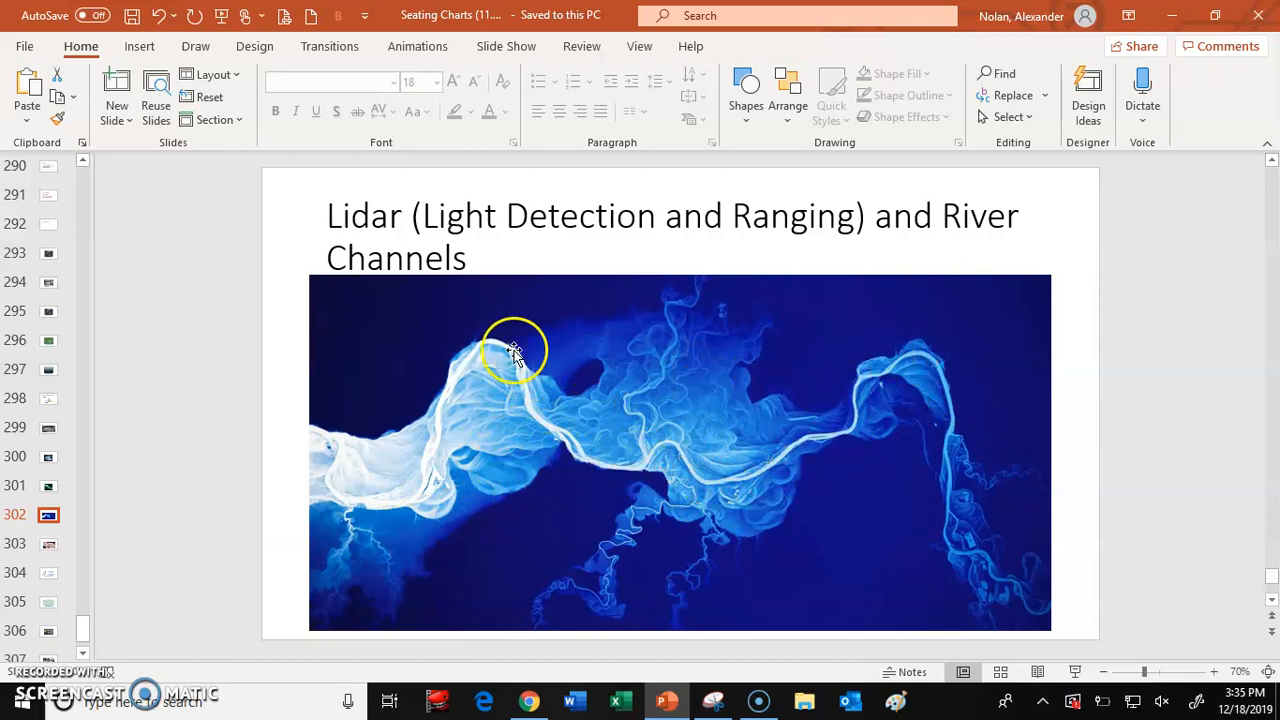
{"action": "mouse_move", "coordinate": [700, 410]}
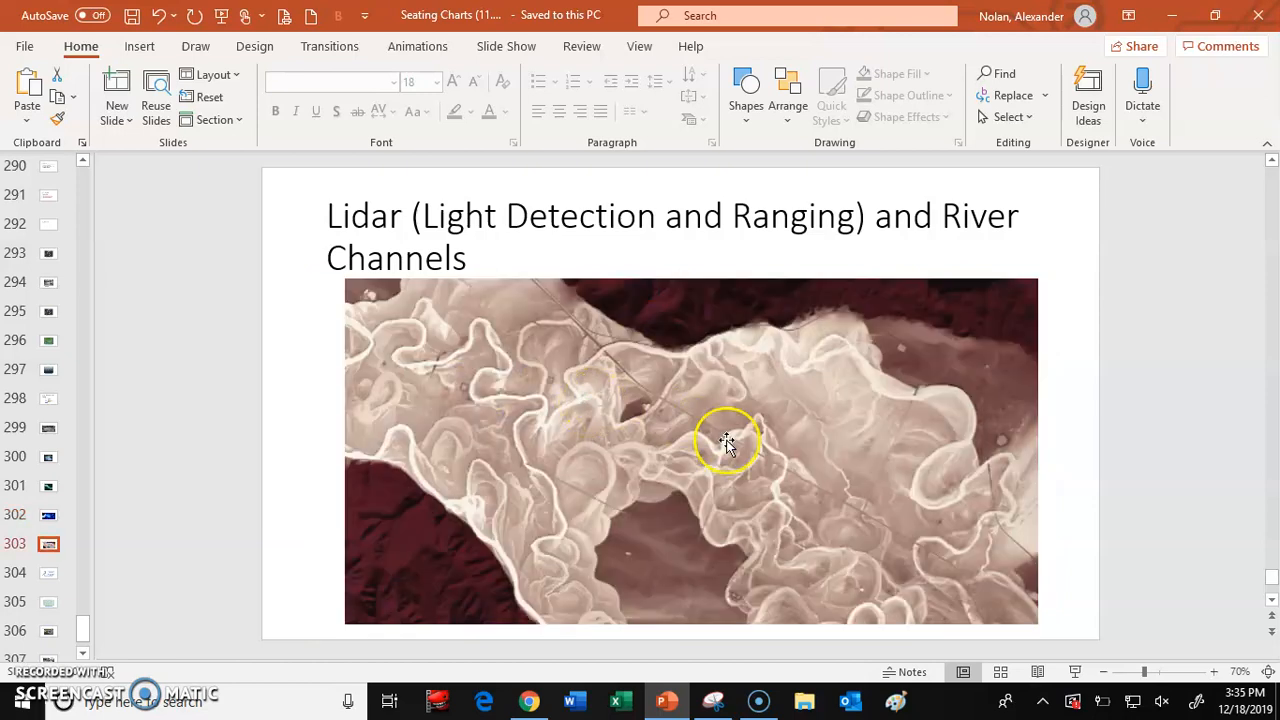
{"action": "mouse_move", "coordinate": [496, 312]}
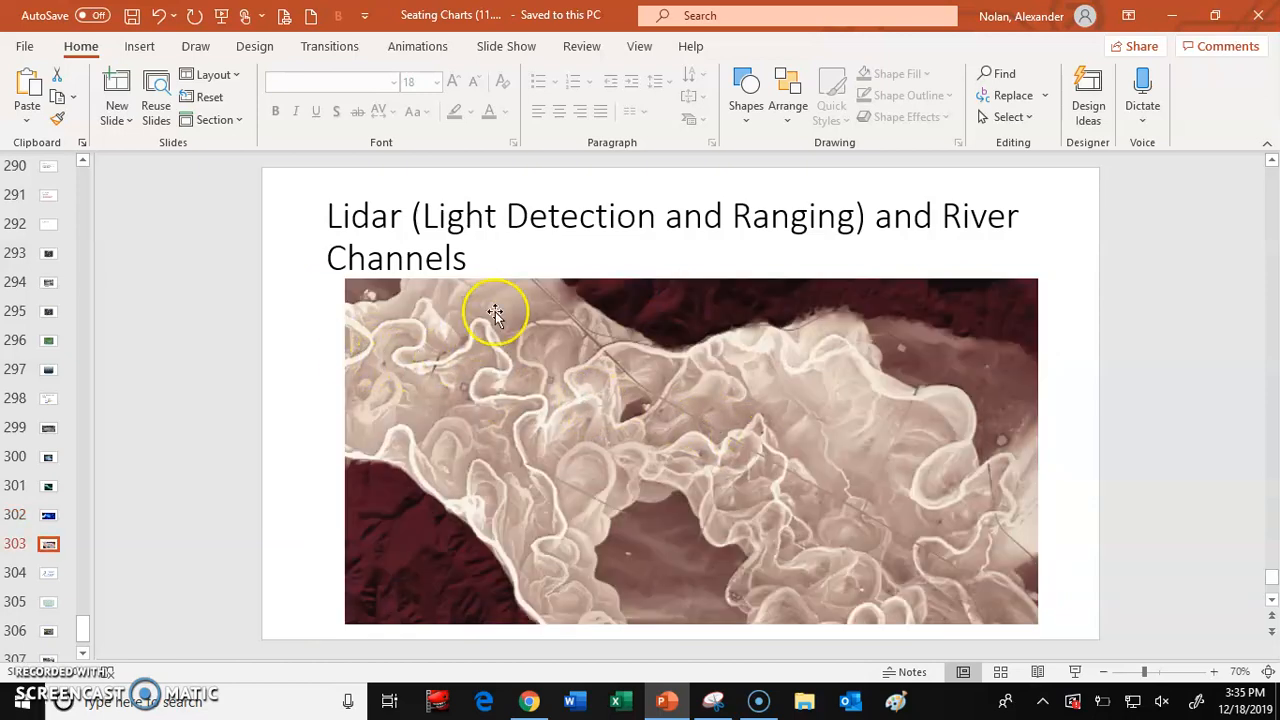
{"action": "mouse_move", "coordinate": [740, 450]}
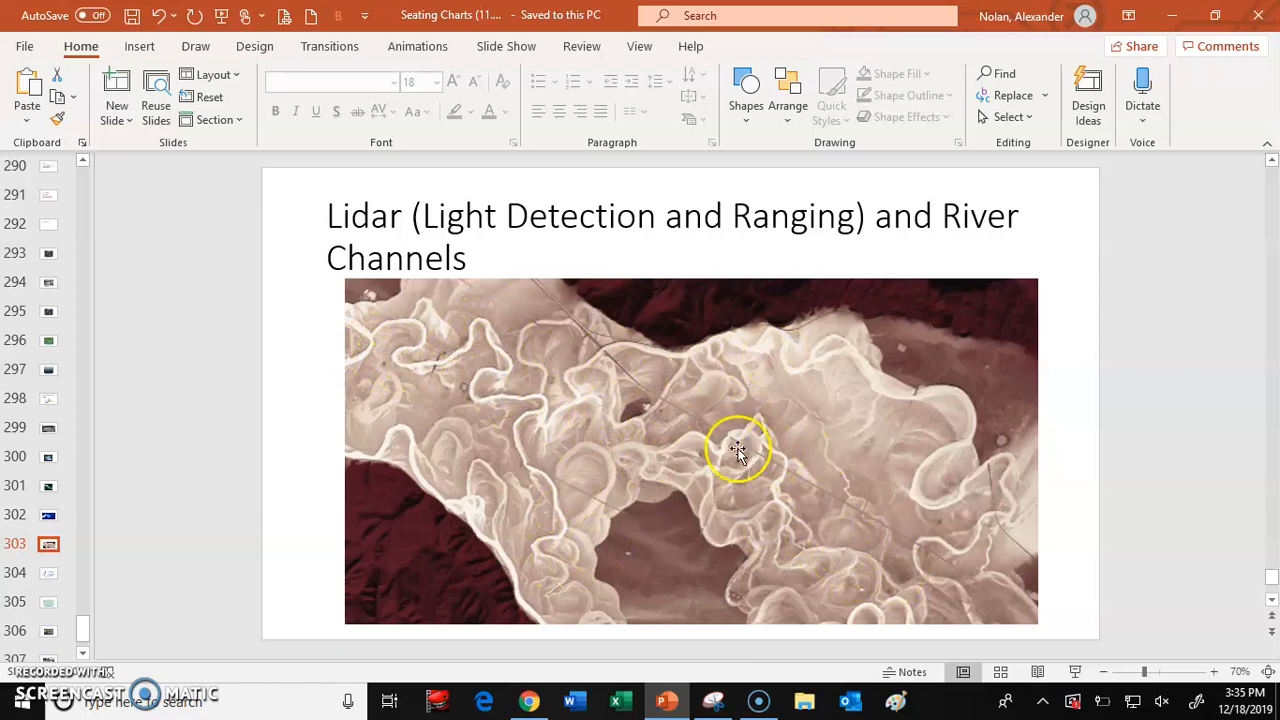
{"action": "mouse_move", "coordinate": [670, 476]}
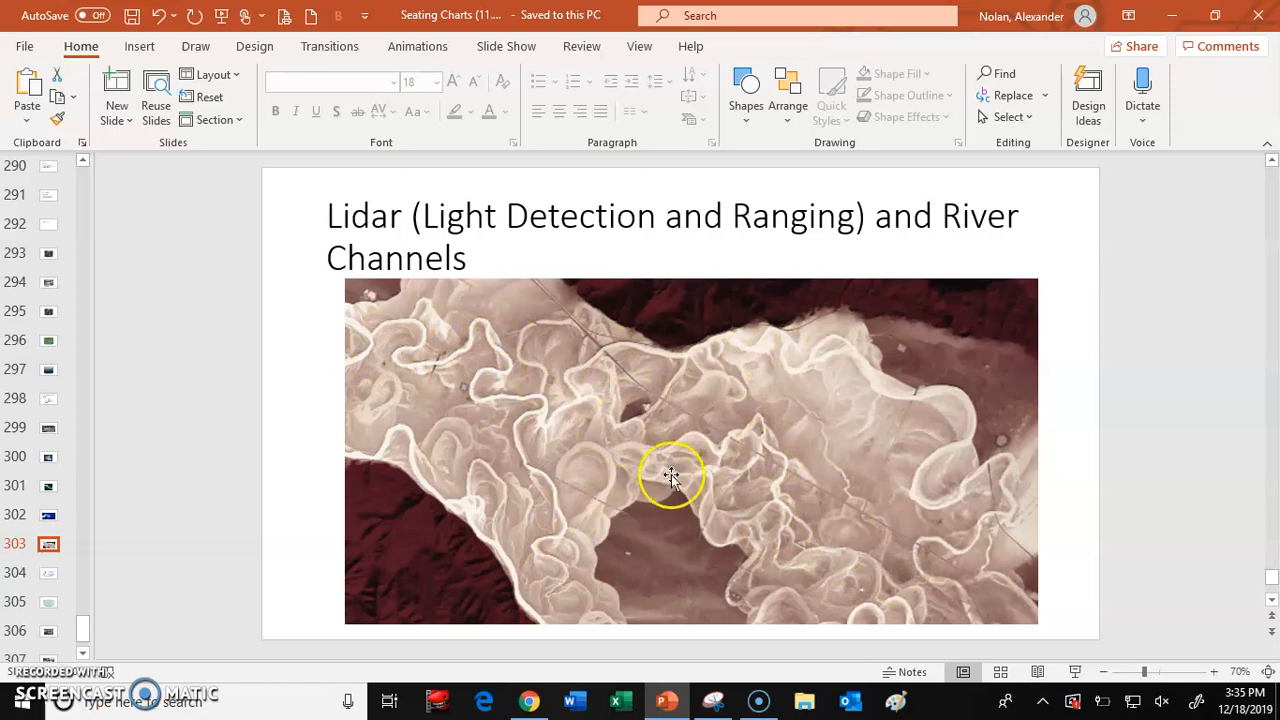
{"action": "mouse_move", "coordinate": [704, 460]}
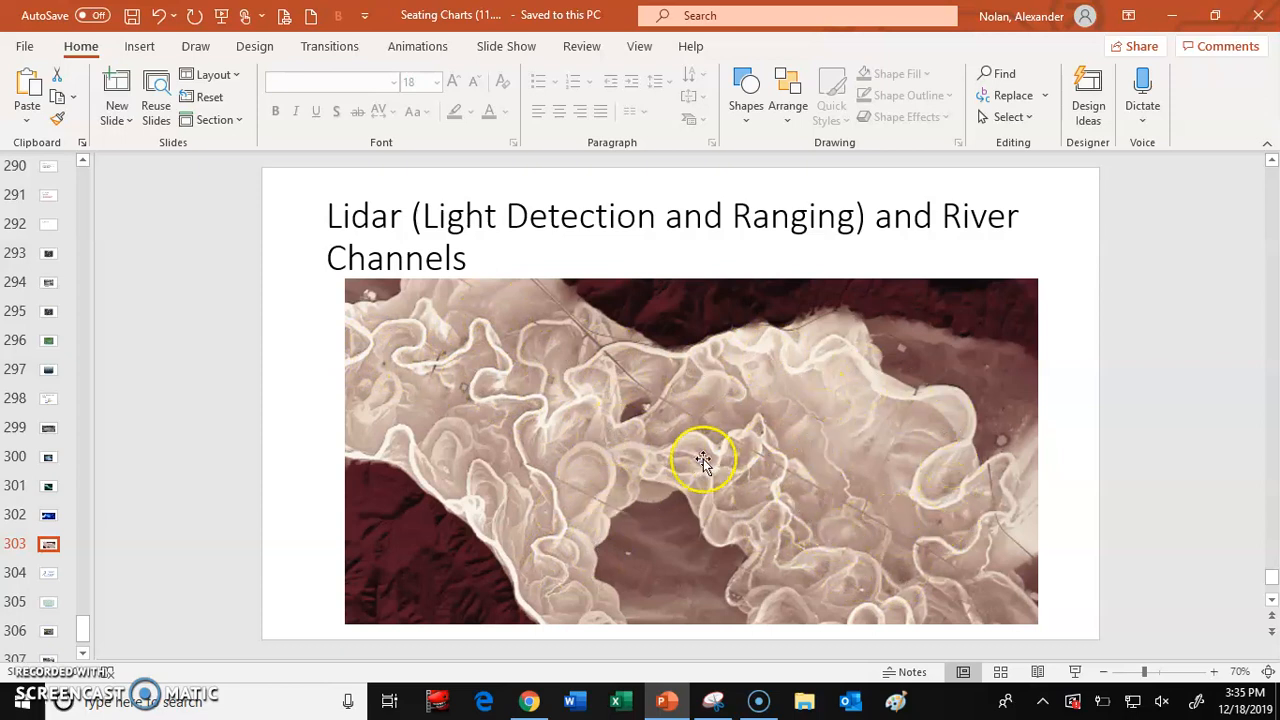
{"action": "mouse_move", "coordinate": [564, 424]}
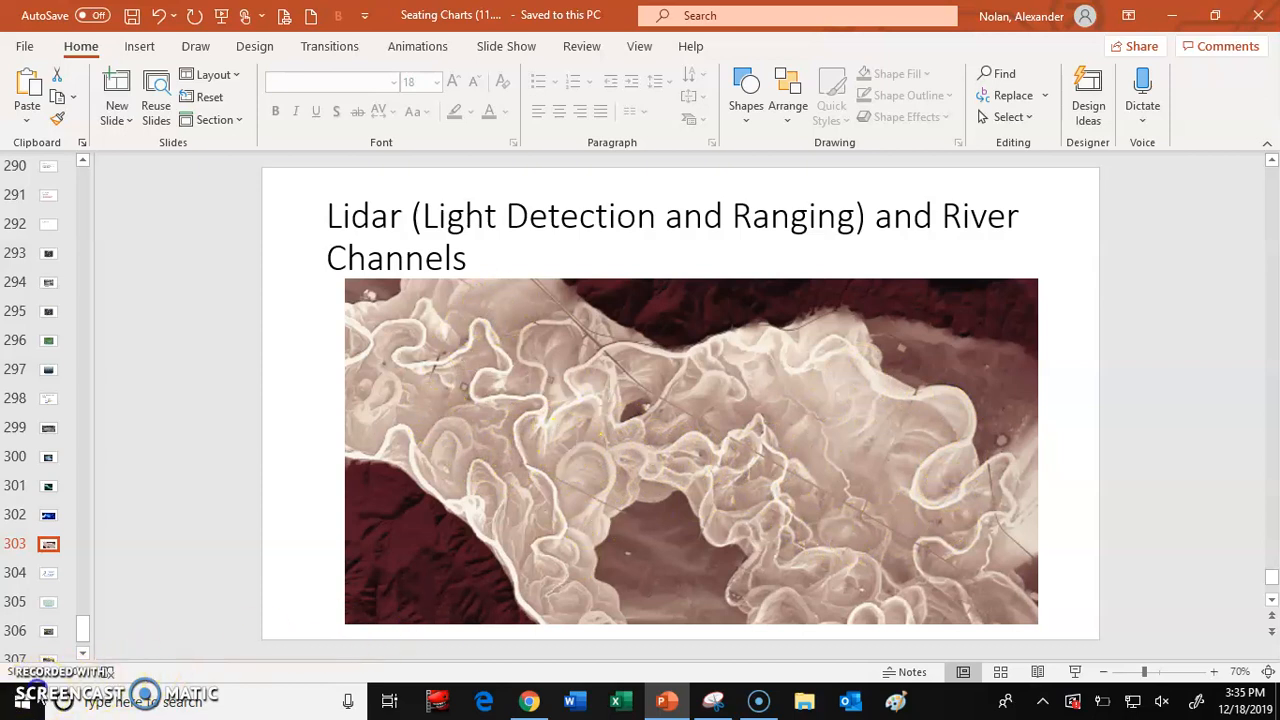
Step: Go to slide 304, Meandering Rivers with fastest and slowest flow cross-sections
{"action": "left_click", "coordinate": [14, 572]}
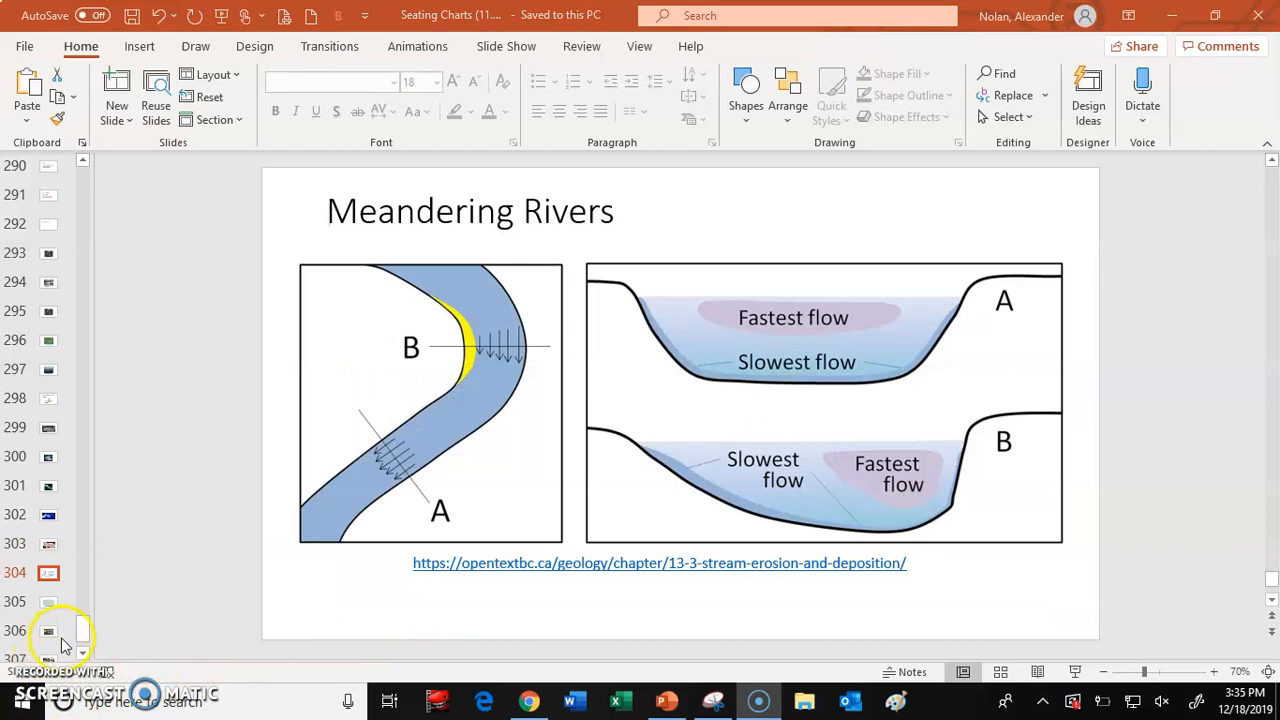
{"action": "mouse_move", "coordinate": [88, 468]}
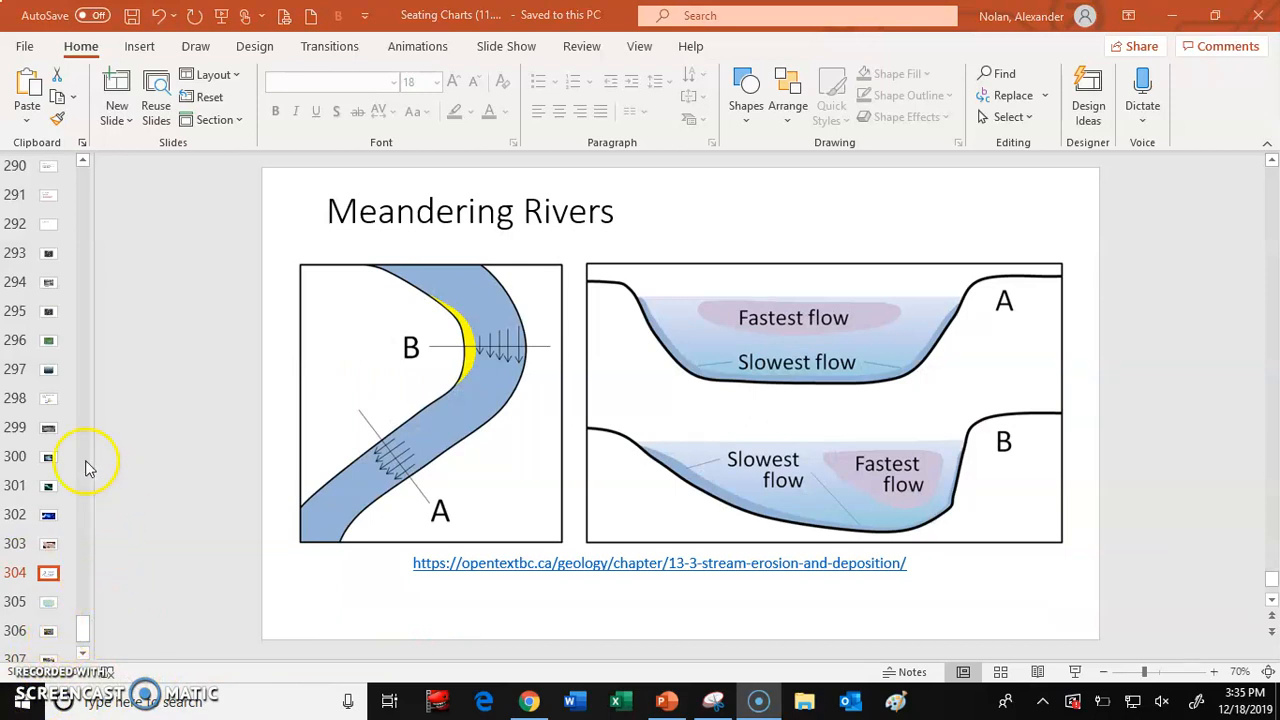
{"action": "mouse_move", "coordinate": [52, 436]}
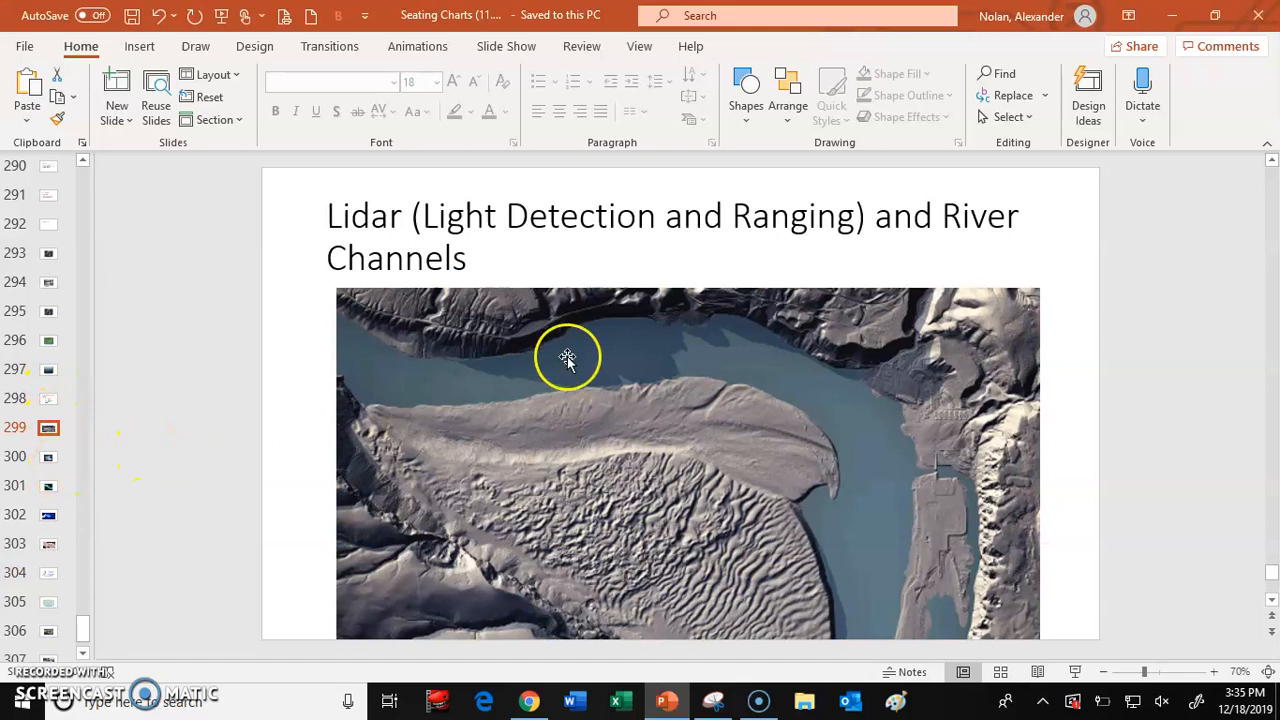
{"action": "mouse_move", "coordinate": [716, 328]}
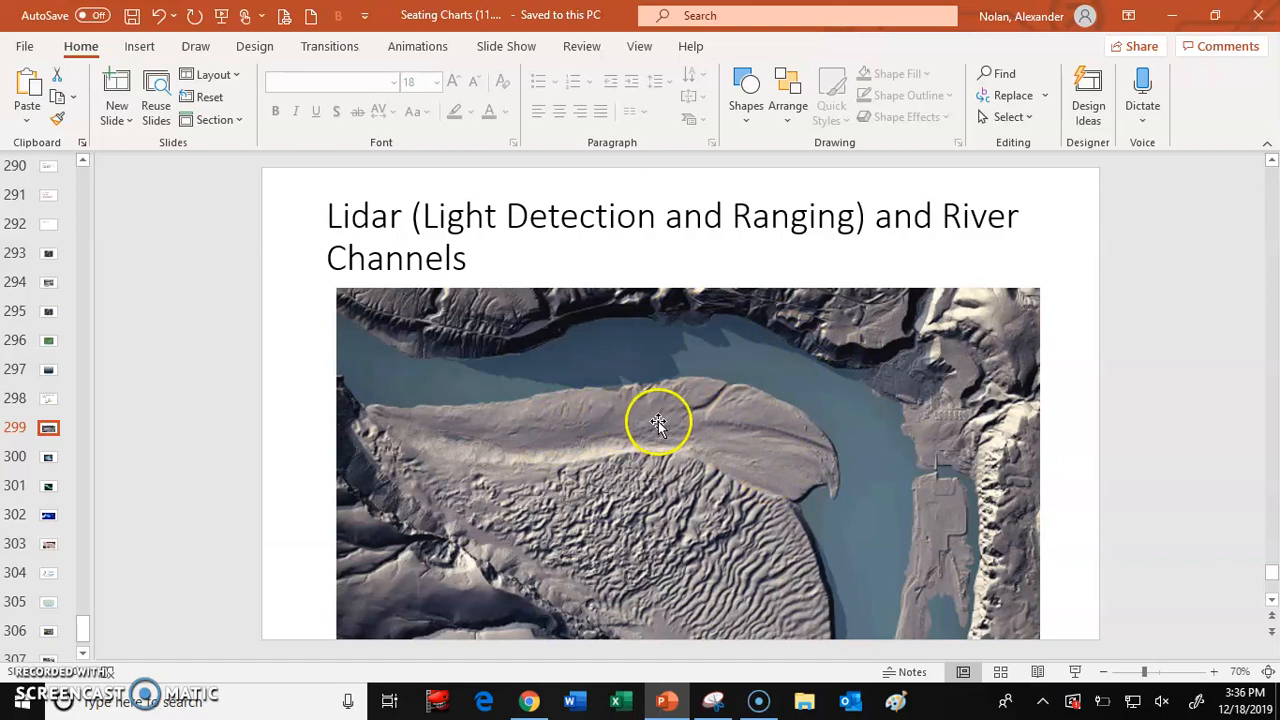
{"action": "mouse_move", "coordinate": [748, 328]}
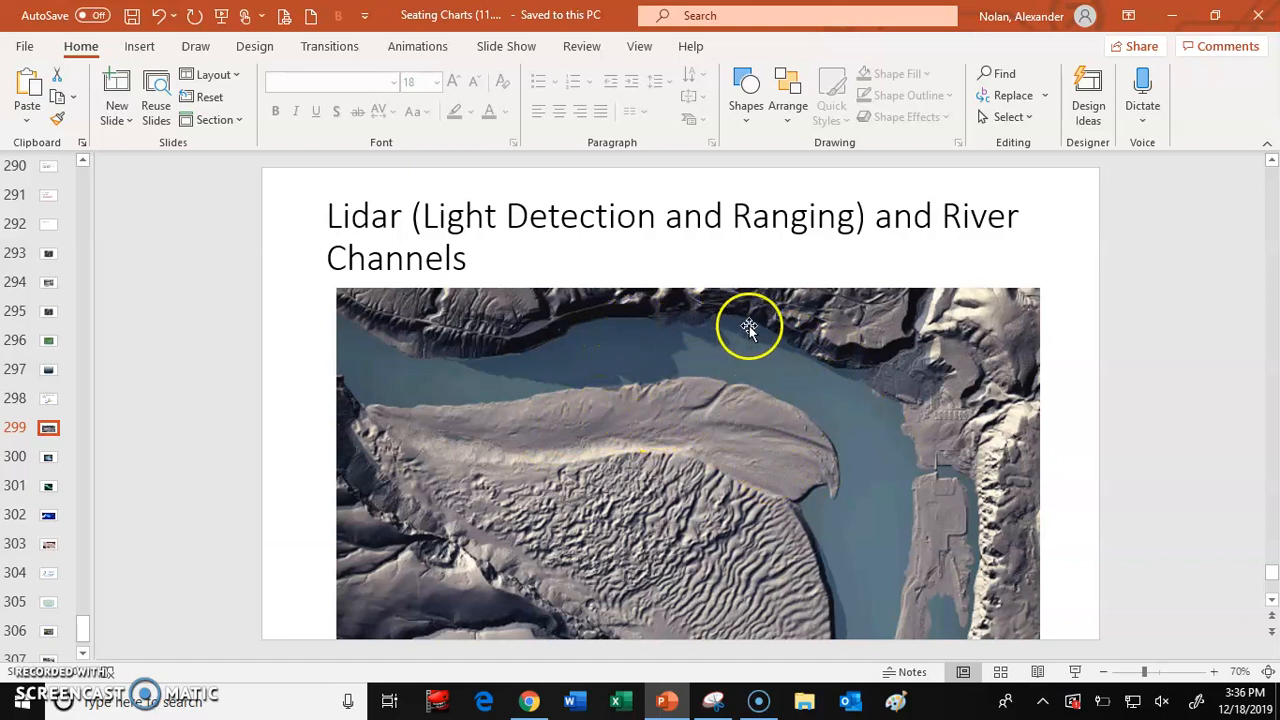
{"action": "mouse_move", "coordinate": [620, 324]}
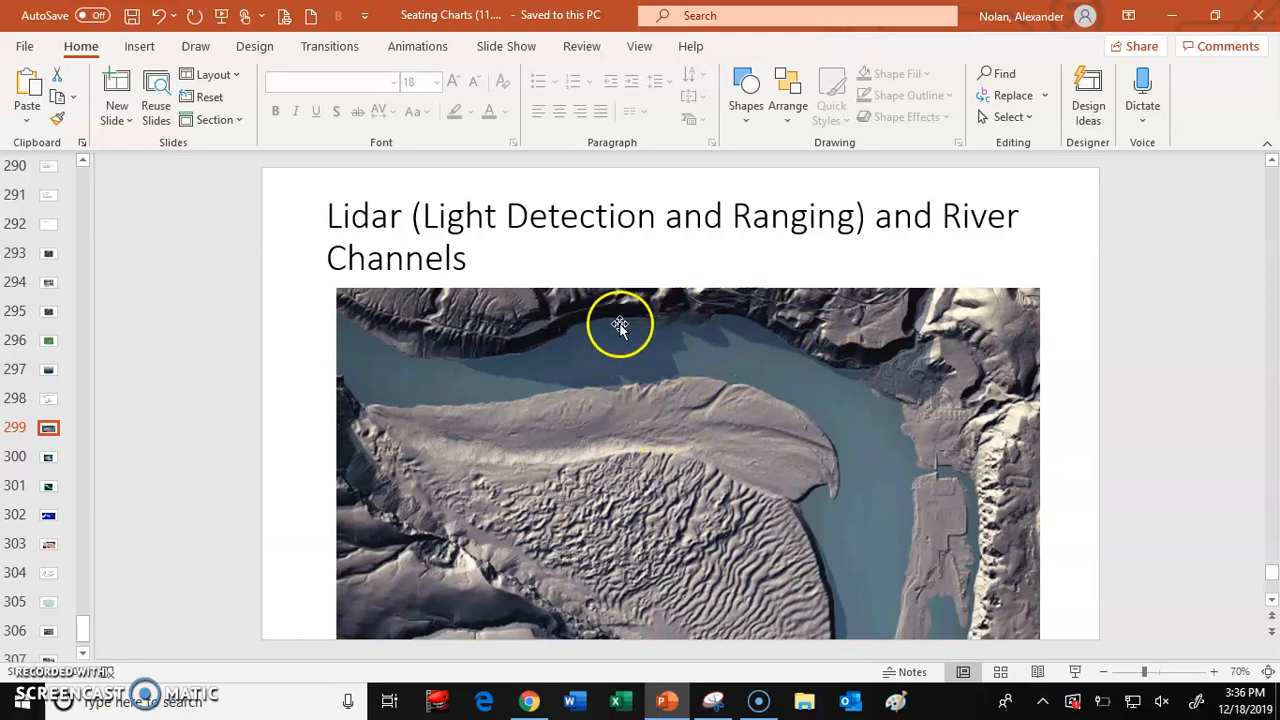
{"action": "mouse_move", "coordinate": [898, 544]}
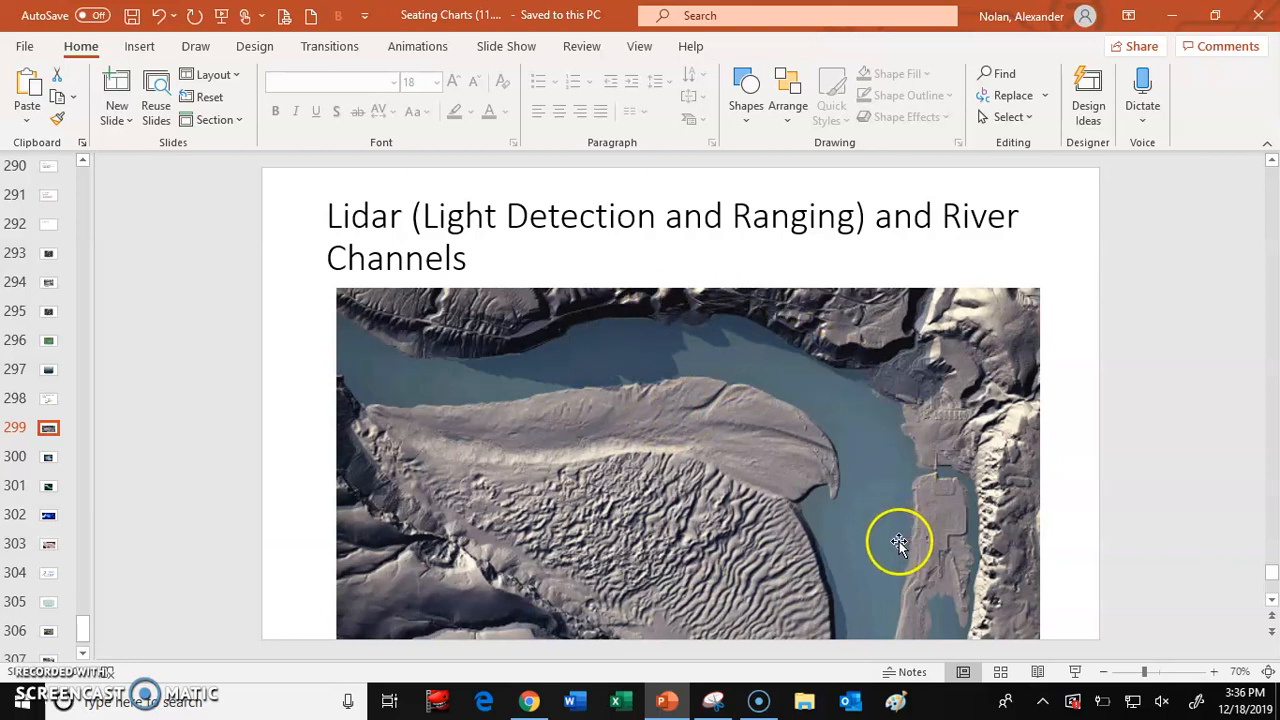
{"action": "mouse_move", "coordinate": [564, 376]}
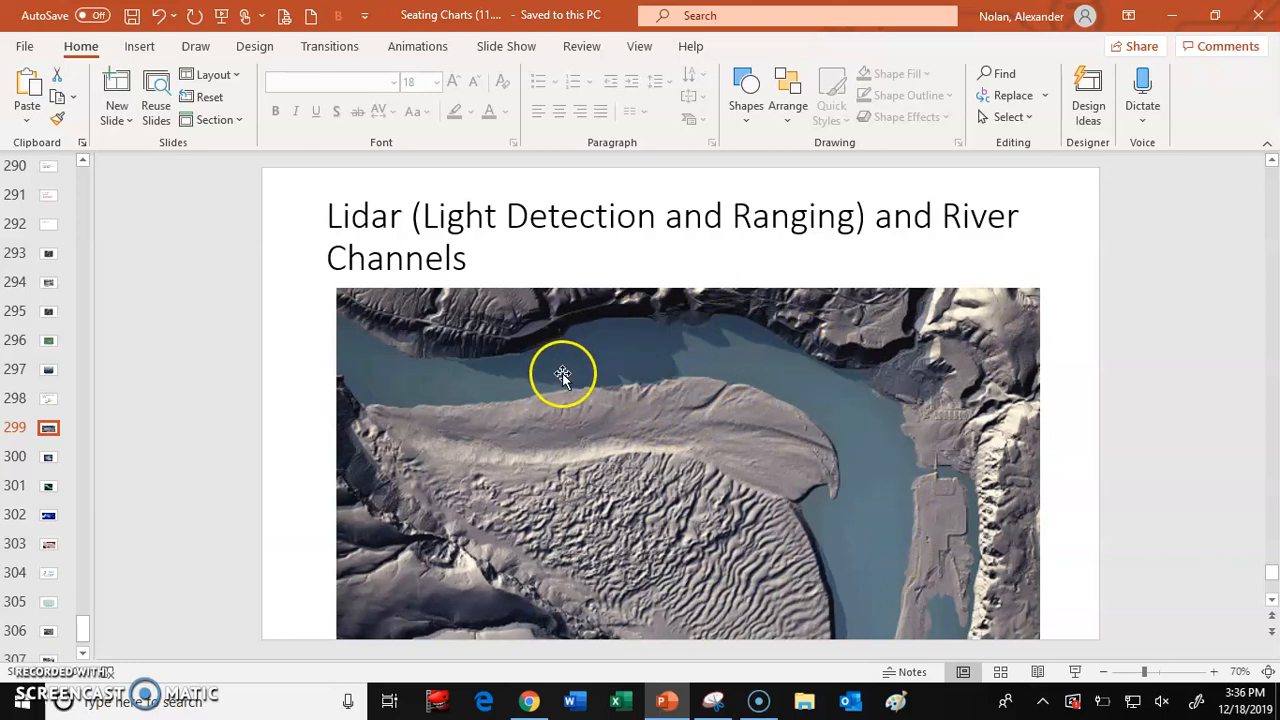
{"action": "mouse_move", "coordinate": [828, 424]}
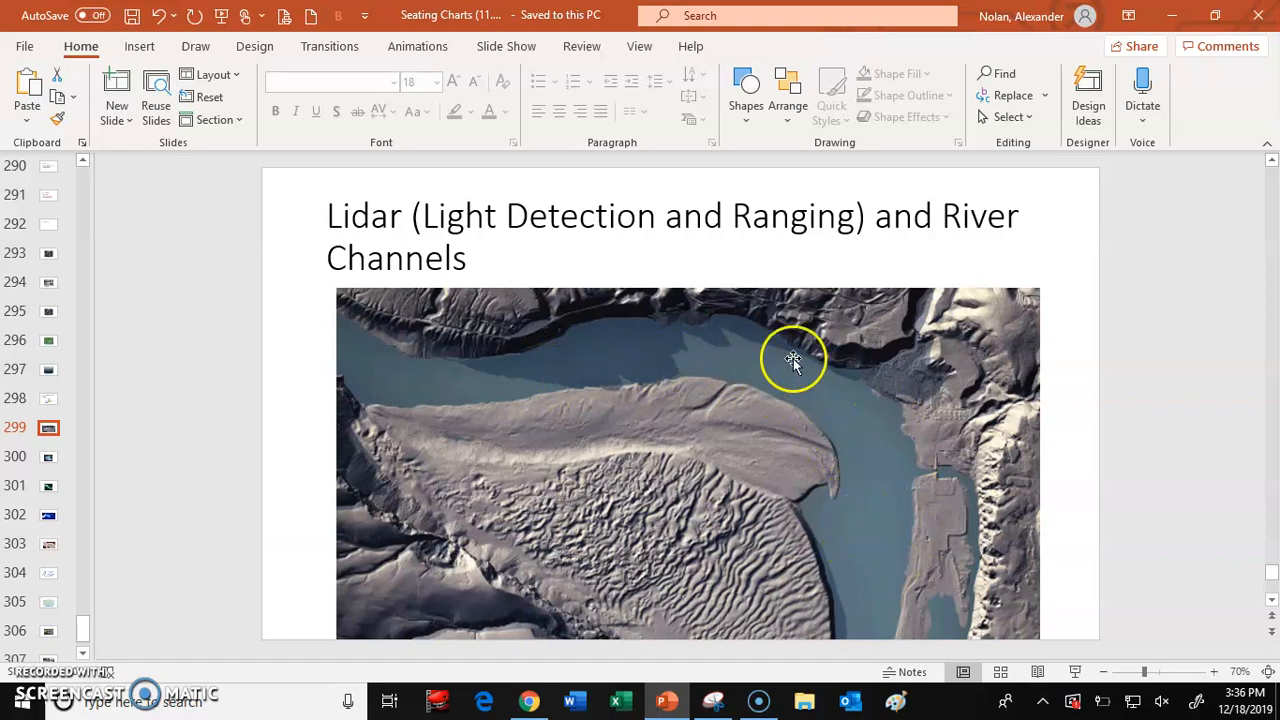
{"action": "mouse_move", "coordinate": [910, 490]}
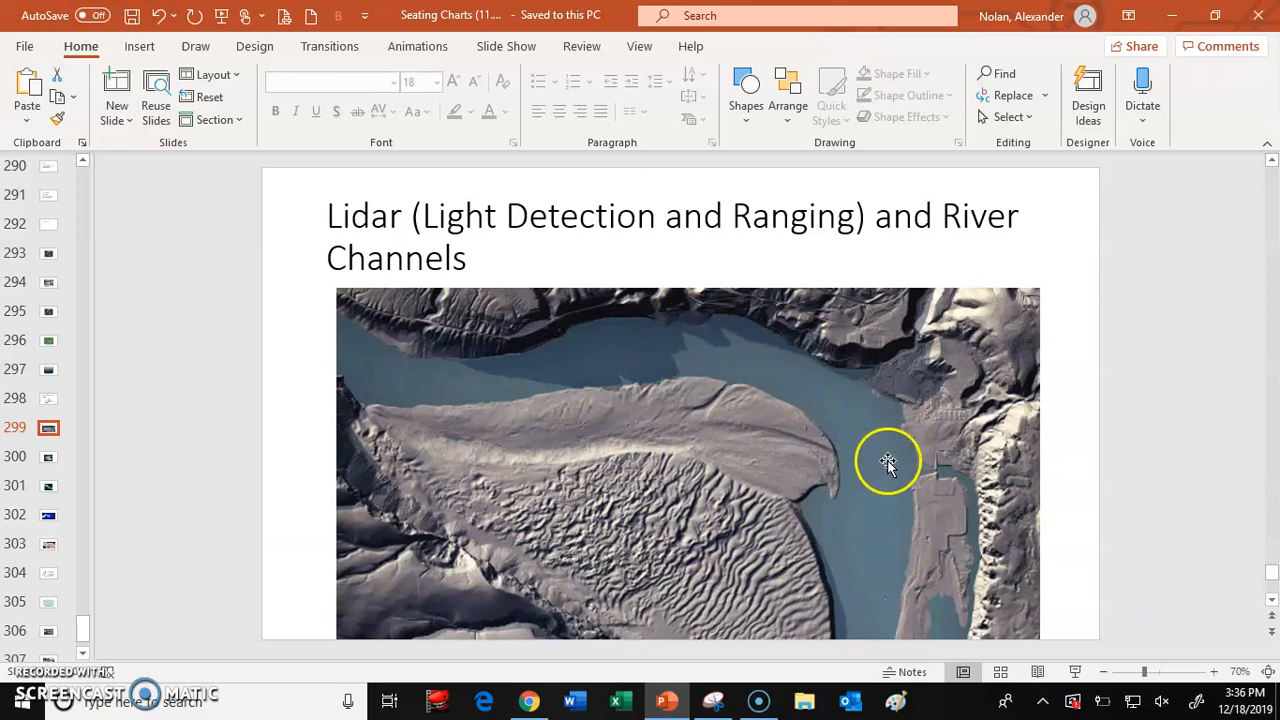
{"action": "mouse_move", "coordinate": [896, 574]}
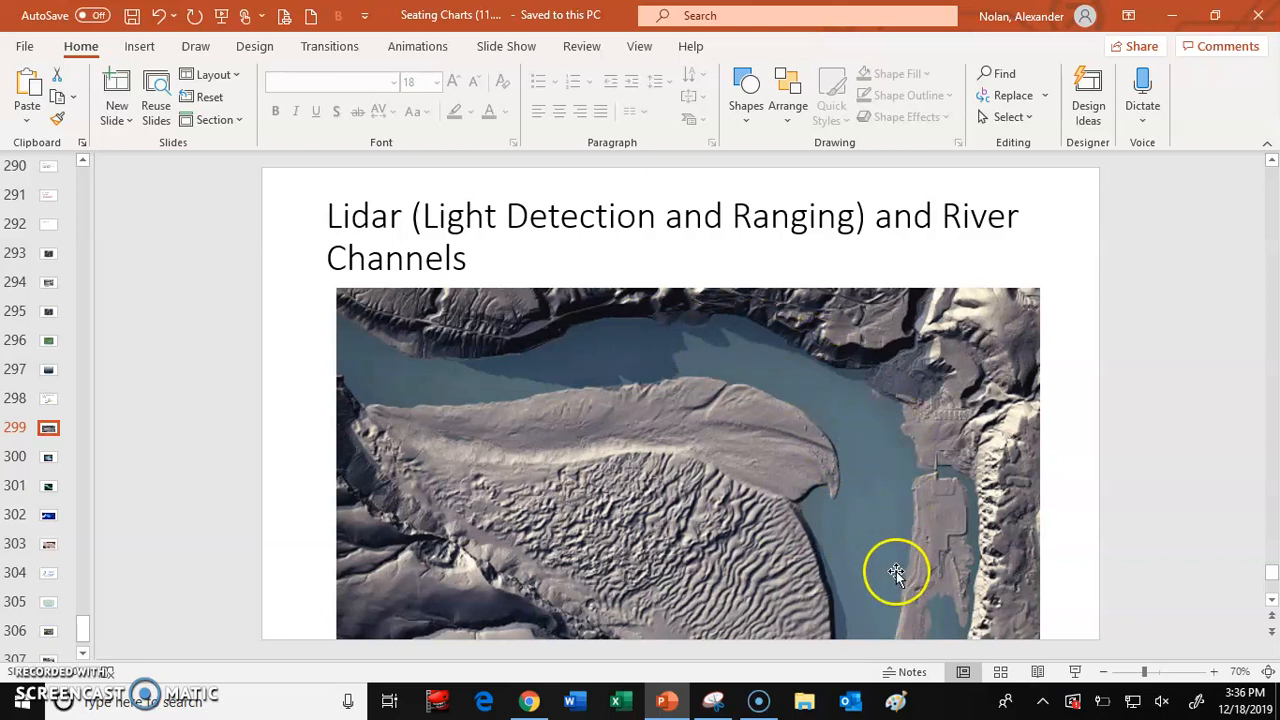
{"action": "mouse_move", "coordinate": [840, 444]}
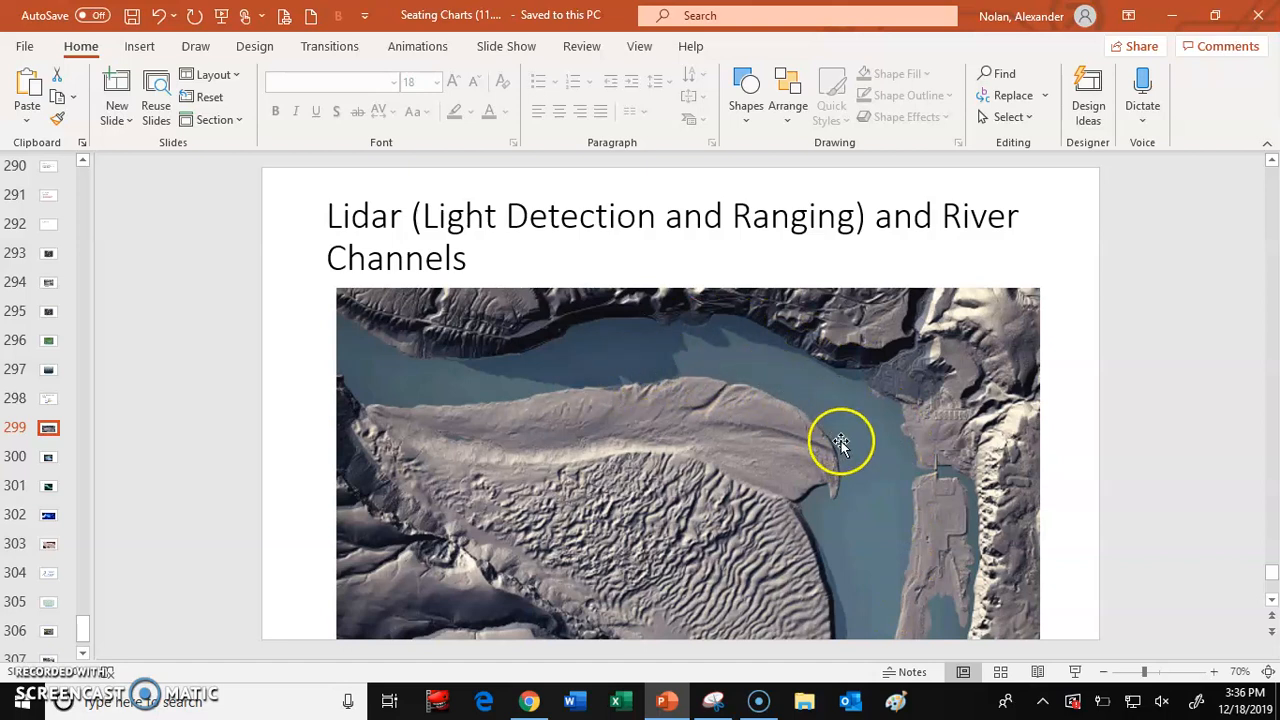
{"action": "mouse_move", "coordinate": [854, 490]}
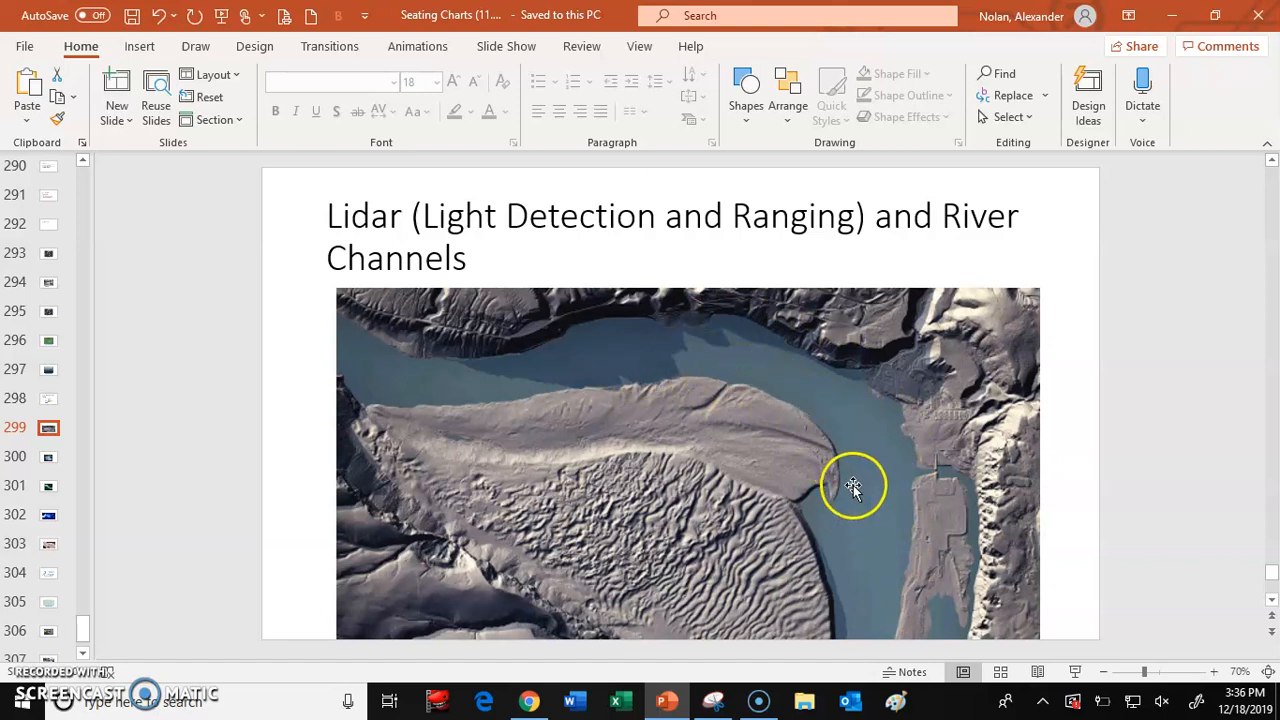
{"action": "mouse_move", "coordinate": [864, 518]}
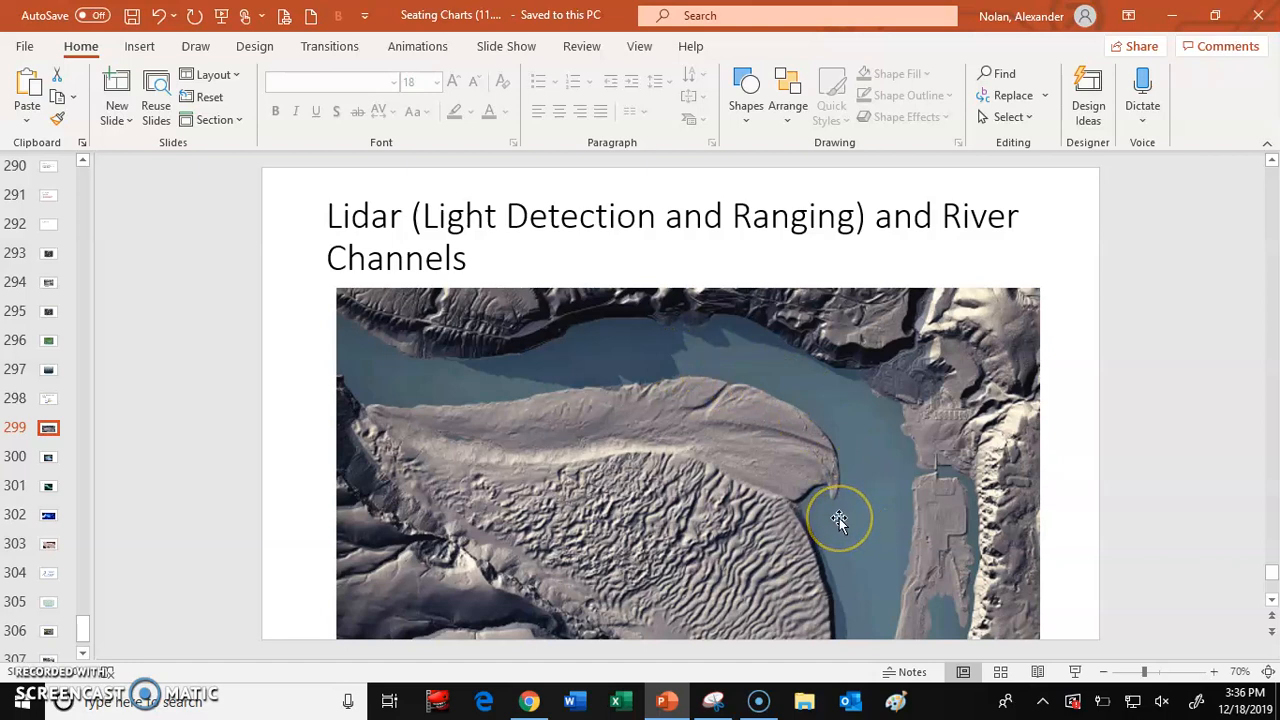
{"action": "mouse_move", "coordinate": [840, 520]}
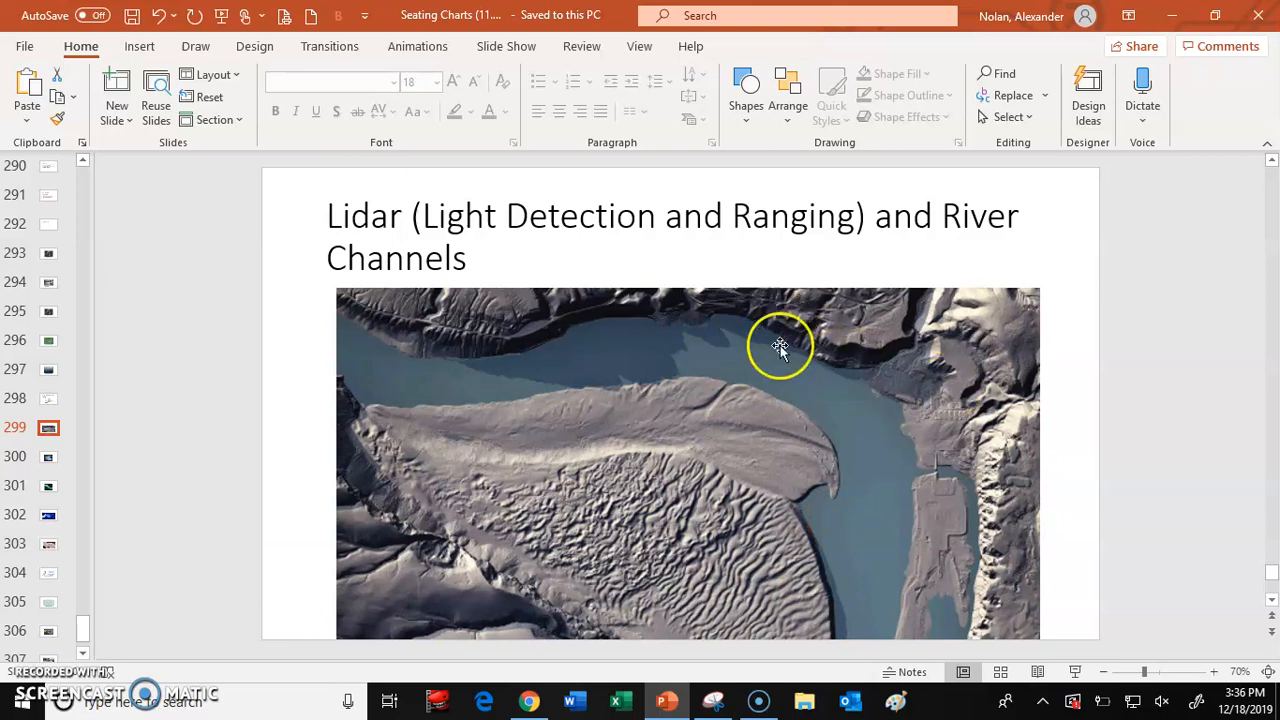
{"action": "mouse_move", "coordinate": [832, 424]}
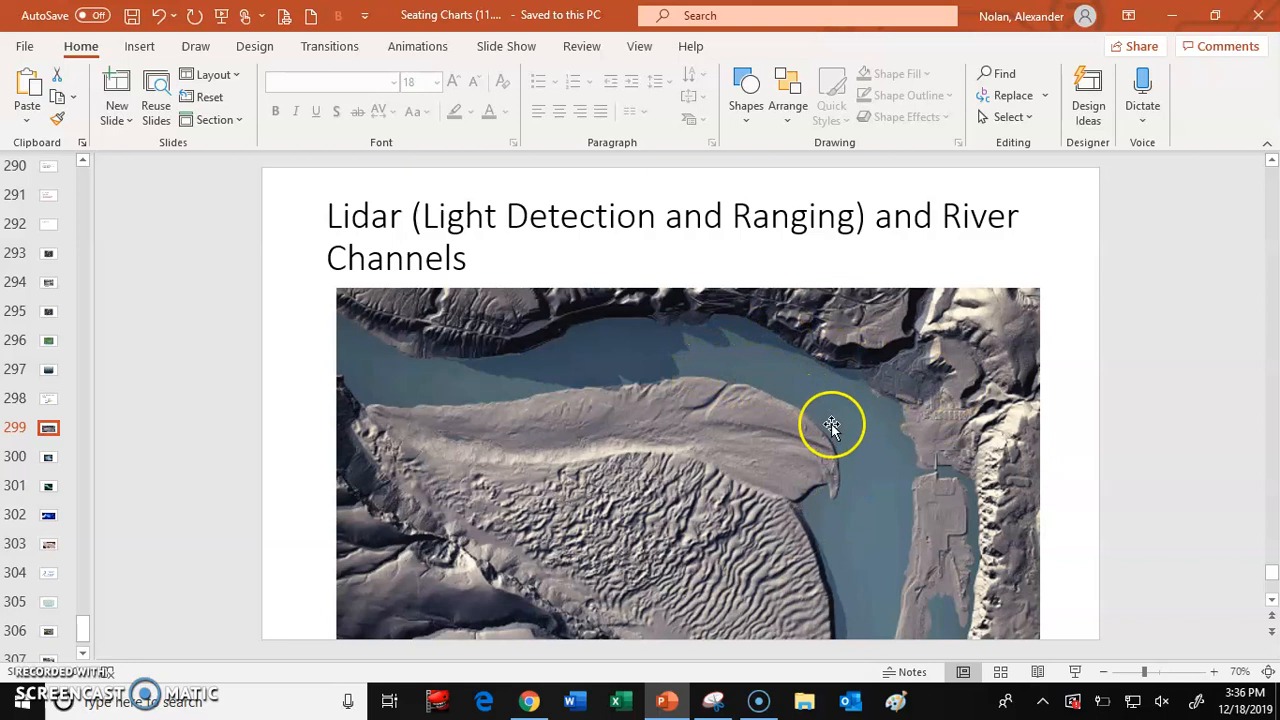
{"action": "mouse_move", "coordinate": [822, 512]}
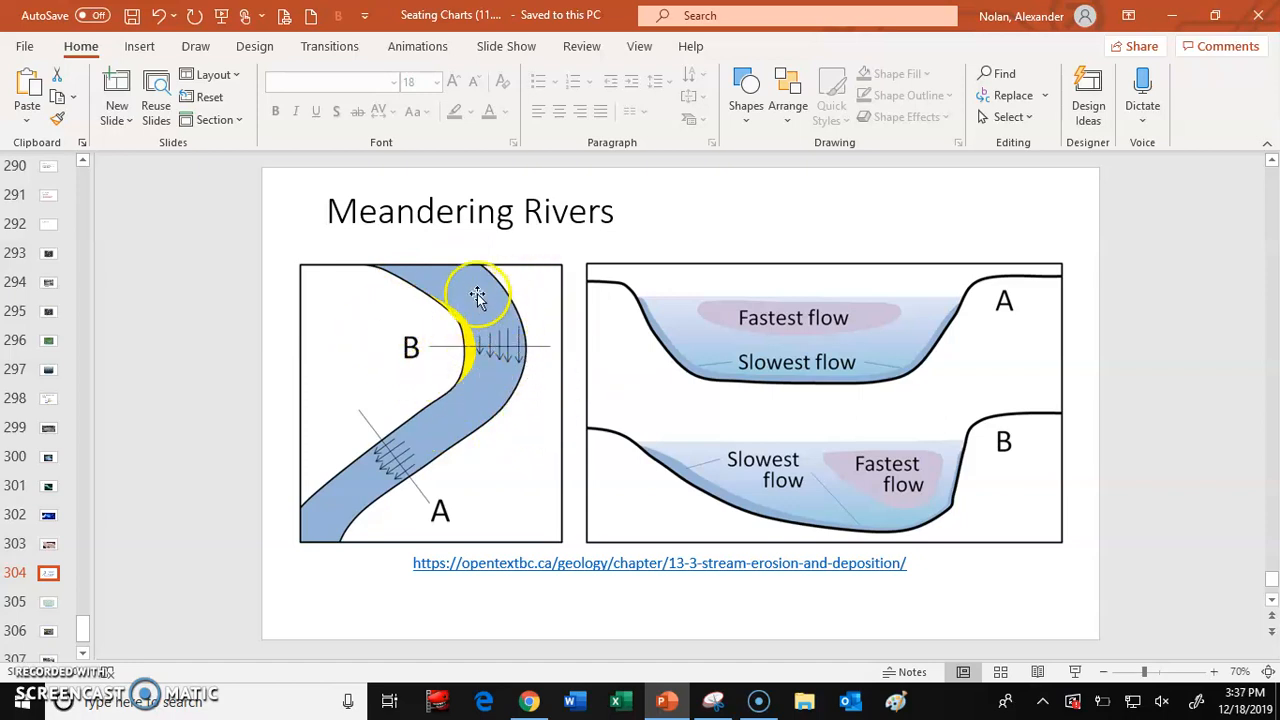
{"action": "mouse_move", "coordinate": [690, 330]}
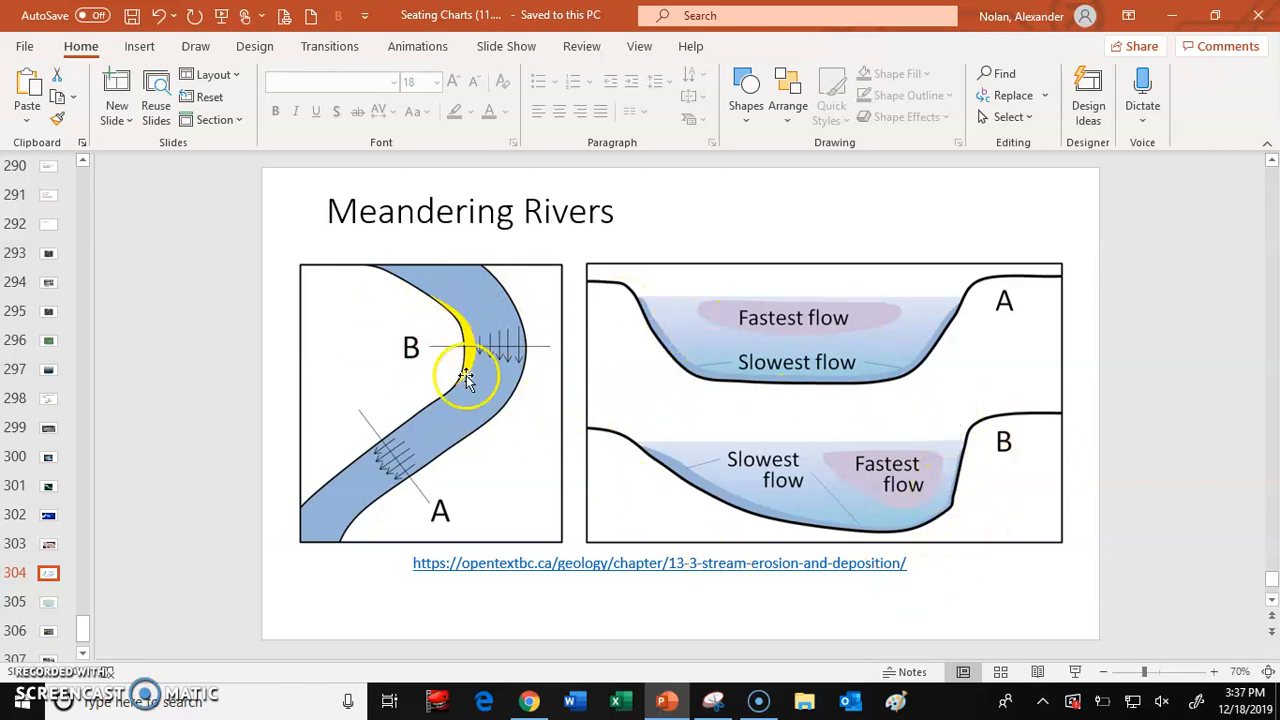
{"action": "mouse_move", "coordinate": [740, 450]}
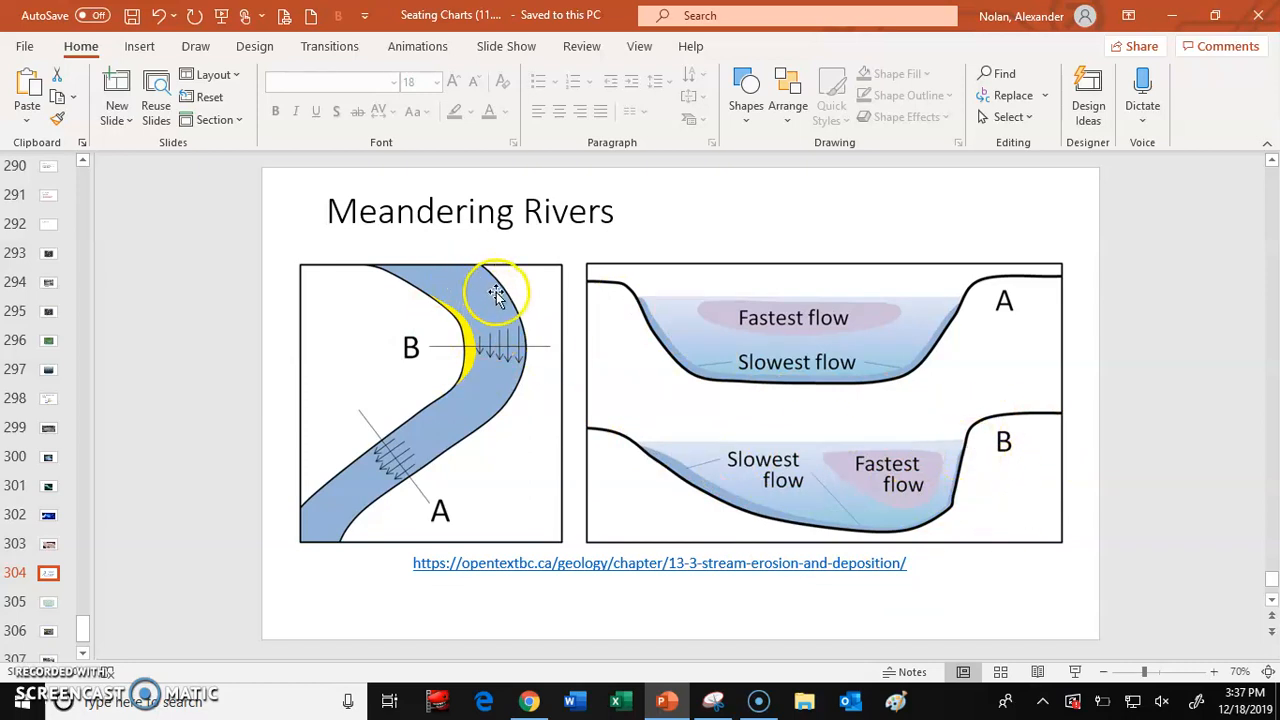
{"action": "mouse_move", "coordinate": [860, 448]}
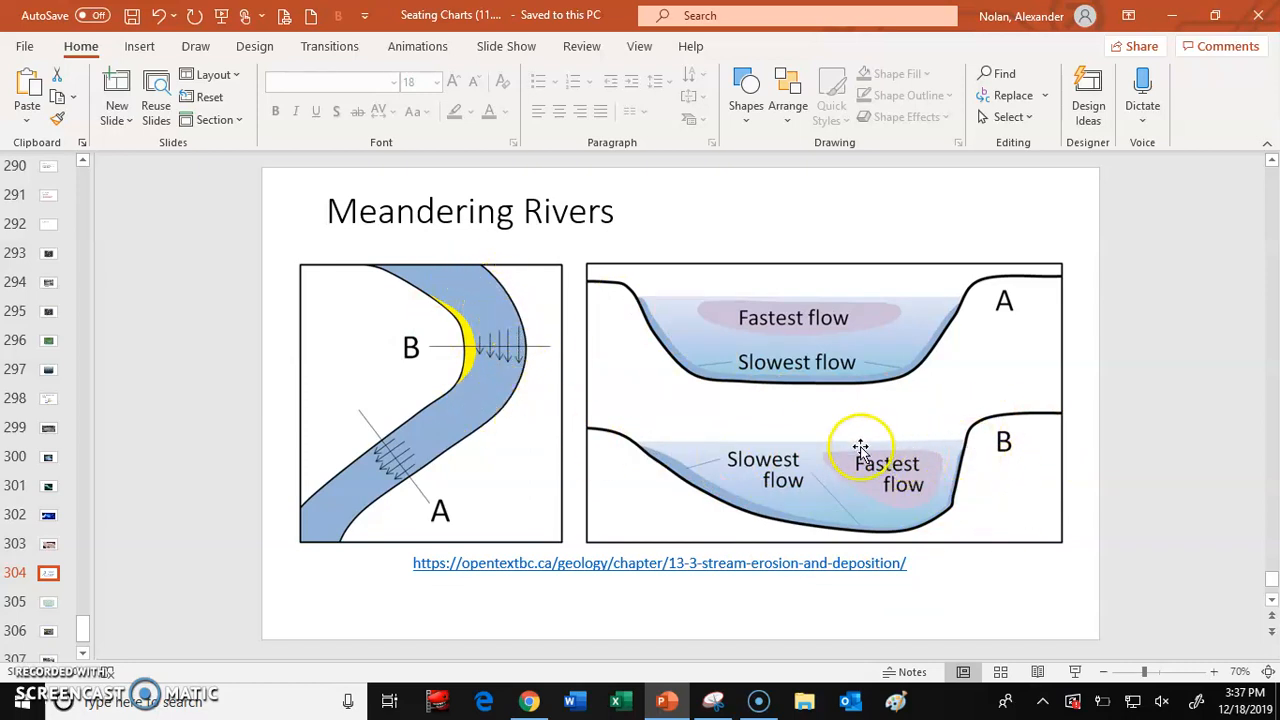
{"action": "mouse_move", "coordinate": [430, 300]}
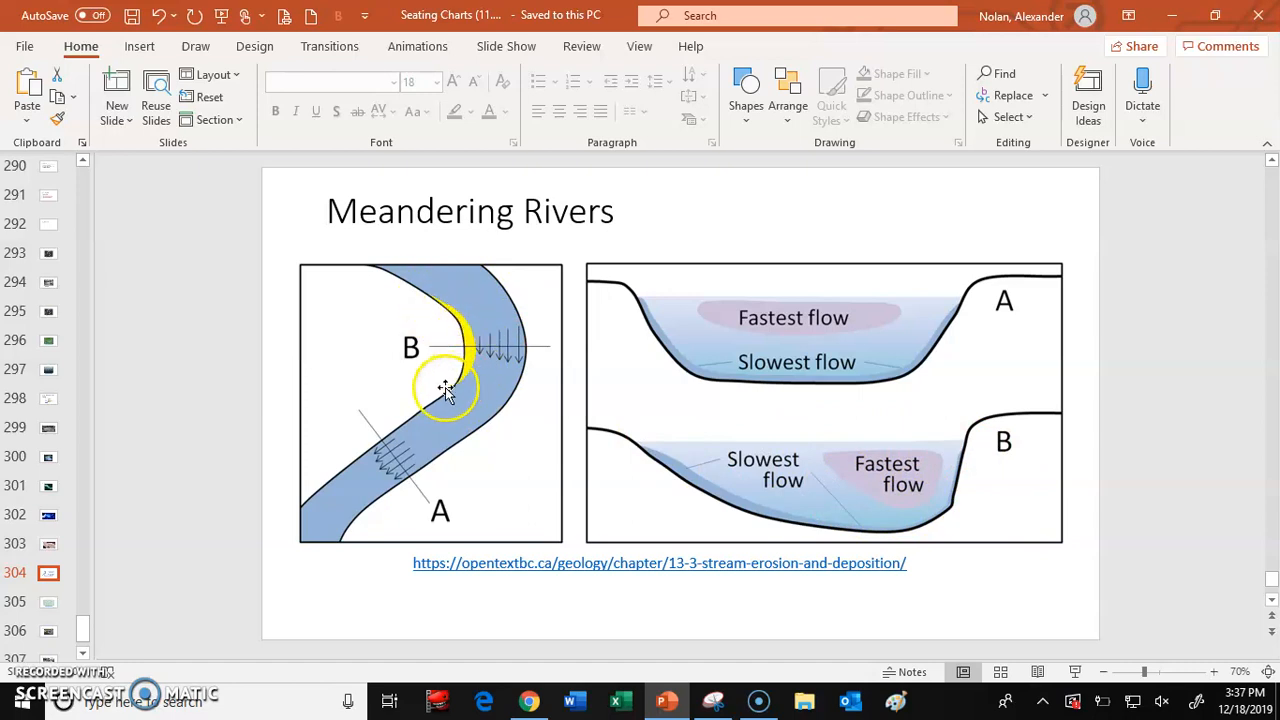
{"action": "mouse_move", "coordinate": [768, 444]}
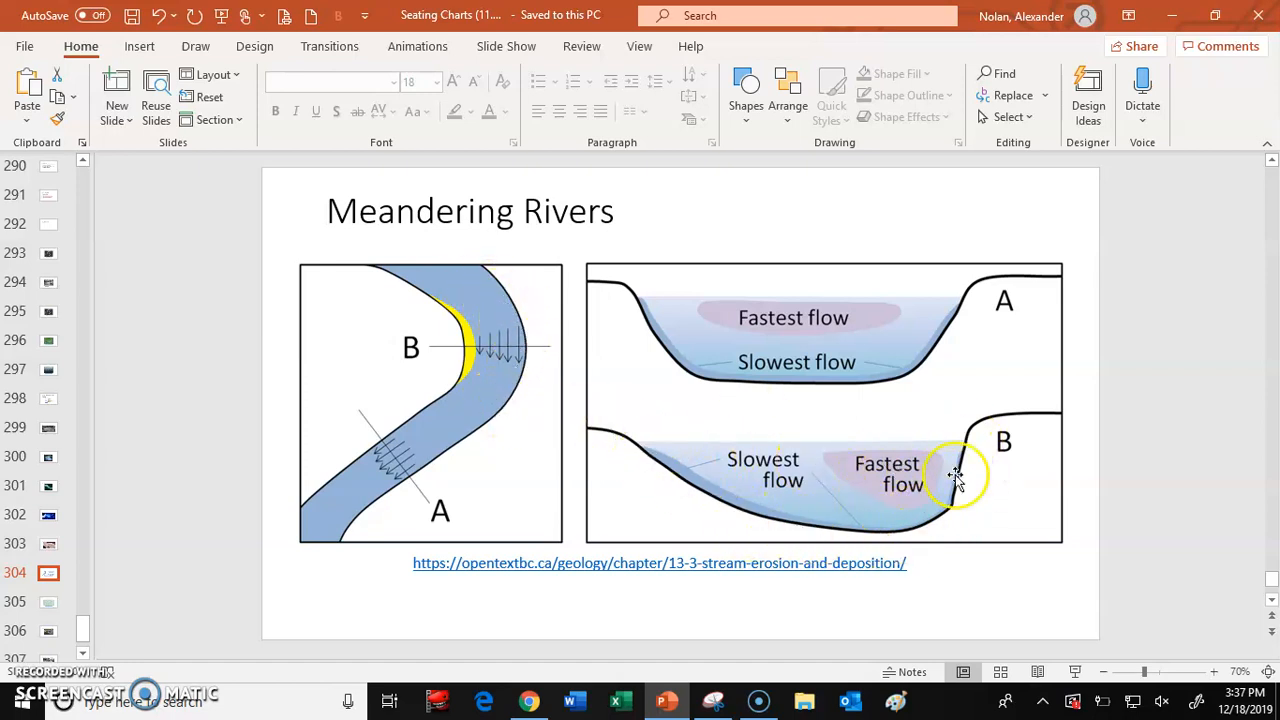
{"action": "mouse_move", "coordinate": [770, 536]}
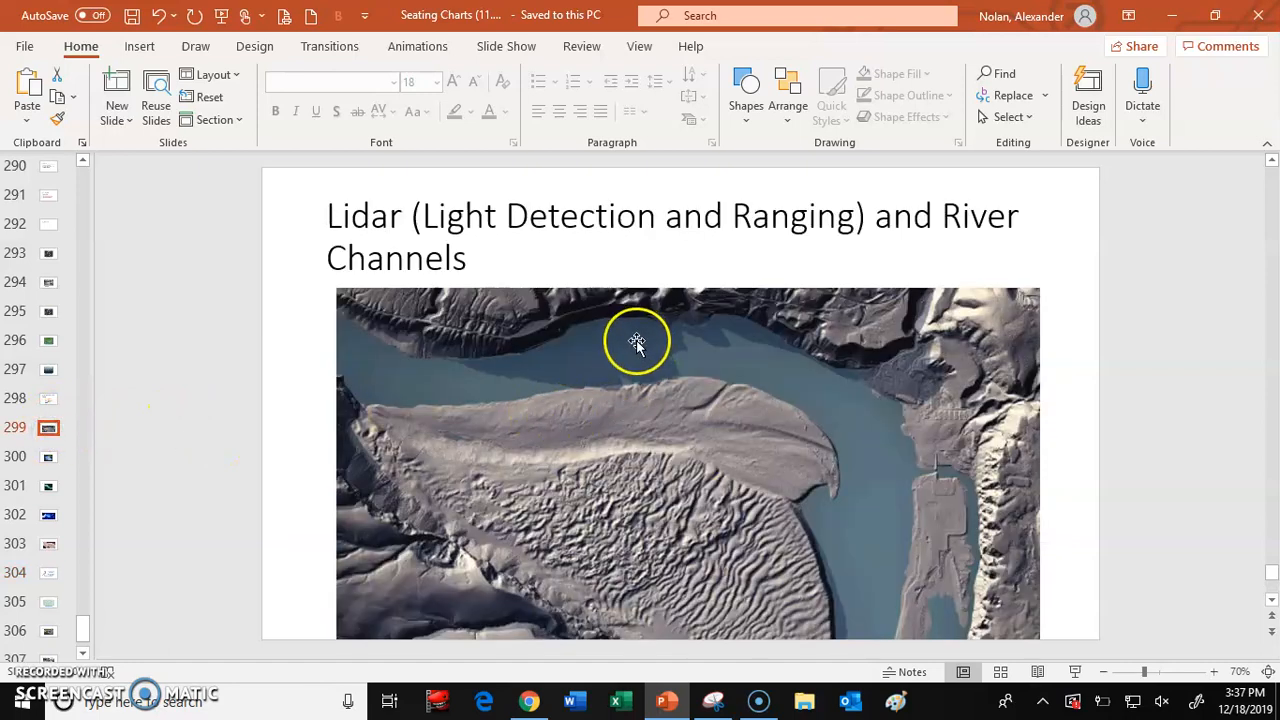
{"action": "mouse_move", "coordinate": [808, 420]}
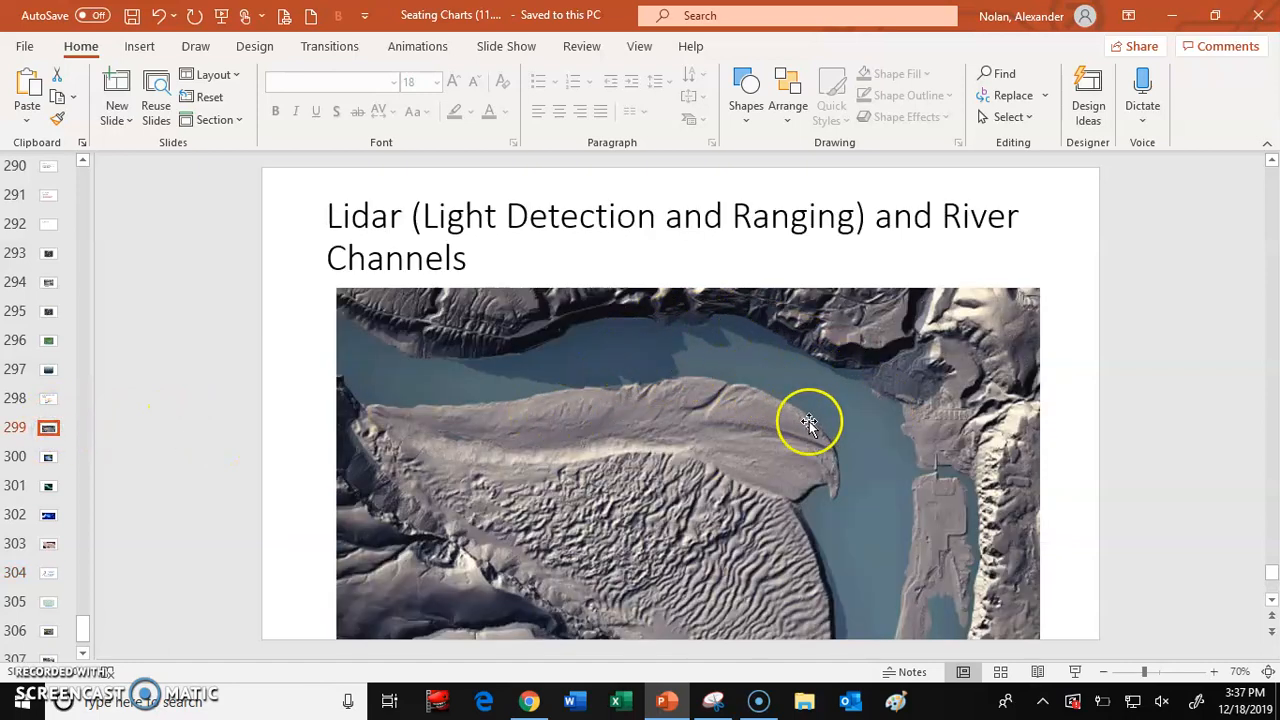
{"action": "mouse_move", "coordinate": [64, 604]}
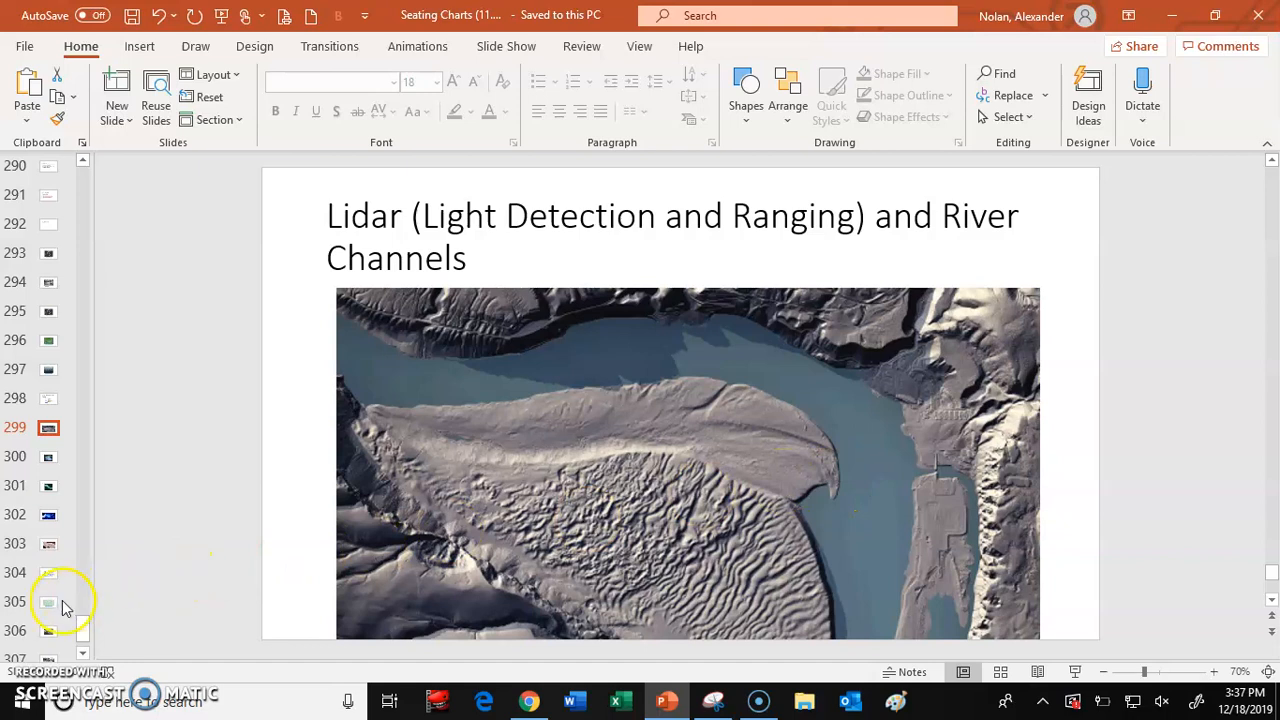
Step: Return to slide 304, the Meandering Rivers river-bend flow diagram
{"action": "left_click", "coordinate": [48, 572]}
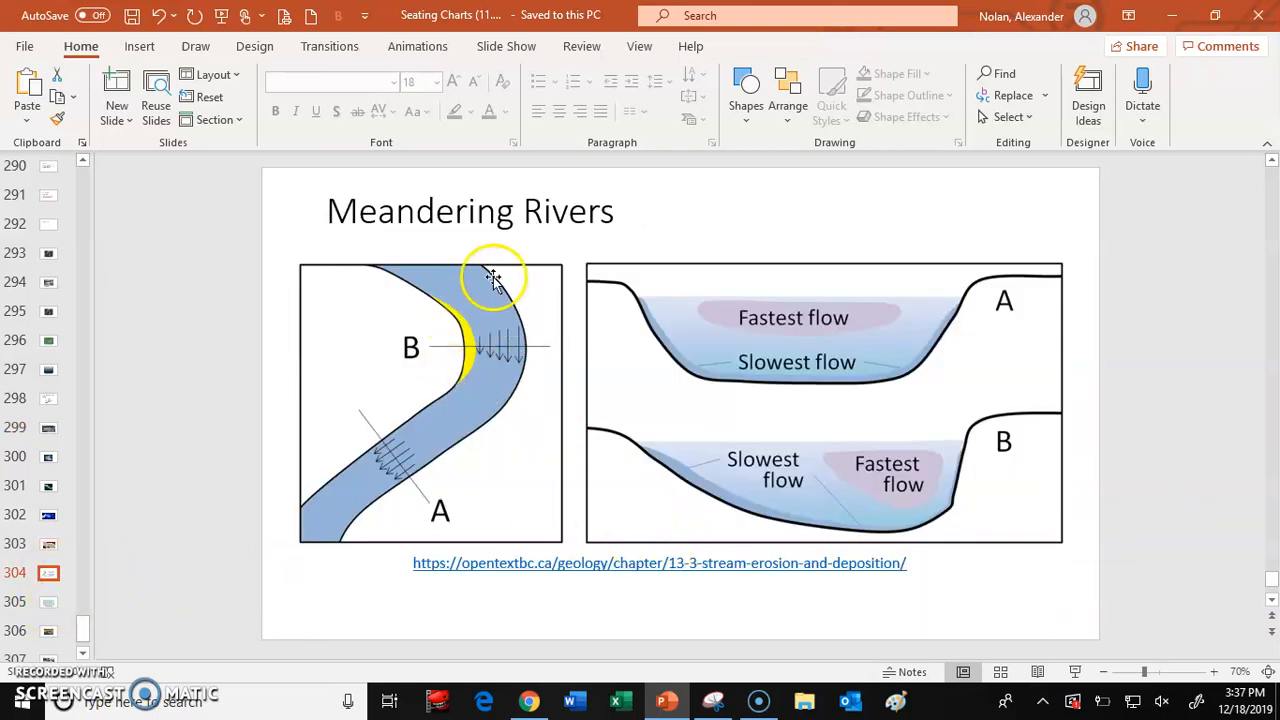
{"action": "mouse_move", "coordinate": [508, 390]}
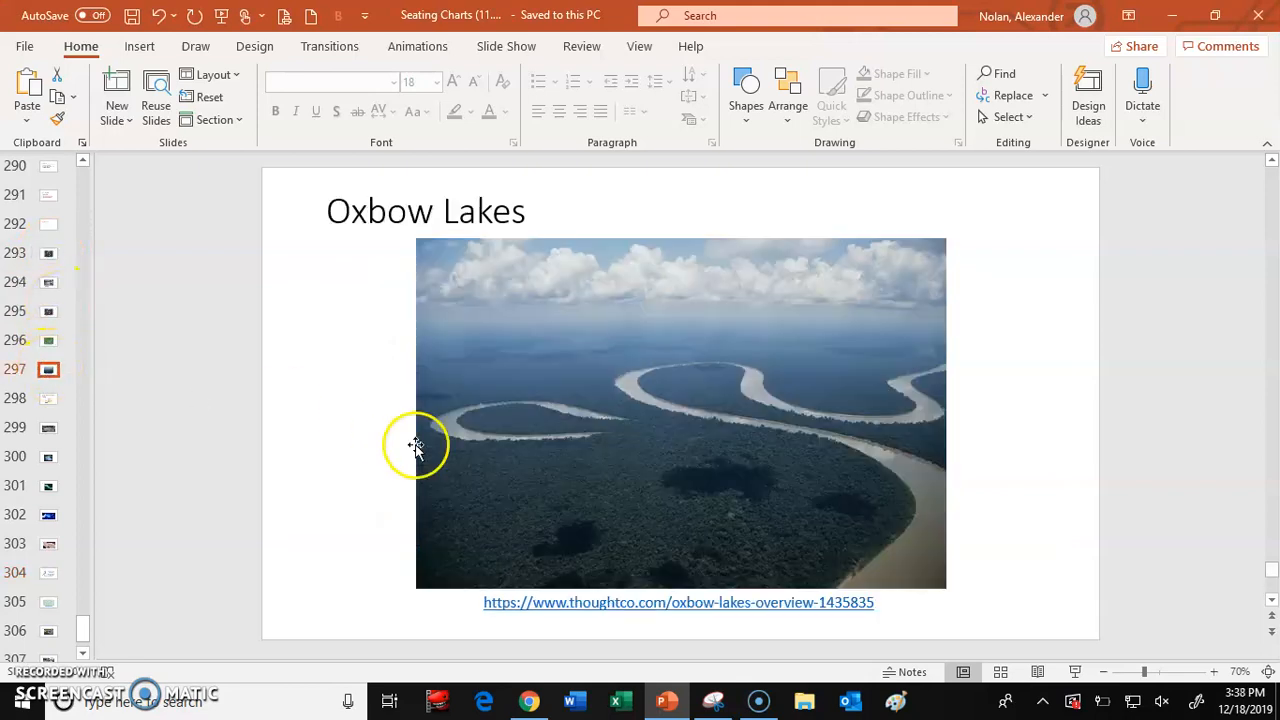
{"action": "mouse_move", "coordinate": [448, 418]}
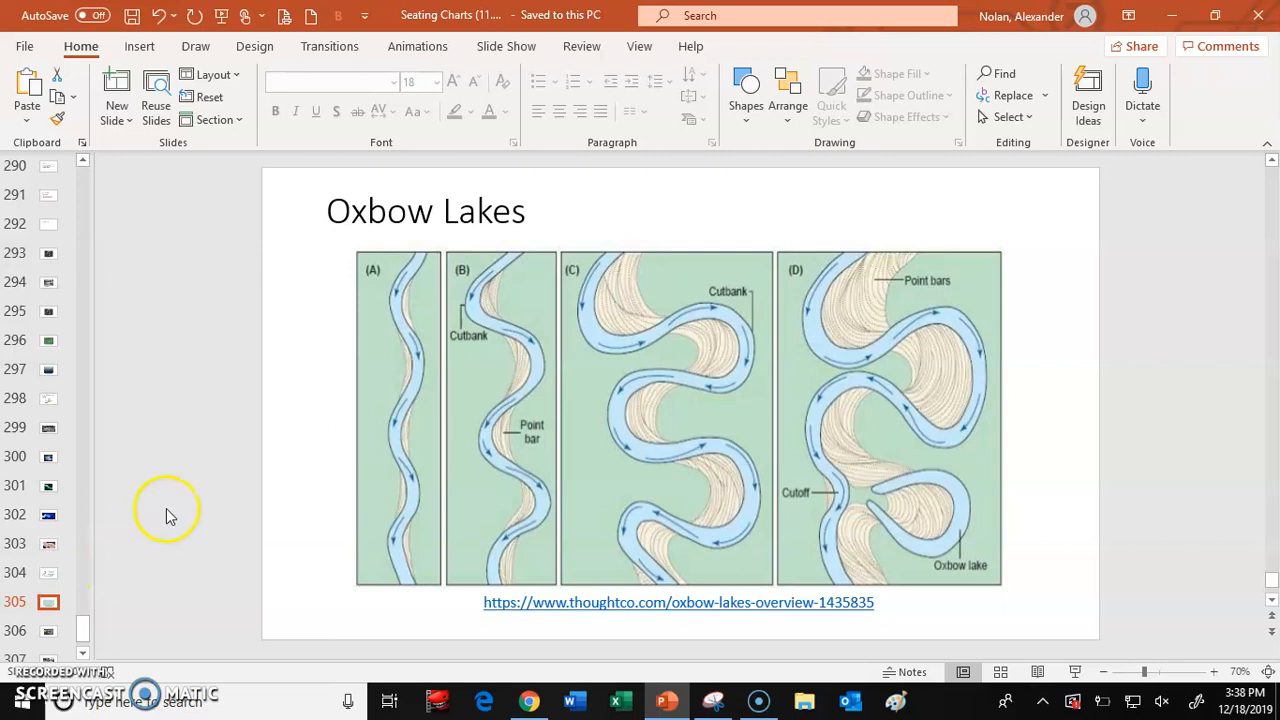
{"action": "mouse_move", "coordinate": [290, 292]}
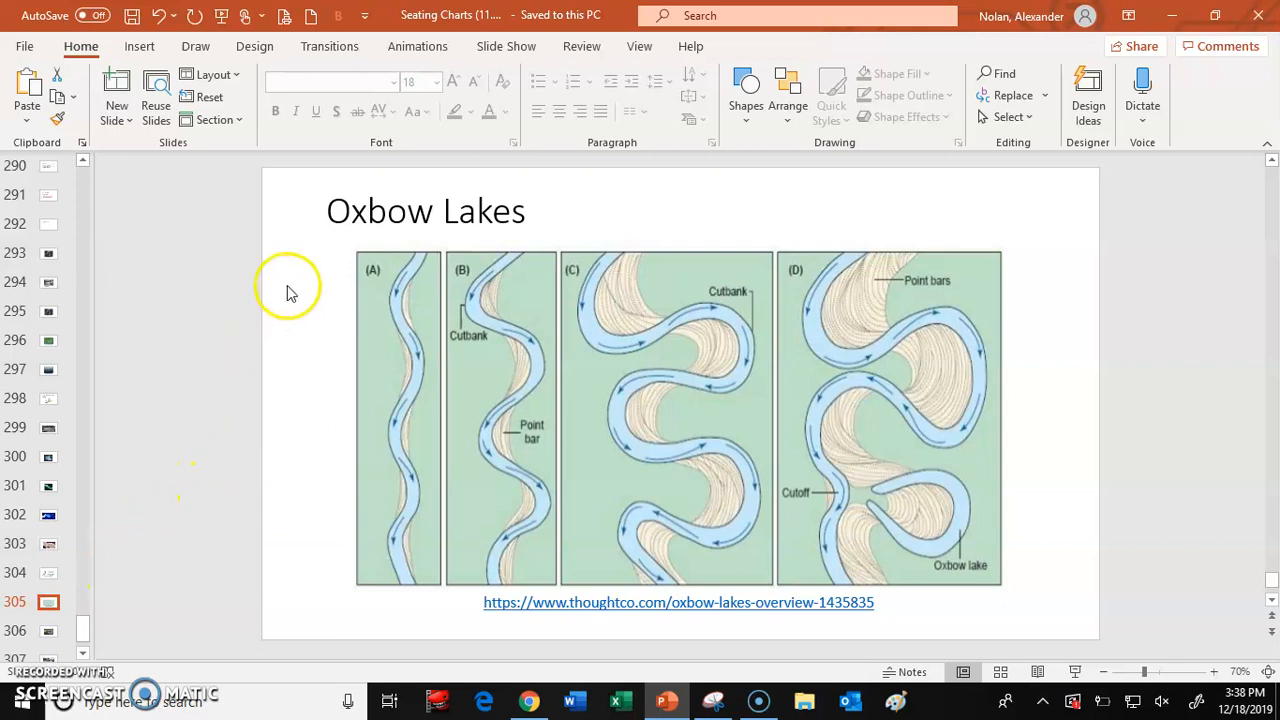
{"action": "mouse_move", "coordinate": [424, 262]}
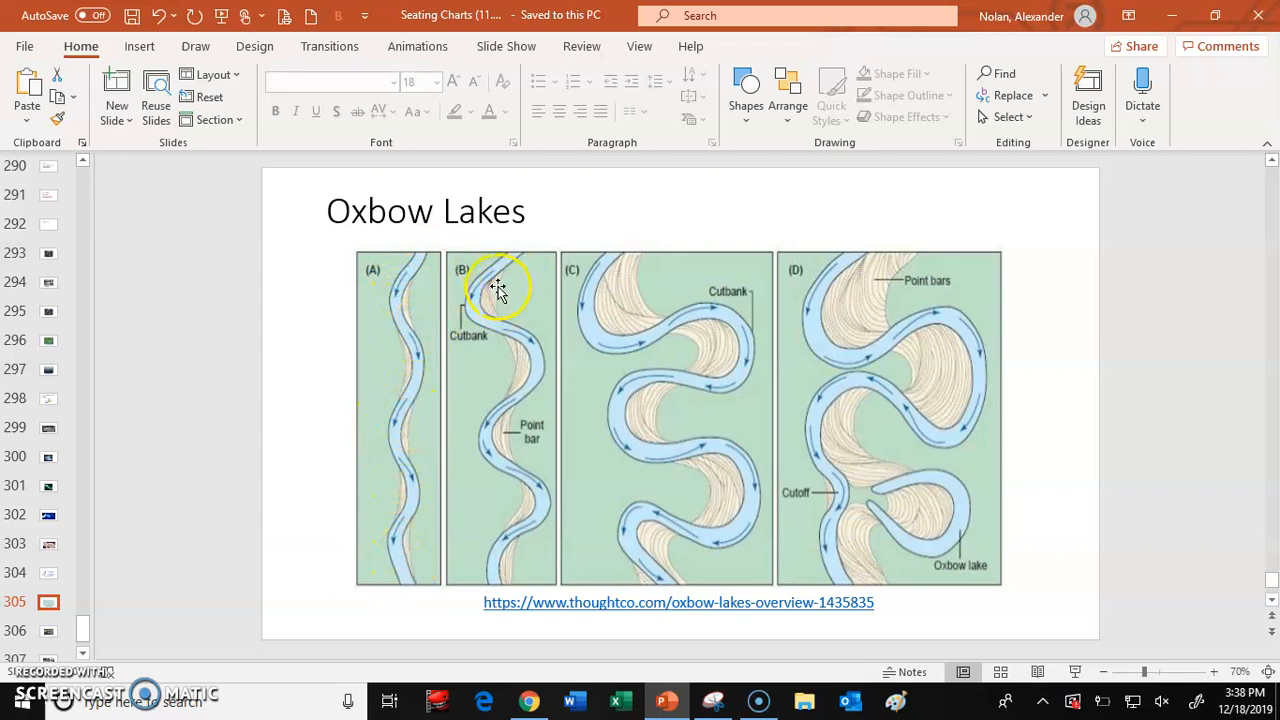
{"action": "mouse_move", "coordinate": [470, 280]}
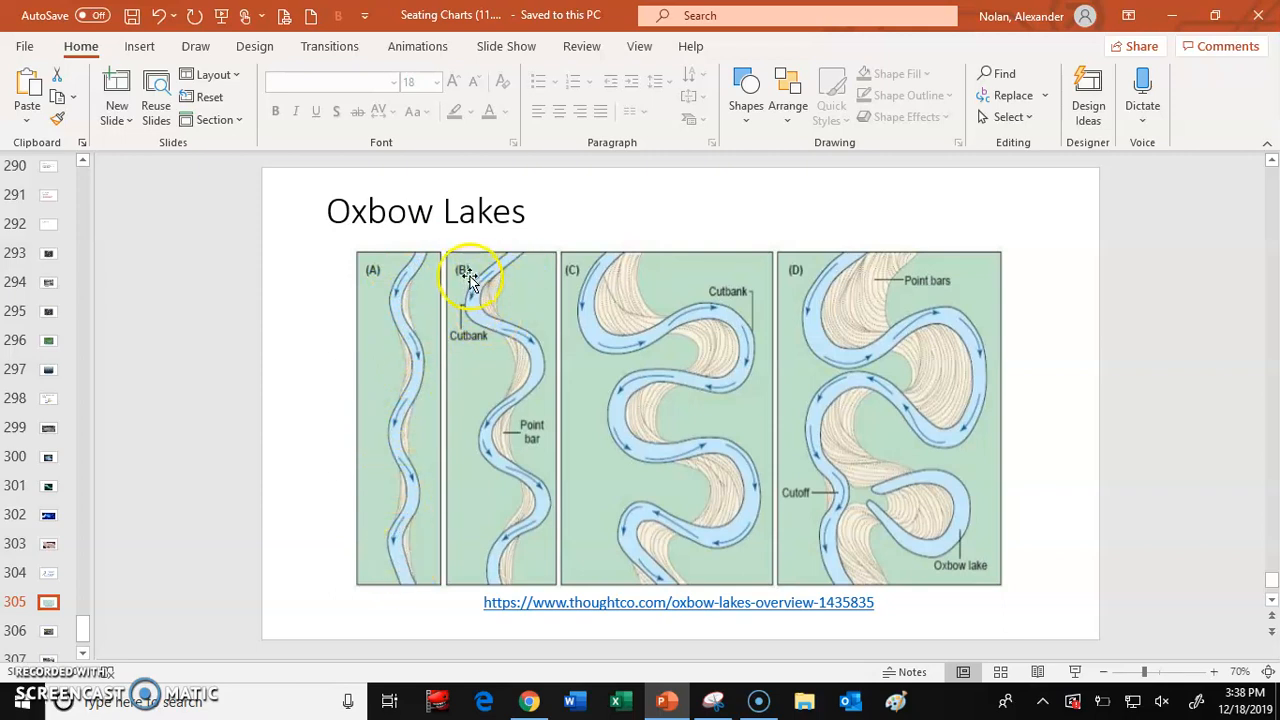
{"action": "mouse_move", "coordinate": [492, 358]}
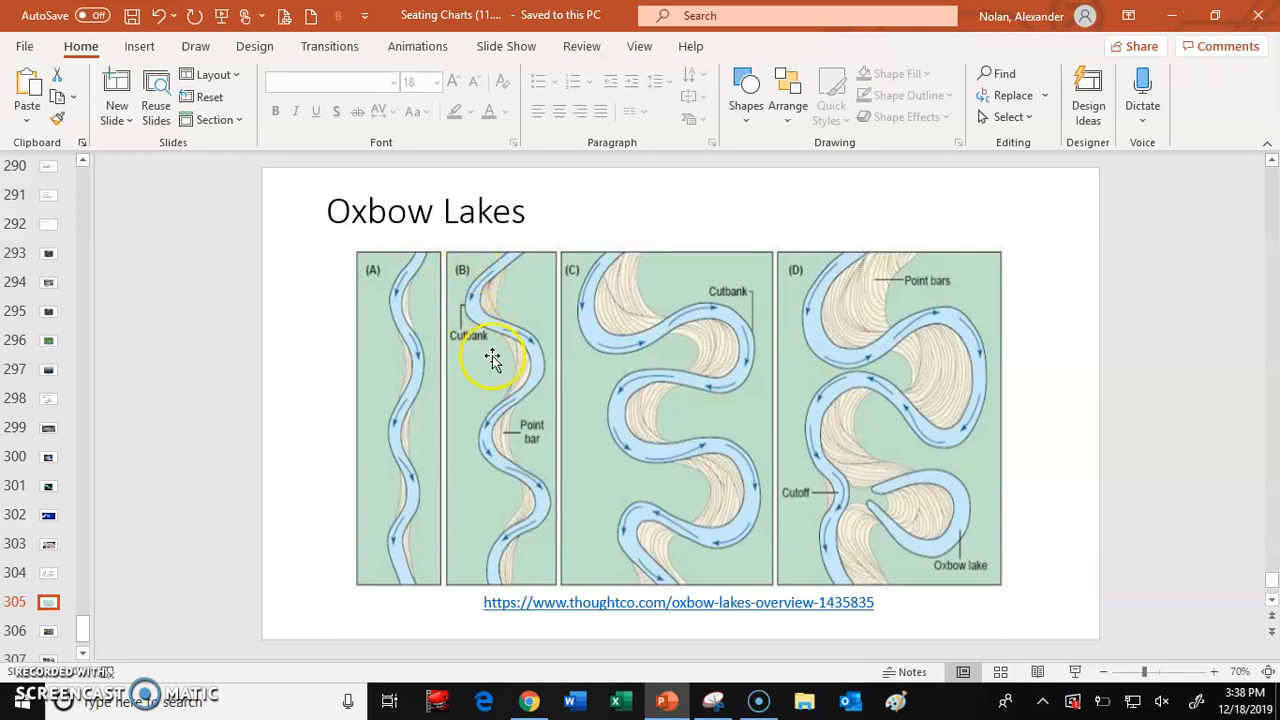
{"action": "mouse_move", "coordinate": [504, 440]}
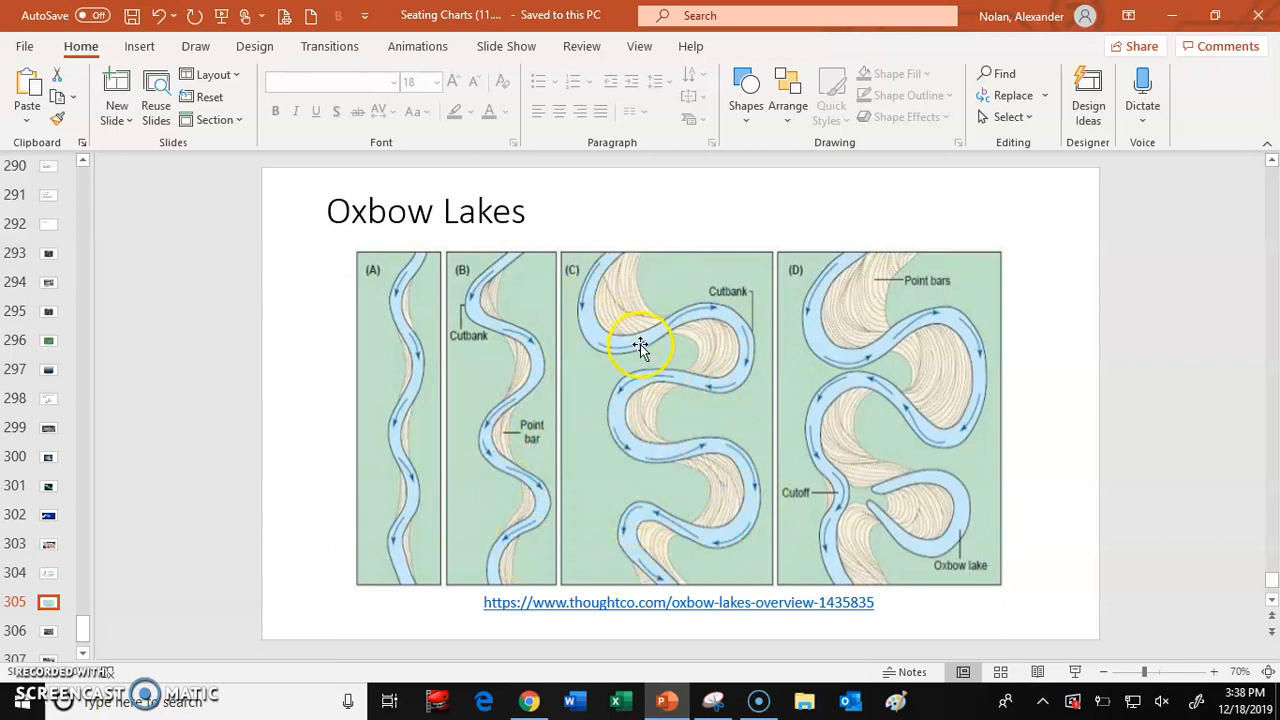
{"action": "mouse_move", "coordinate": [658, 336]}
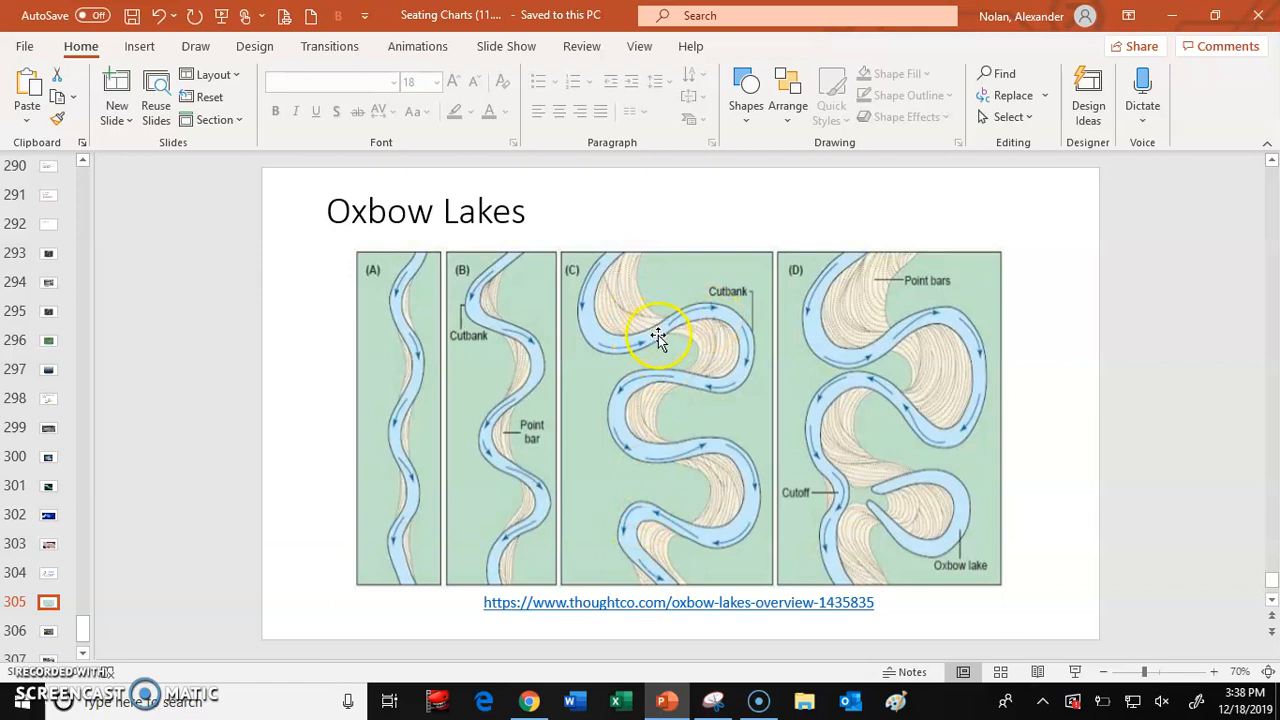
{"action": "mouse_move", "coordinate": [844, 518]}
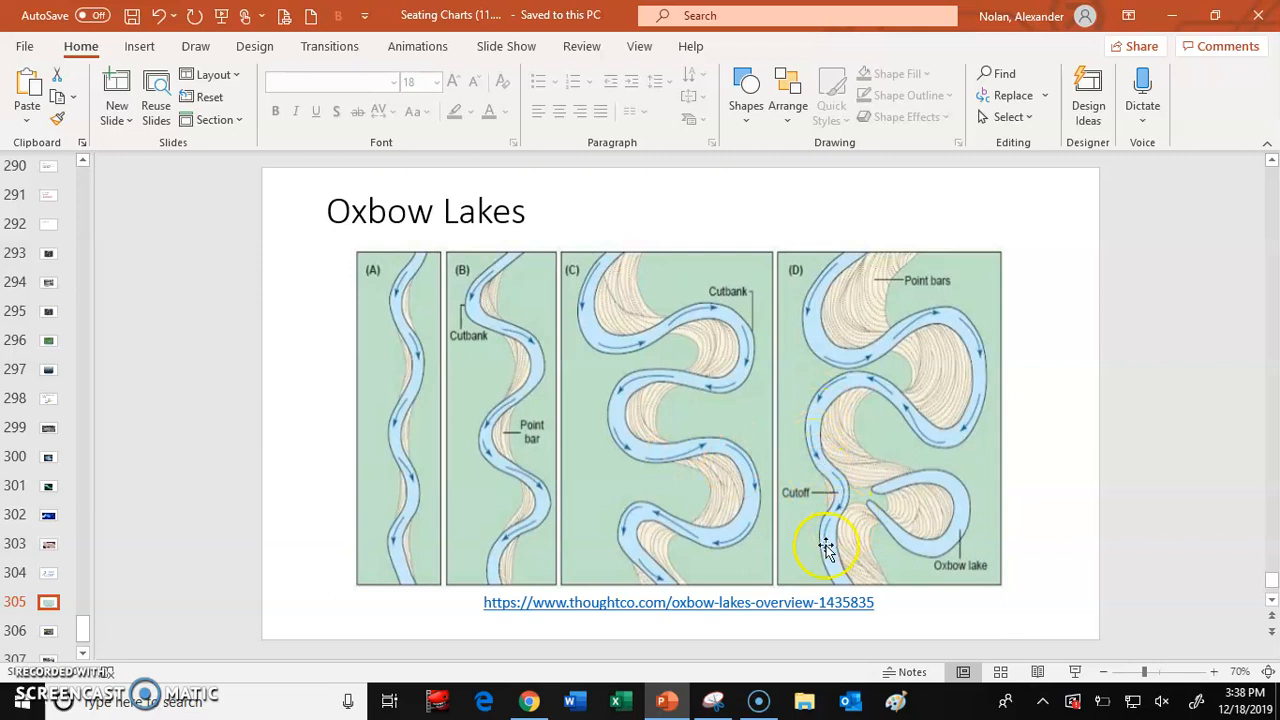
{"action": "mouse_move", "coordinate": [644, 504]}
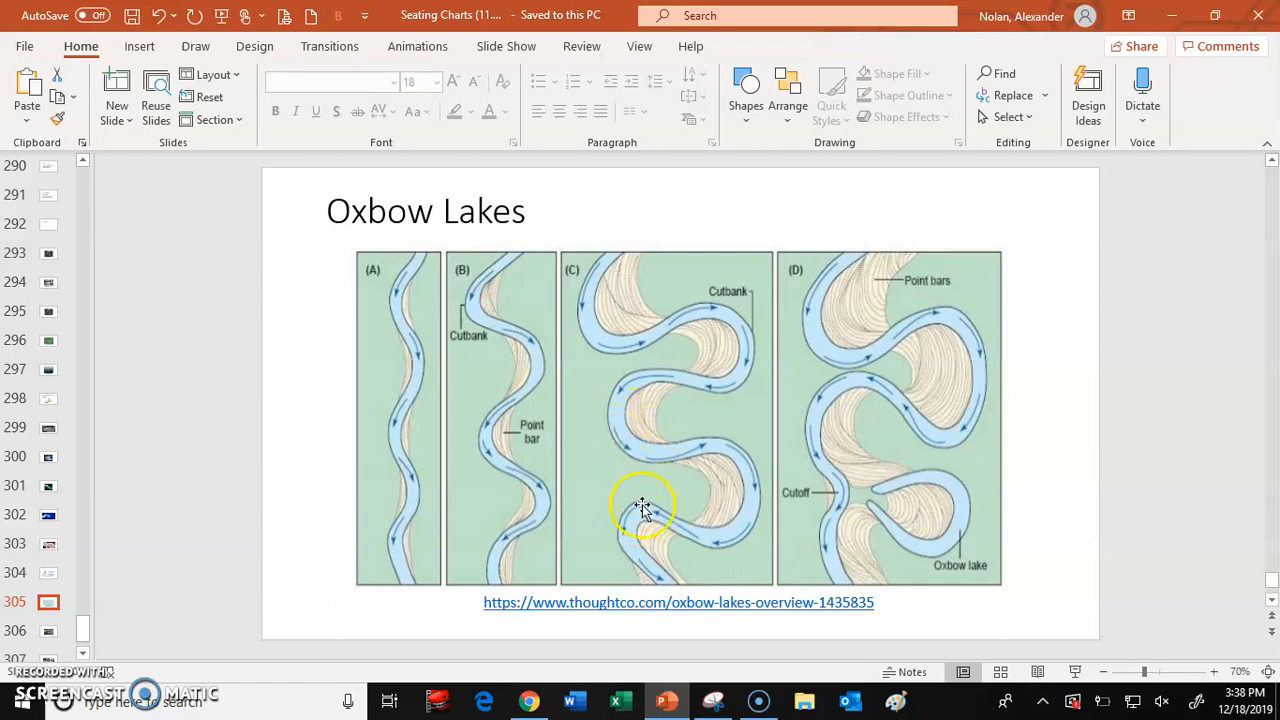
{"action": "mouse_move", "coordinate": [638, 442]}
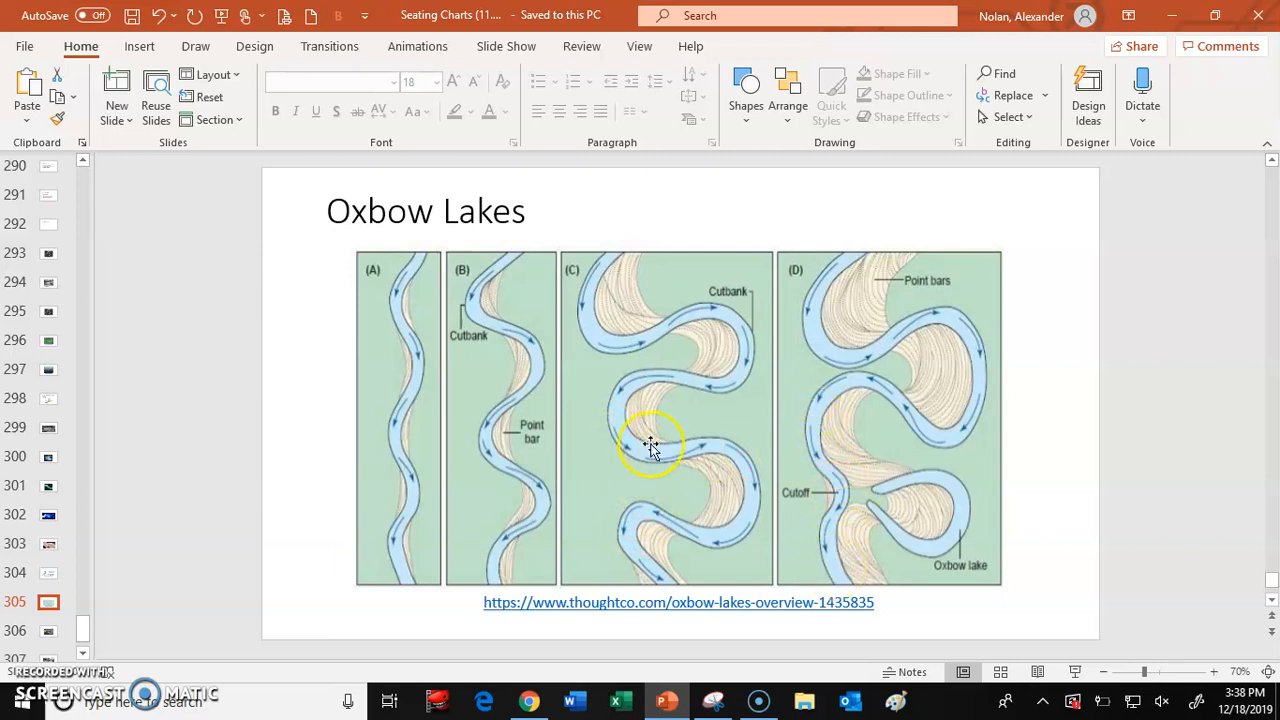
{"action": "mouse_move", "coordinate": [868, 490]}
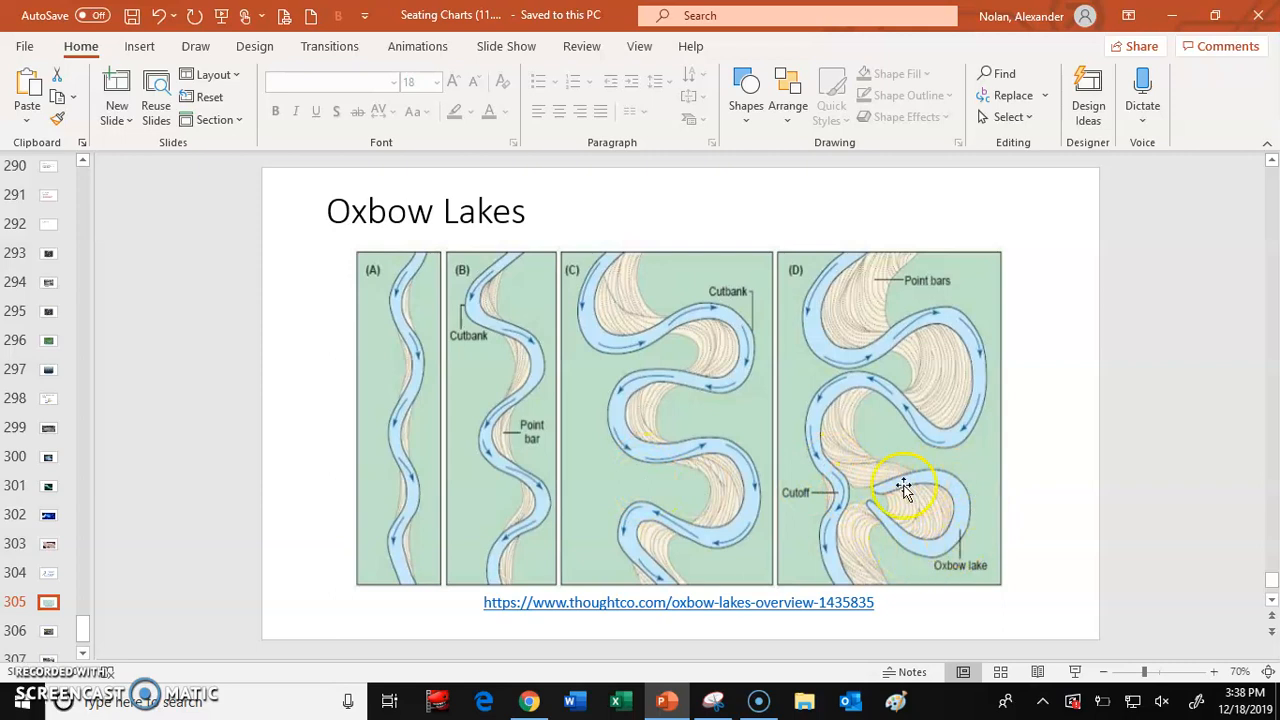
{"action": "mouse_move", "coordinate": [944, 556]}
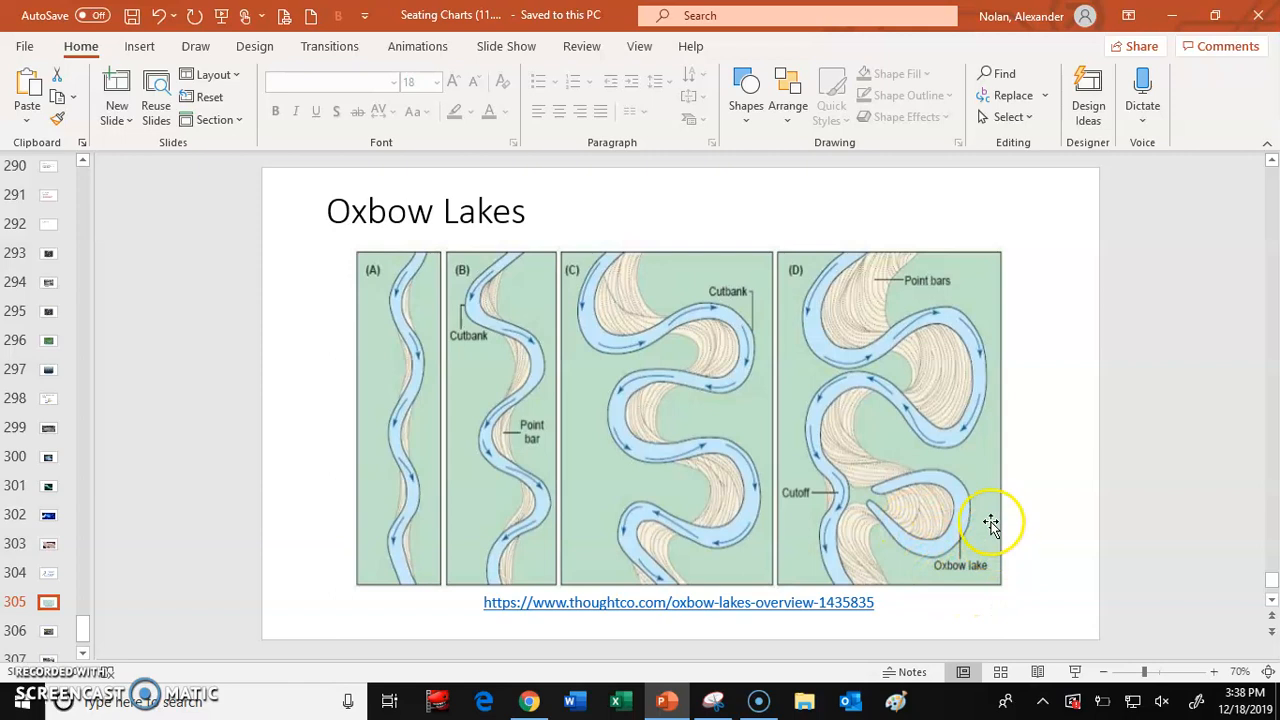
{"action": "mouse_move", "coordinate": [892, 528]}
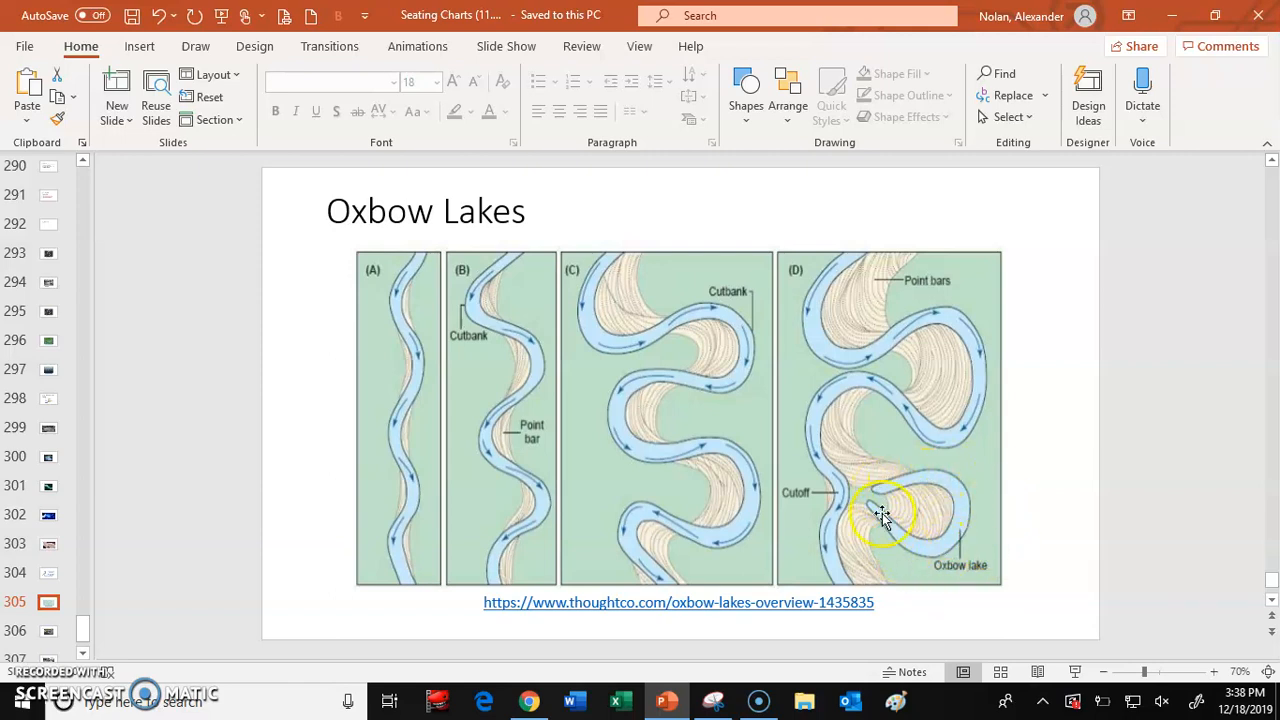
{"action": "mouse_move", "coordinate": [818, 412]}
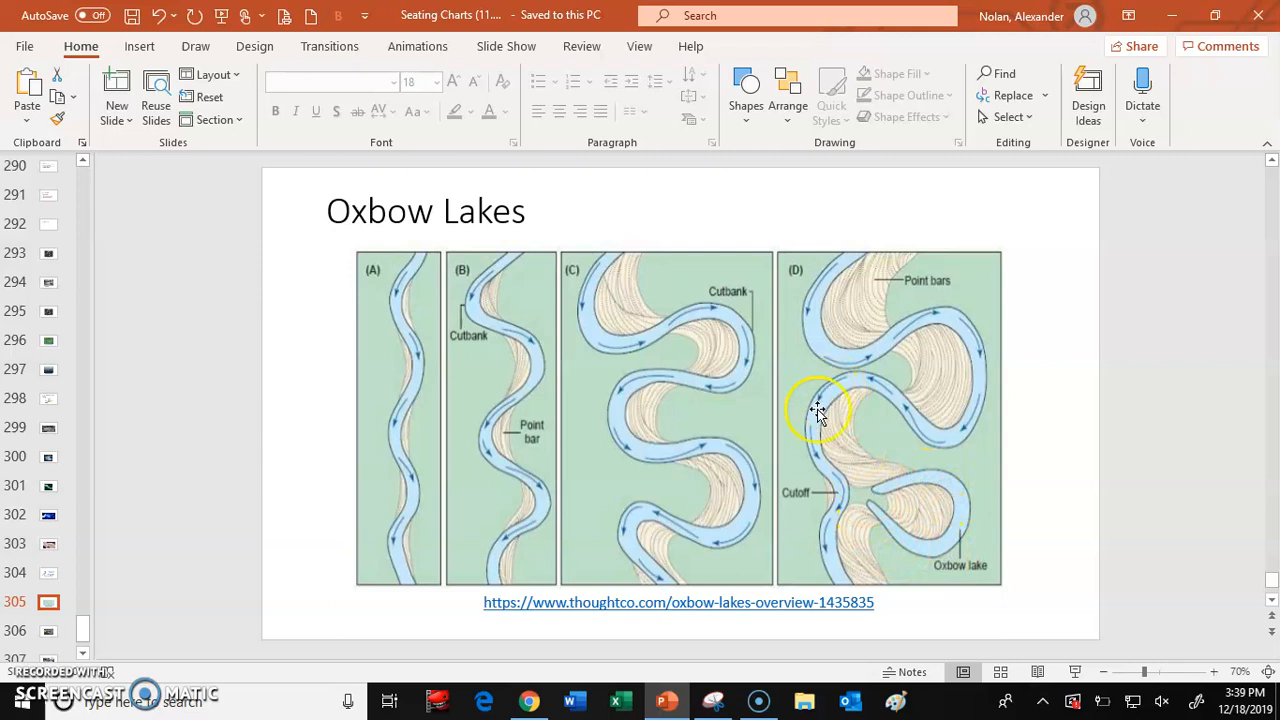
{"action": "mouse_move", "coordinate": [836, 544]}
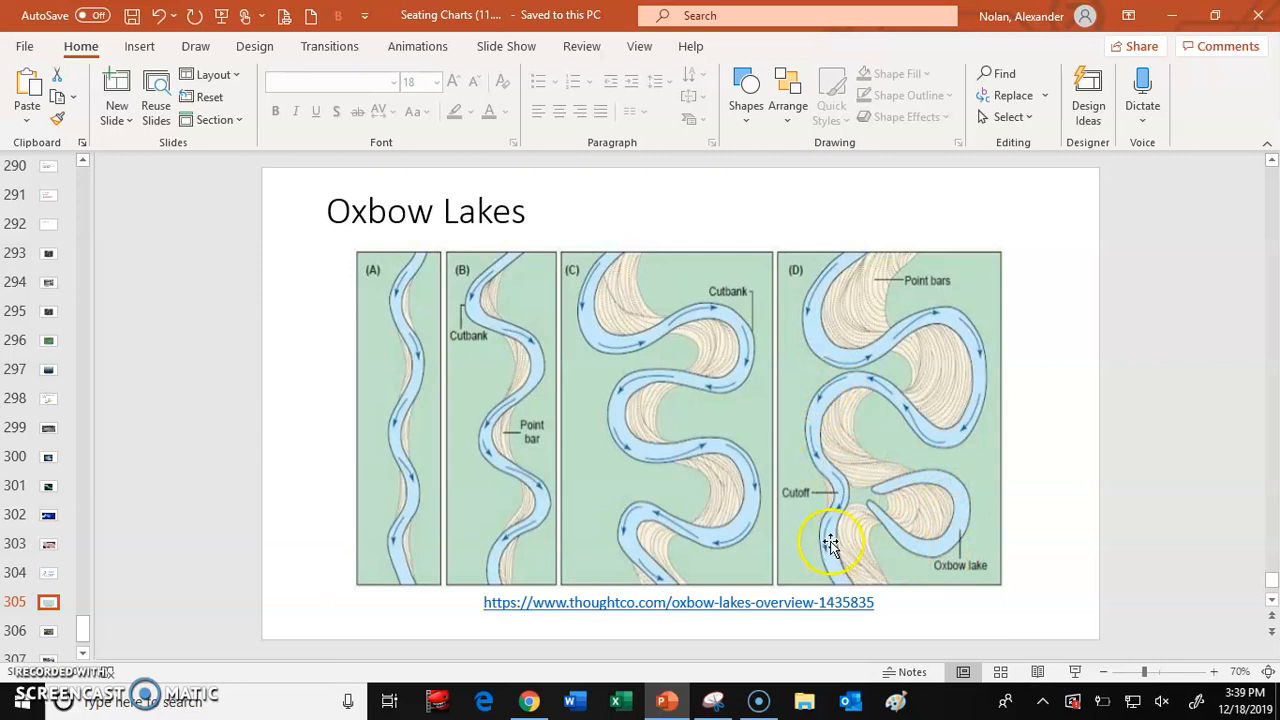
{"action": "mouse_move", "coordinate": [856, 336]}
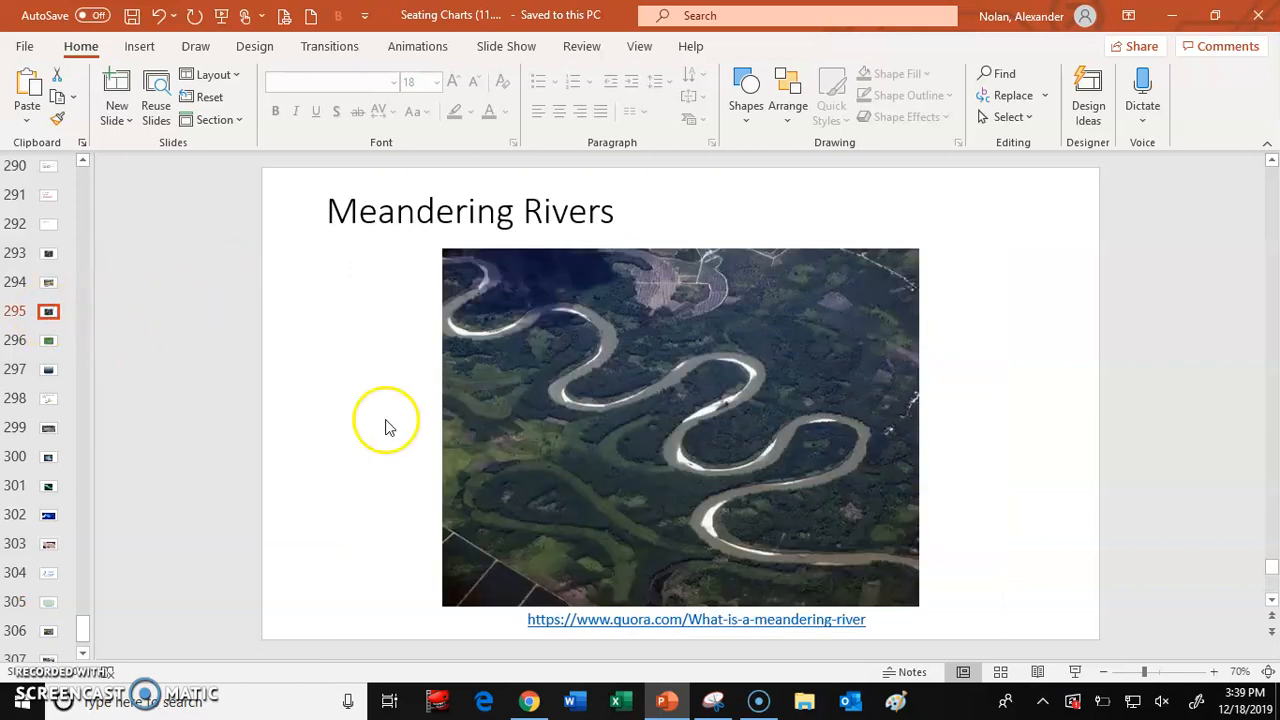
{"action": "mouse_move", "coordinate": [804, 444]}
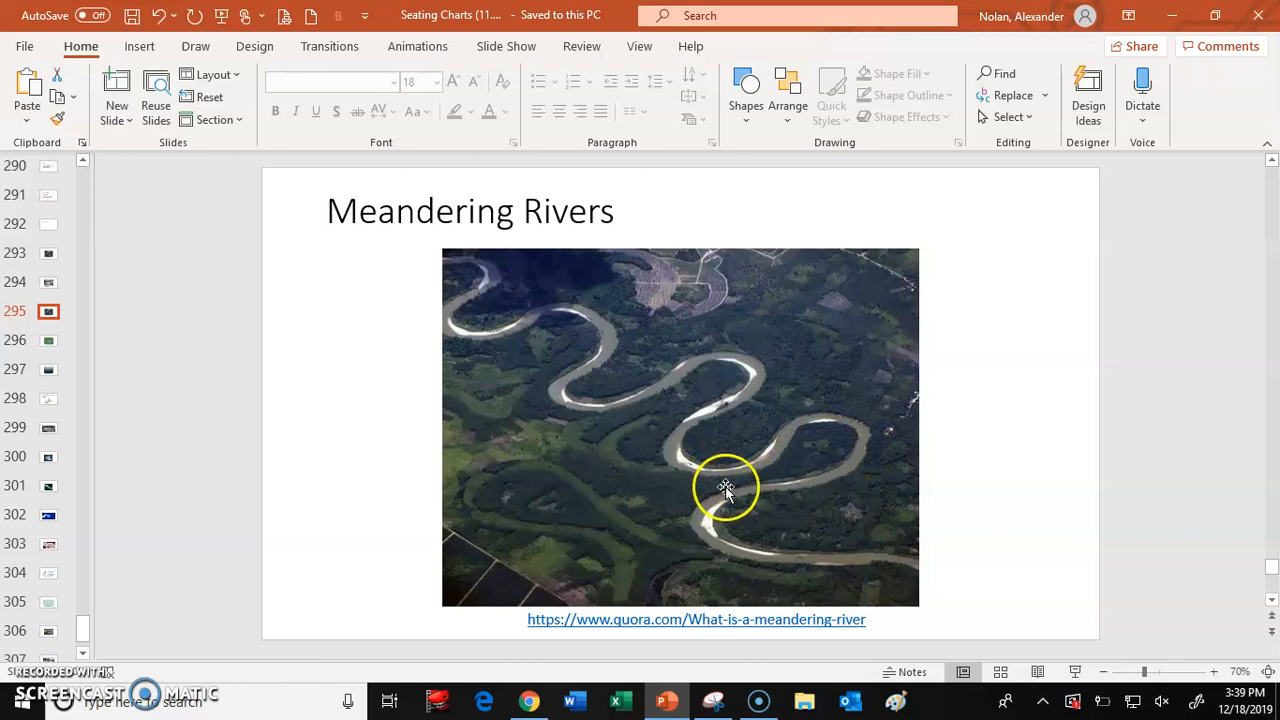
{"action": "mouse_move", "coordinate": [772, 492]}
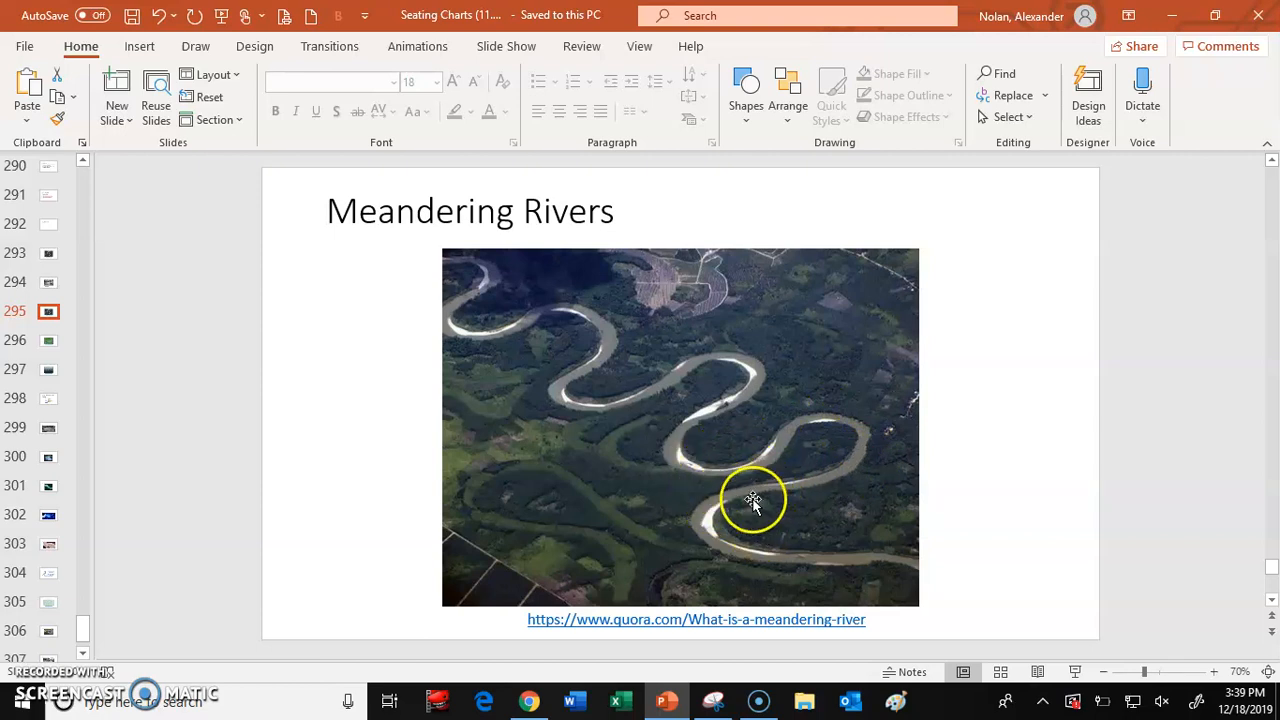
{"action": "mouse_move", "coordinate": [744, 496]}
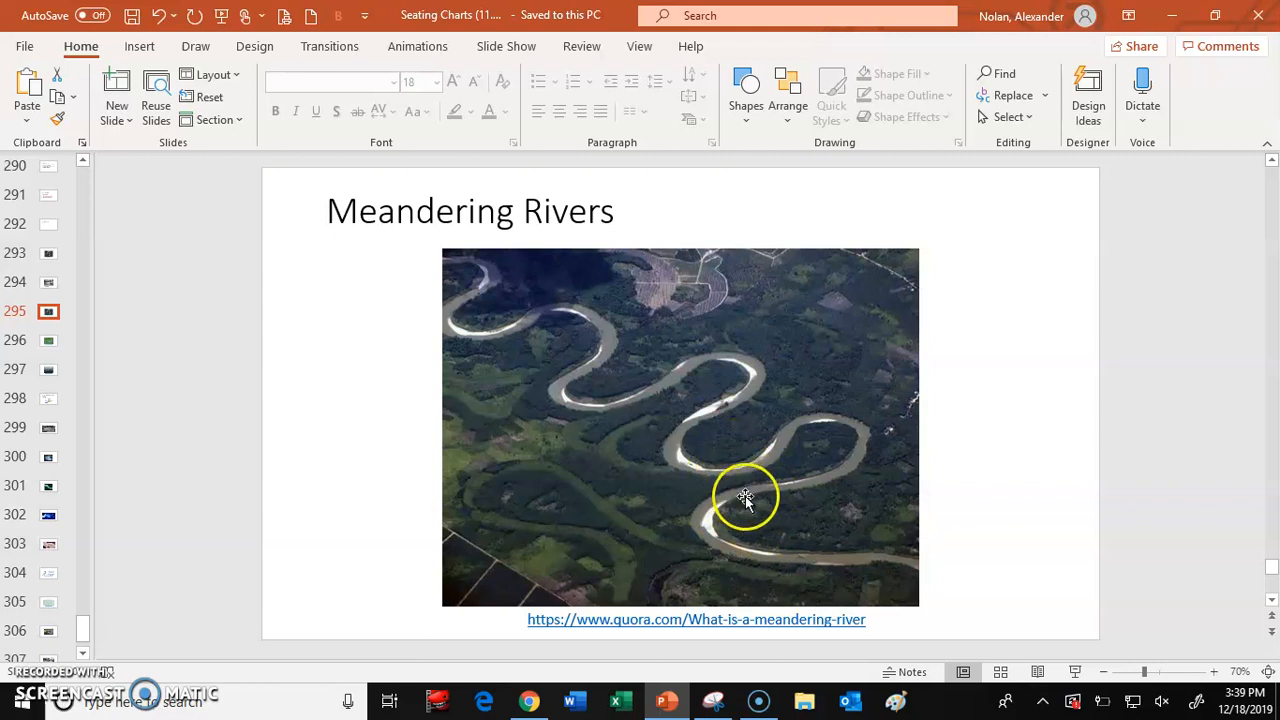
{"action": "mouse_move", "coordinate": [712, 418]}
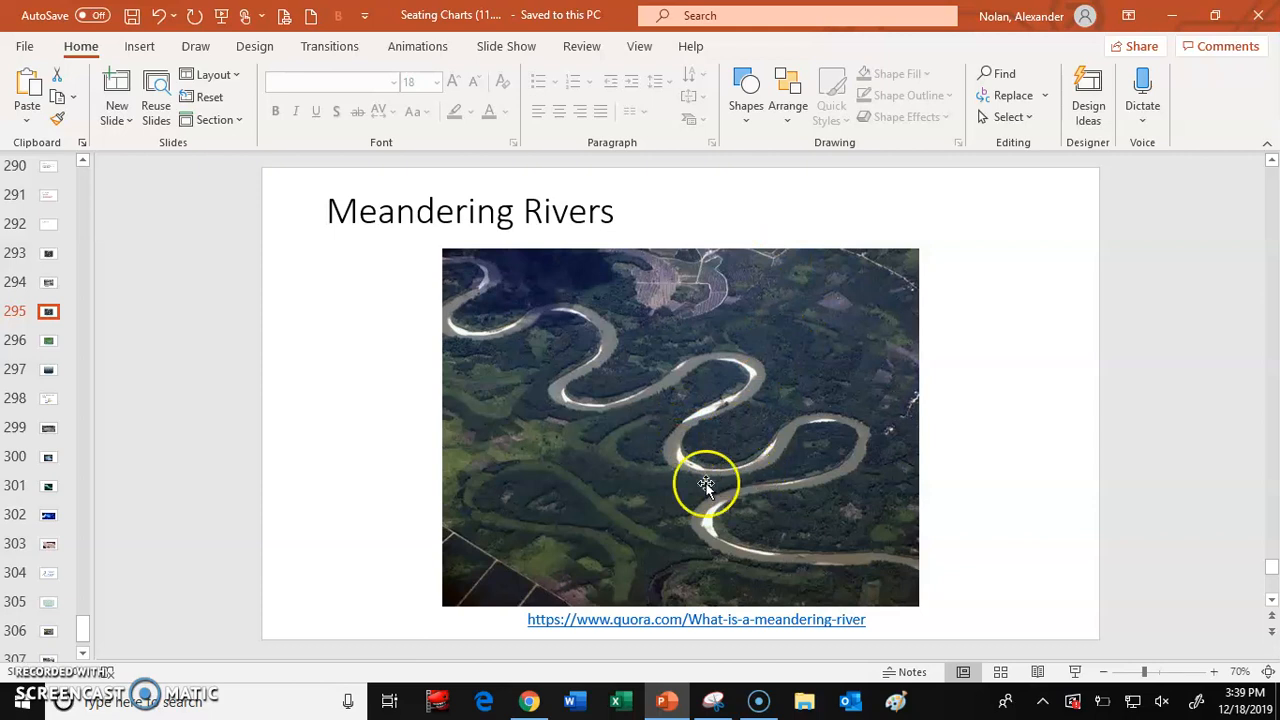
{"action": "mouse_move", "coordinate": [662, 548]}
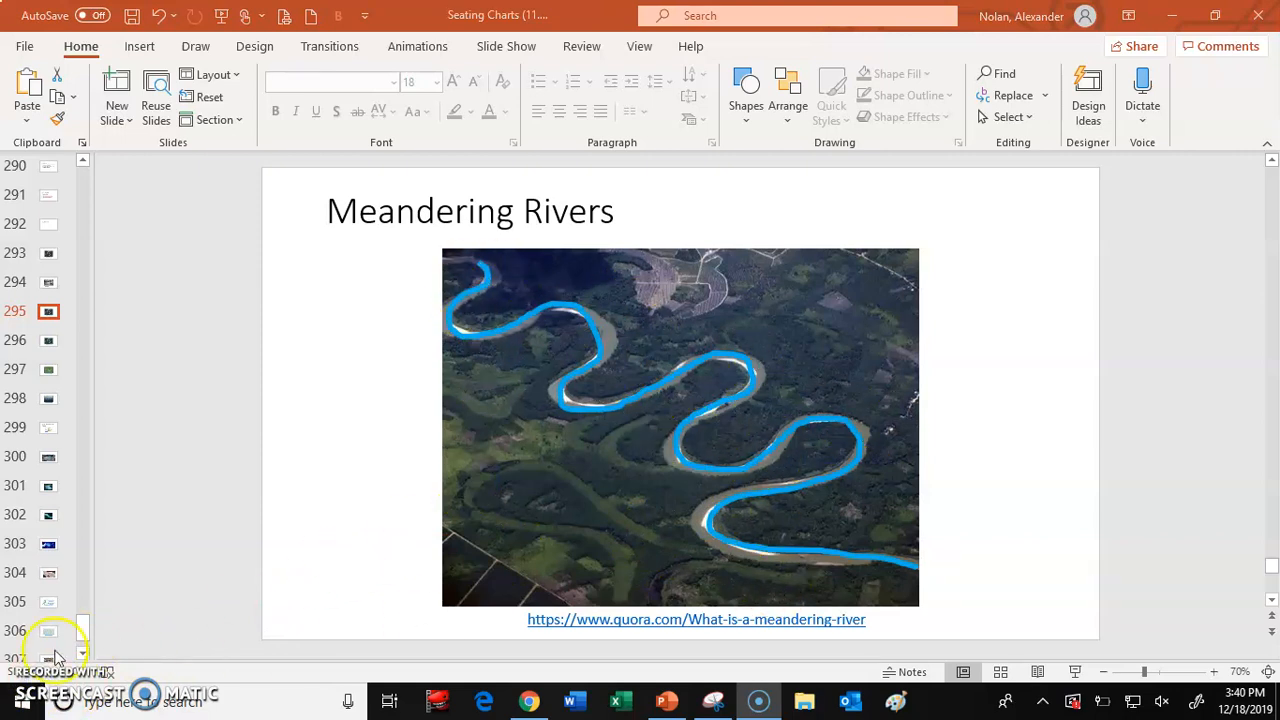
{"action": "mouse_move", "coordinate": [796, 450]}
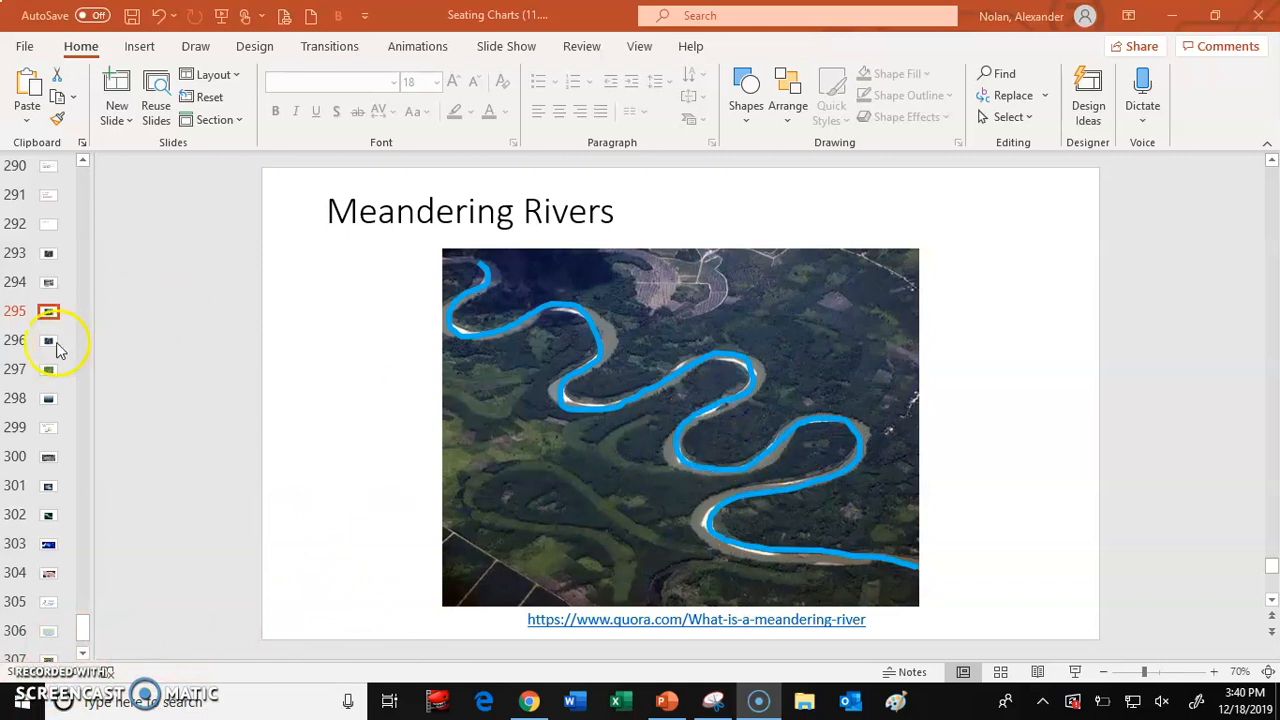
Step: Show the aerial river photo with its winding path traced in blue
{"action": "left_click", "coordinate": [48, 340]}
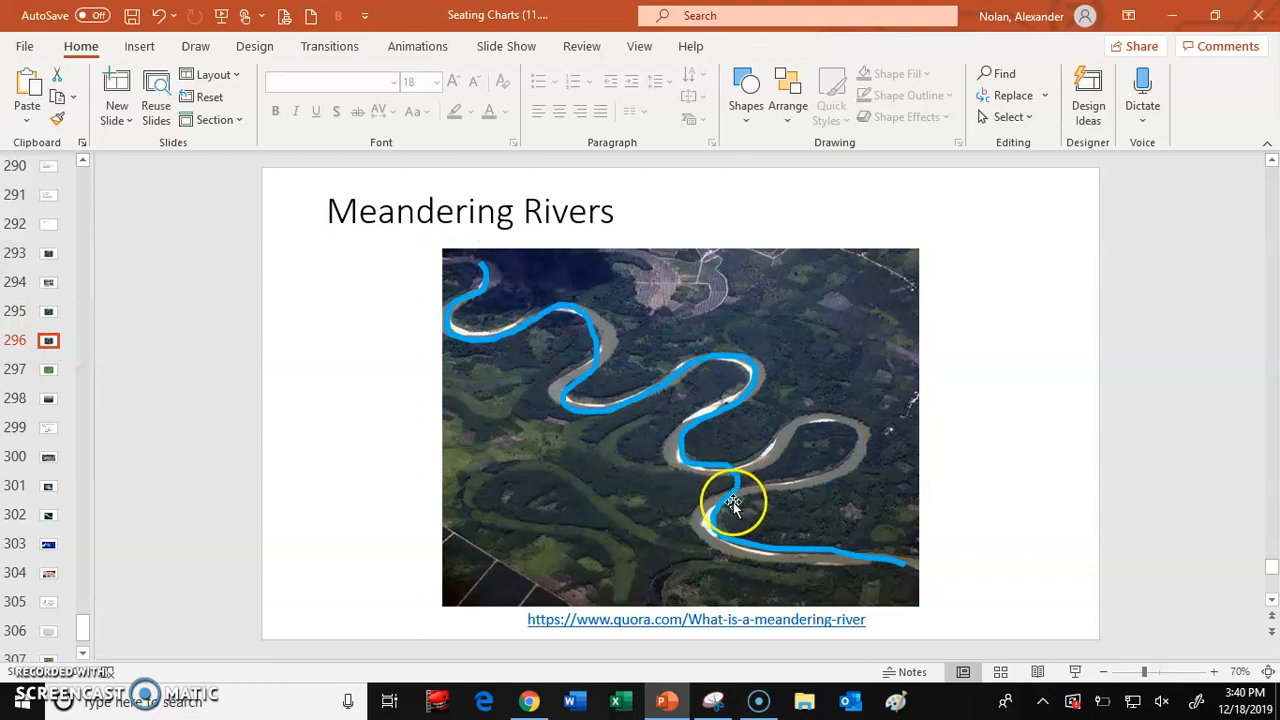
{"action": "mouse_move", "coordinate": [804, 496]}
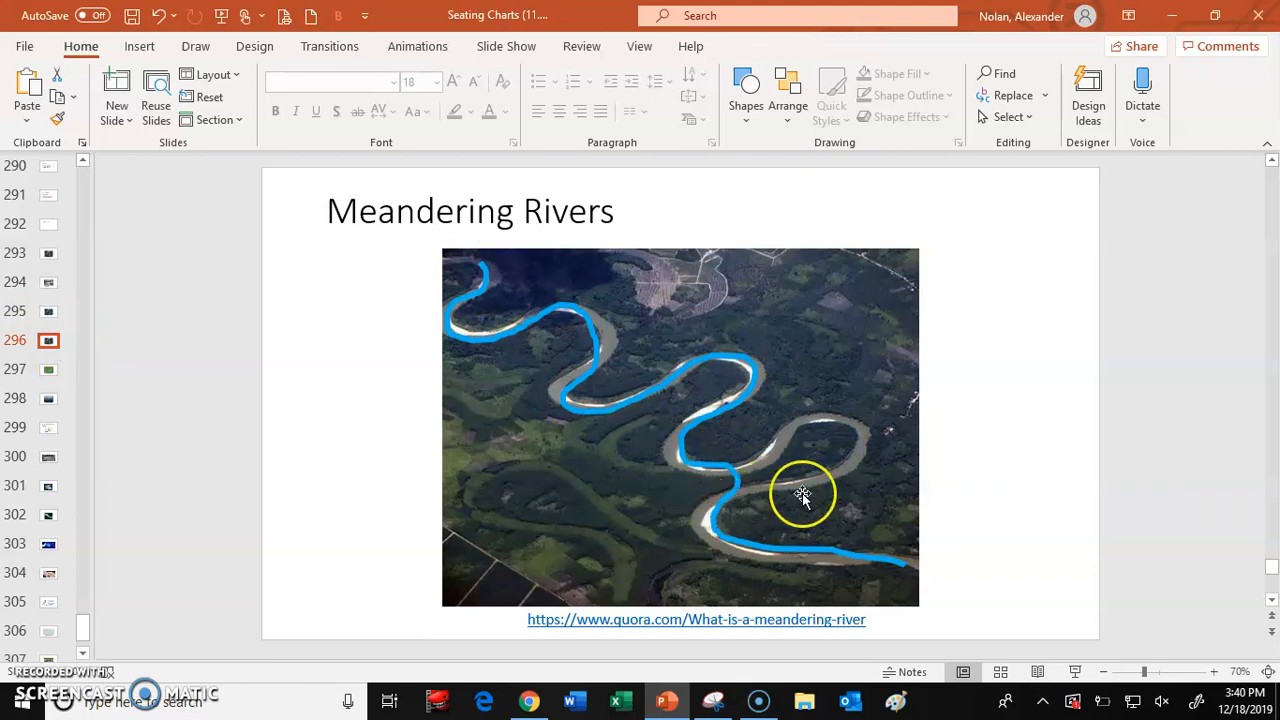
{"action": "mouse_move", "coordinate": [638, 528]}
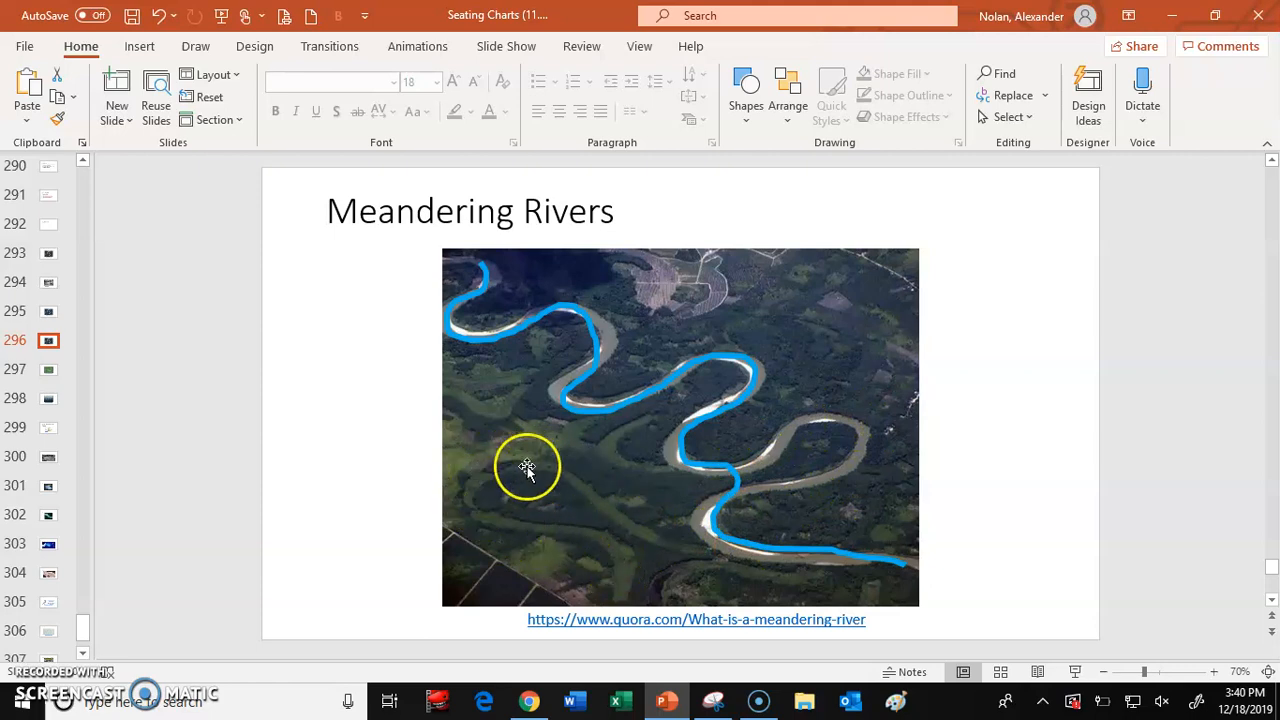
{"action": "mouse_move", "coordinate": [620, 552]}
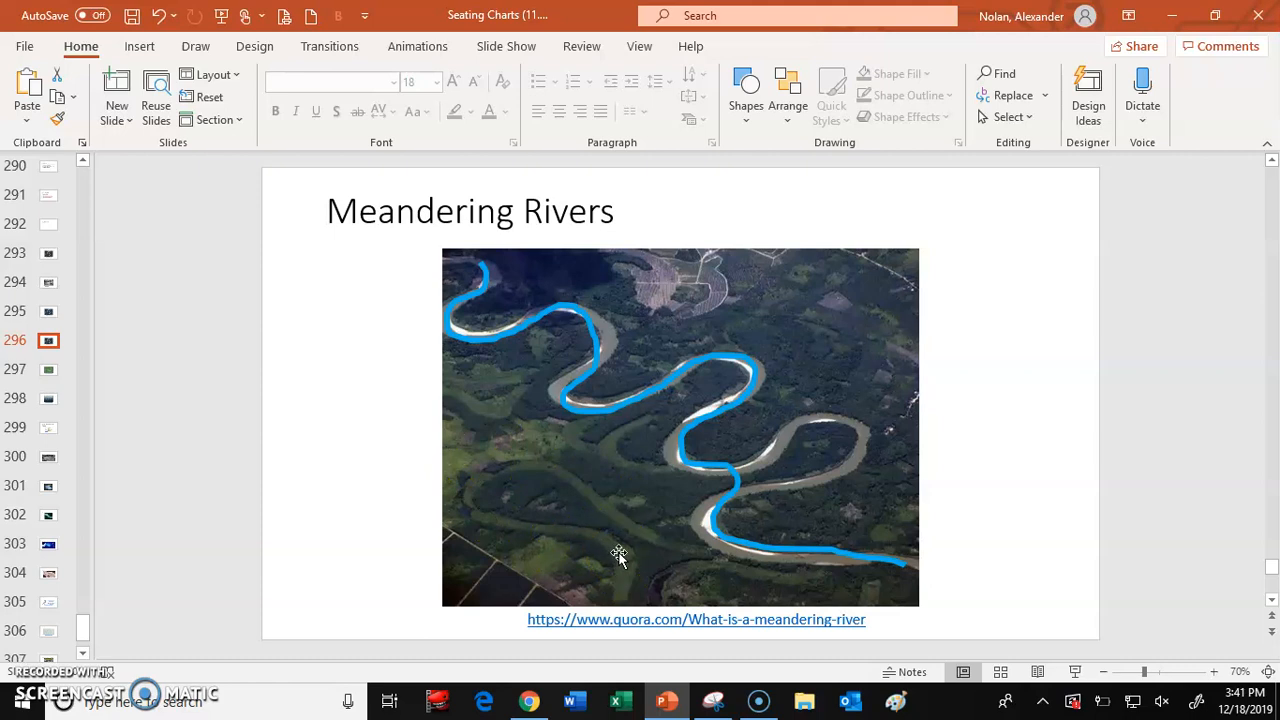
{"action": "mouse_move", "coordinate": [220, 418]}
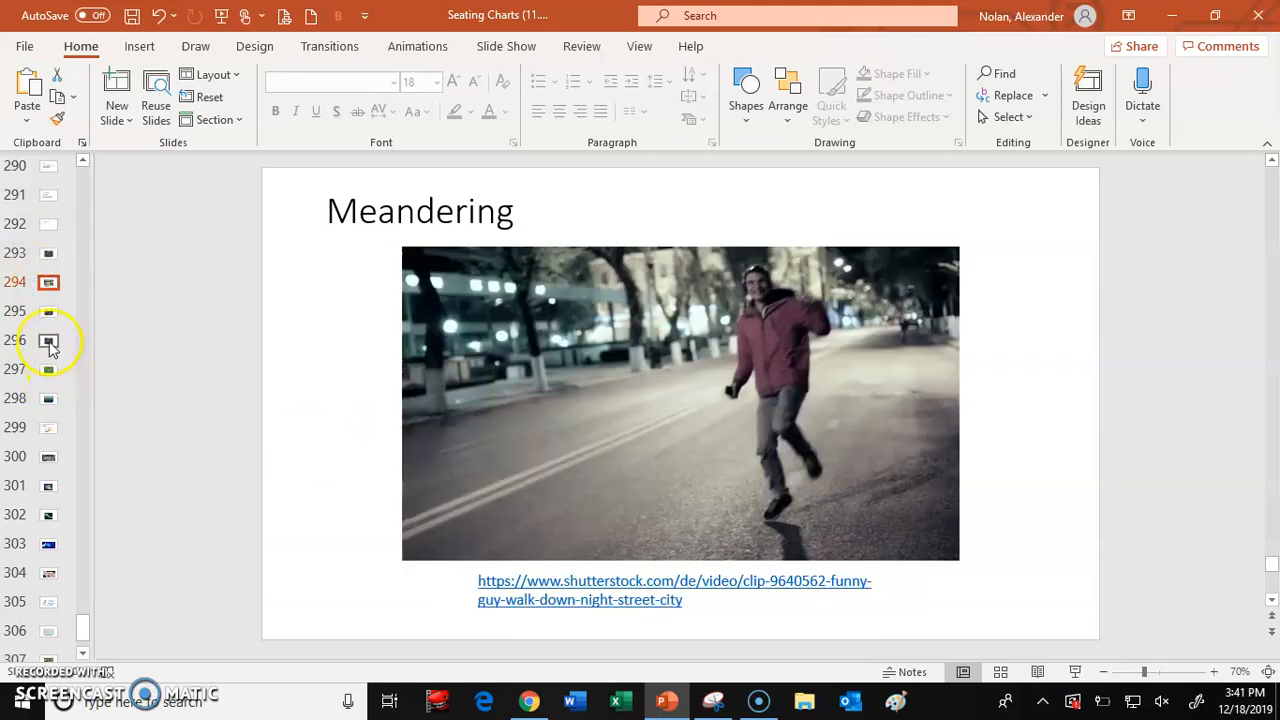
Step: Show the Oxbow Lakes slide with the aerial photo of a looping river
{"action": "left_click", "coordinate": [48, 400]}
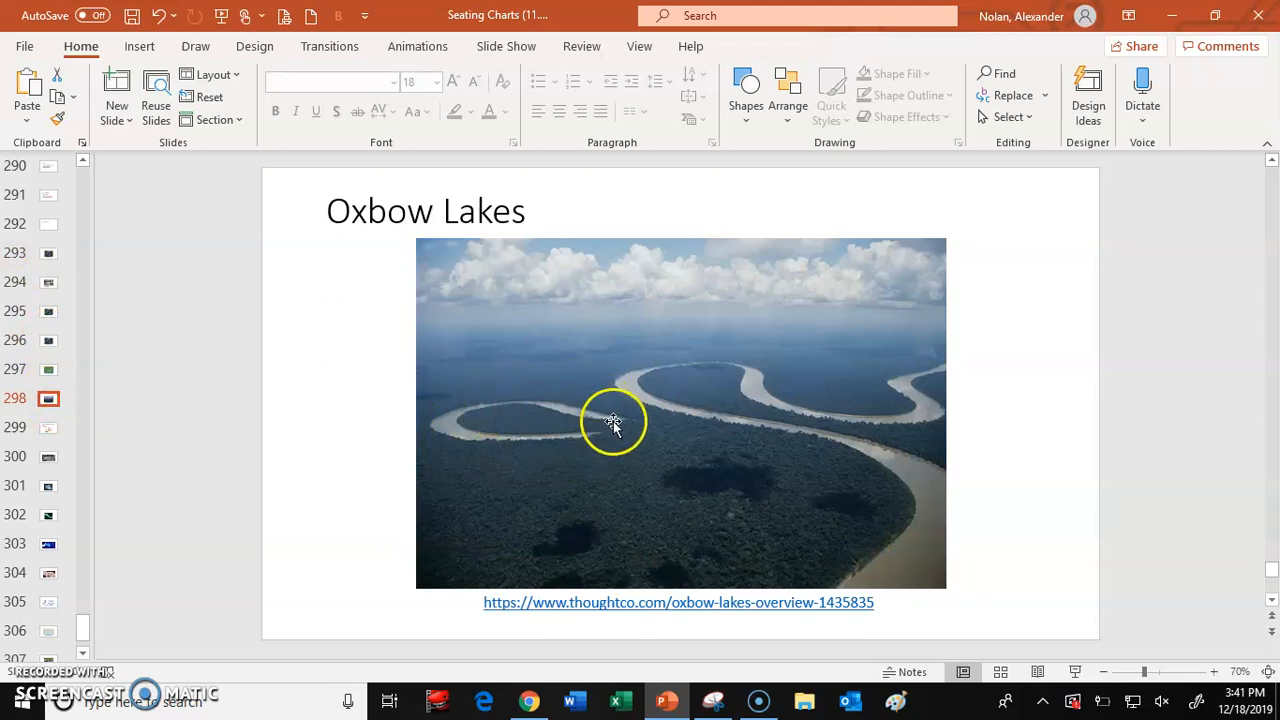
{"action": "mouse_move", "coordinate": [860, 468]}
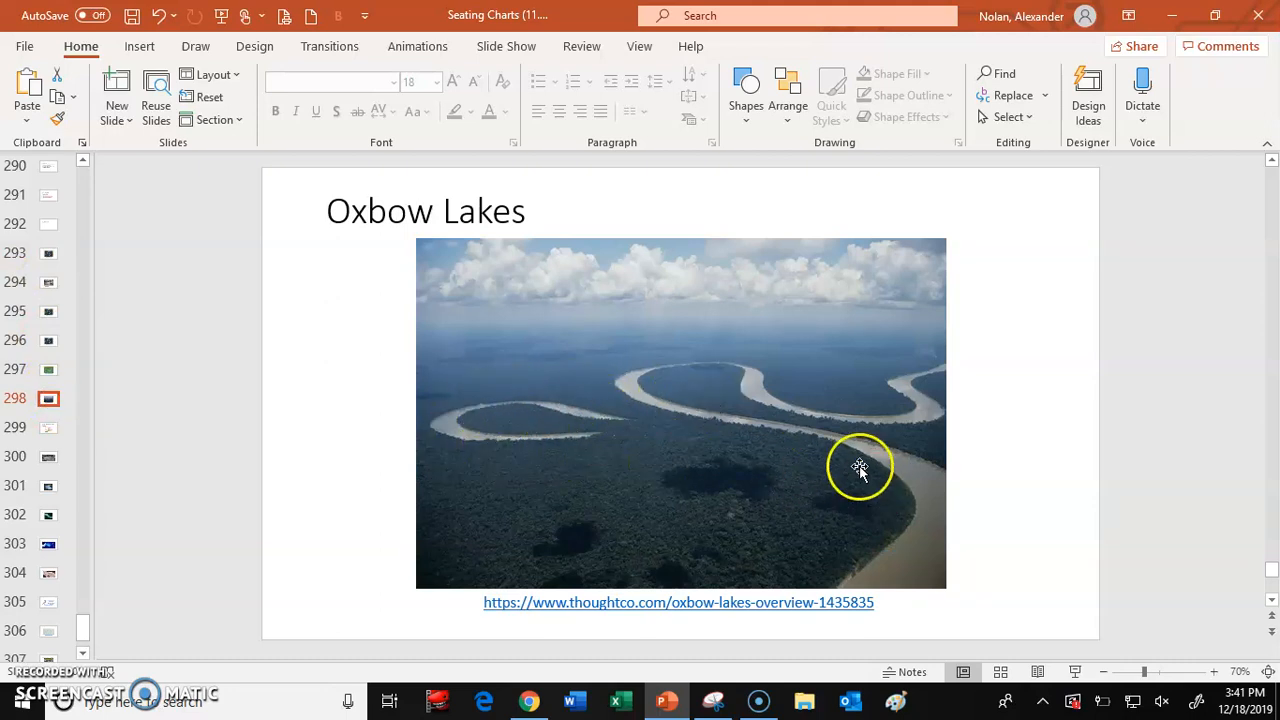
{"action": "mouse_move", "coordinate": [650, 384]}
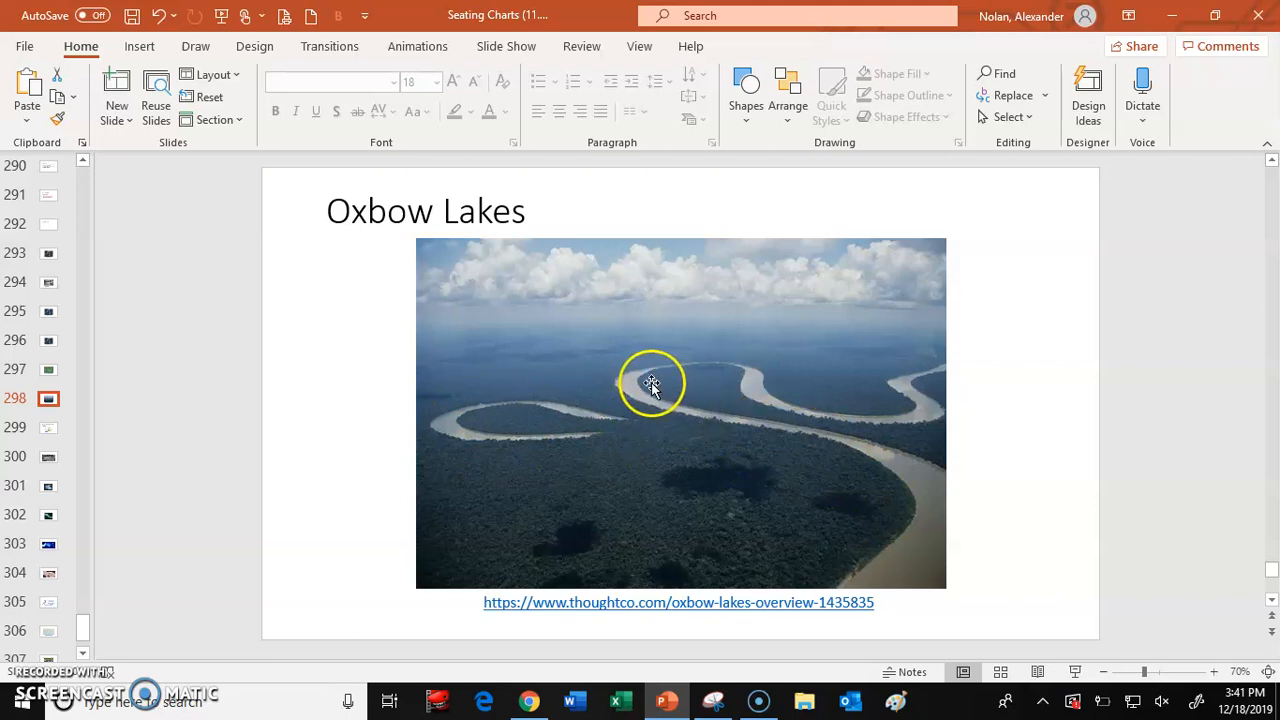
{"action": "mouse_move", "coordinate": [726, 440]}
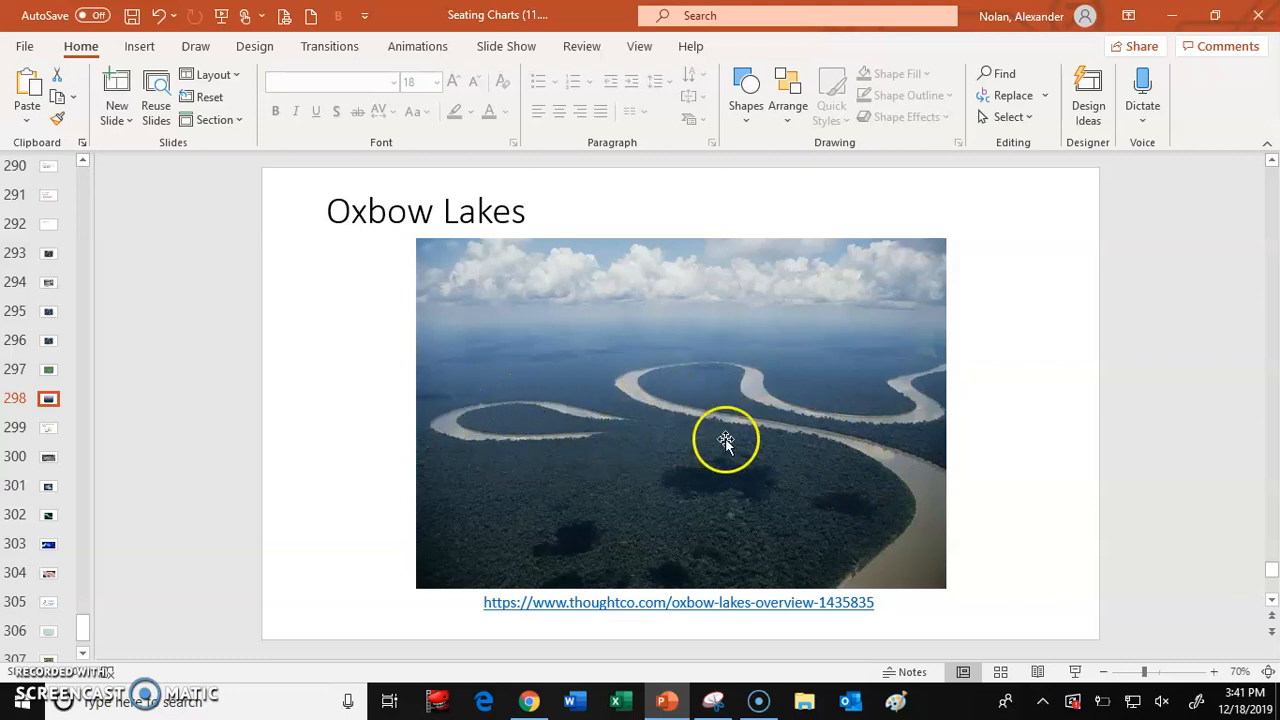
{"action": "mouse_move", "coordinate": [758, 428]}
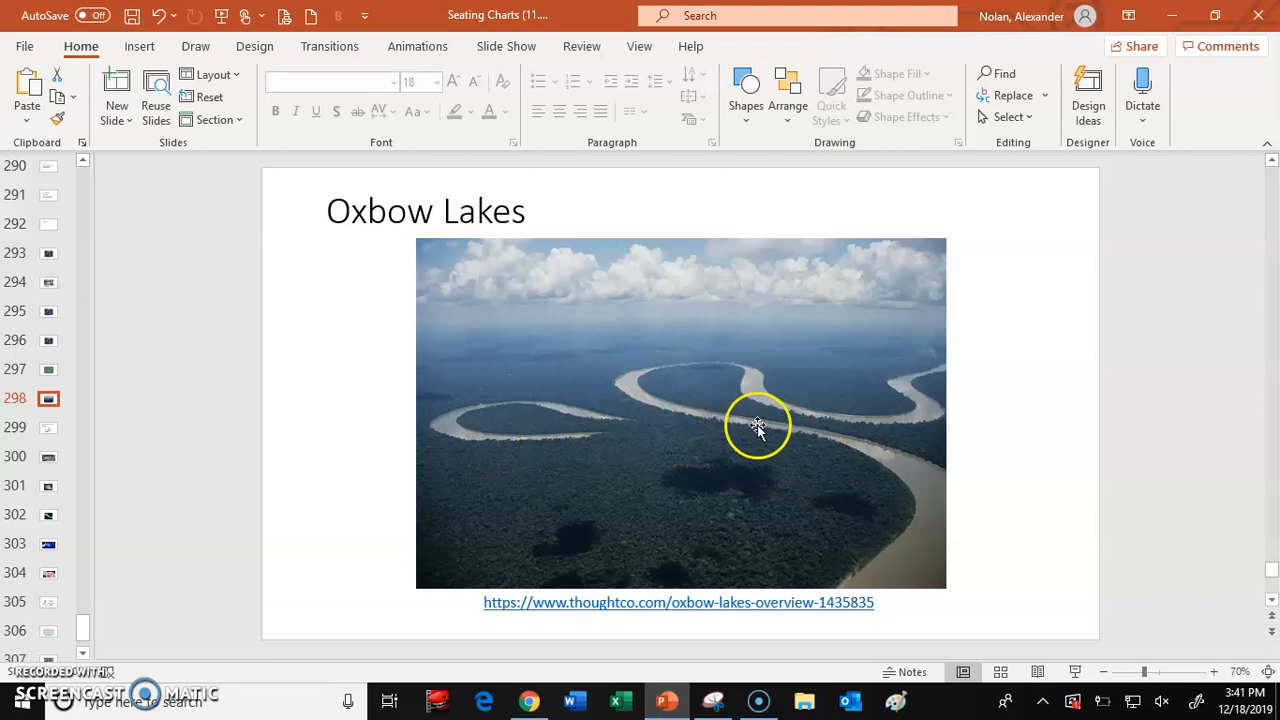
{"action": "mouse_move", "coordinate": [842, 428]}
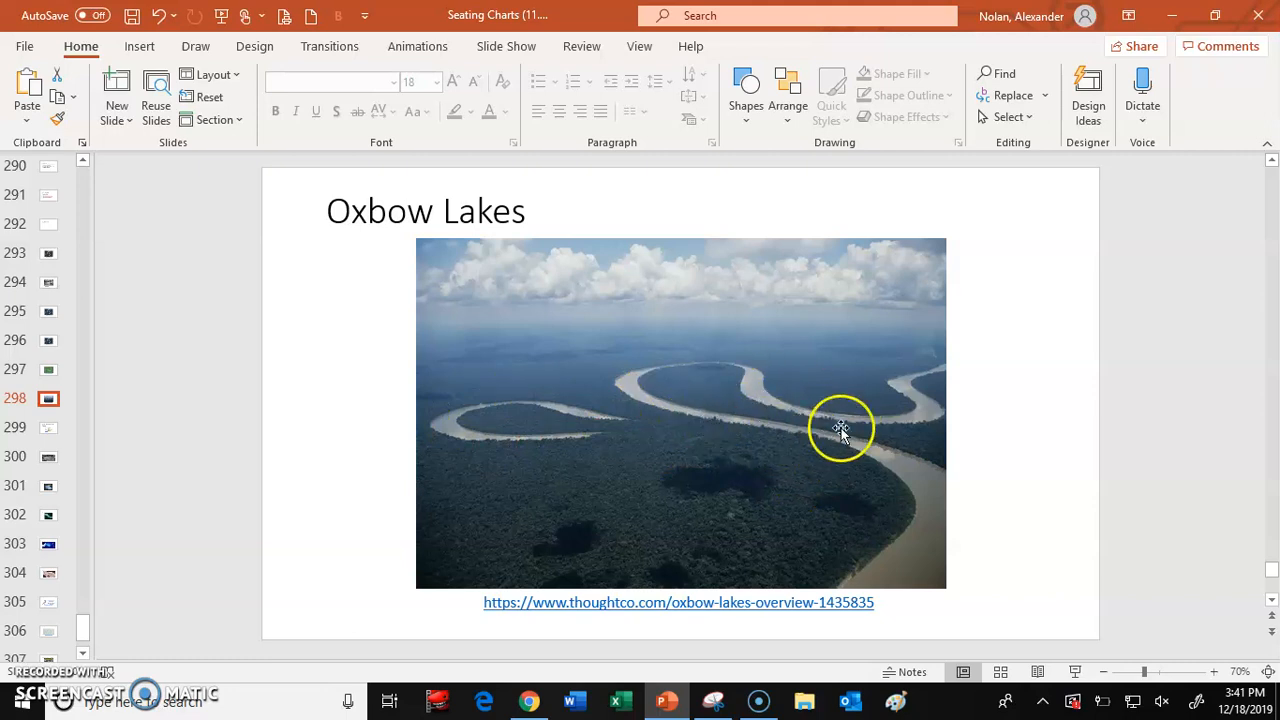
{"action": "mouse_move", "coordinate": [708, 352]}
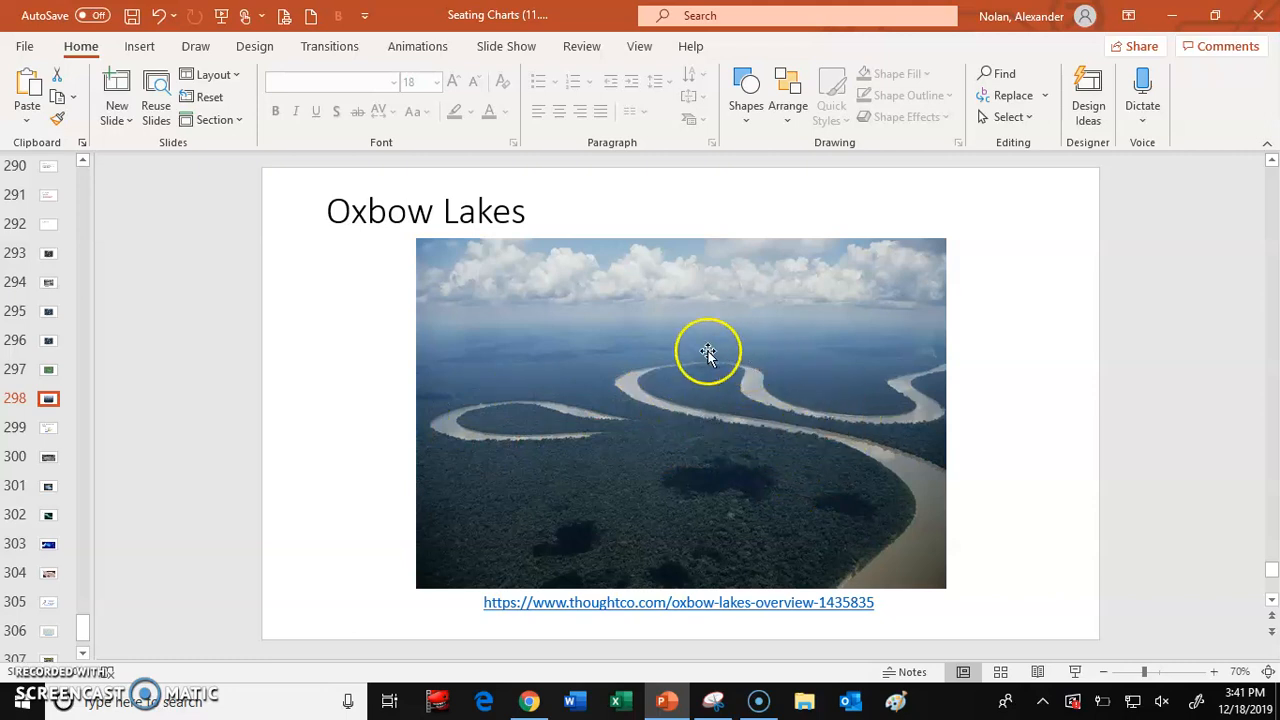
{"action": "mouse_move", "coordinate": [644, 390]}
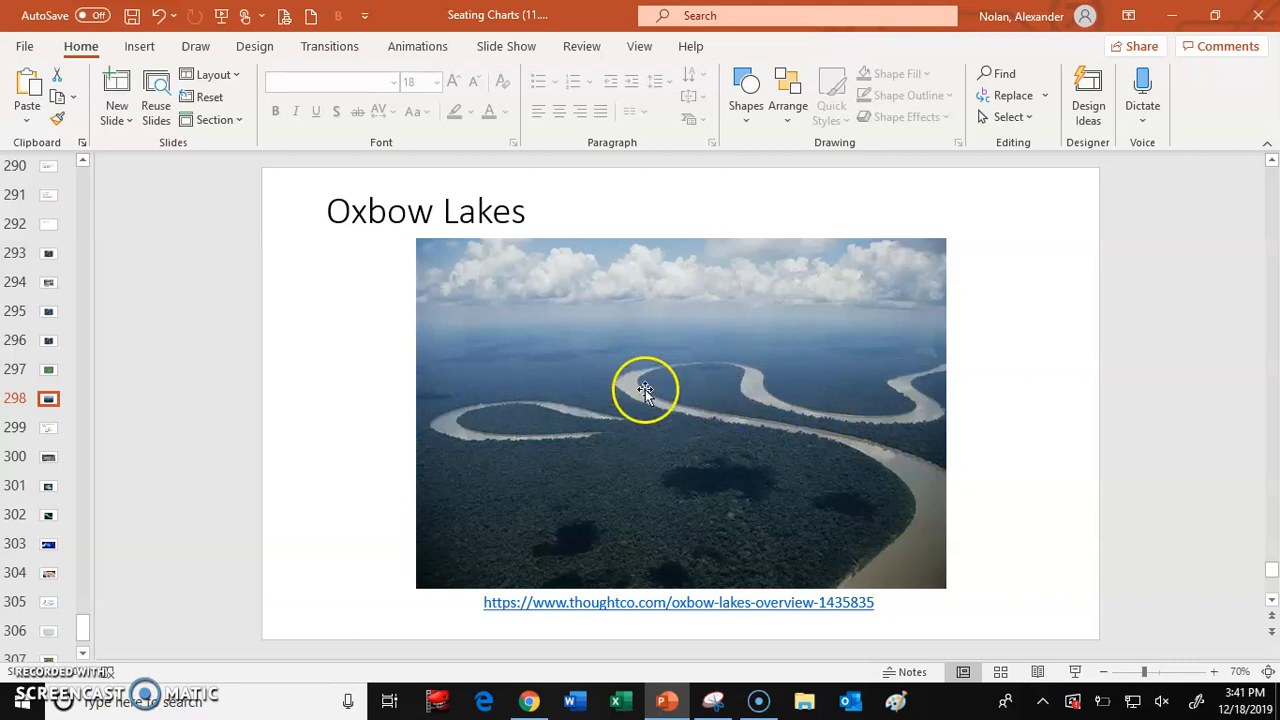
{"action": "mouse_move", "coordinate": [850, 456]}
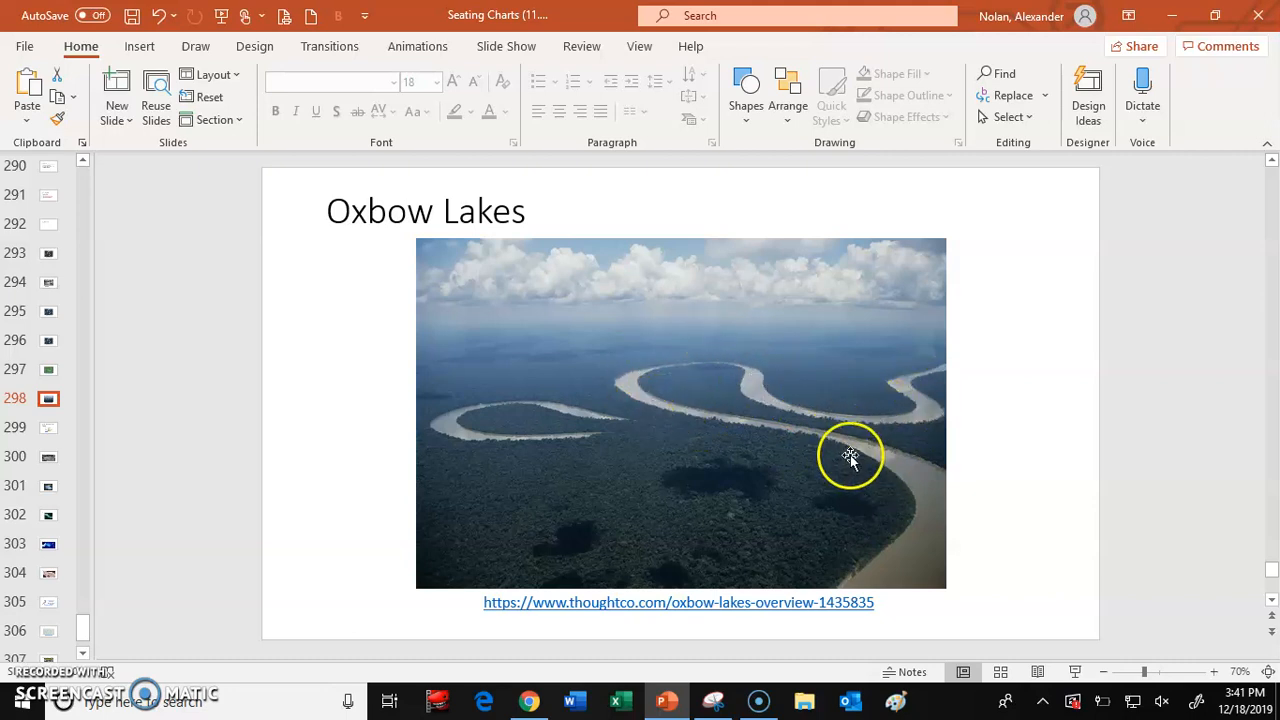
{"action": "mouse_move", "coordinate": [322, 532]}
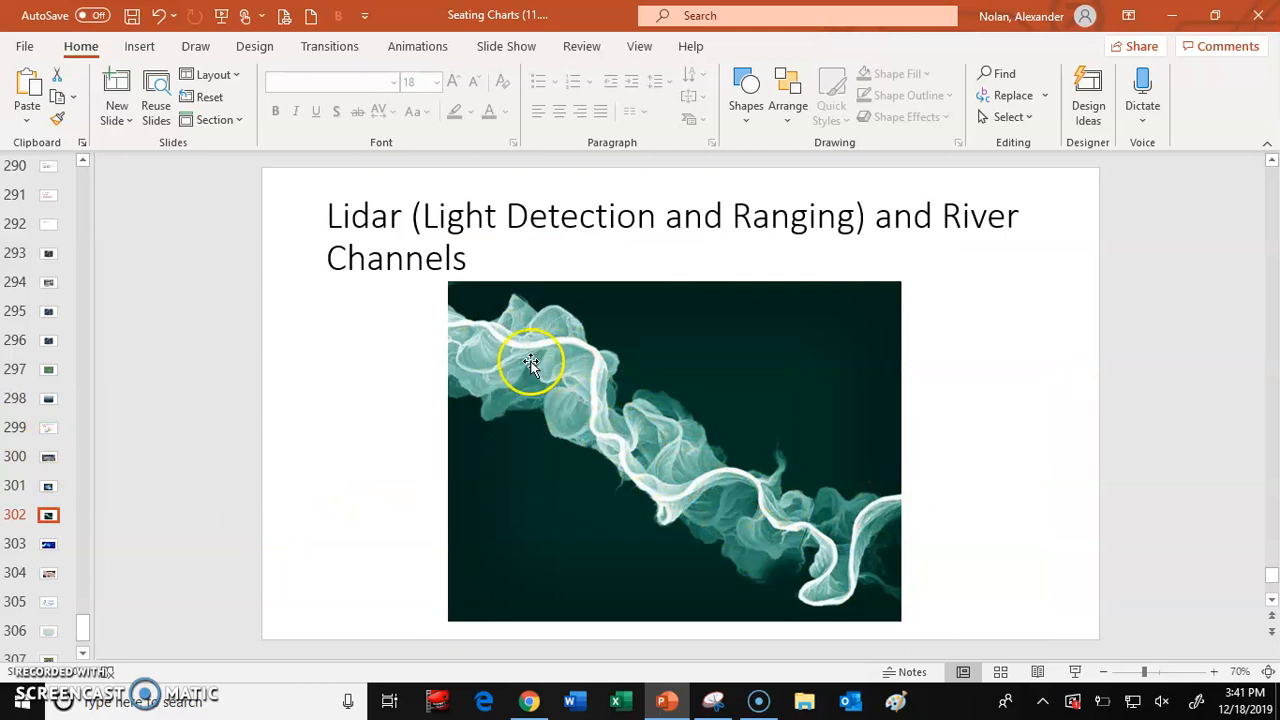
Step: Show the second Lidar and River Channels slide with the shaded-relief channel image
{"action": "left_click", "coordinate": [48, 544]}
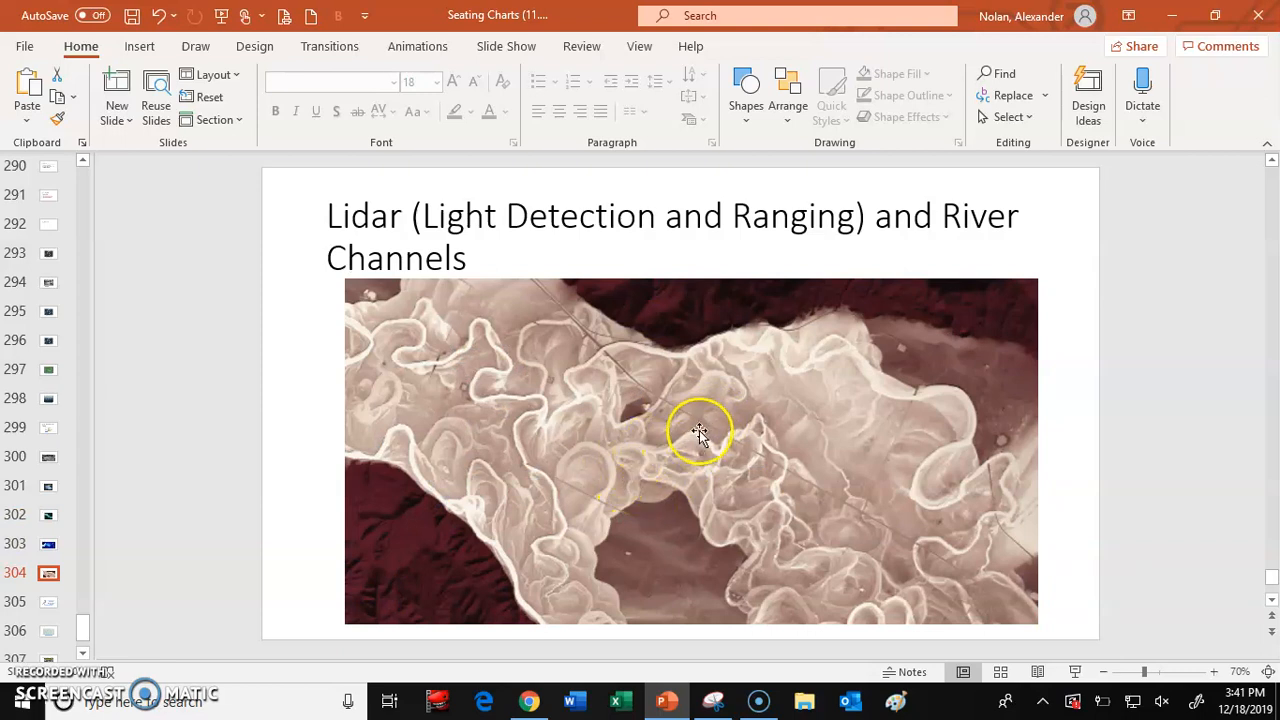
{"action": "mouse_move", "coordinate": [400, 328]}
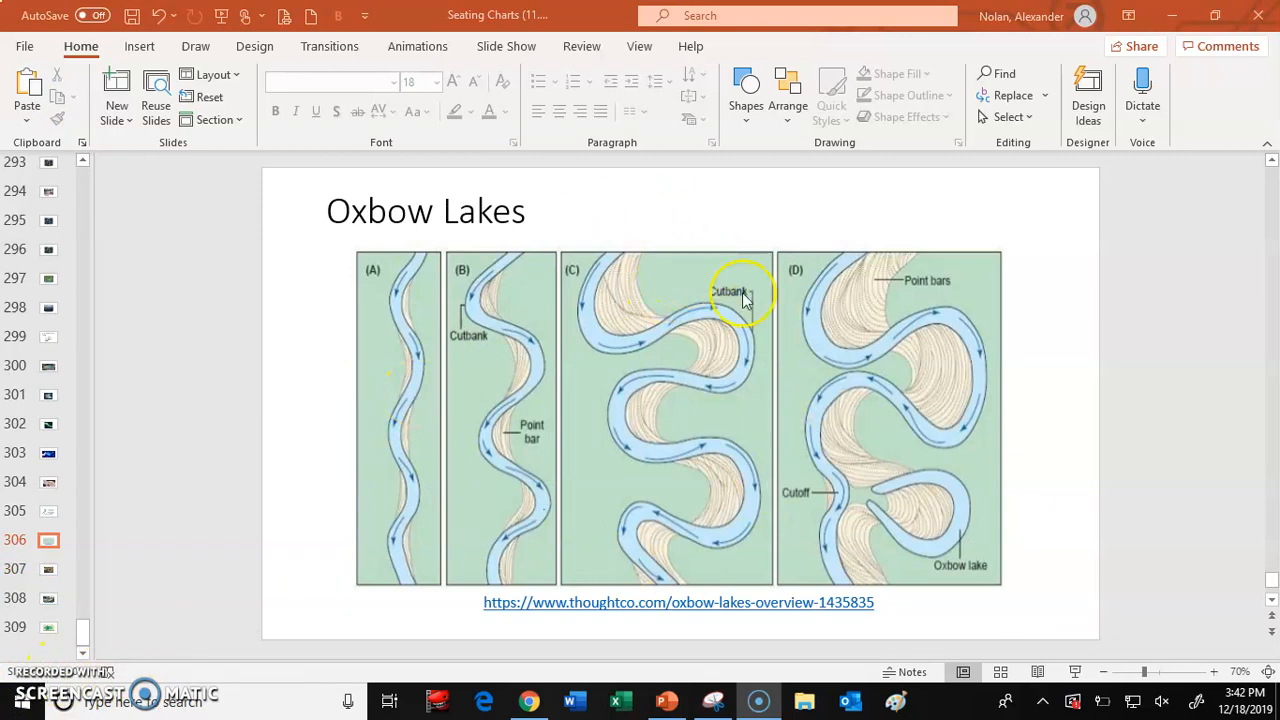
Step: Bring up the context menu on the Oxbow Lakes diagram to isolate the cutbank panel
{"action": "right_click", "coordinate": [744, 296]}
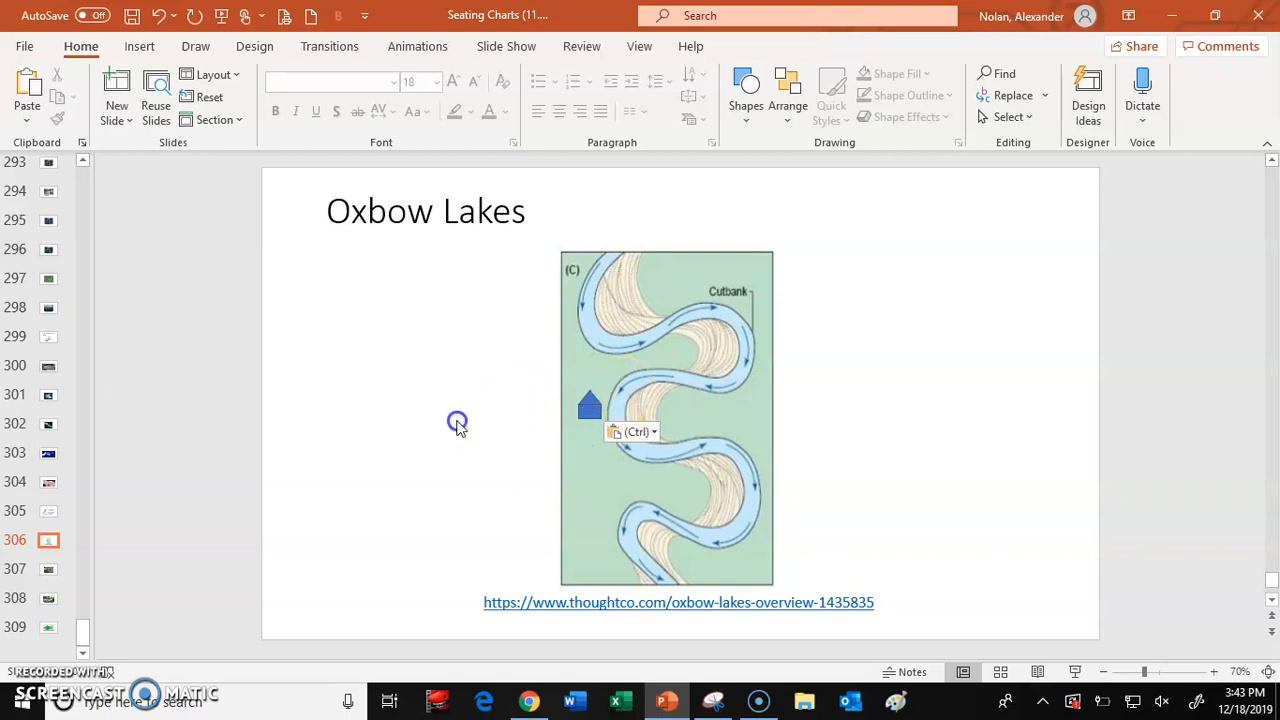
{"action": "mouse_move", "coordinate": [504, 464]}
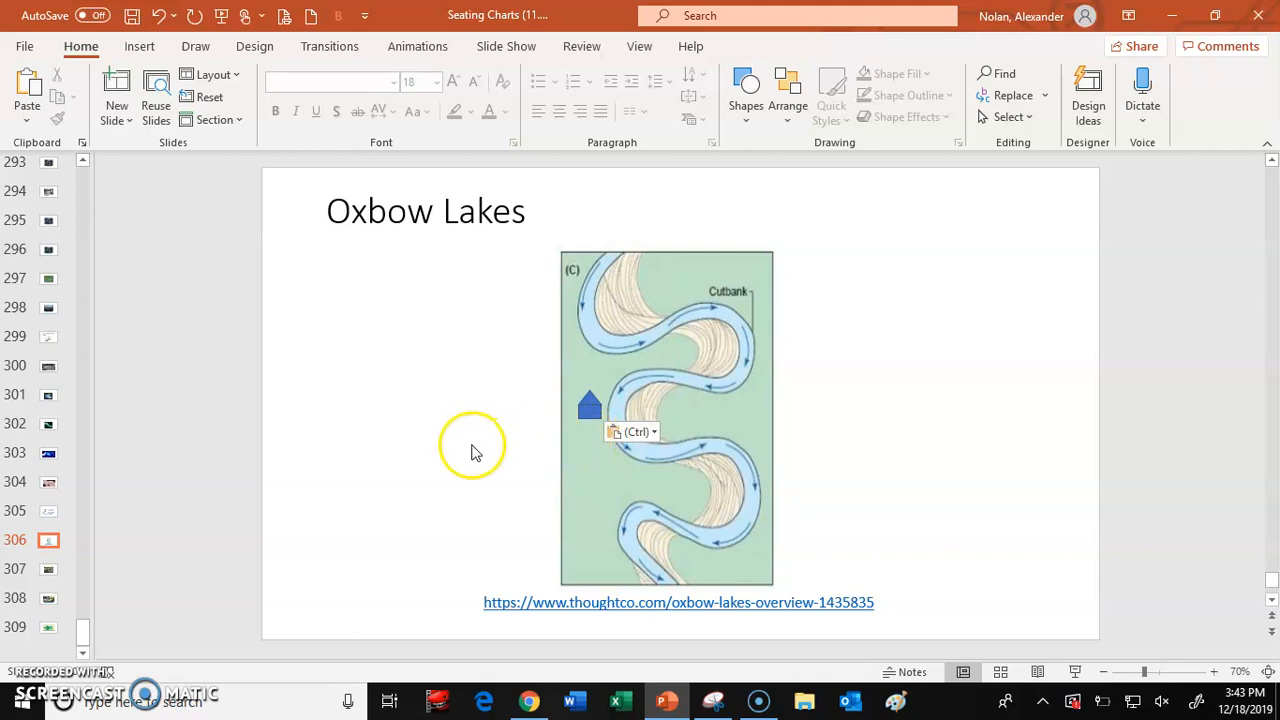
{"action": "left_click", "coordinate": [588, 404]}
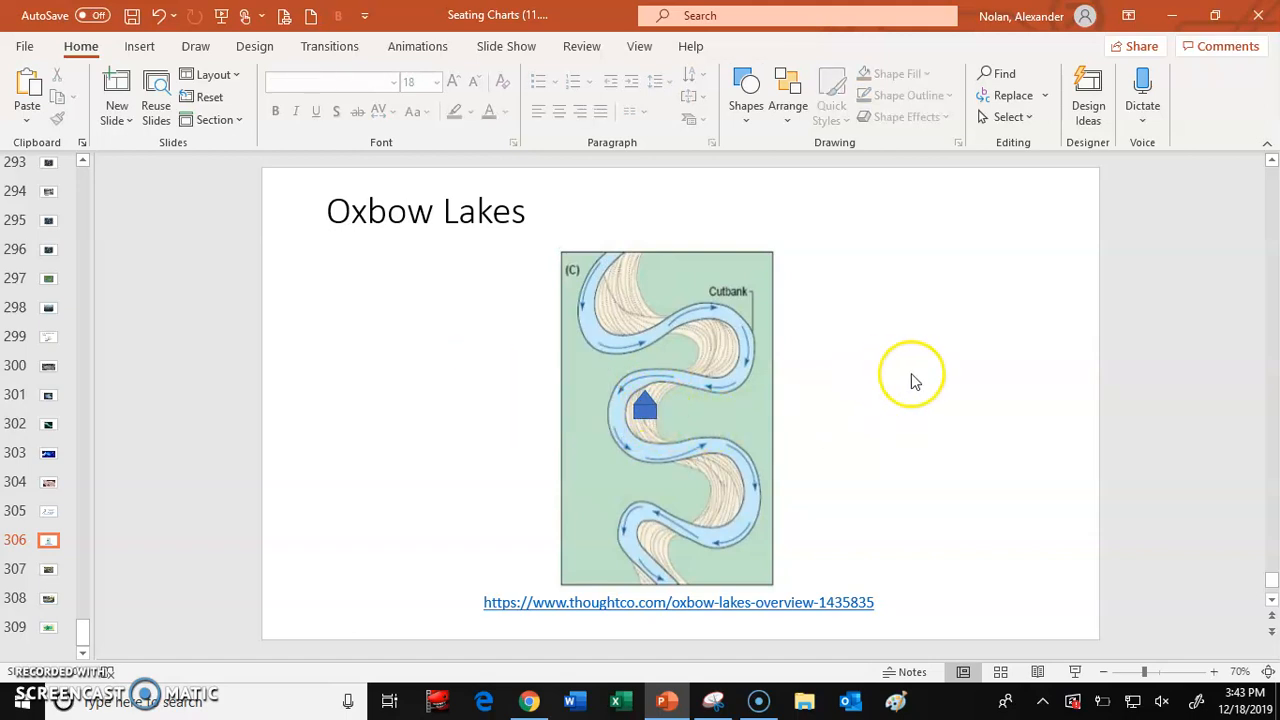
{"action": "left_click", "coordinate": [646, 410]}
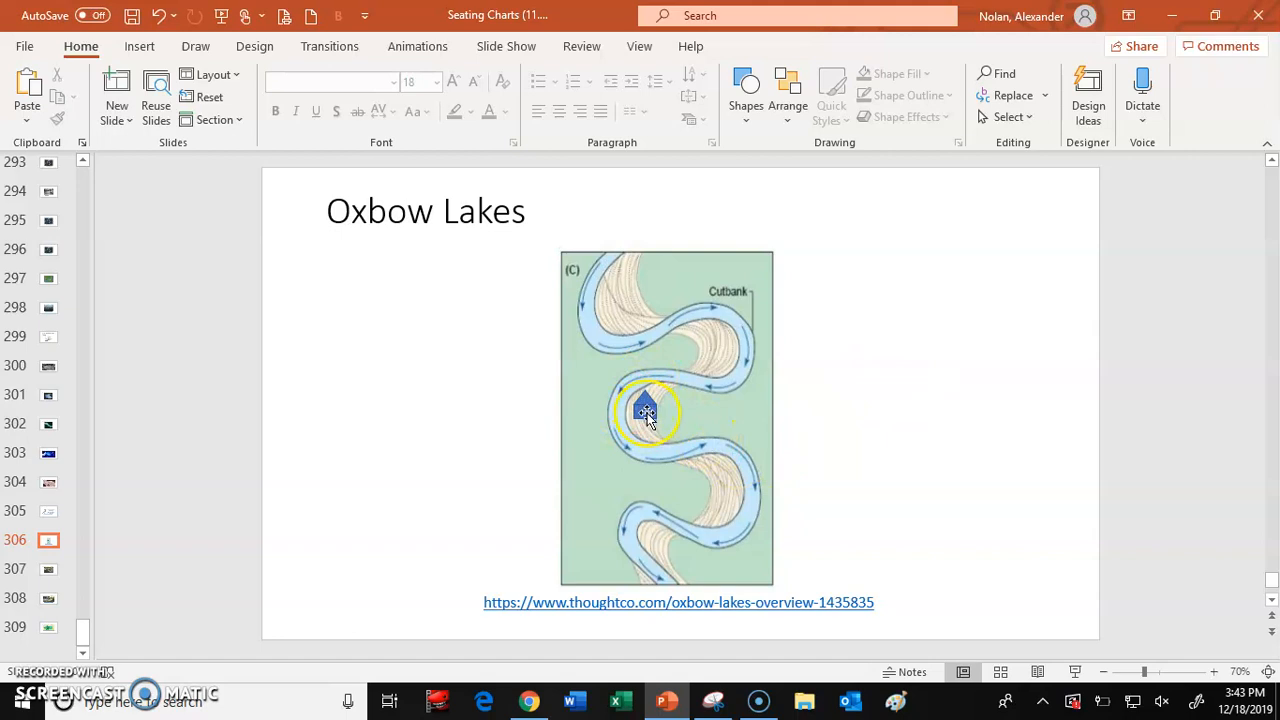
{"action": "left_click_drag", "start_coordinate": [644, 410], "coordinate": [596, 414]}
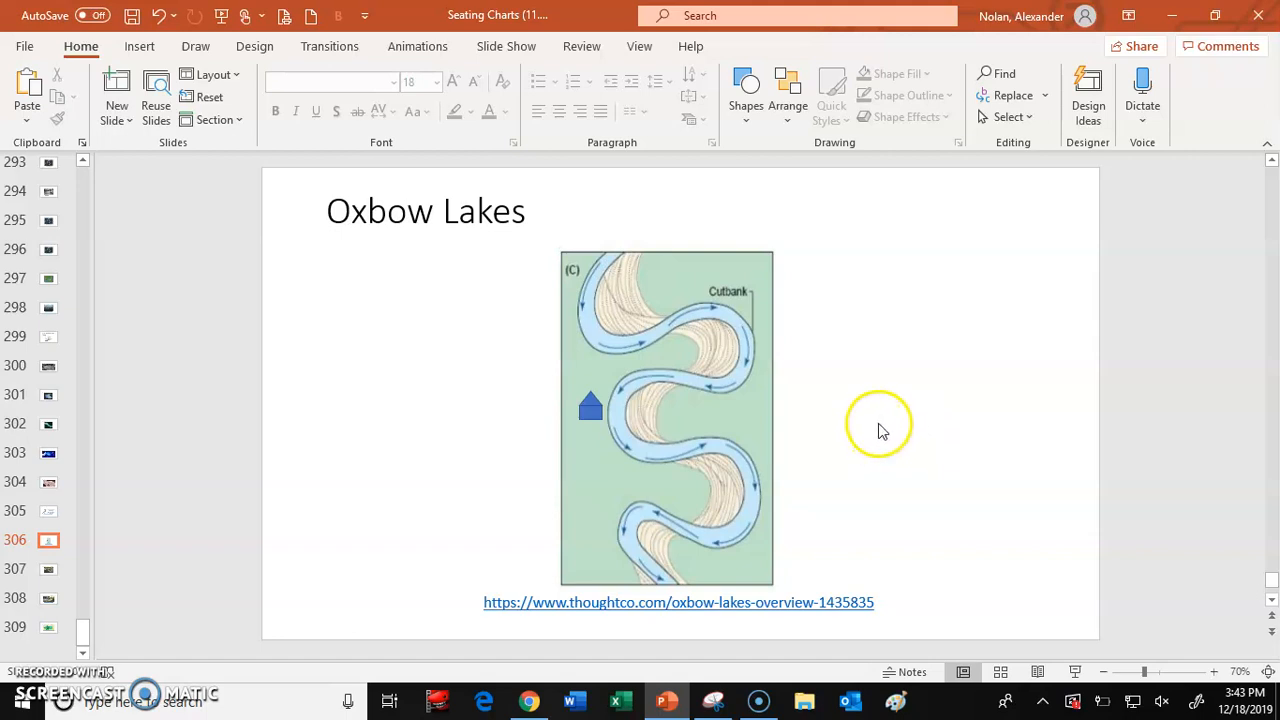
{"action": "mouse_move", "coordinate": [932, 560]}
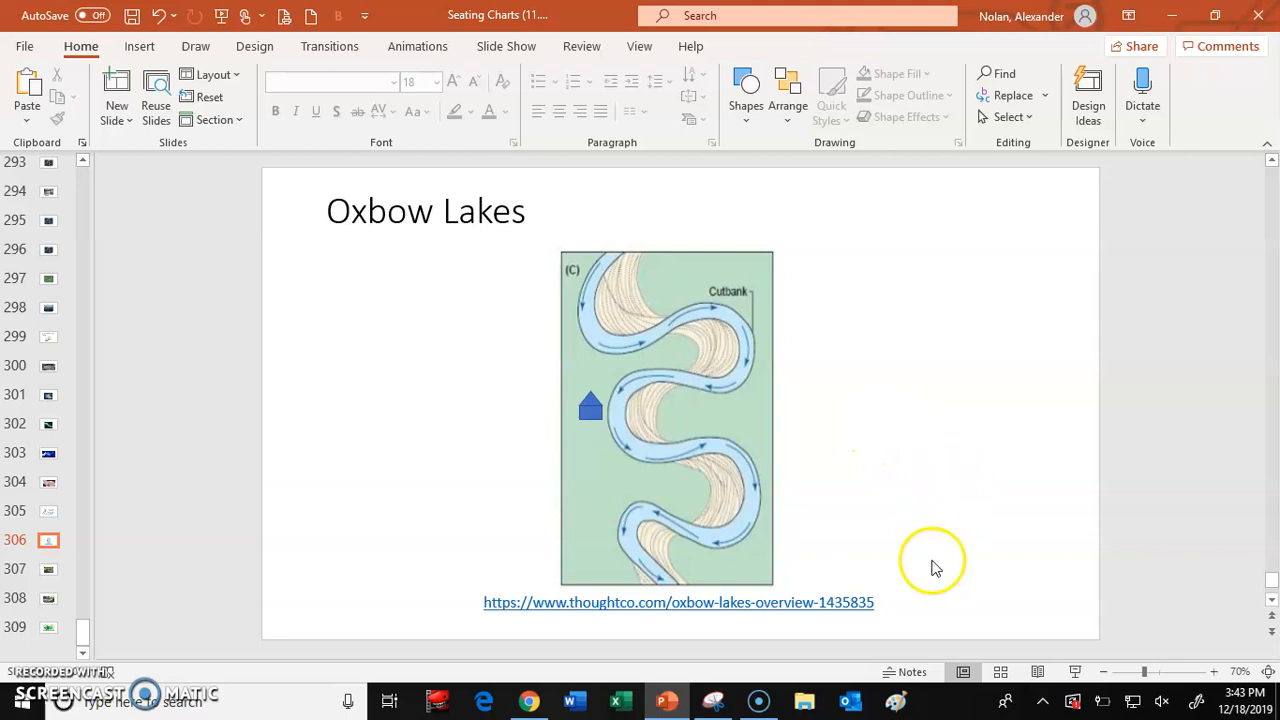
{"action": "mouse_move", "coordinate": [938, 552]}
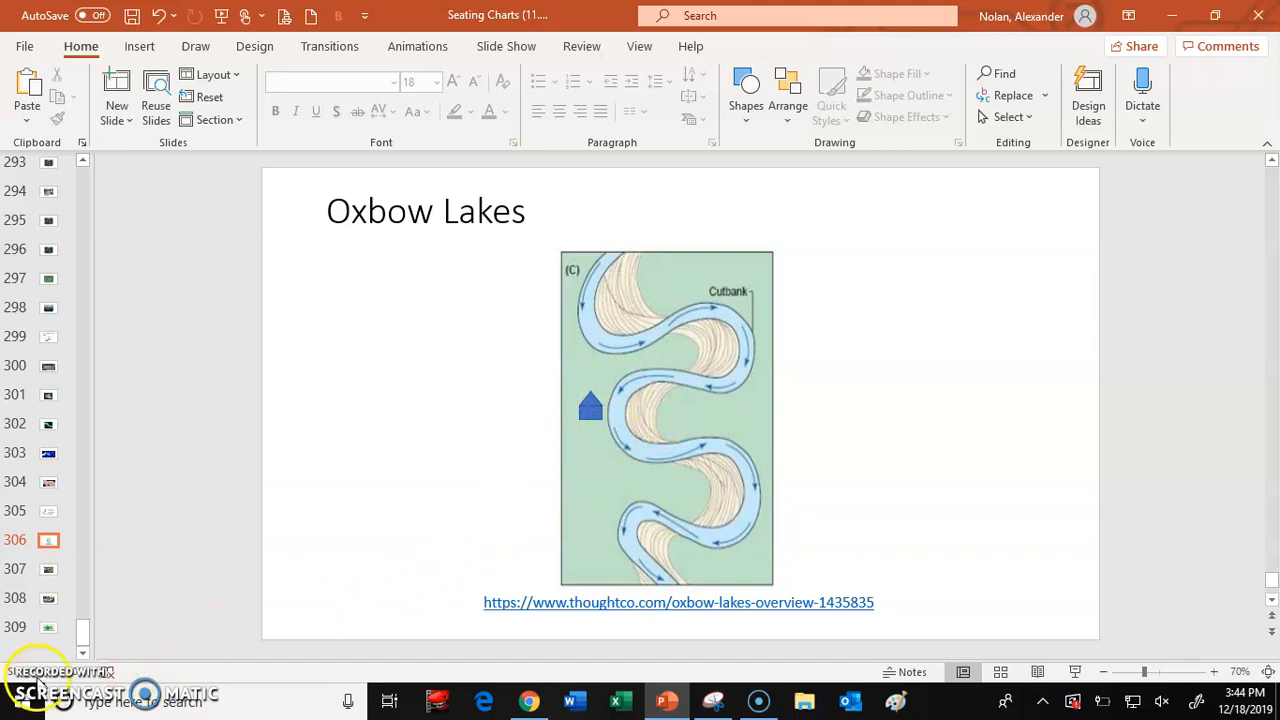
Step: Step through the eddy obstruction, swirling eddy photo and flow arrestor slides to reach Gabion River Walls
{"action": "left_click", "coordinate": [48, 540]}
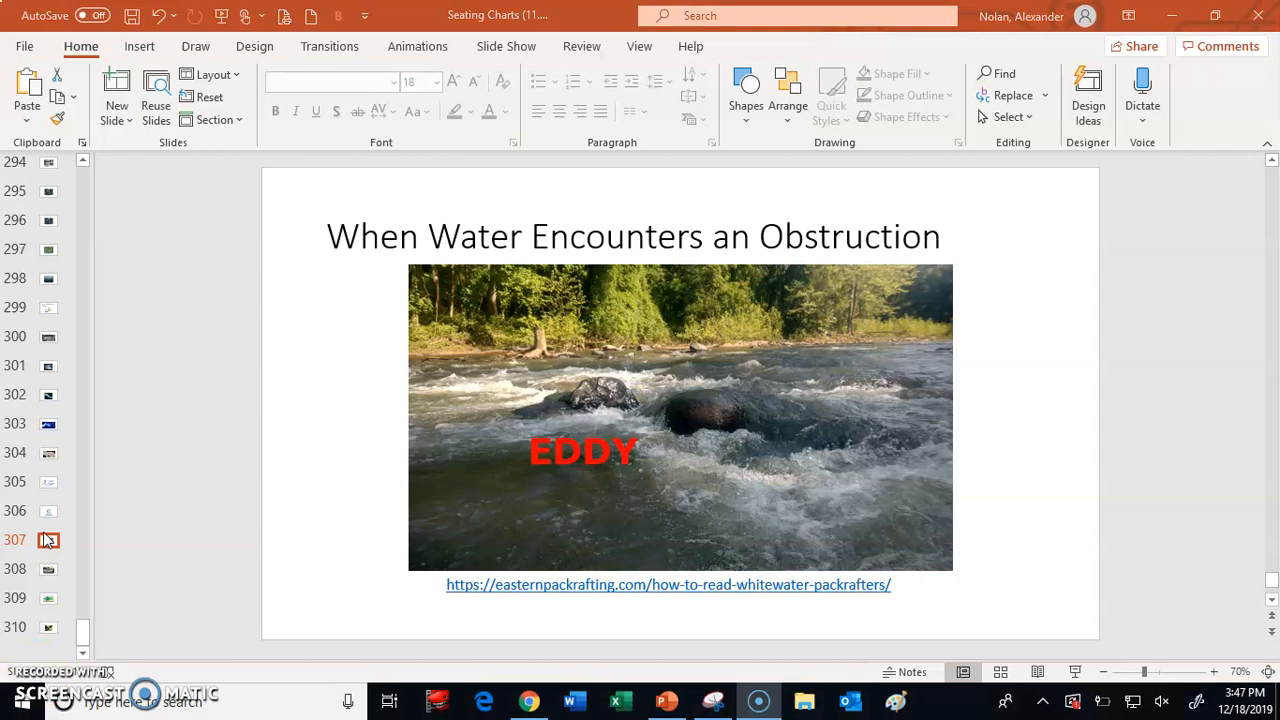
{"action": "left_click", "coordinate": [48, 512]}
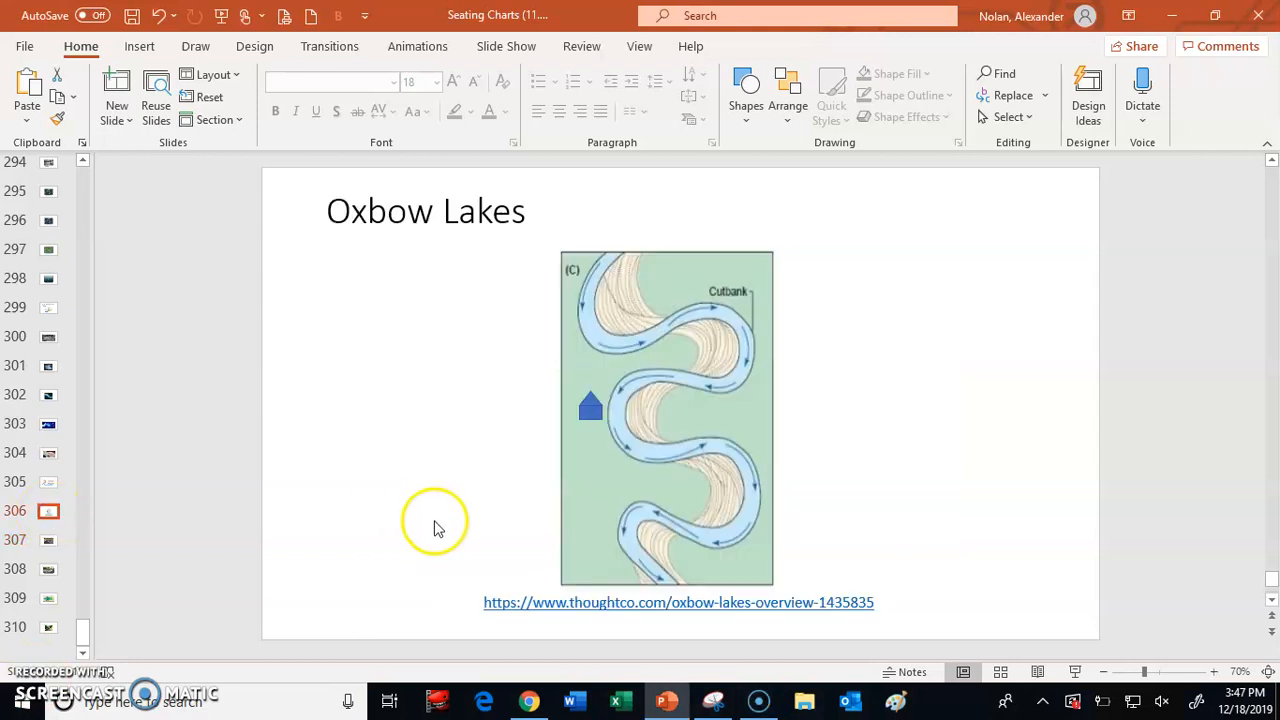
{"action": "mouse_move", "coordinate": [444, 452]}
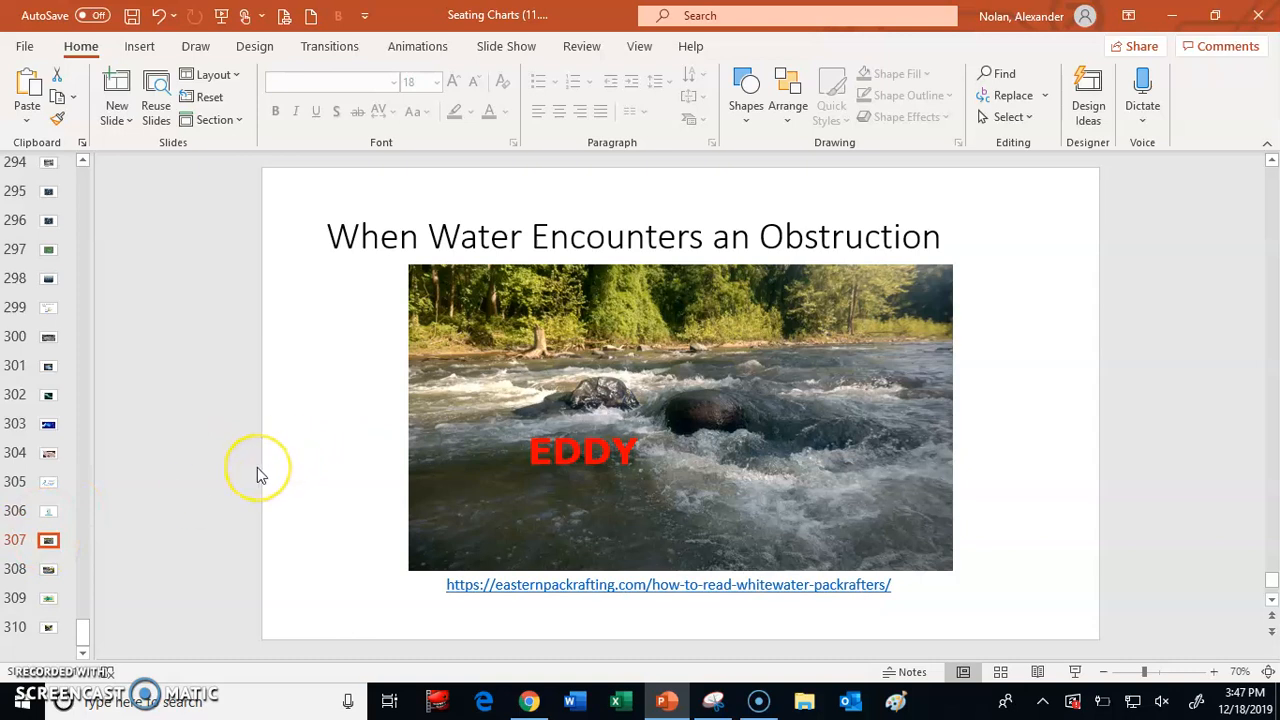
{"action": "mouse_move", "coordinate": [258, 476]}
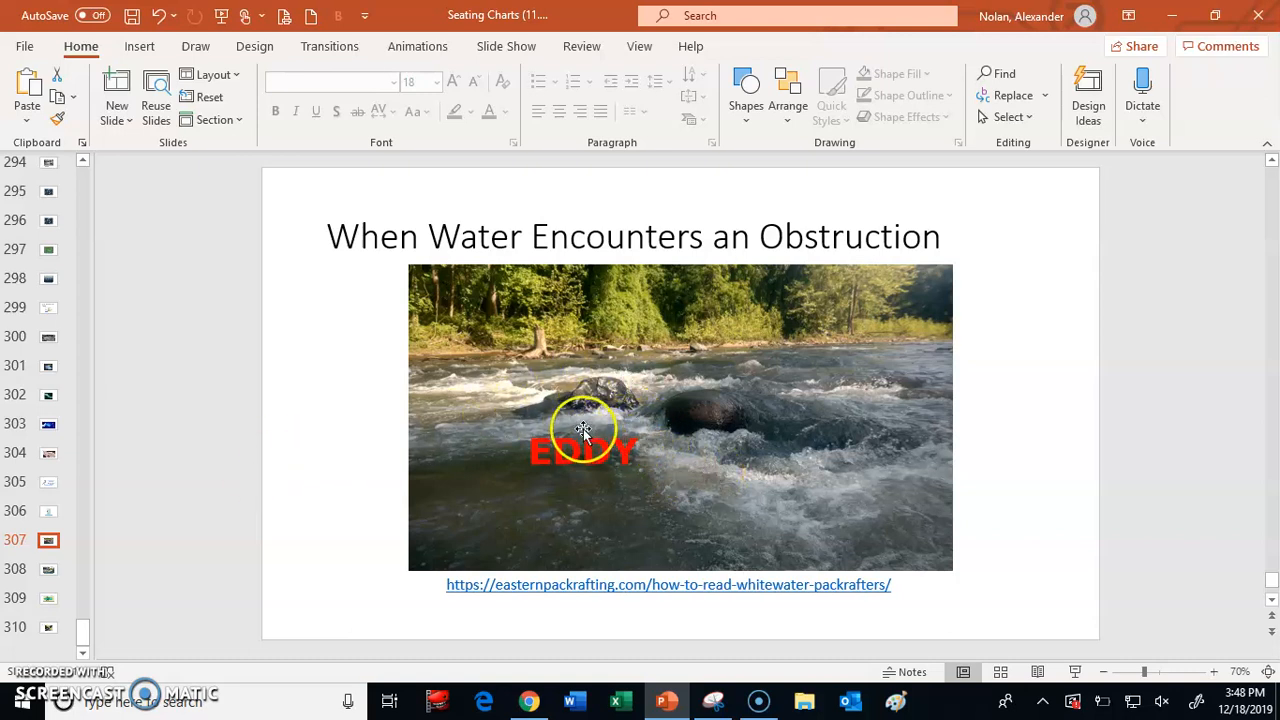
{"action": "left_click", "coordinate": [48, 568]}
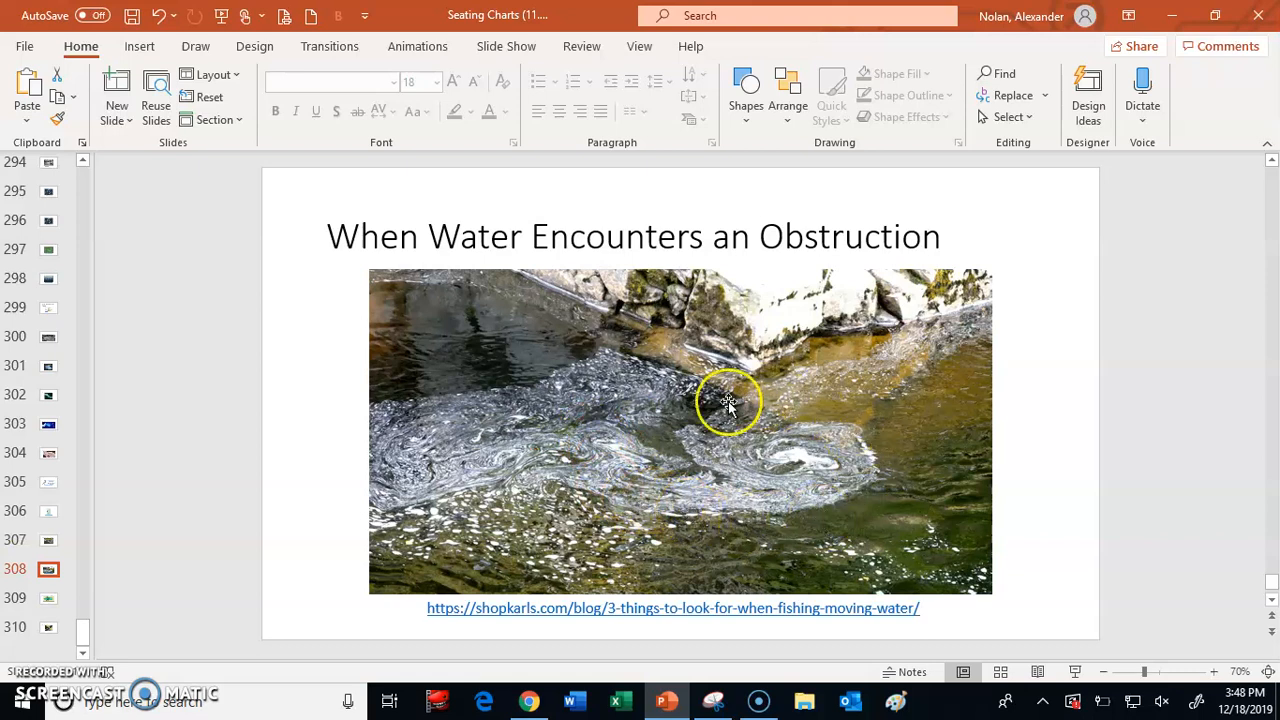
{"action": "left_click", "coordinate": [48, 596]}
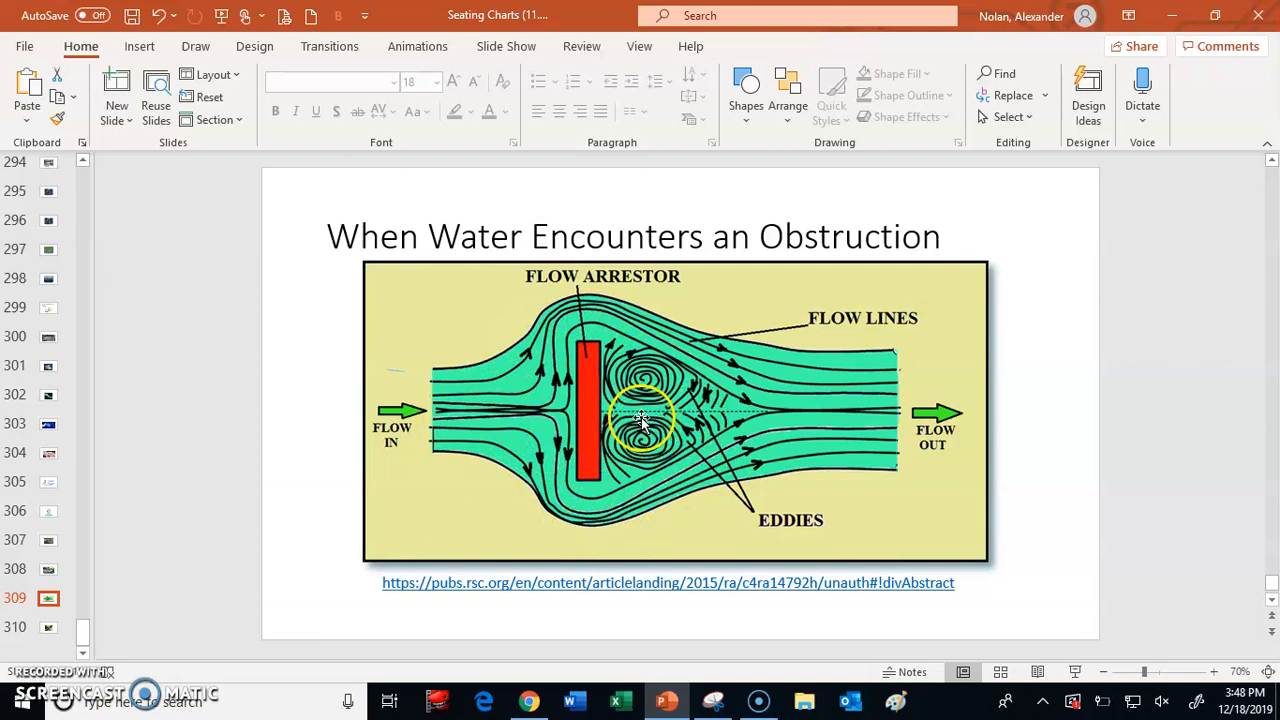
{"action": "left_click", "coordinate": [48, 628]}
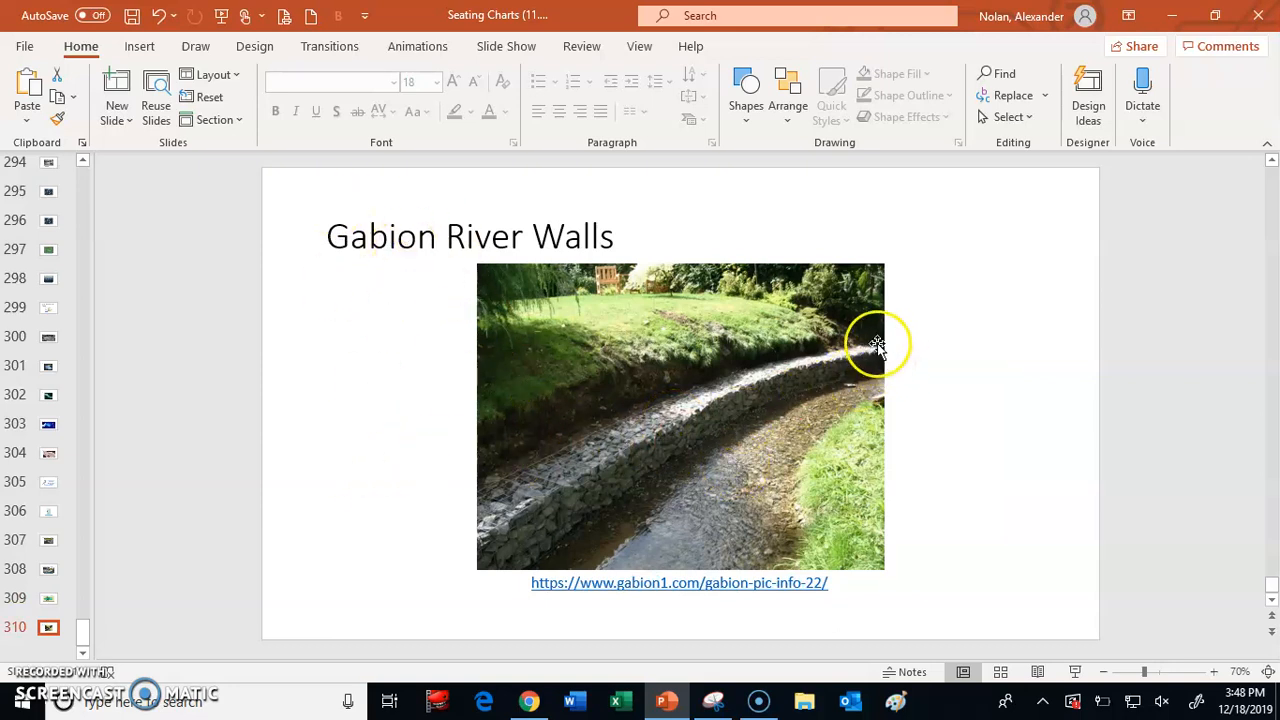
{"action": "mouse_move", "coordinate": [864, 348]}
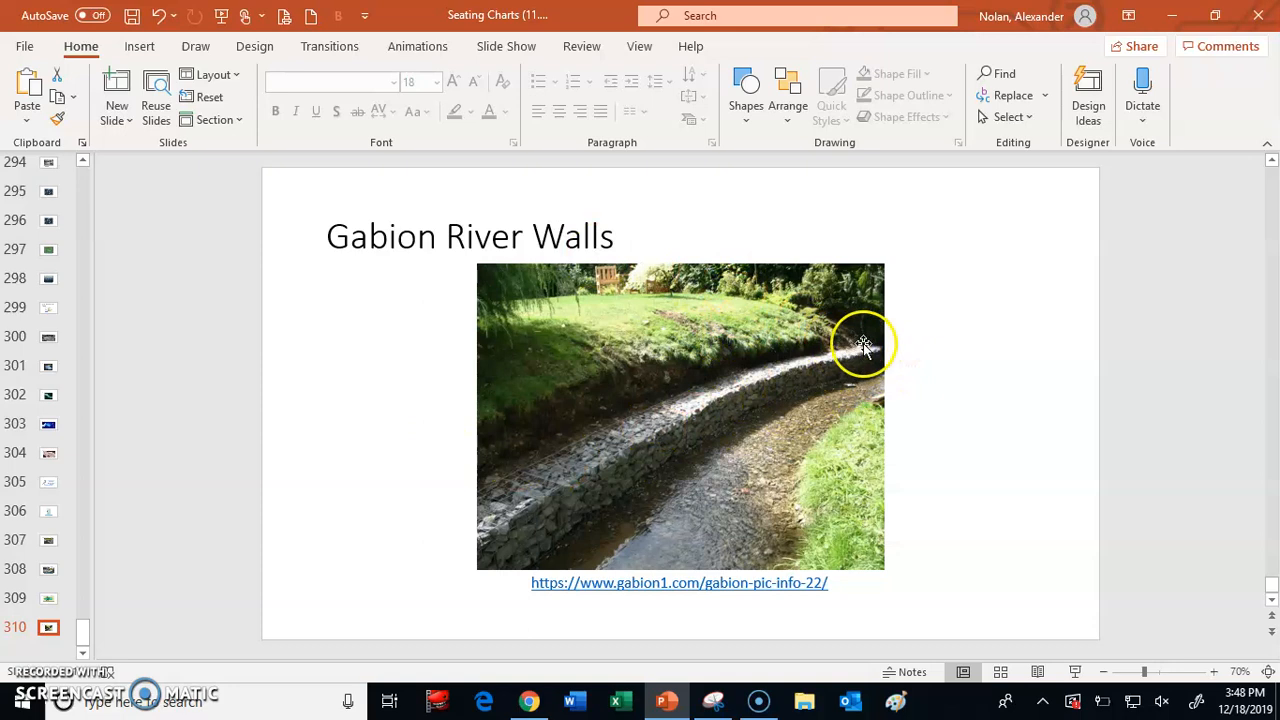
{"action": "mouse_move", "coordinate": [770, 390]}
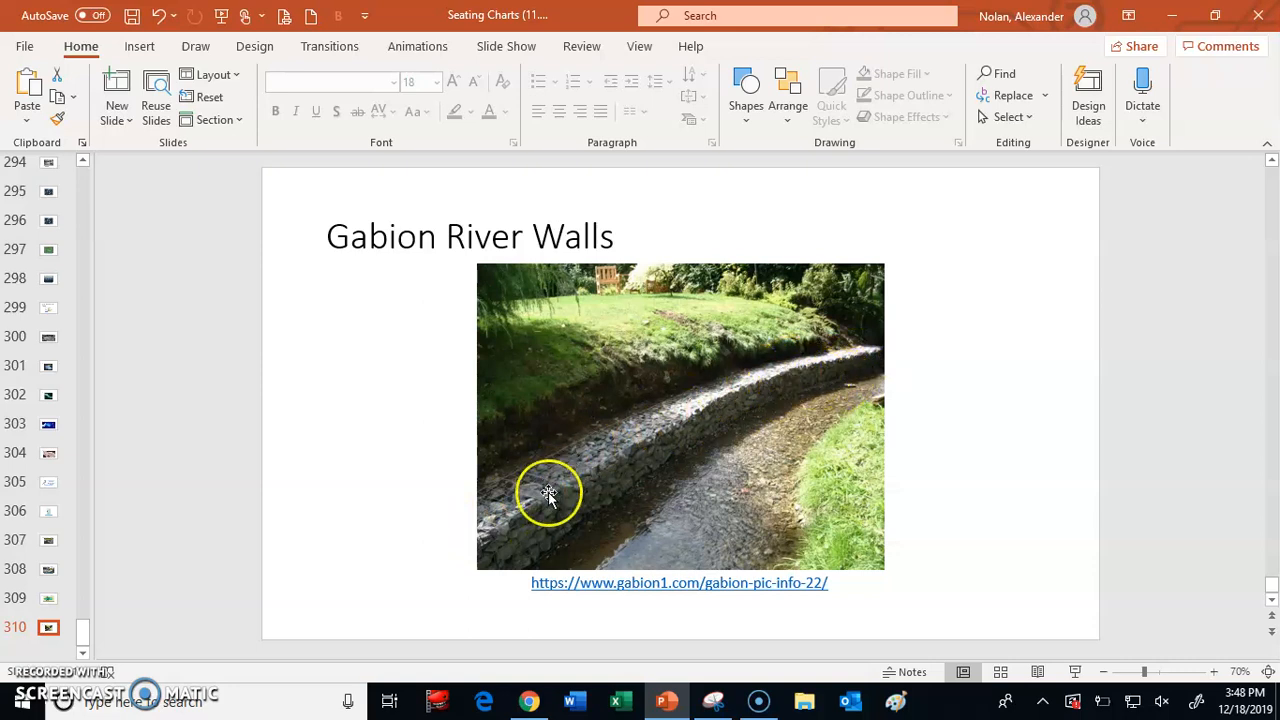
{"action": "mouse_move", "coordinate": [556, 496]}
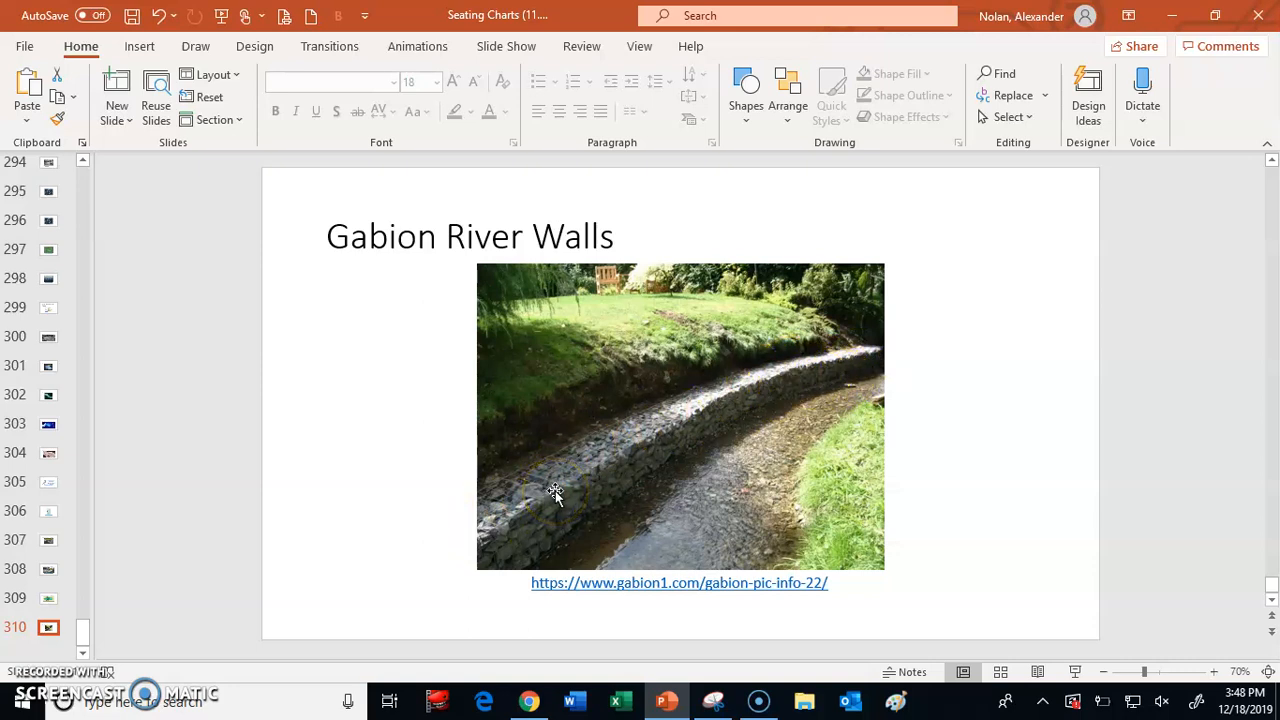
{"action": "mouse_move", "coordinate": [838, 368]}
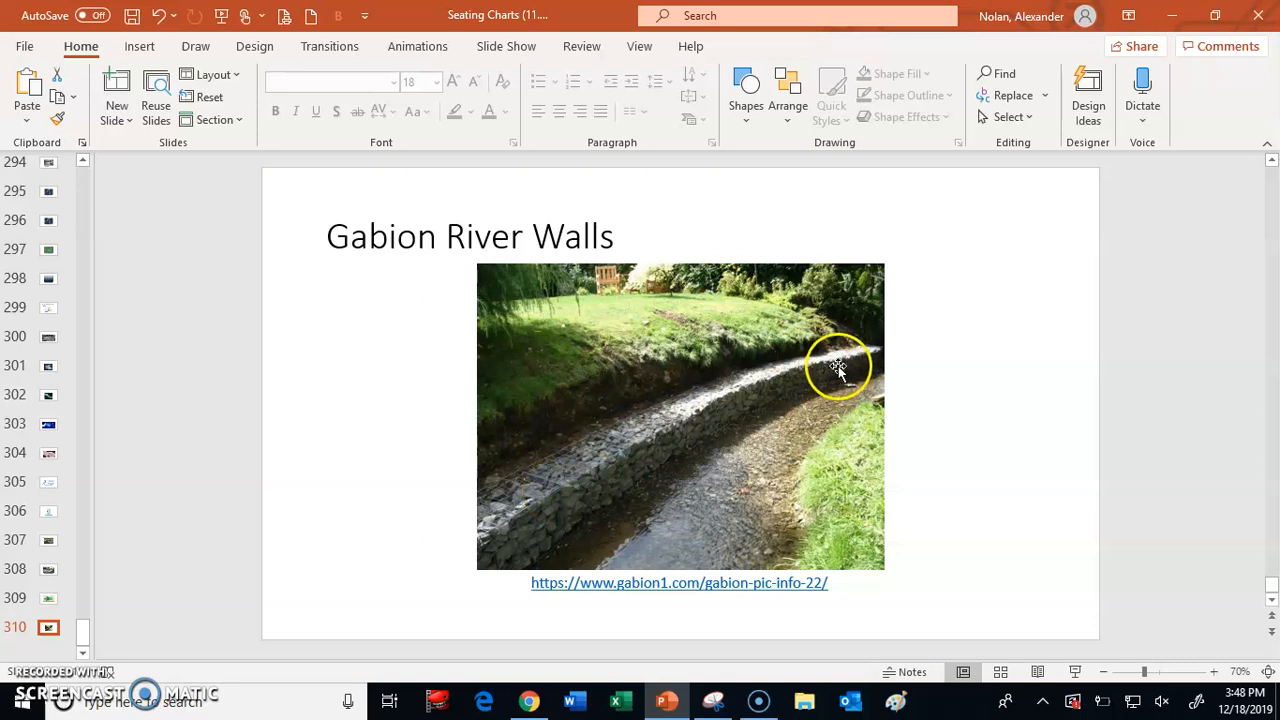
{"action": "mouse_move", "coordinate": [576, 472]}
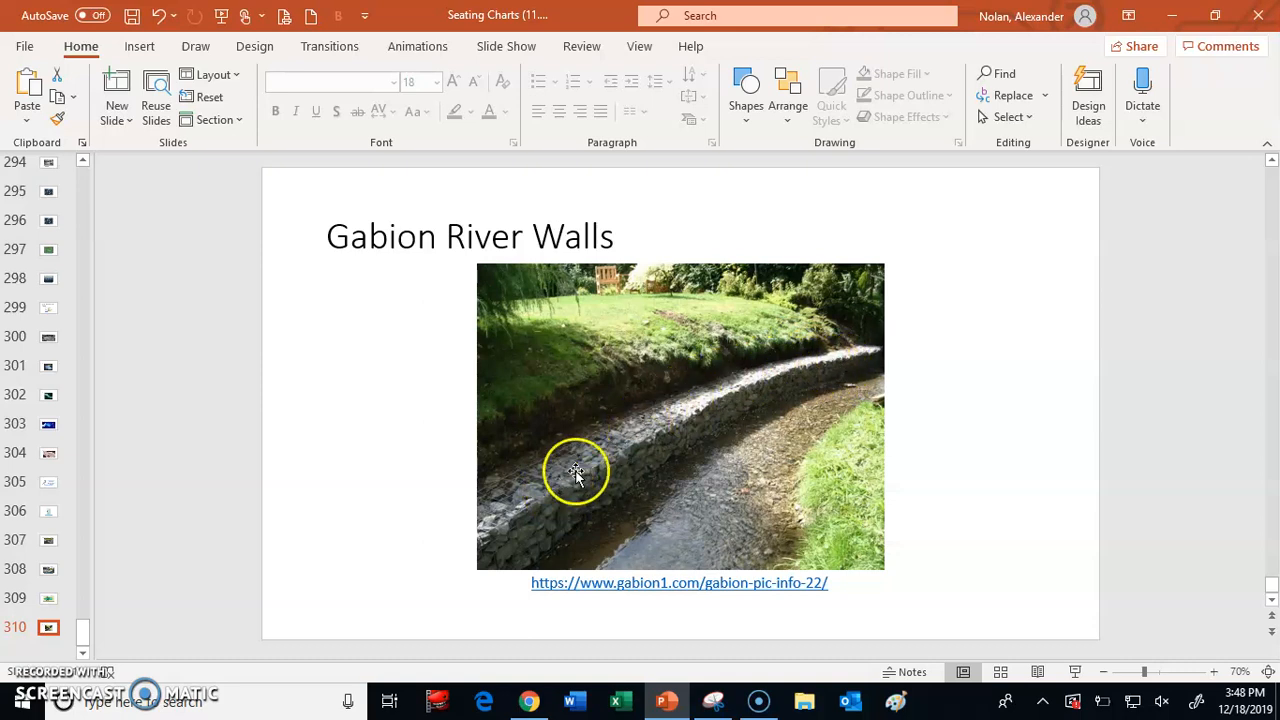
{"action": "mouse_move", "coordinate": [842, 364]}
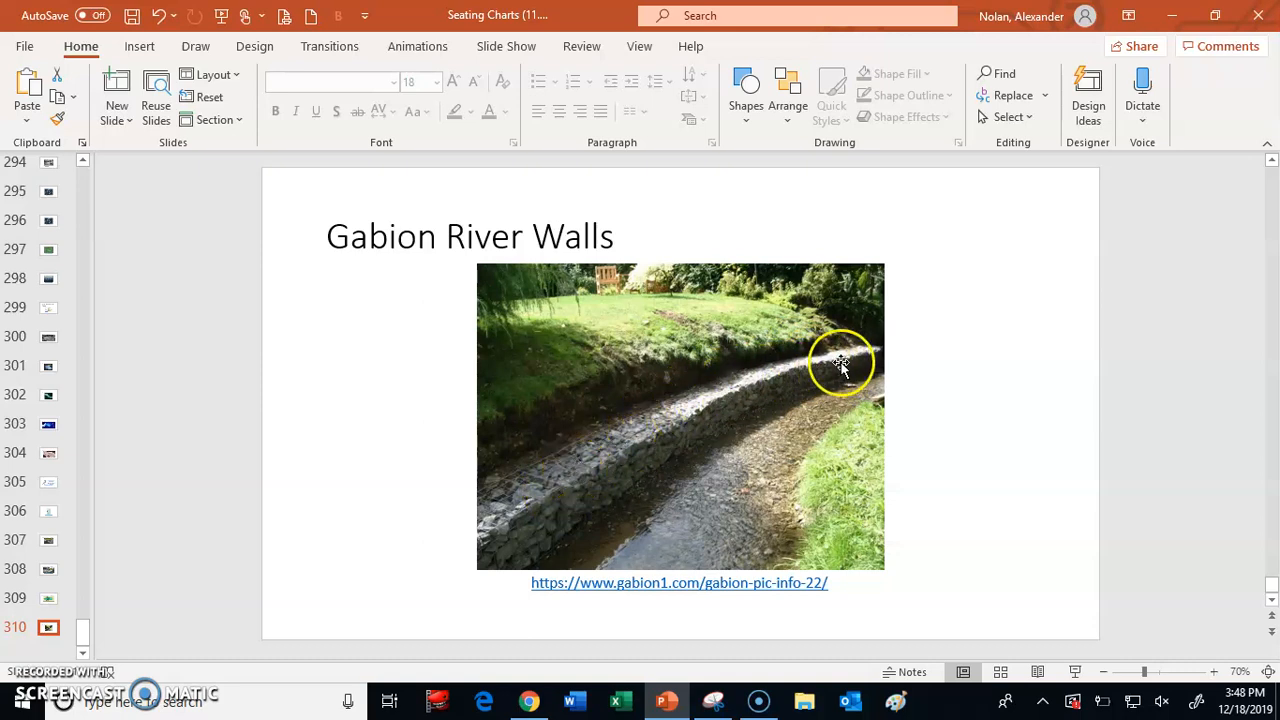
{"action": "mouse_move", "coordinate": [808, 382]}
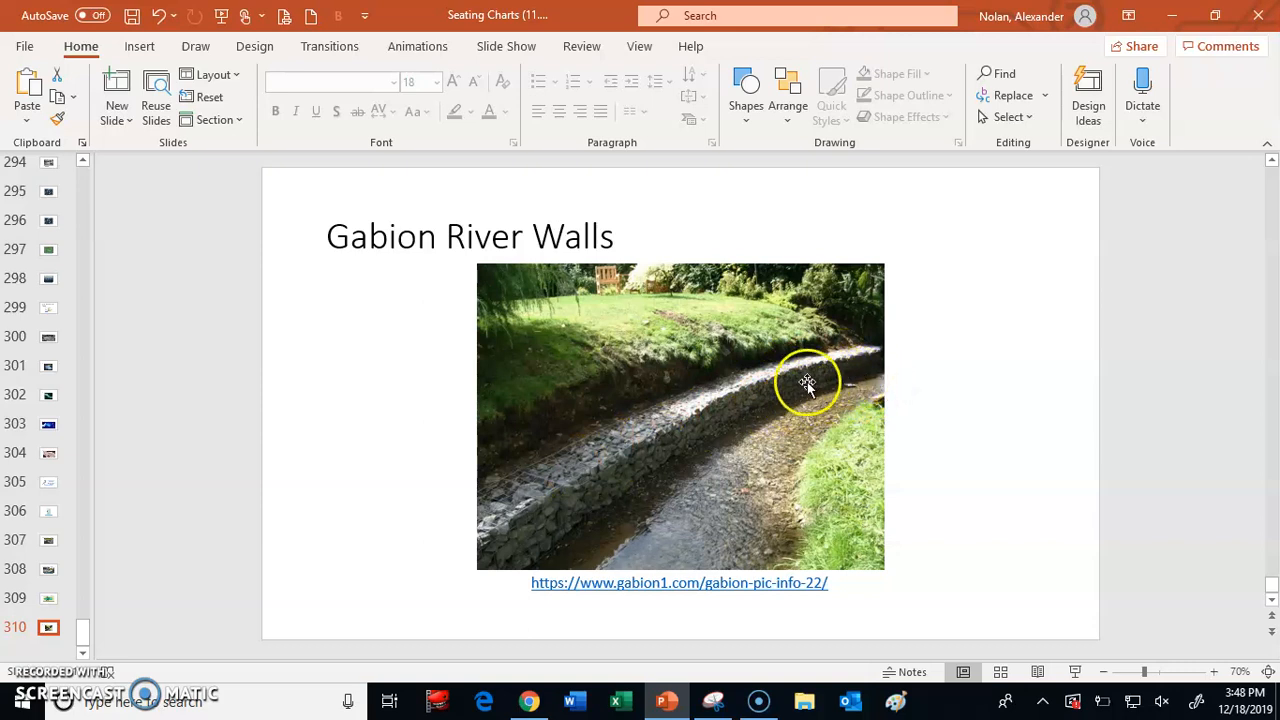
{"action": "mouse_move", "coordinate": [852, 356]}
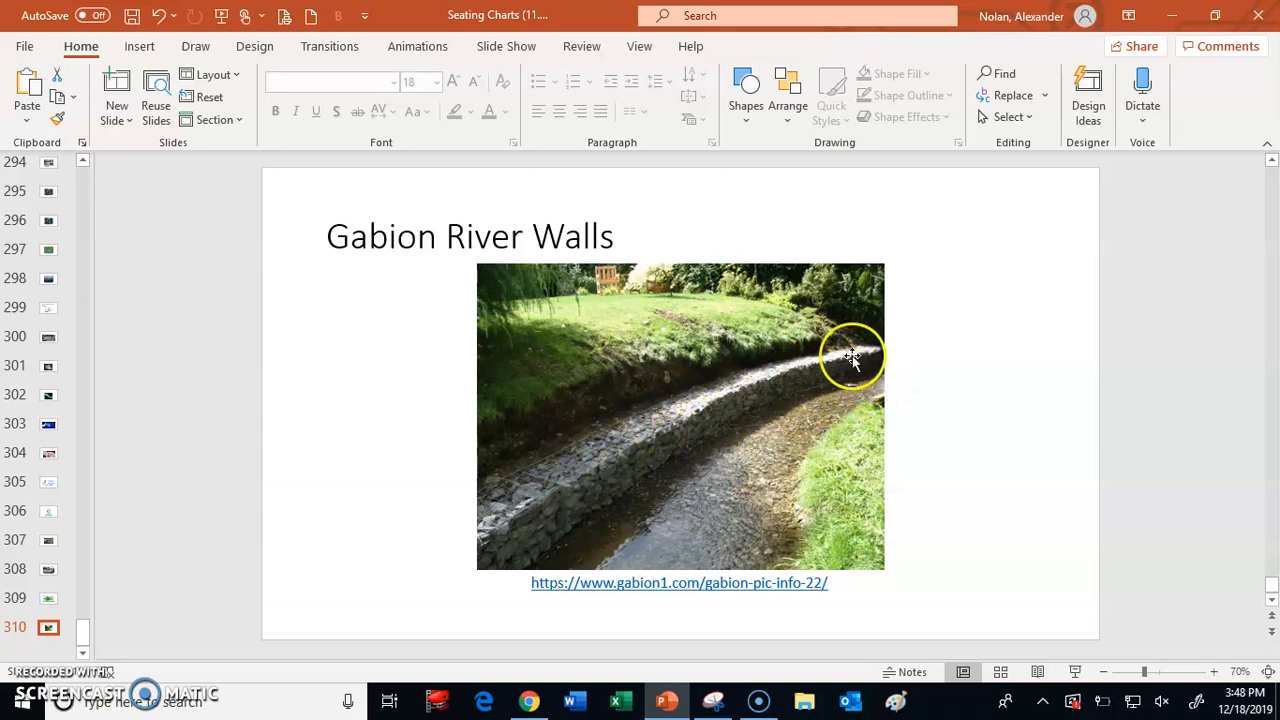
{"action": "mouse_move", "coordinate": [600, 516]}
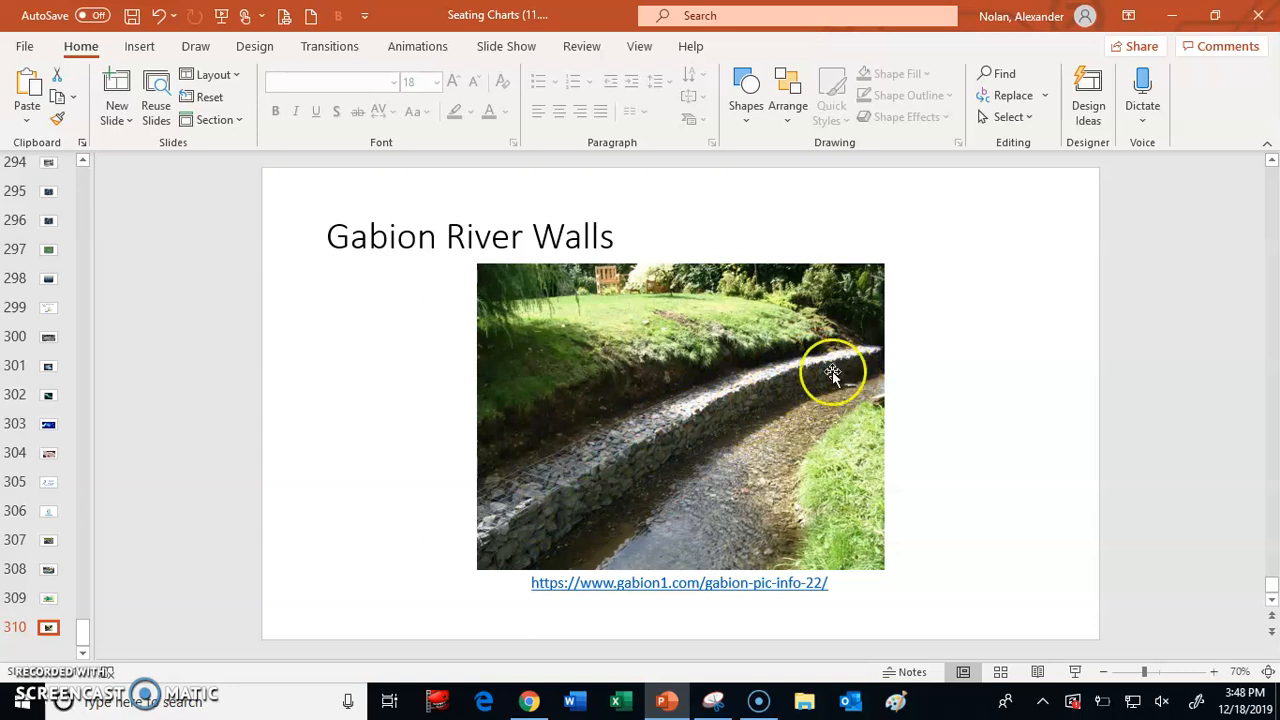
{"action": "mouse_move", "coordinate": [556, 530]}
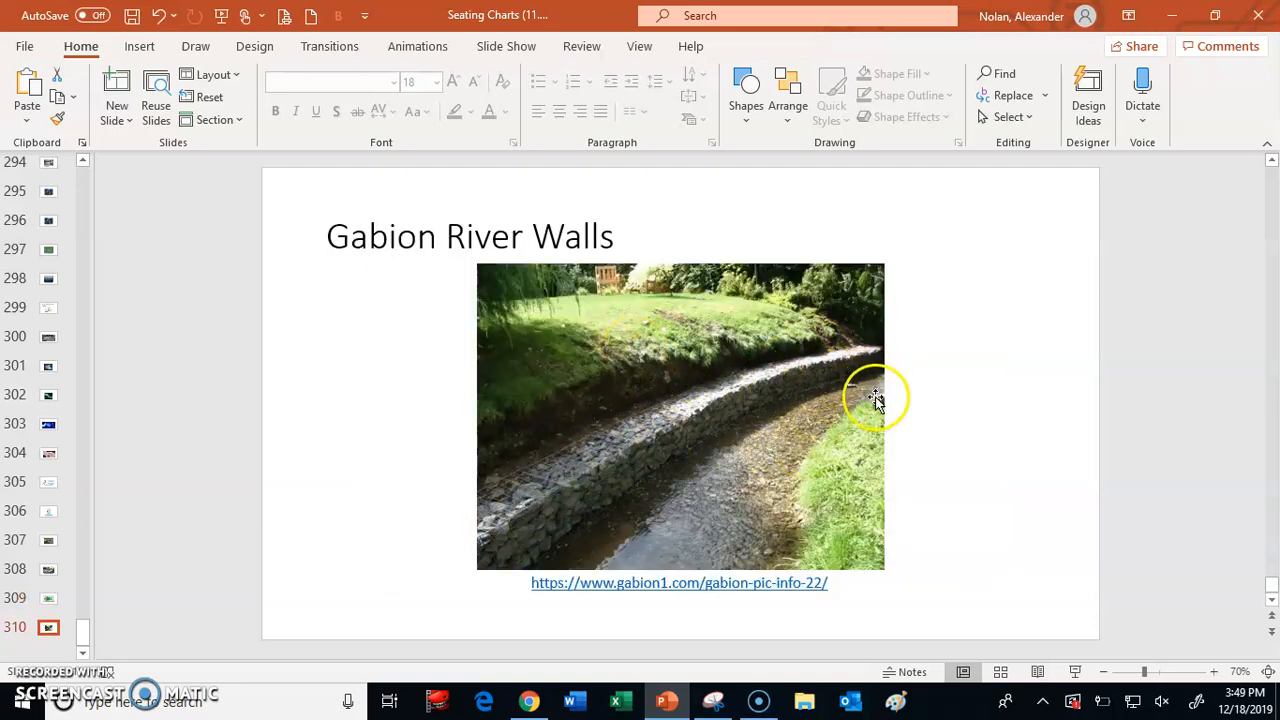
{"action": "mouse_move", "coordinate": [636, 436]}
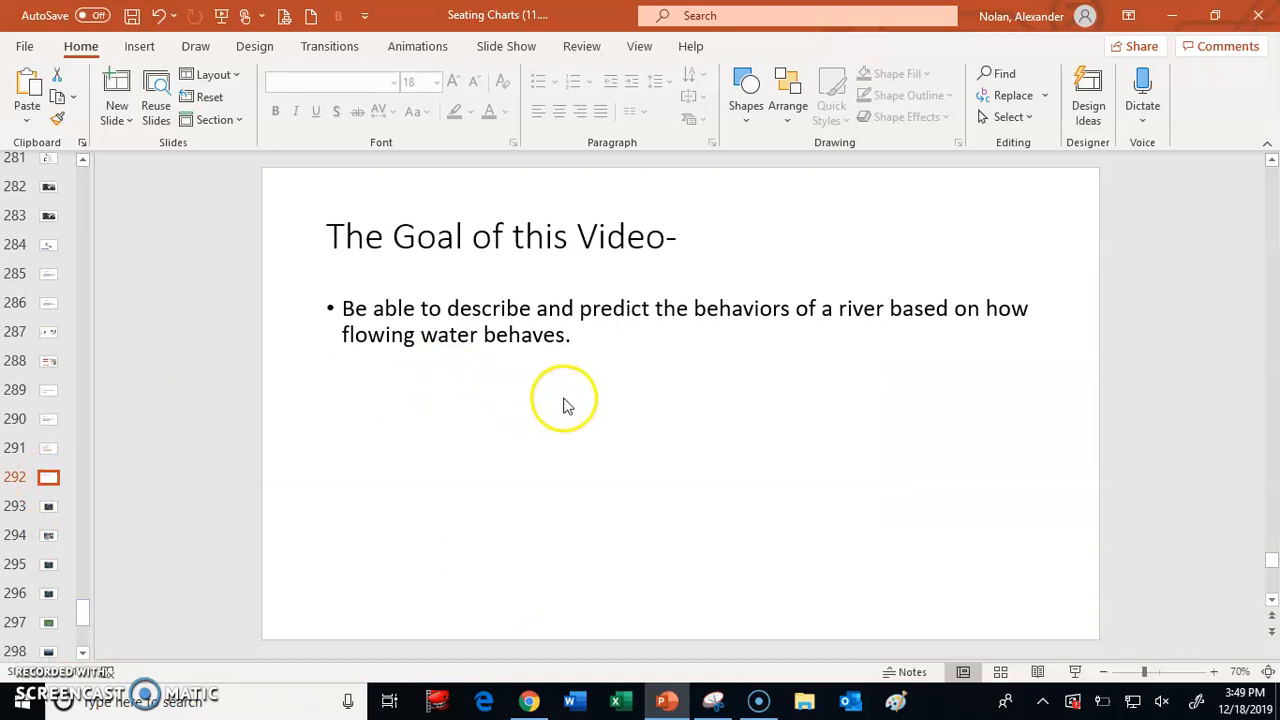
{"action": "mouse_move", "coordinate": [620, 390]}
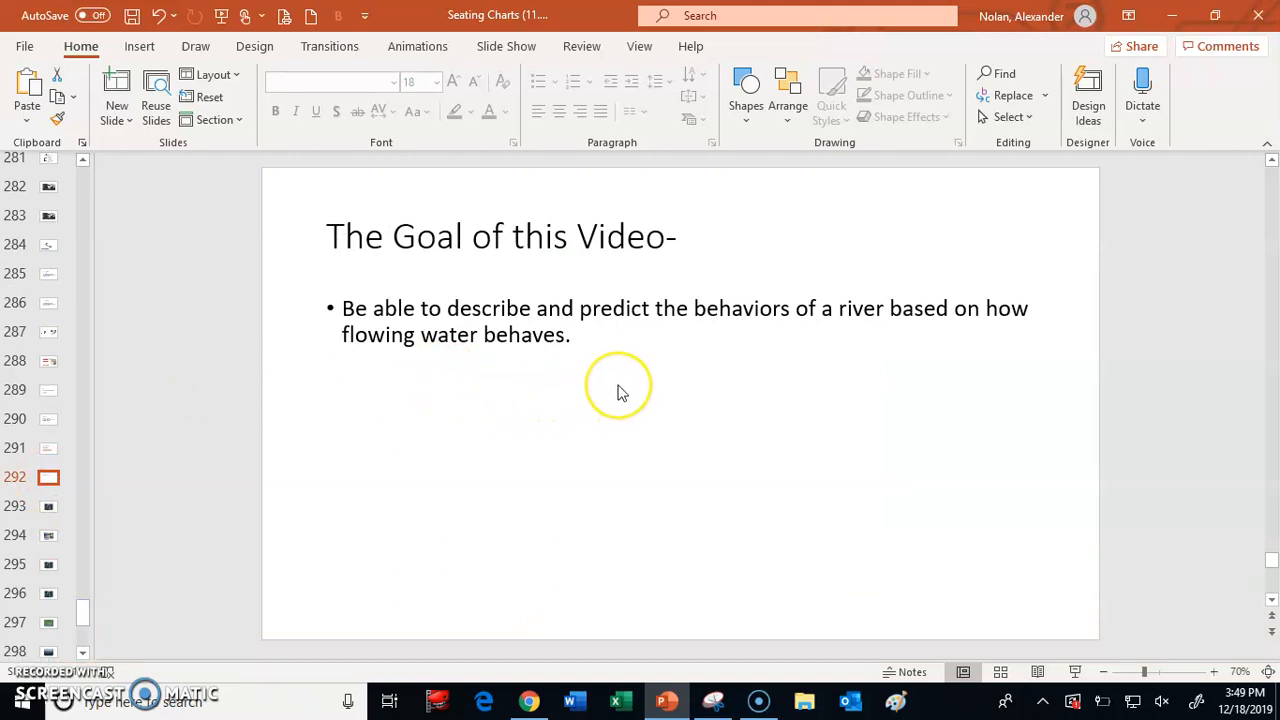